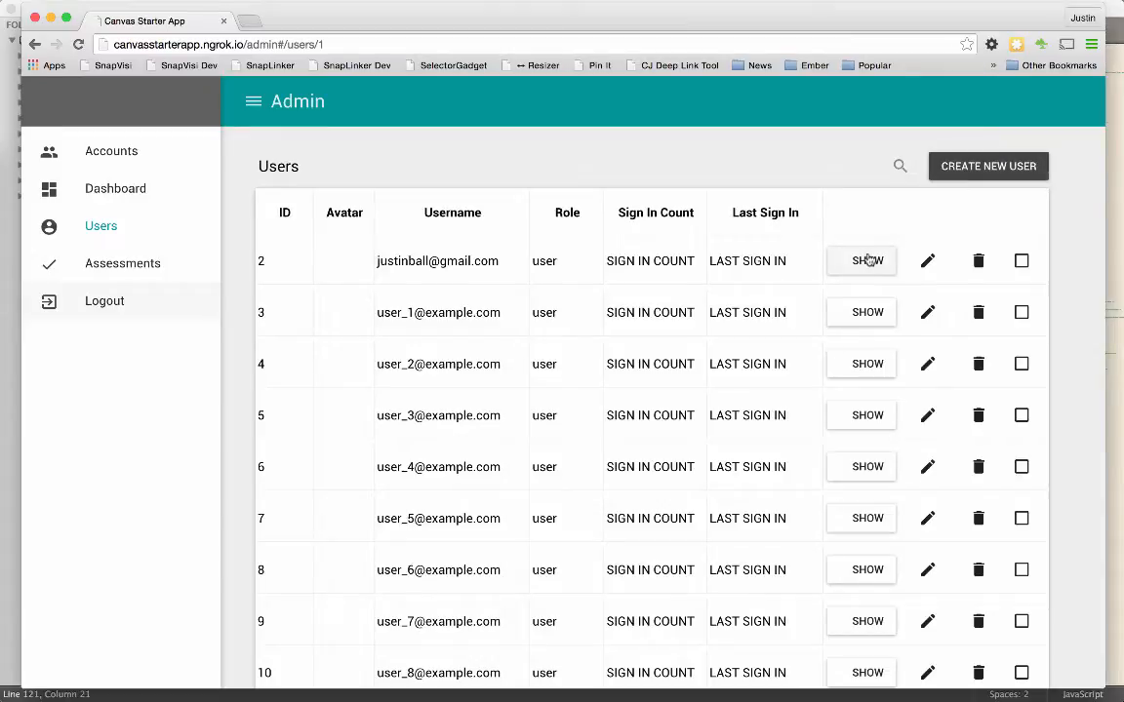
mouse_move(495, 351)
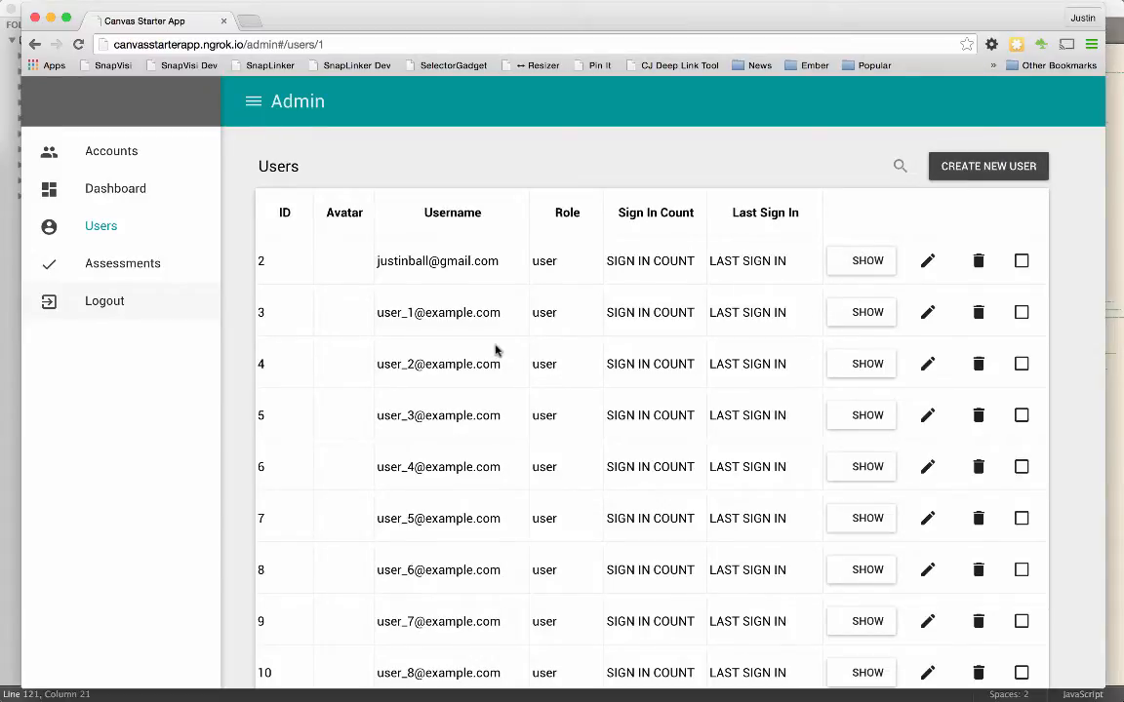
mouse_move(464, 299)
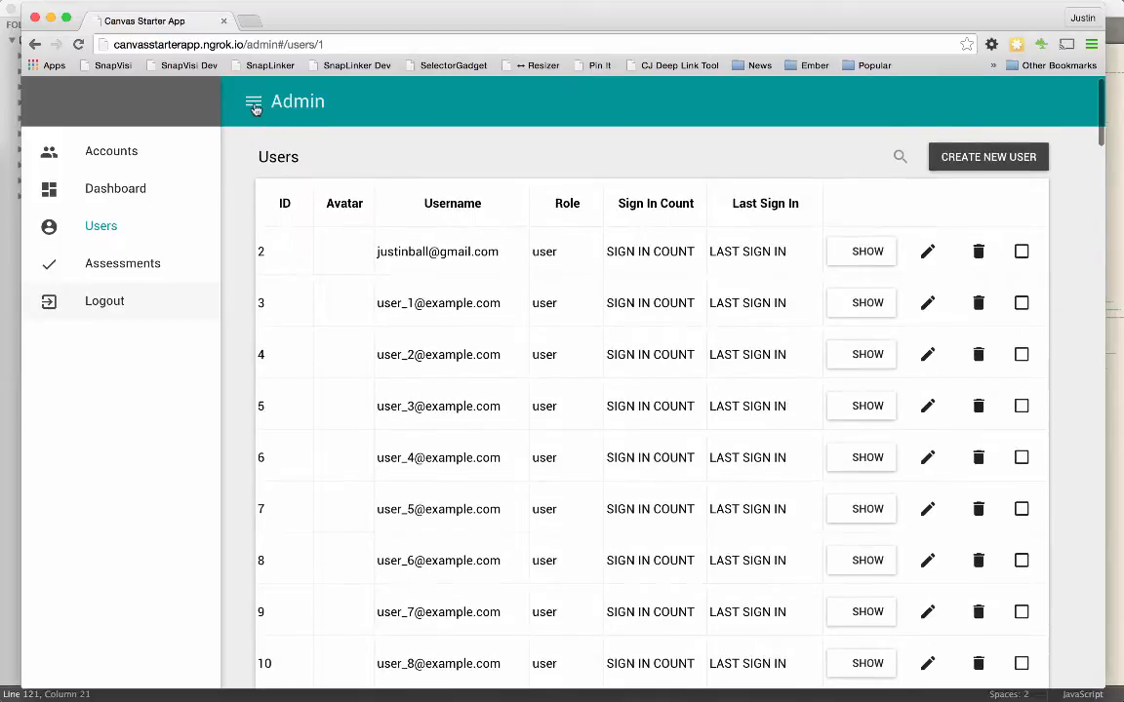
Step: Toggle the admin page's left navigation panel closed and open in the browser
click(253, 102)
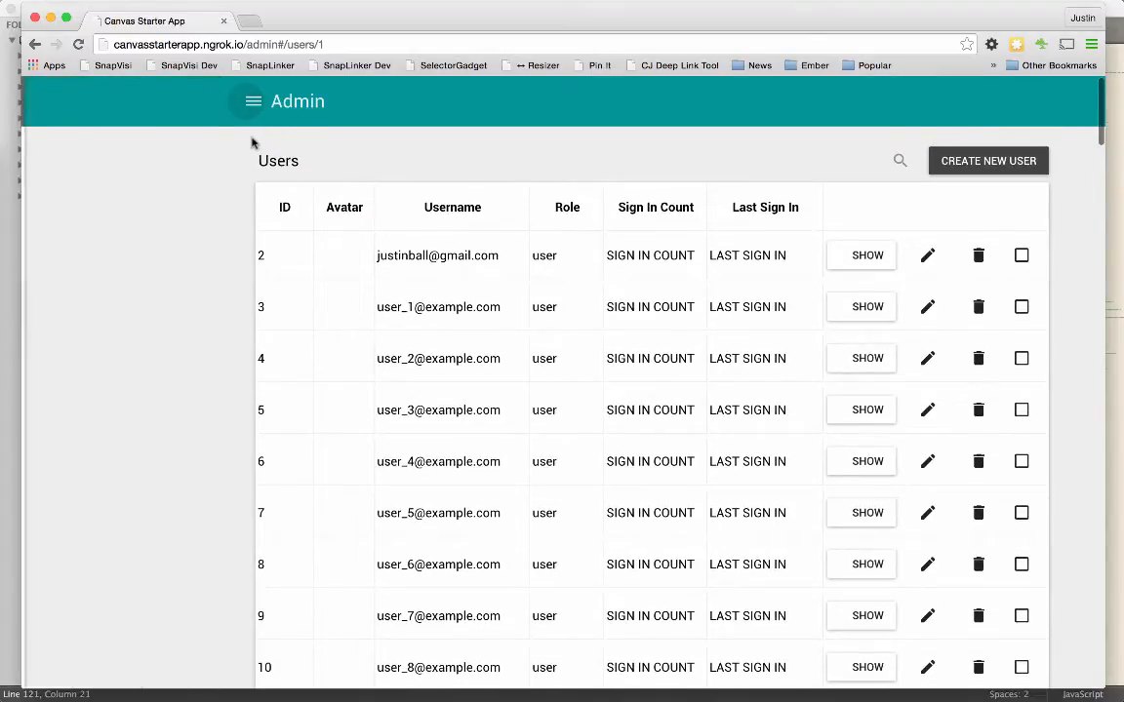
click(252, 101)
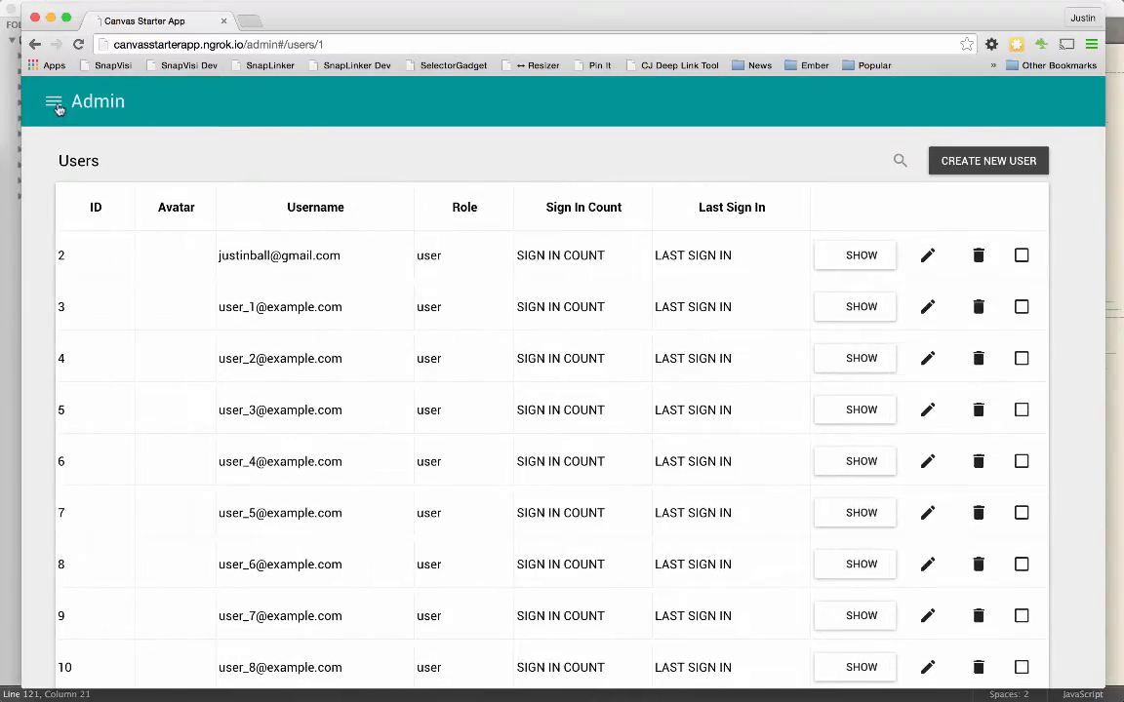
click(54, 101)
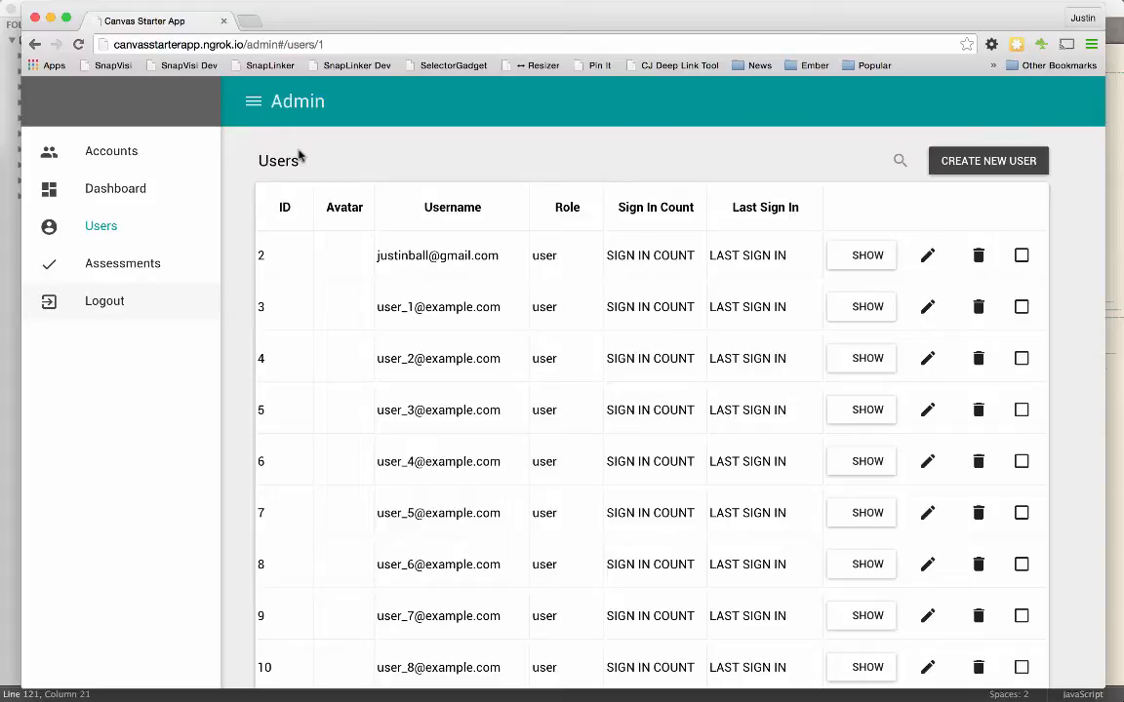
mouse_move(403, 33)
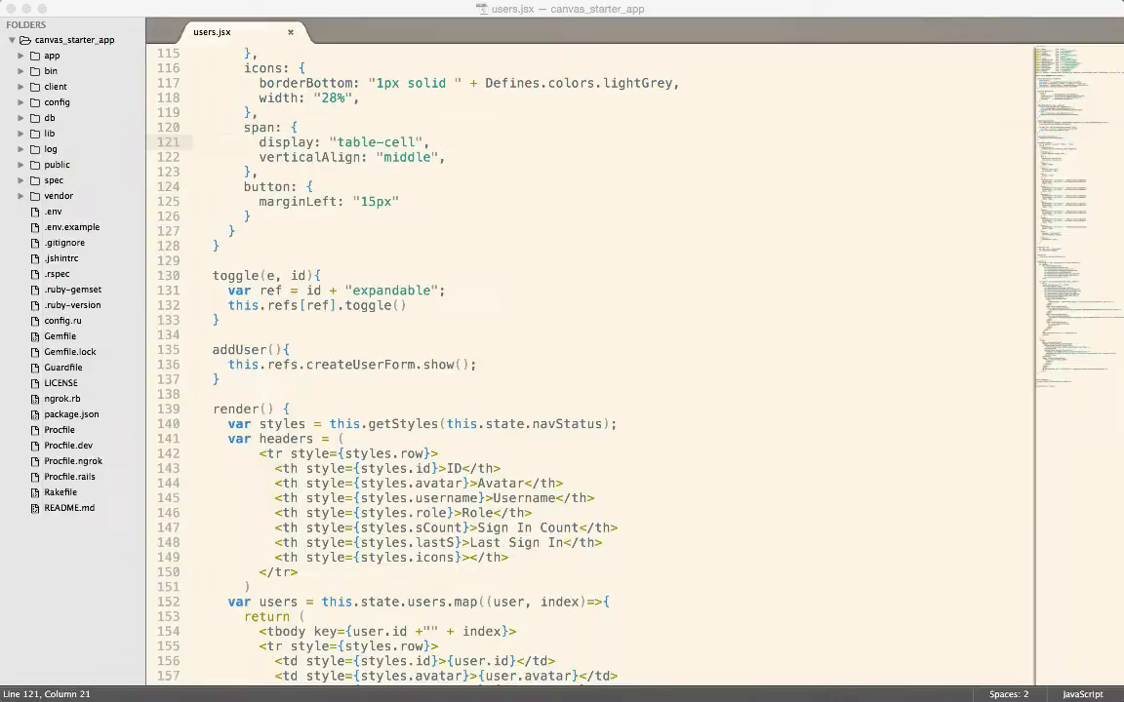
mouse_move(464, 422)
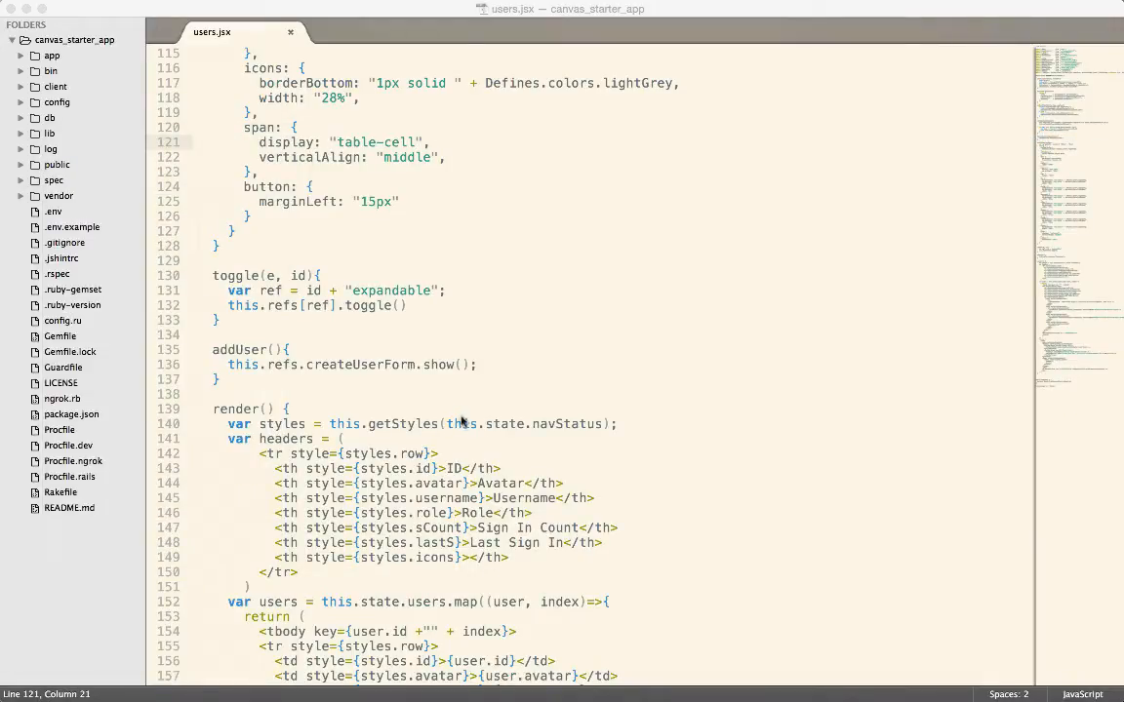
Step: Review the users.jsx render method and getStyles with its marginLeft setting
scroll(down, 3)
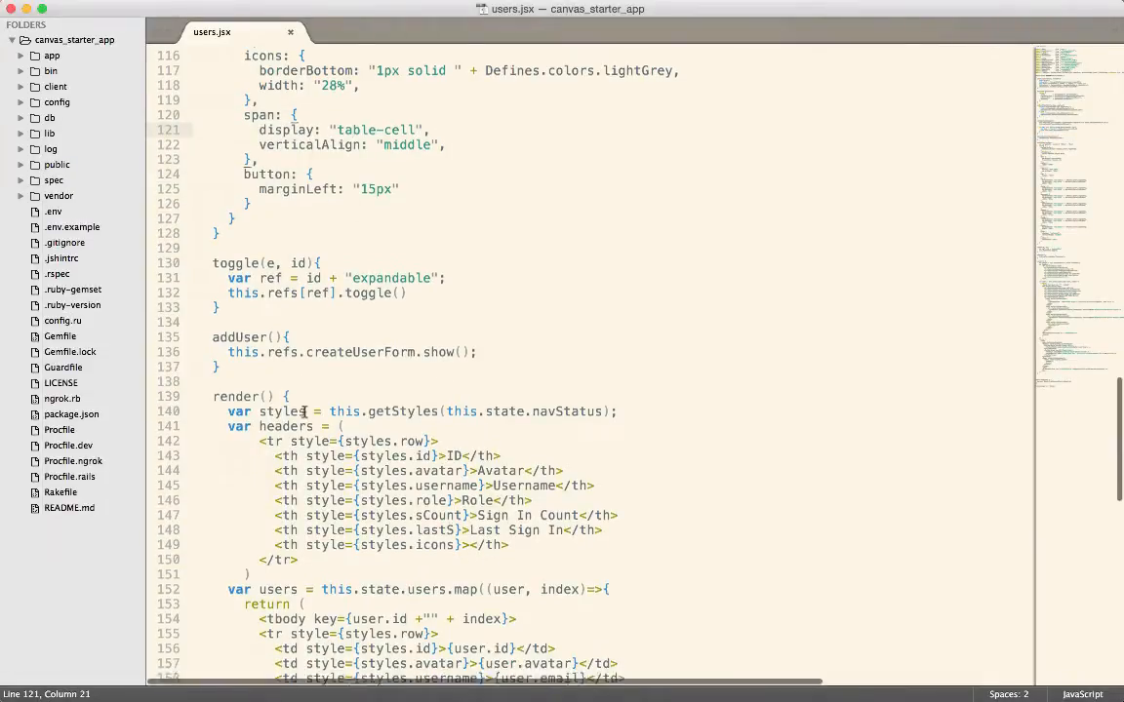
scroll(down, 3)
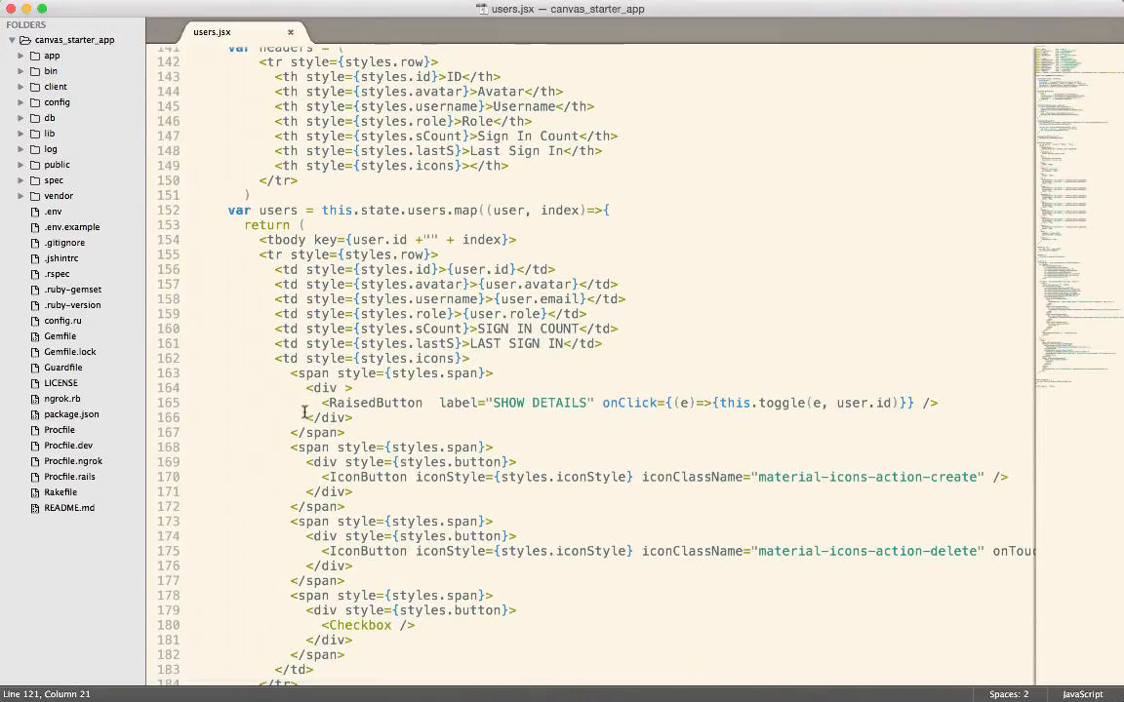
scroll(up, 3)
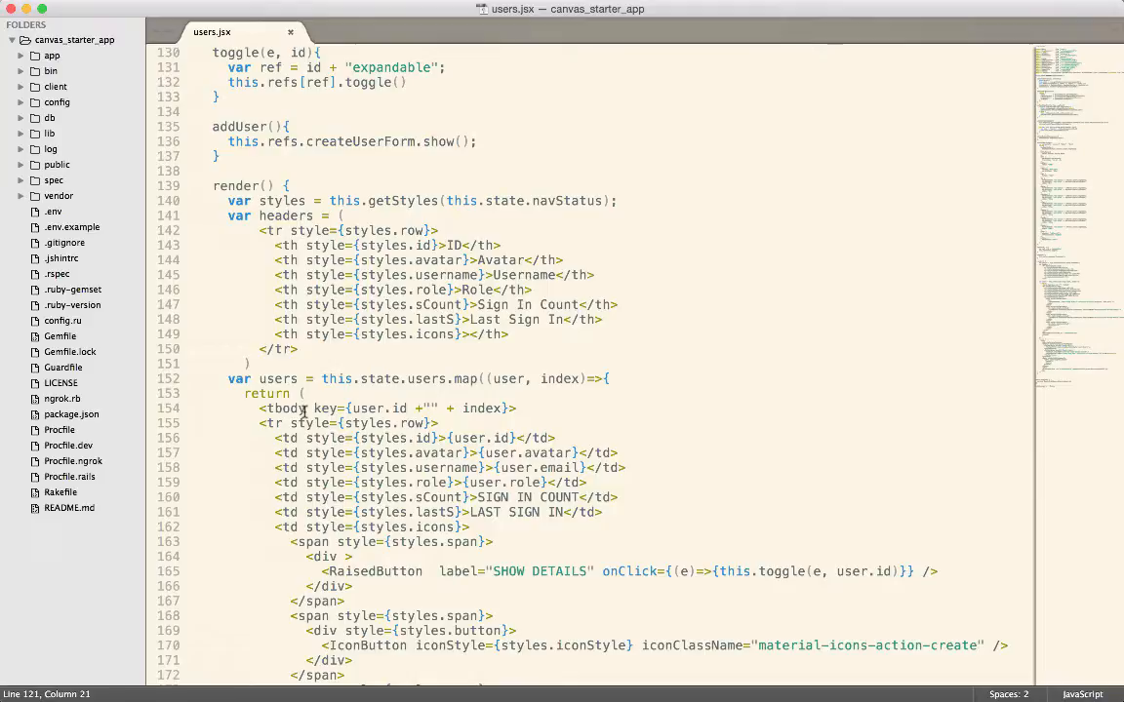
scroll(down, 3)
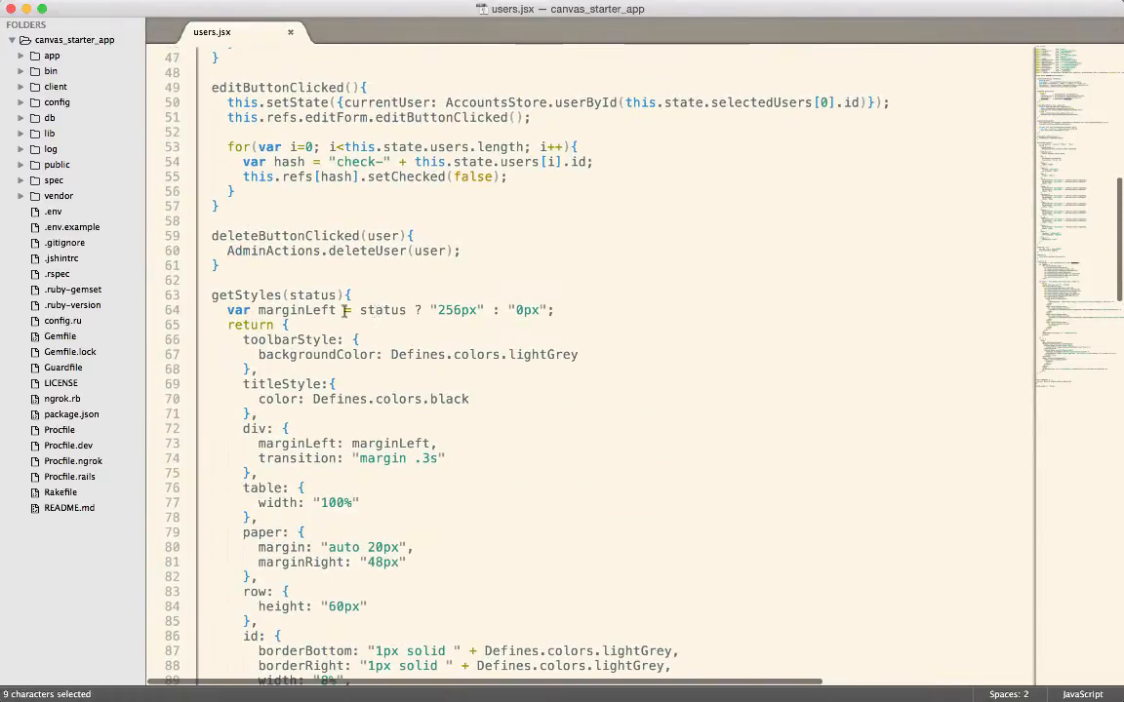
click(313, 310)
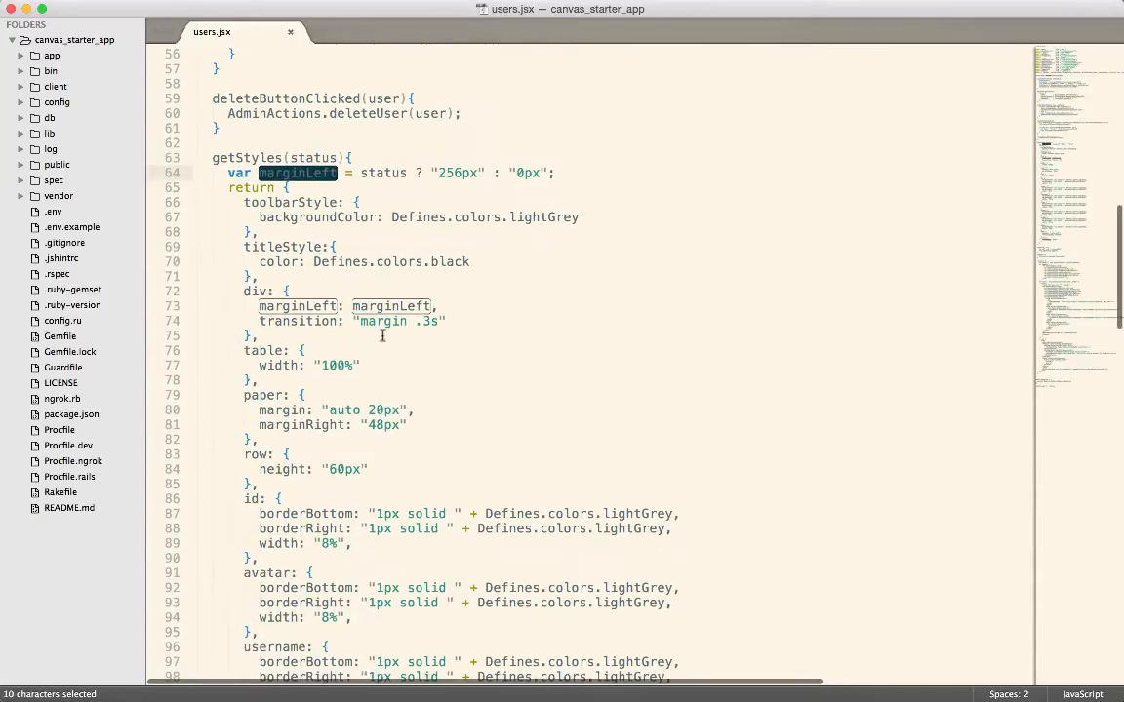
mouse_move(335, 353)
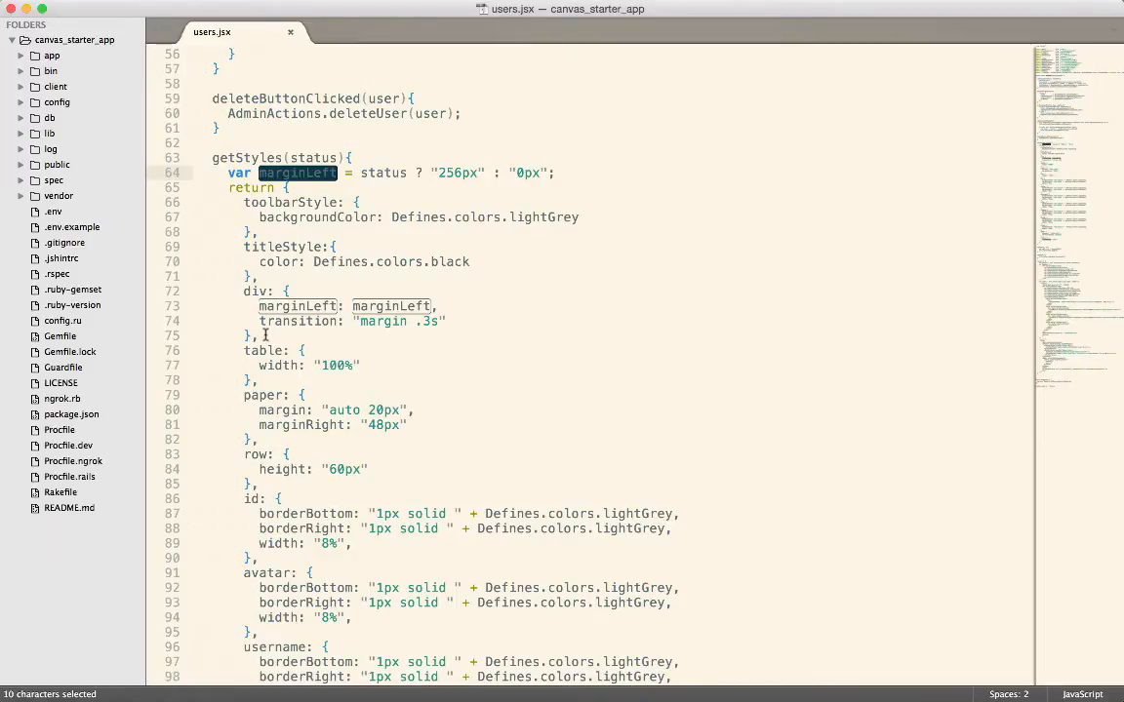
scroll(down, 3)
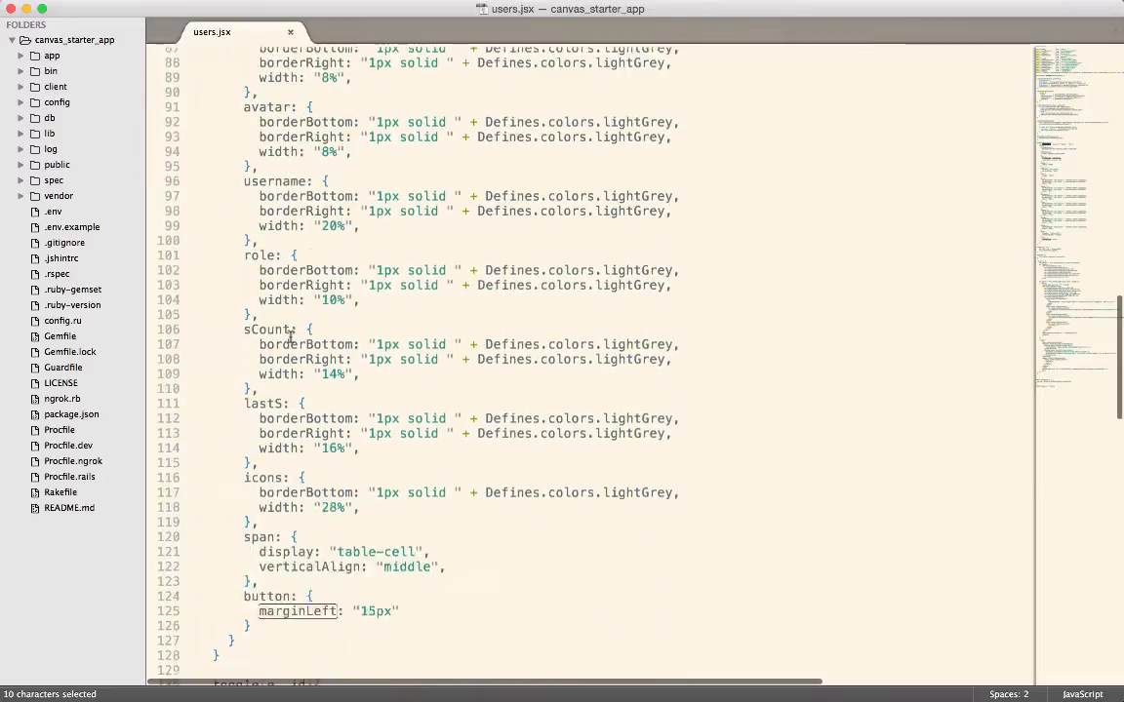
scroll(down, 3)
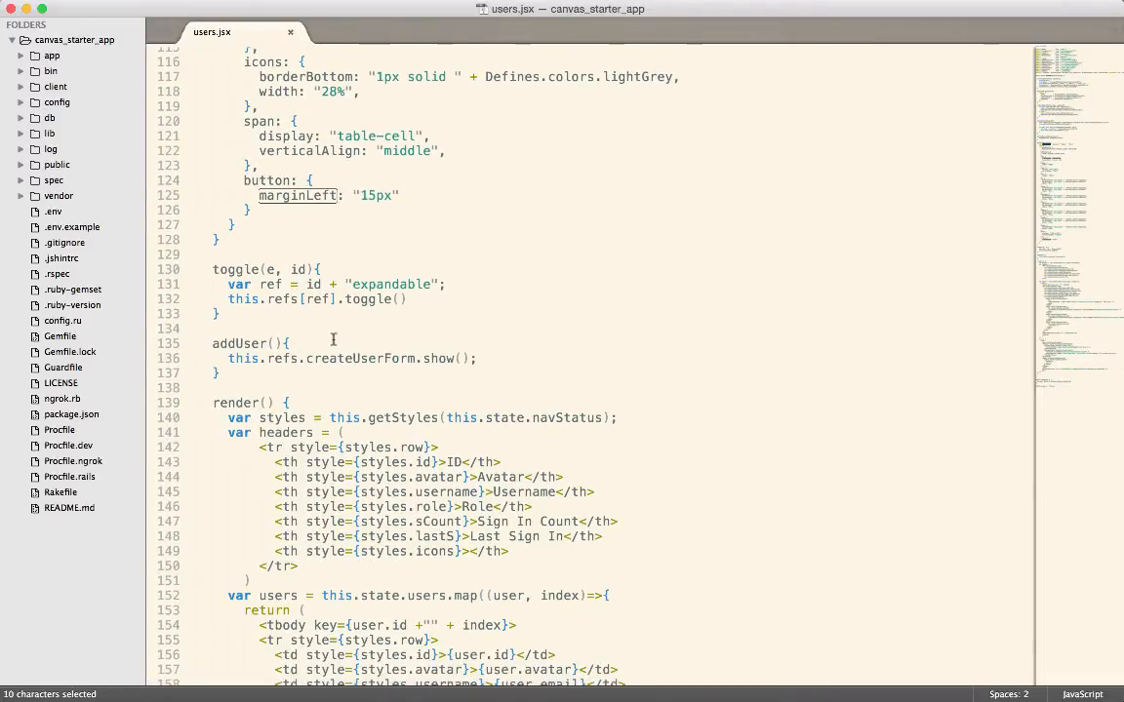
double_click(567, 419)
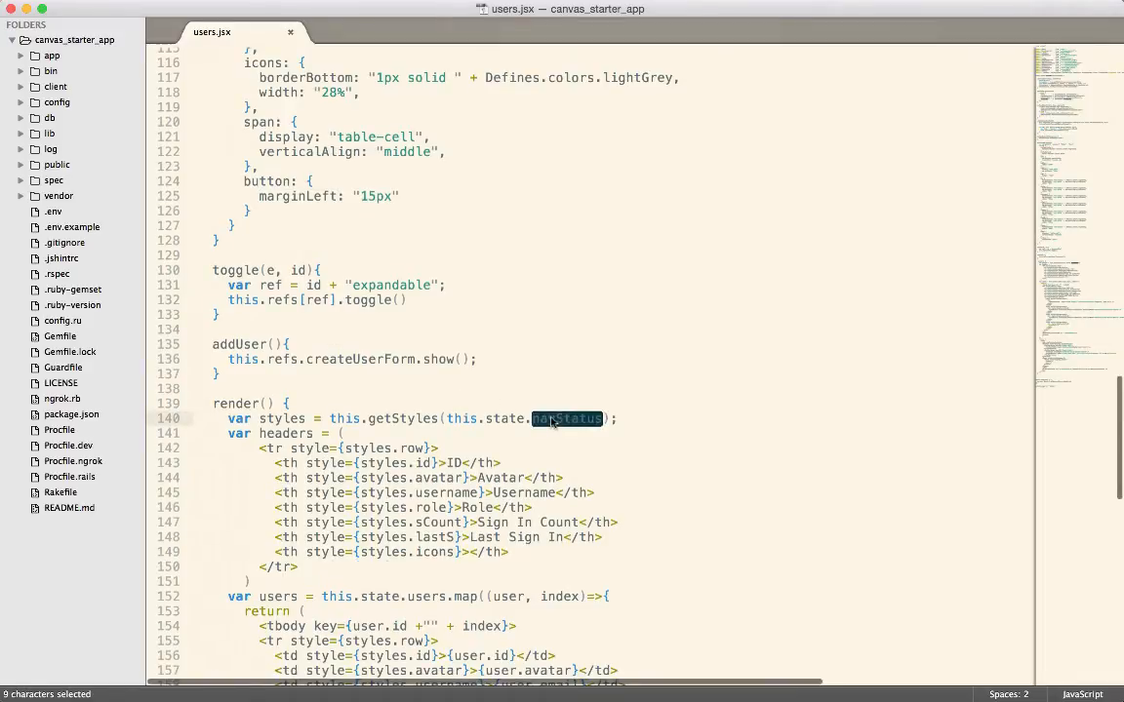
scroll(down, 3)
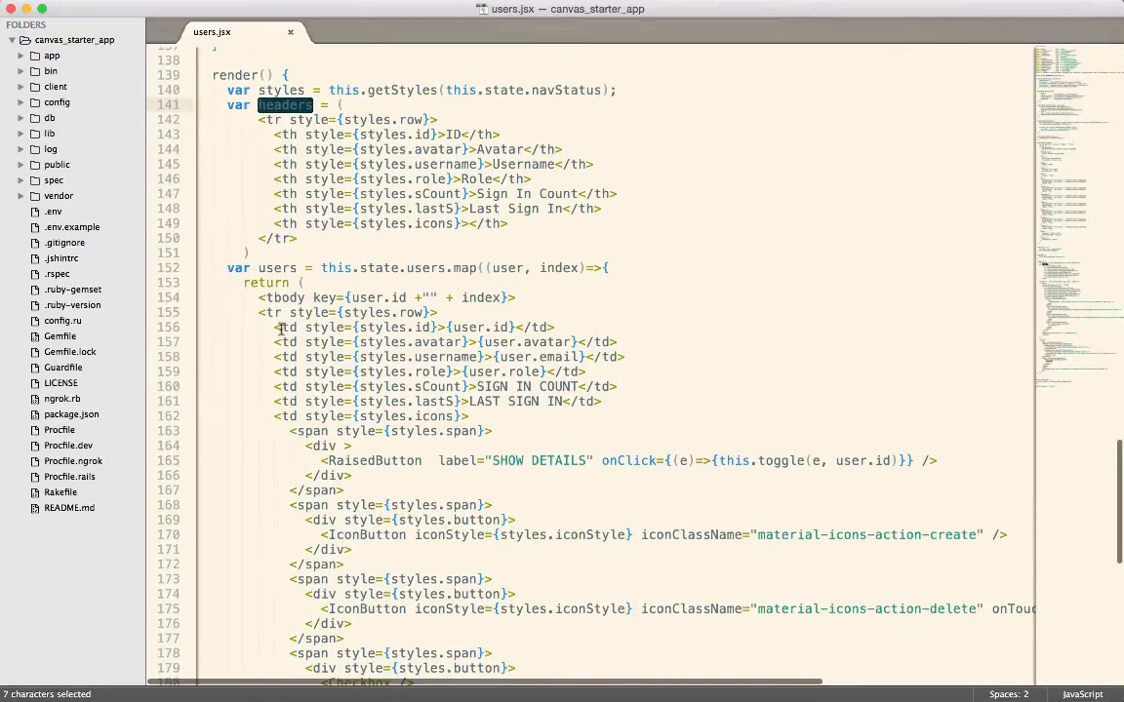
scroll(down, 3)
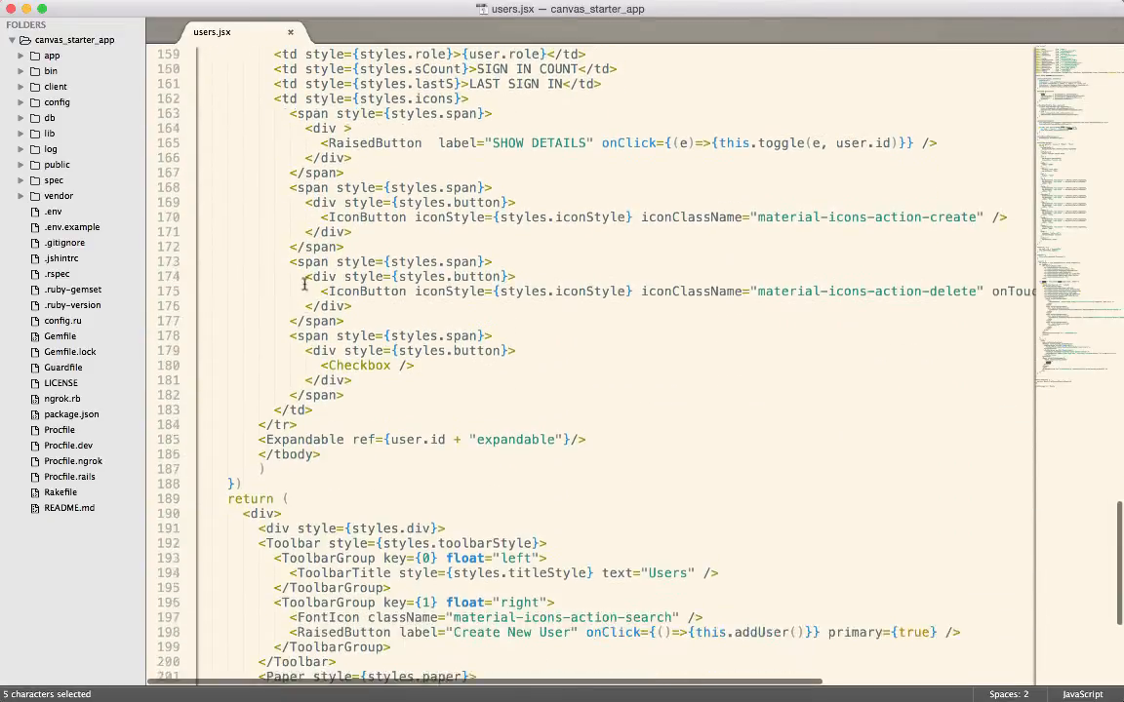
scroll(down, 3)
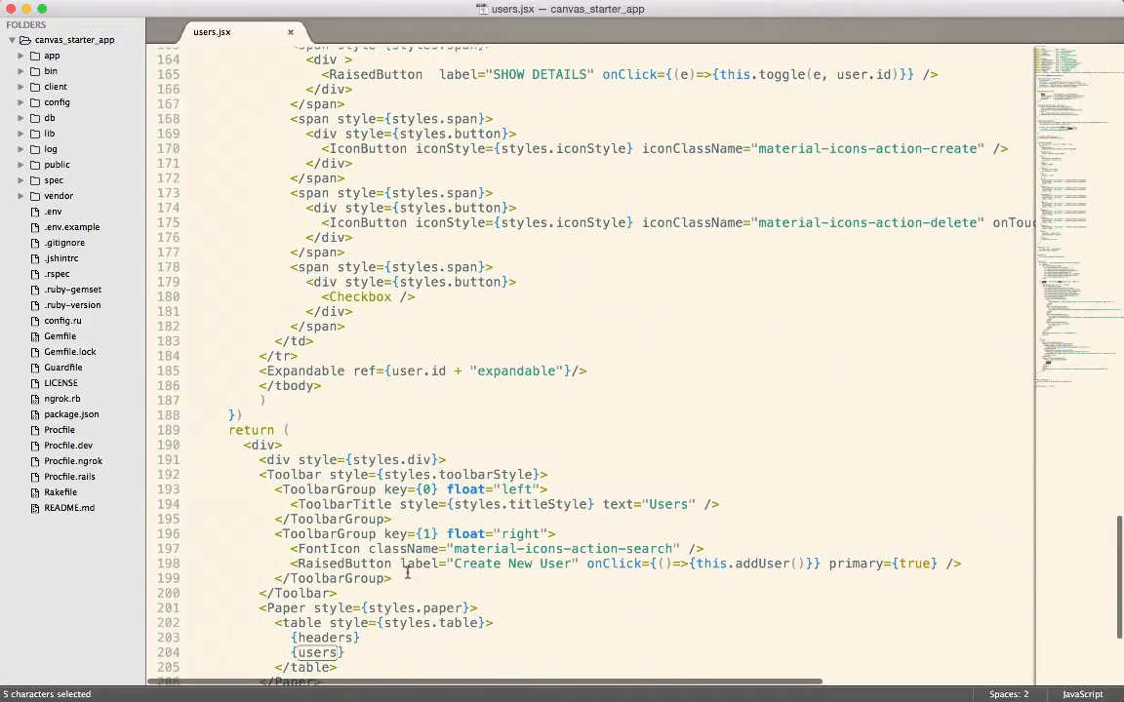
scroll(down, 3)
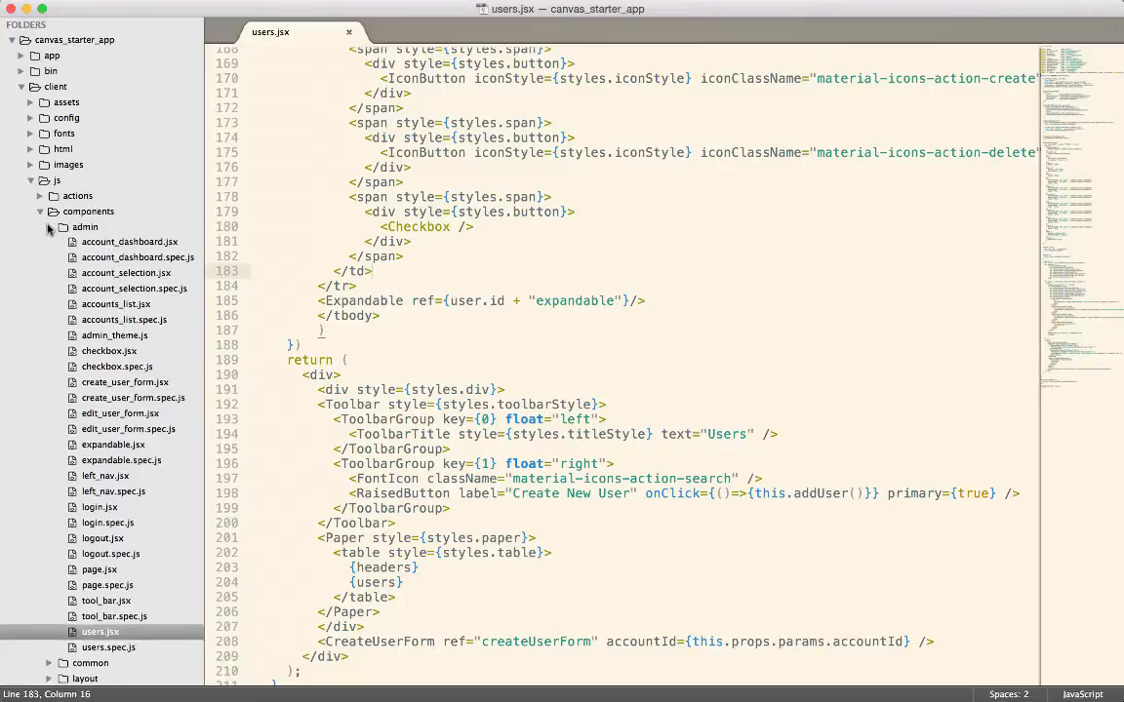
Step: Add a new container.jsx file to the admin components folder via the sidebar
click(49, 227)
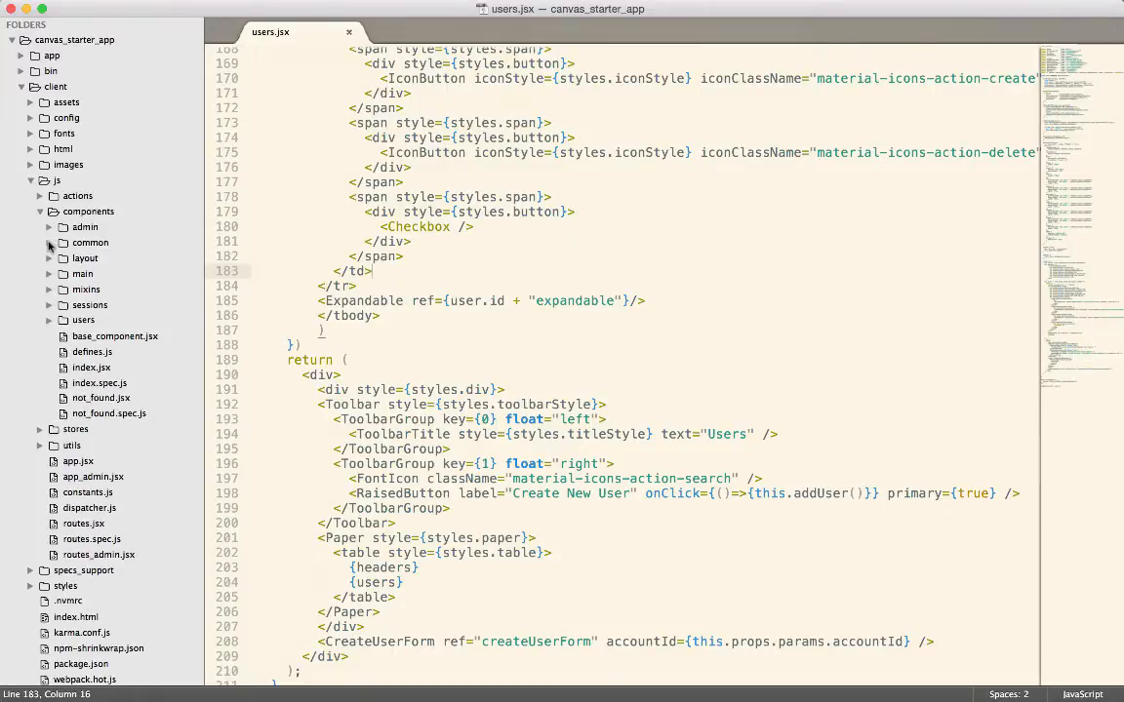
click(84, 226)
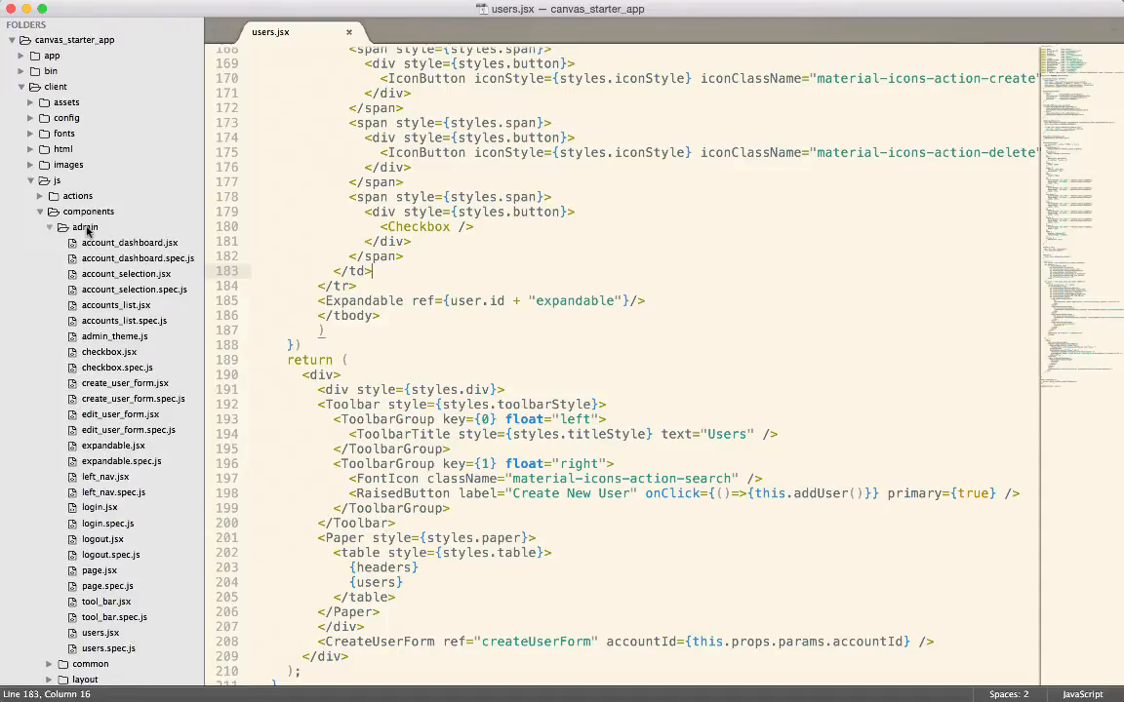
right_click(85, 228)
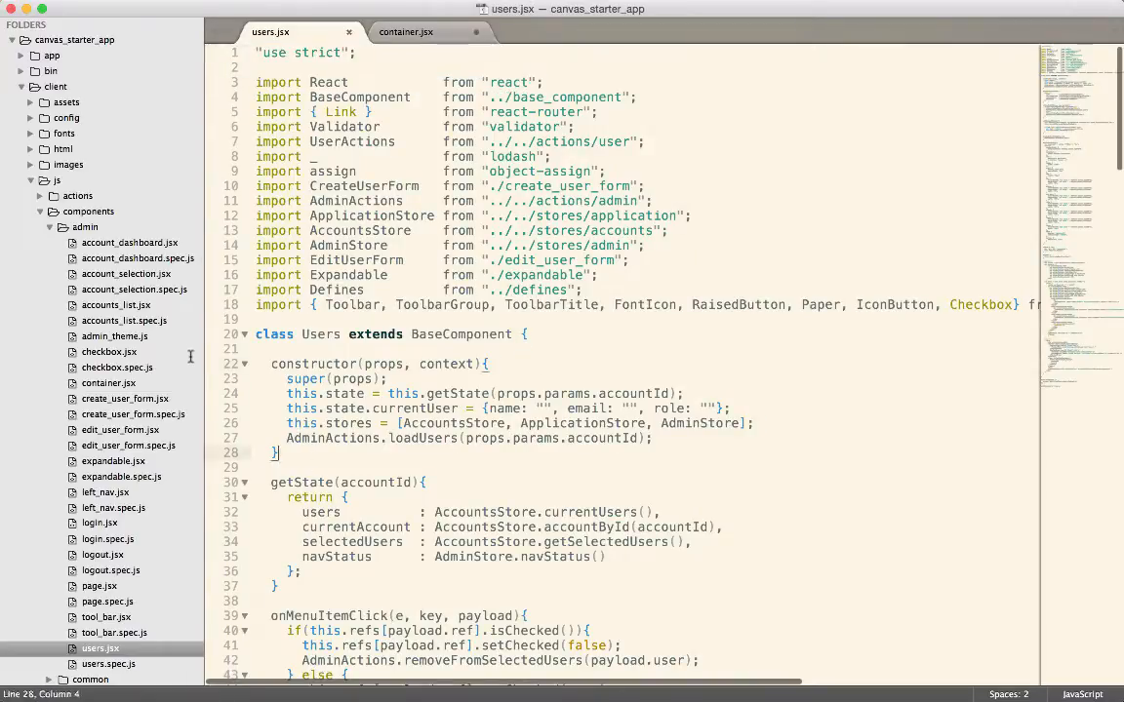
Step: Make the class extend React.Component and trim the constructor to only super(props), then save
click(406, 31)
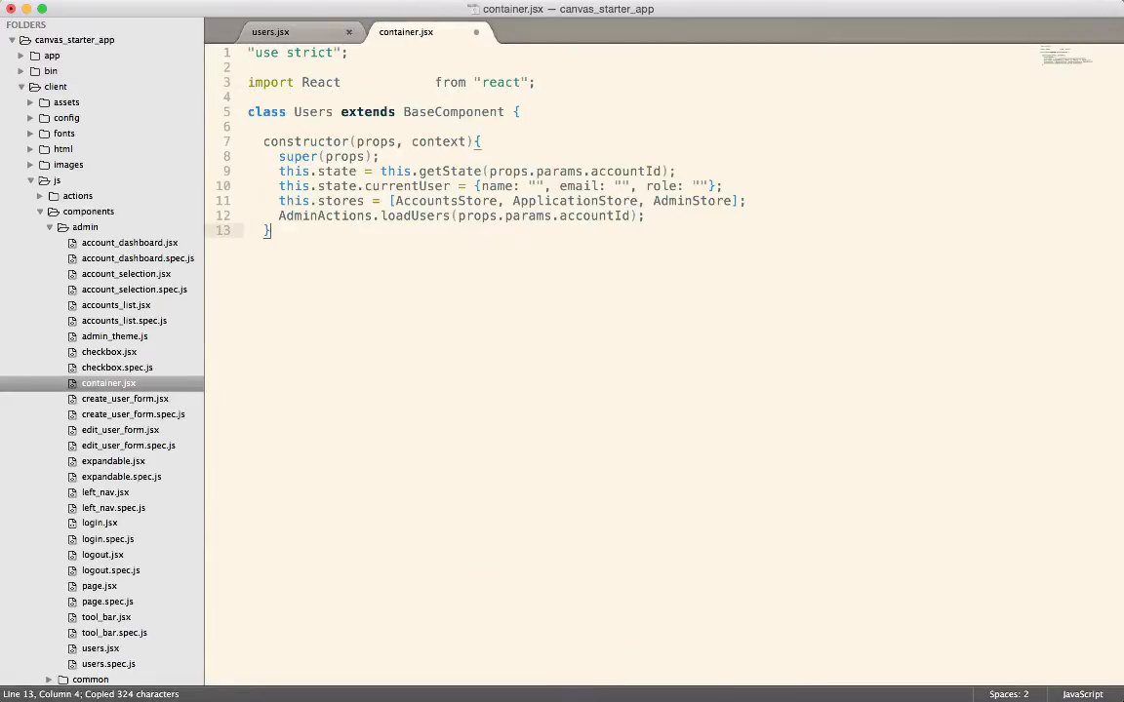
double_click(452, 111)
text(React.)
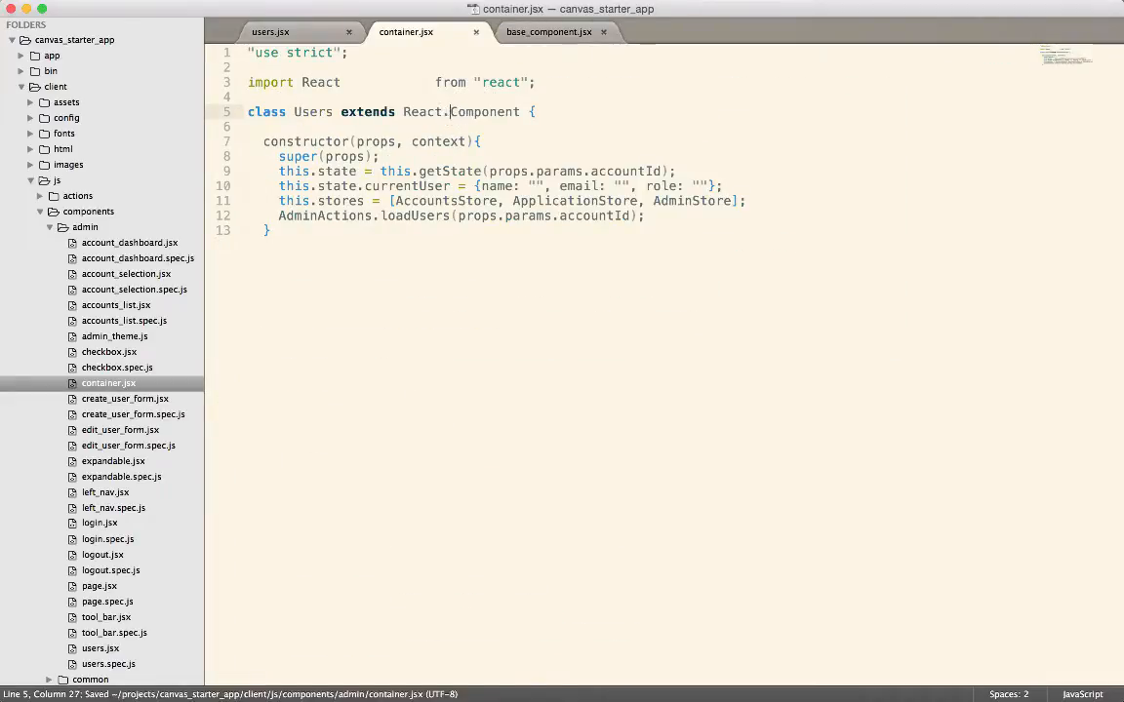
click(603, 31)
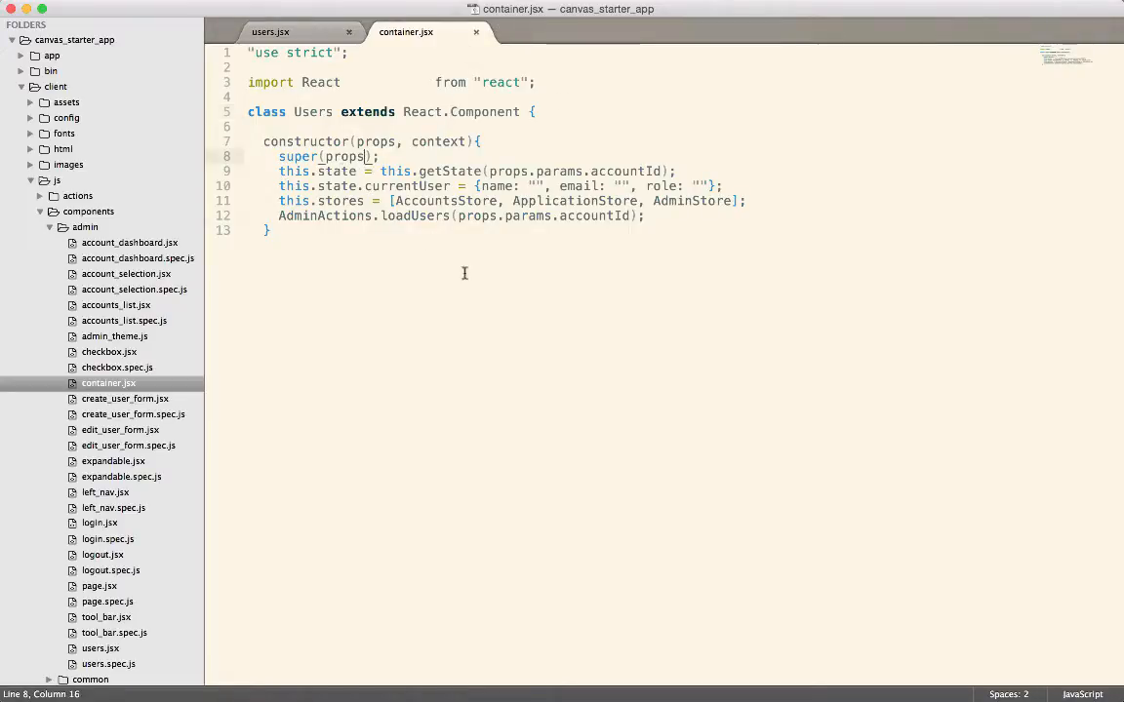
drag(279, 171, 644, 215)
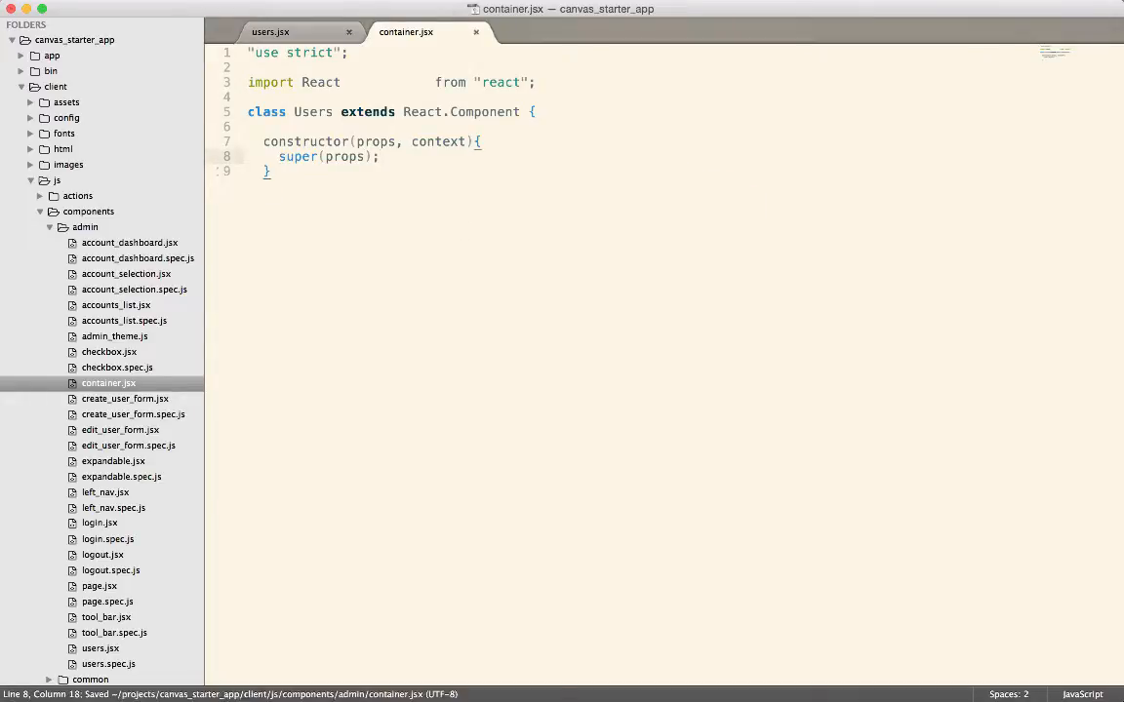
click(270, 32)
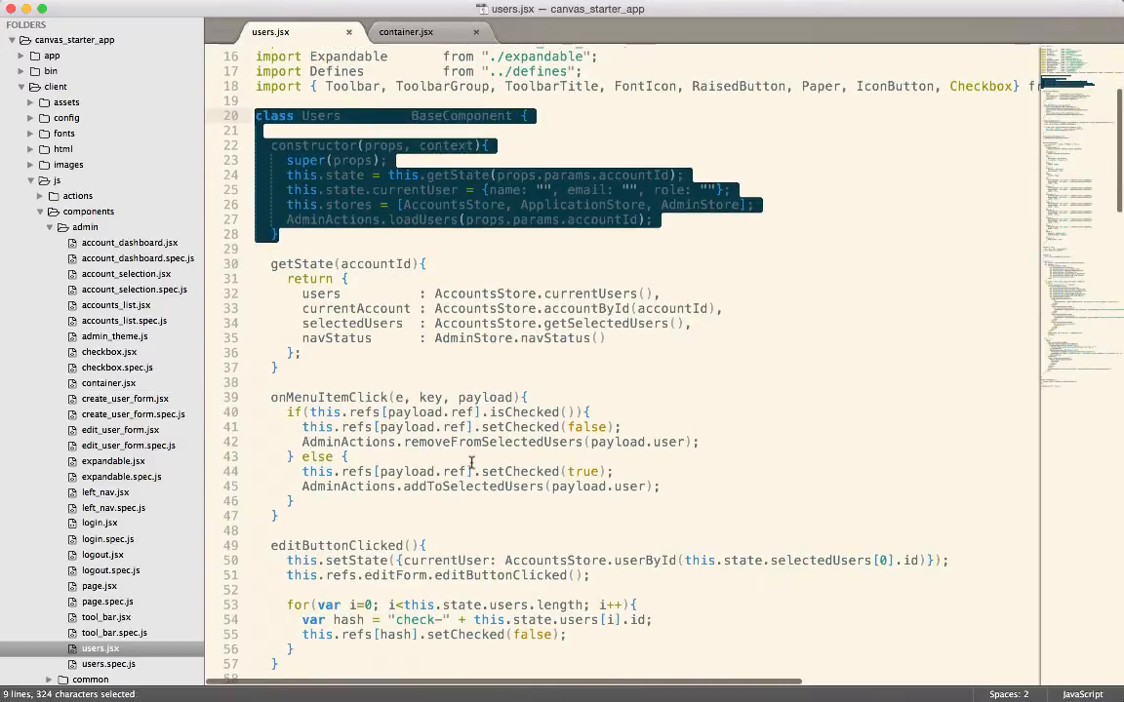
Step: Move getStyles(status) returning the div marginLeft/transition style from users.jsx into container.jsx
scroll(down, 3)
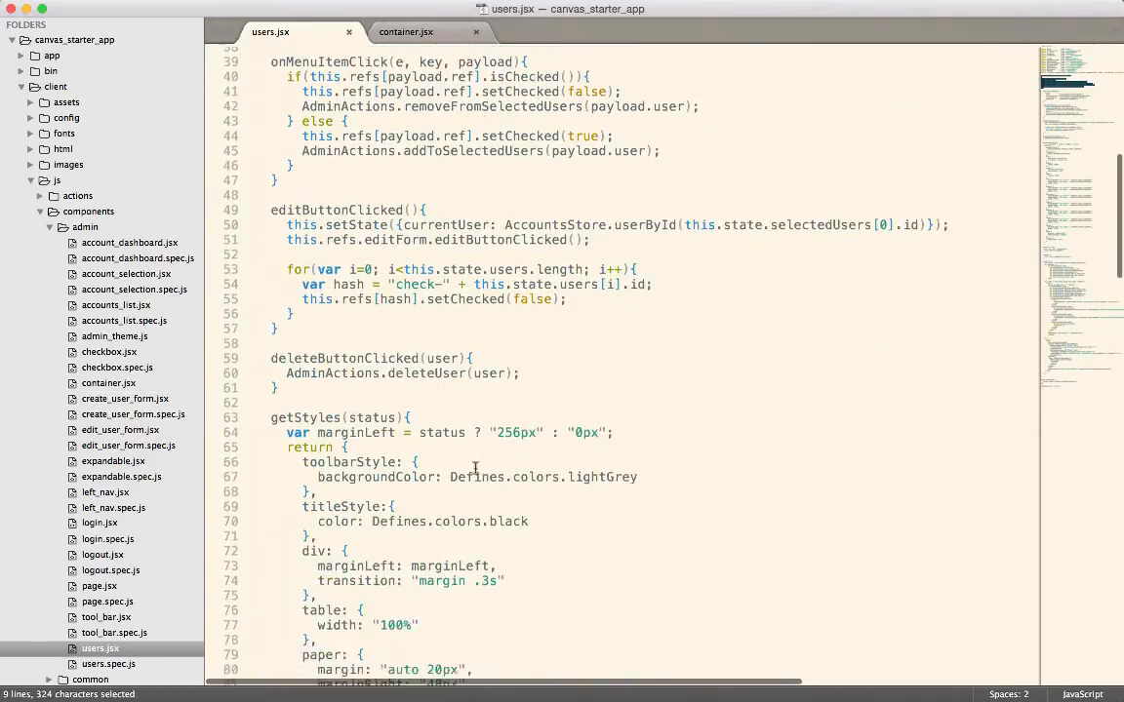
scroll(down, 3)
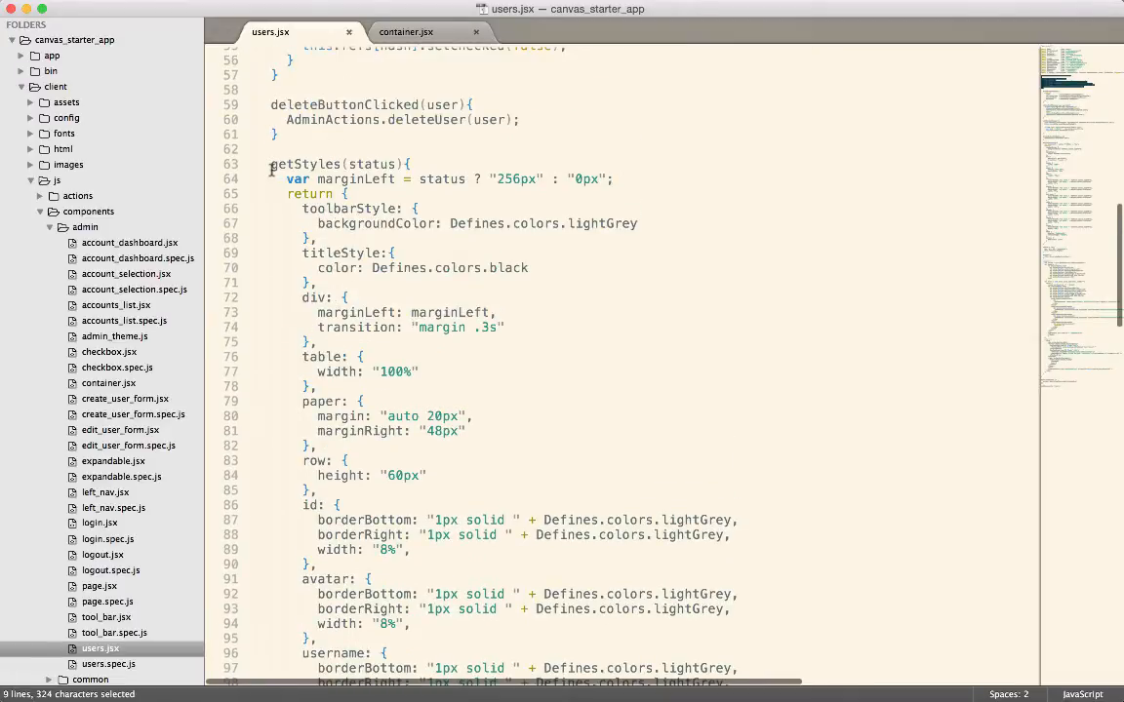
drag(270, 163, 283, 193)
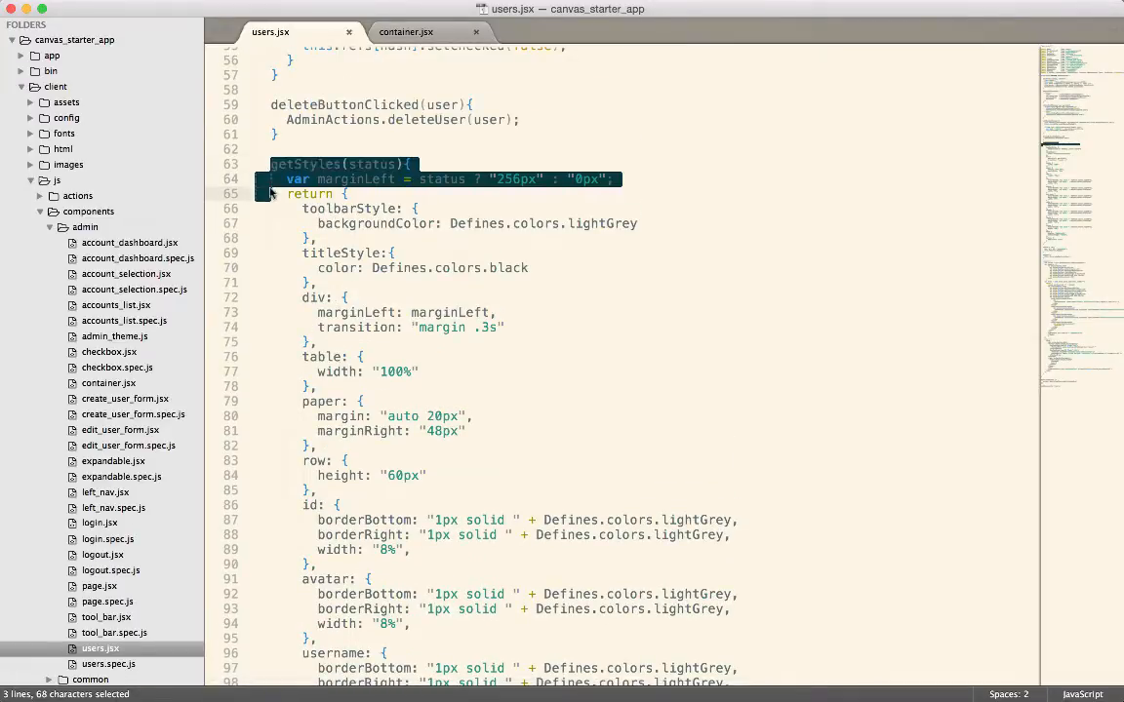
click(404, 31)
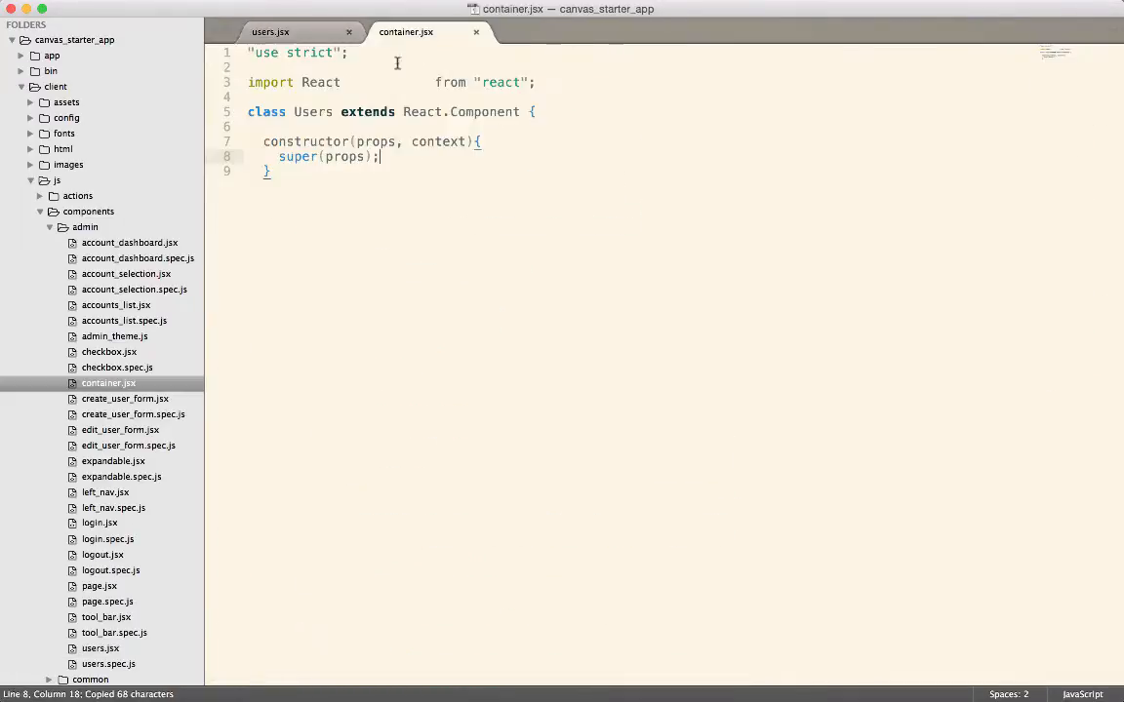
text(getStyles(status){)
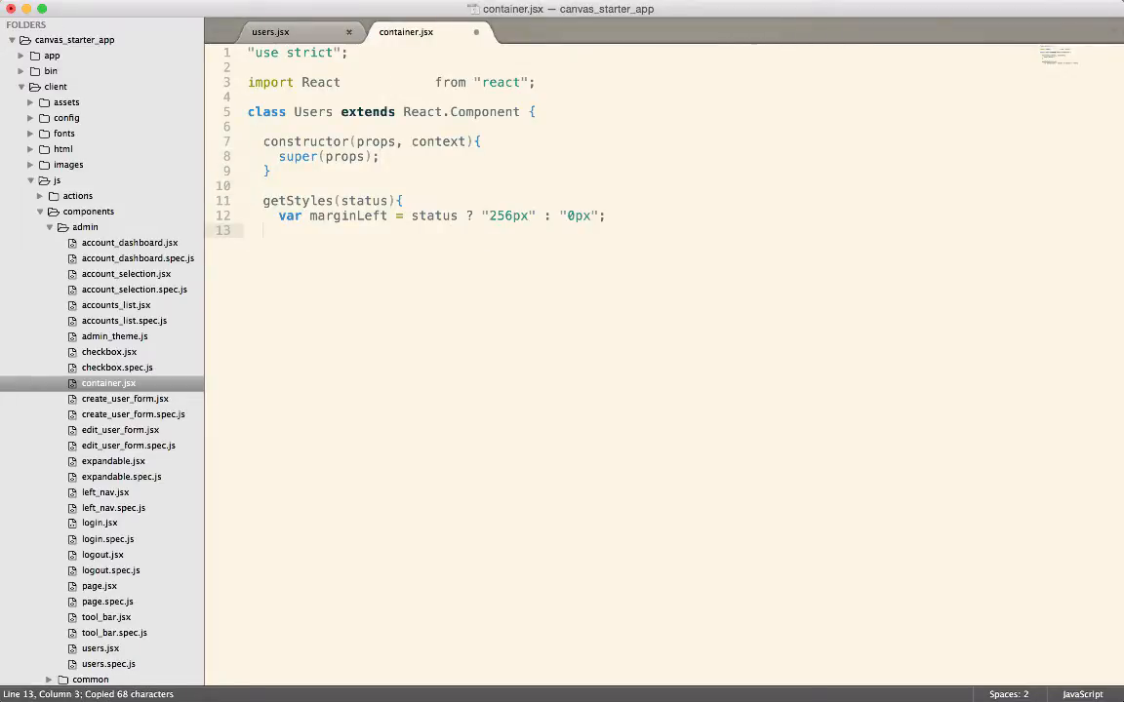
double_click(349, 215)
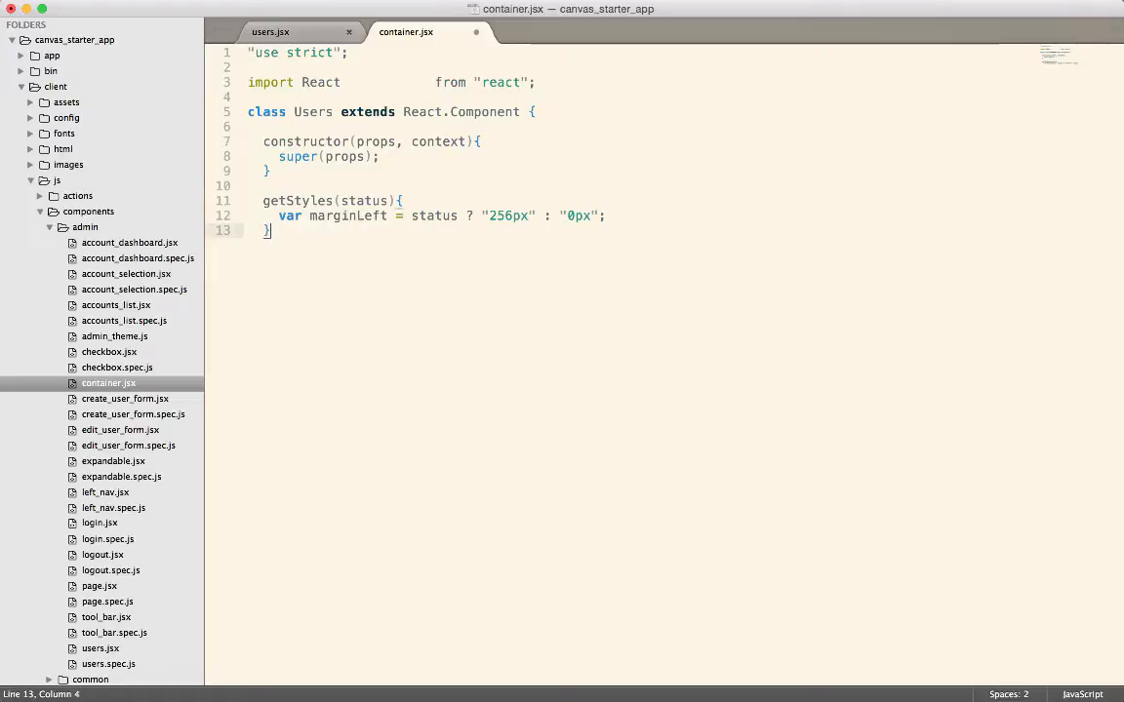
text(return)
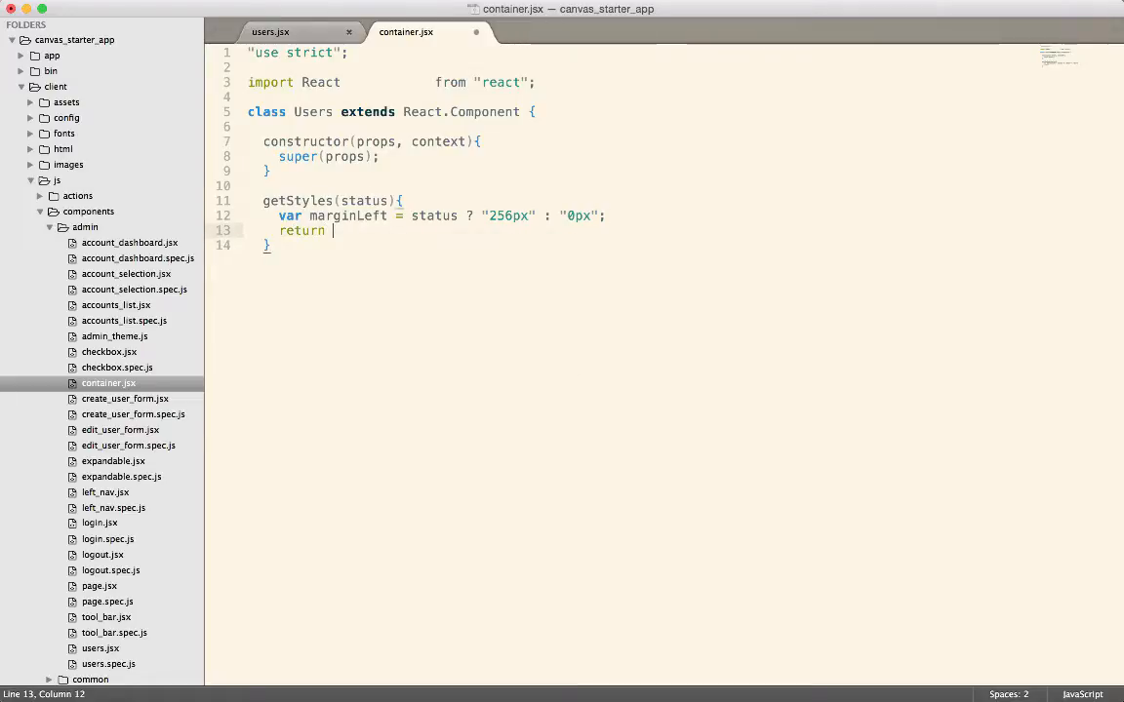
text({)
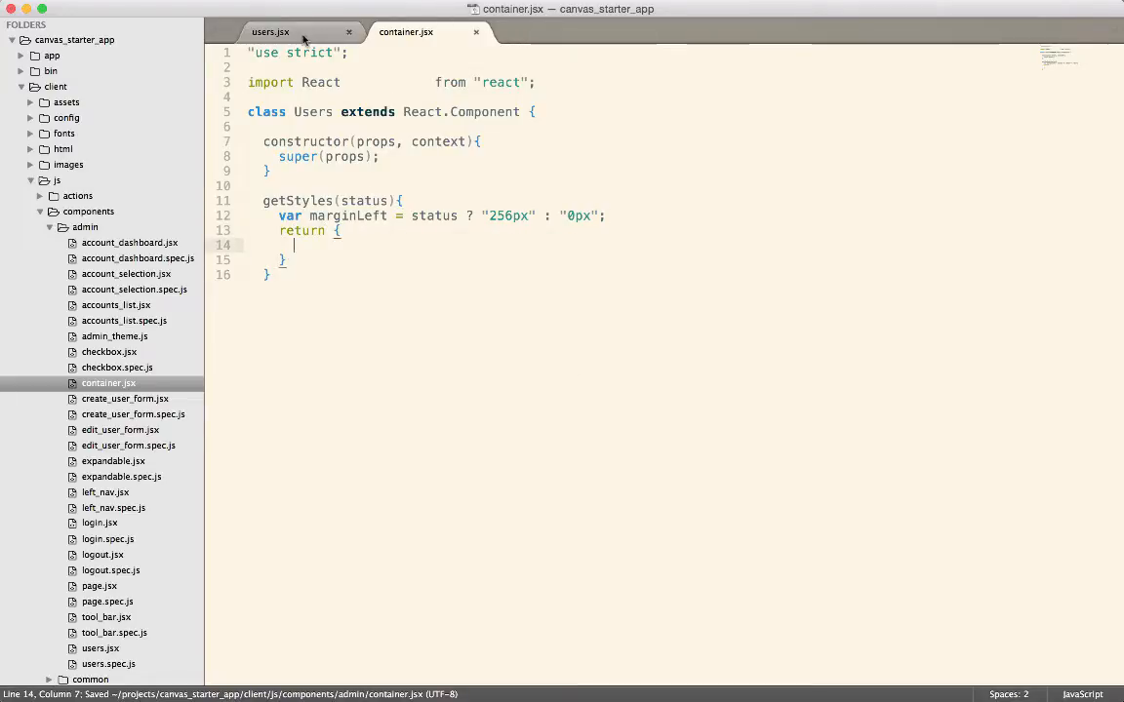
click(270, 32)
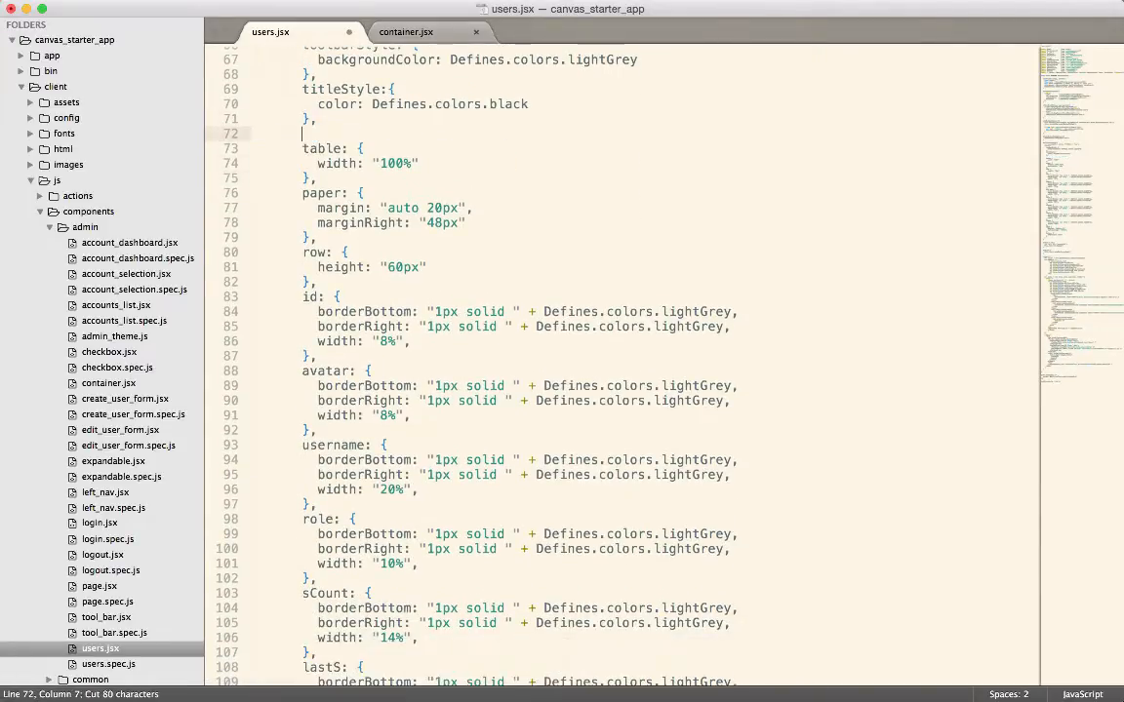
key(cmd+s)
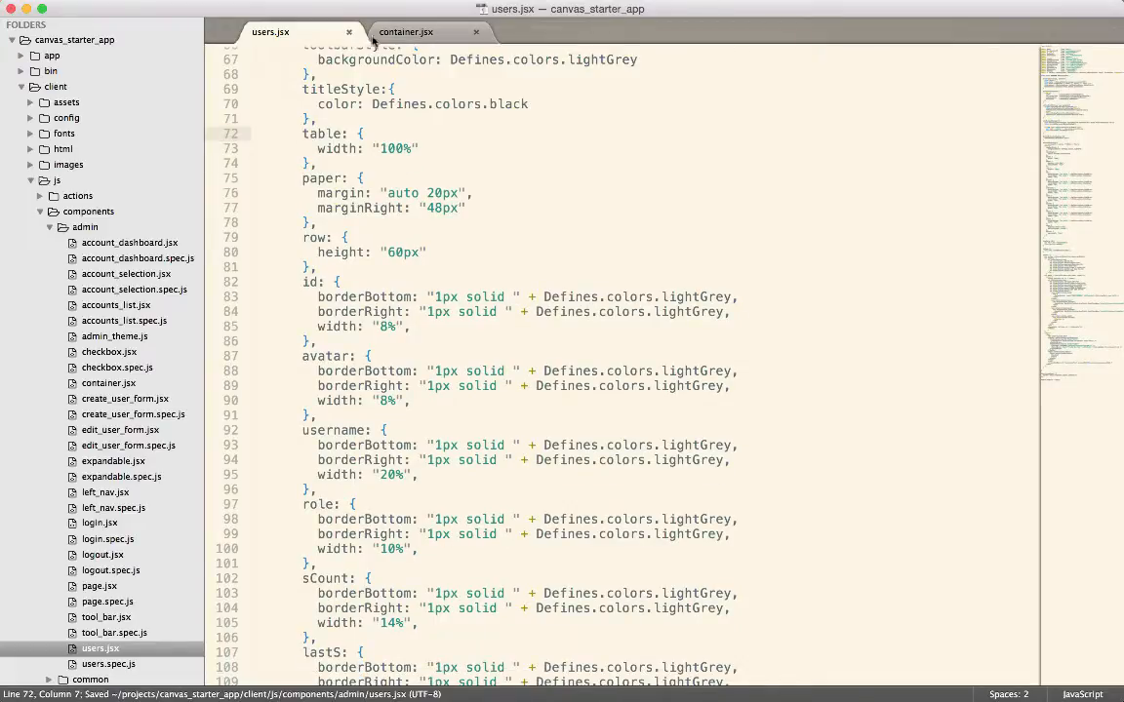
Step: Add an empty render method to container.jsx and save it
click(404, 32)
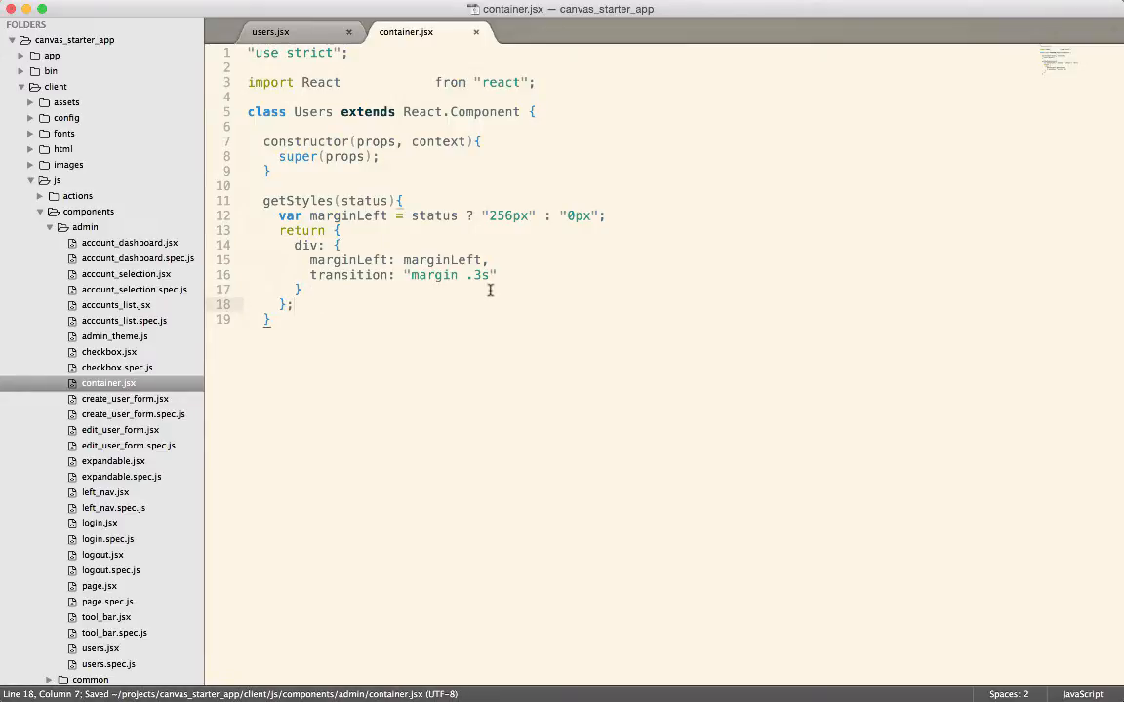
key(enter)
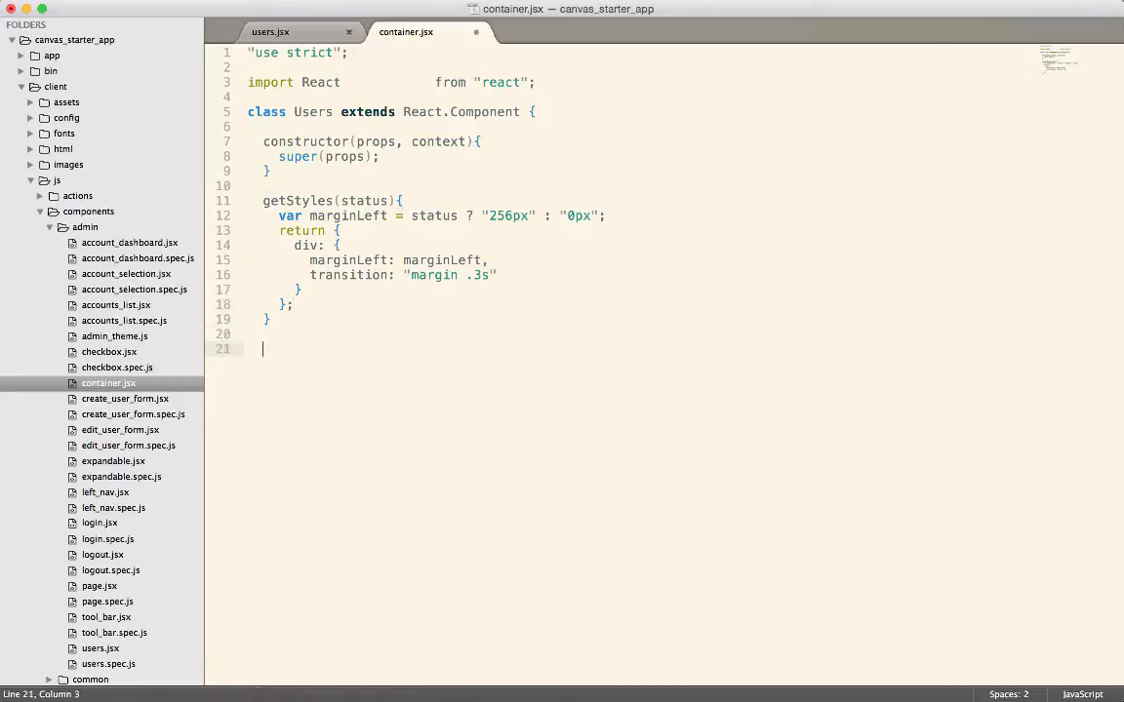
text(render(){)
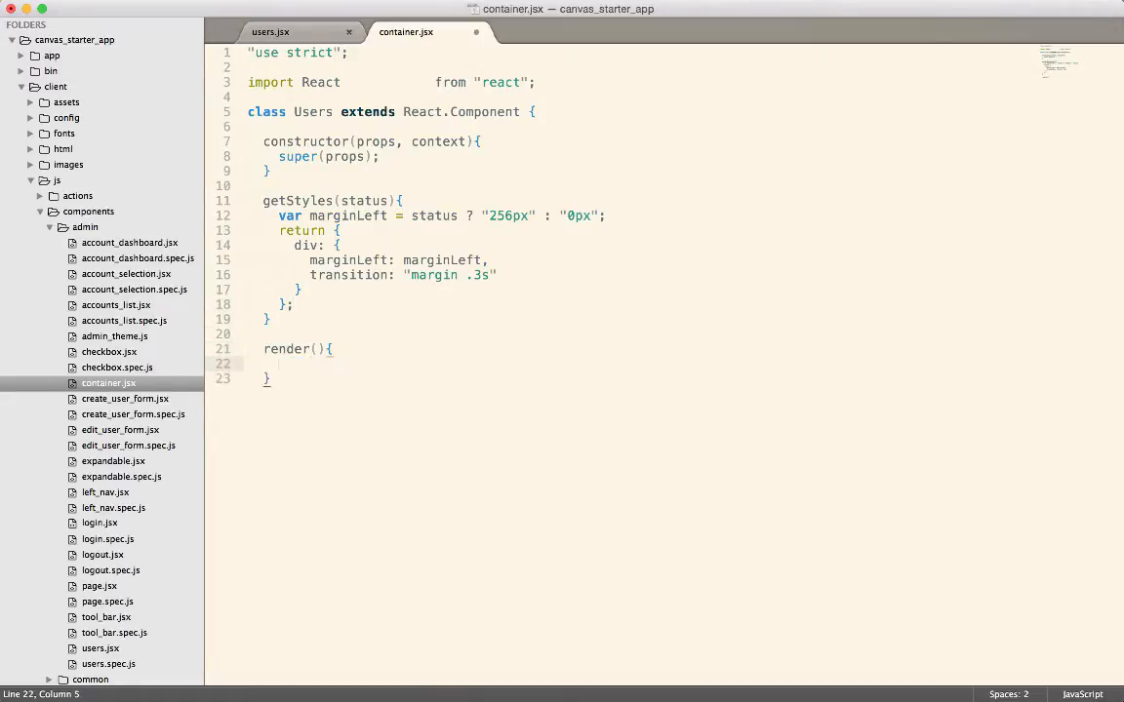
key(cmd+s)
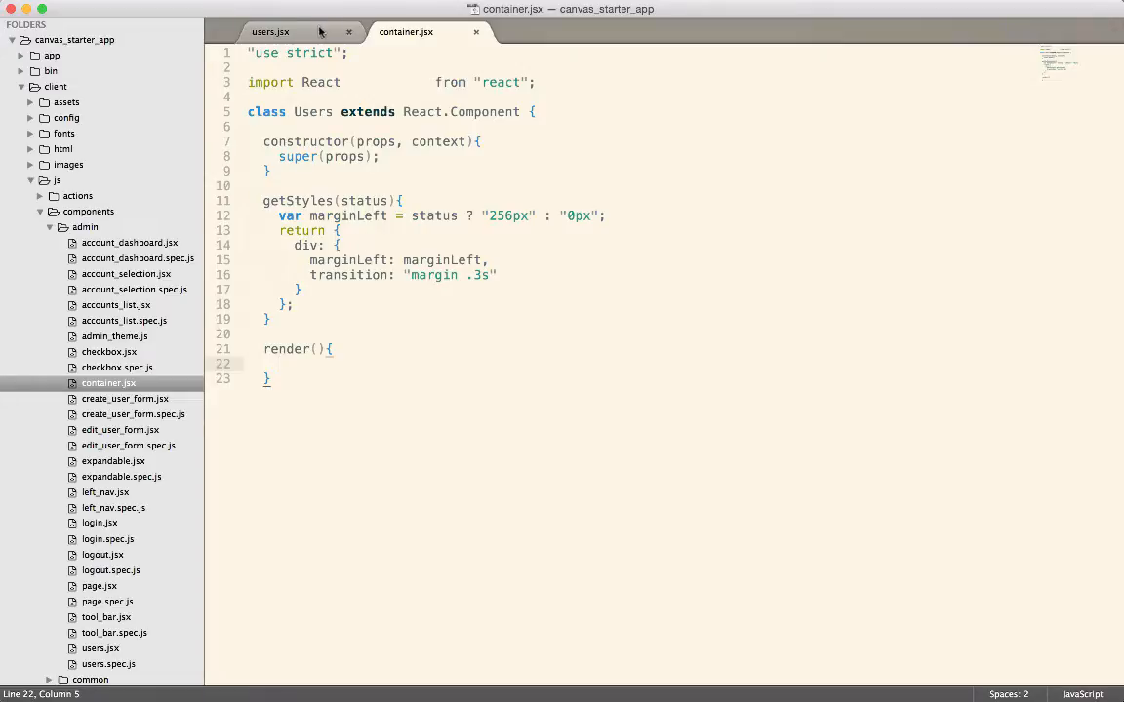
Step: Remove the this.state.navStatus argument from the getStyles call in users.jsx
click(271, 31)
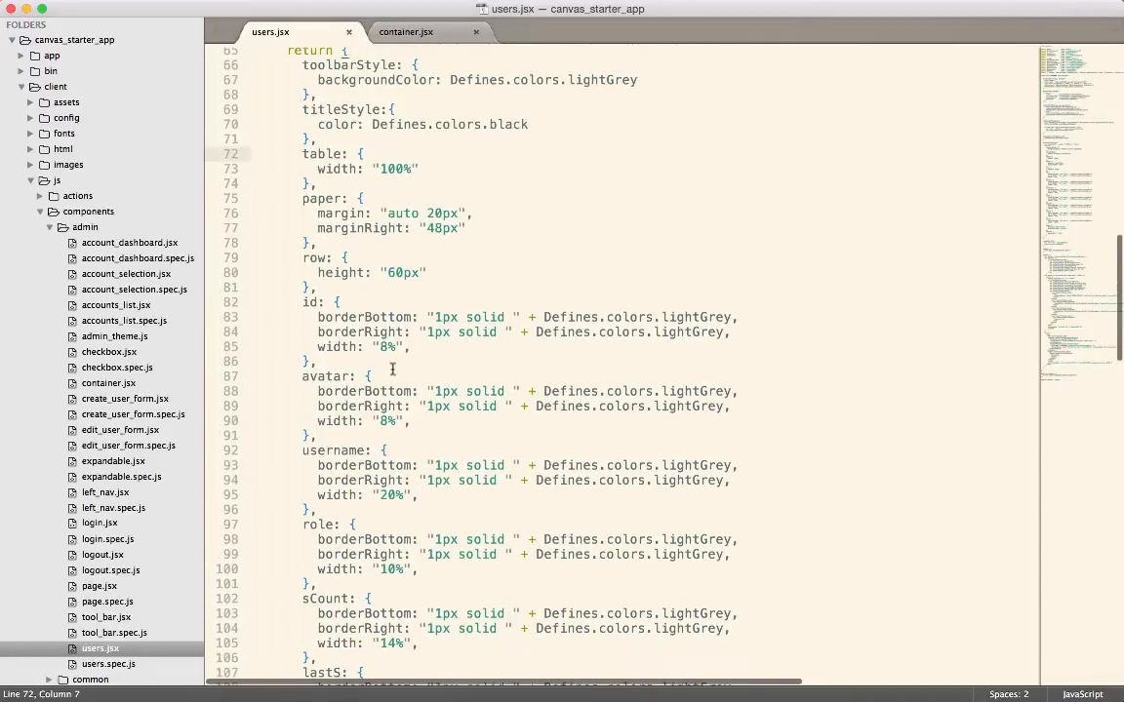
scroll(down, 3)
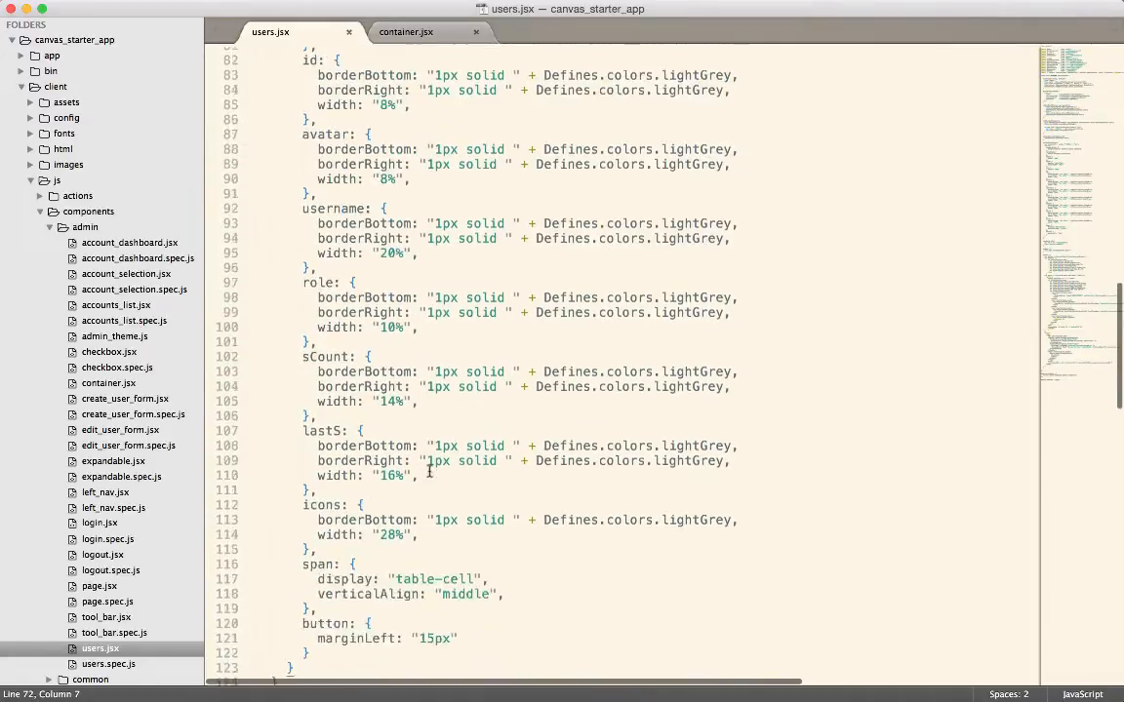
scroll(down, 3)
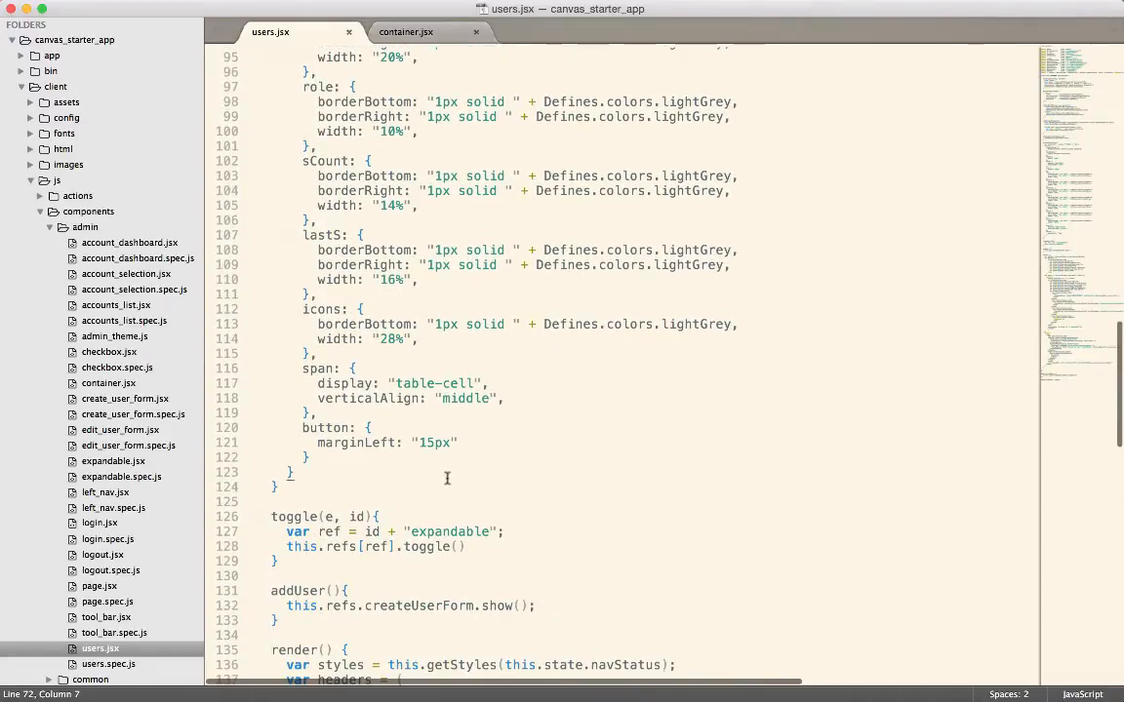
scroll(down, 3)
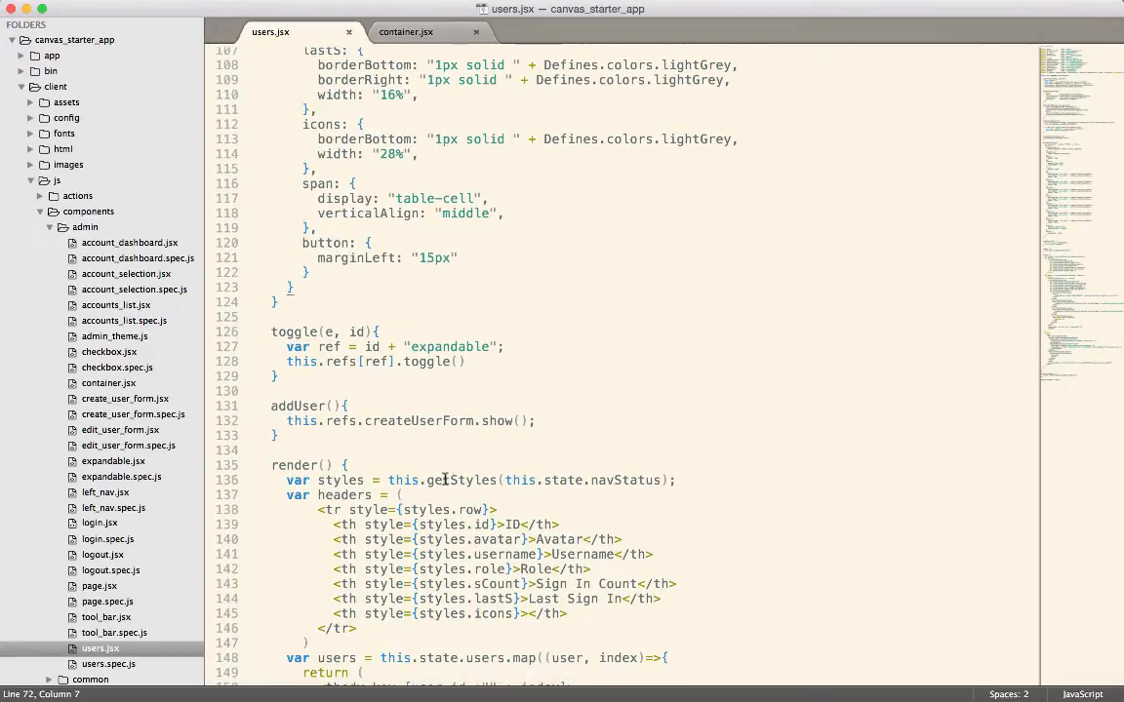
scroll(down, 3)
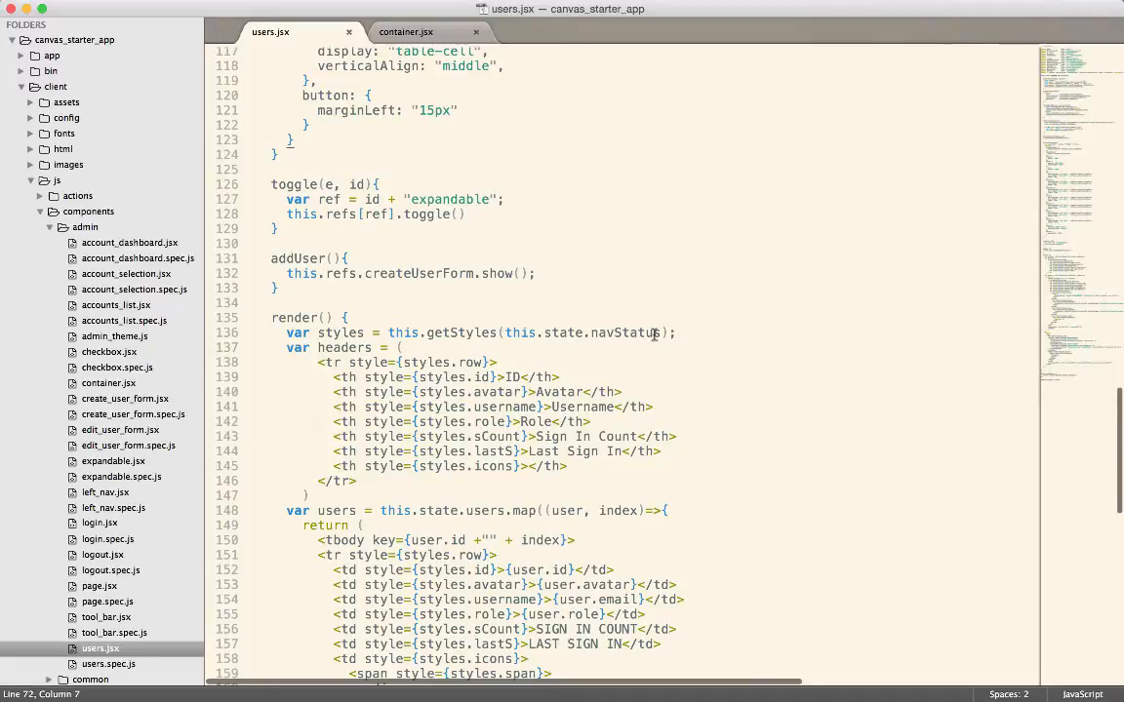
double_click(582, 333)
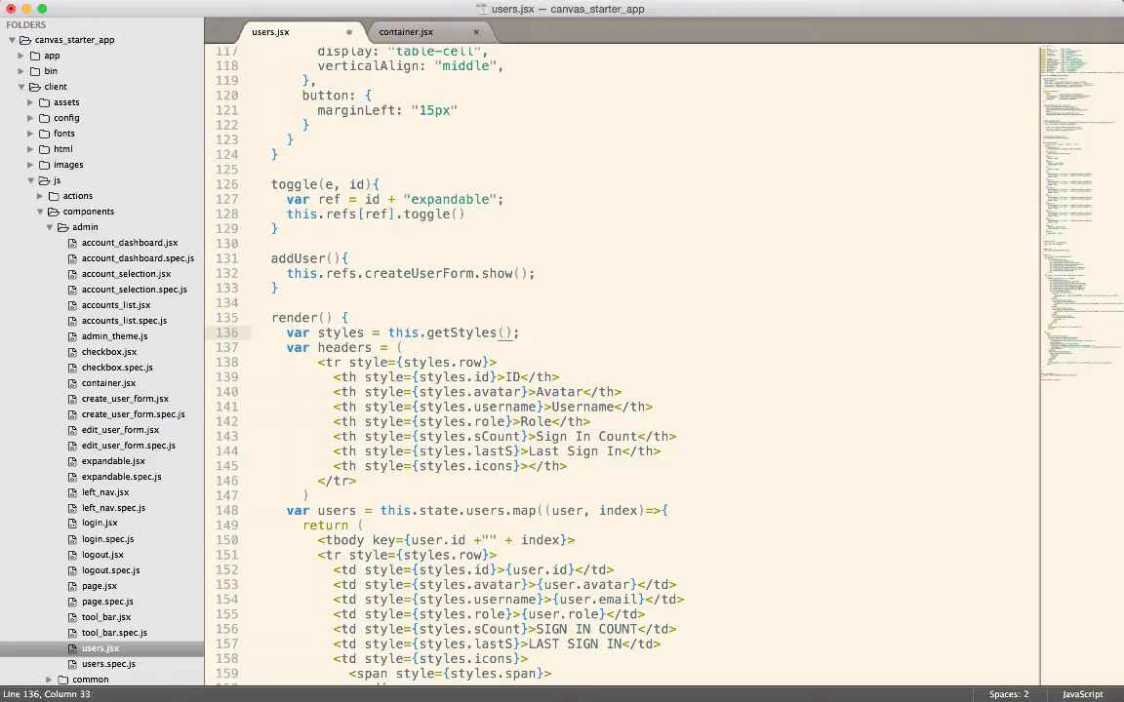
Step: Have render get styles via getStyles(this.state.navStatus), close the class, and rename Users to Container
click(405, 31)
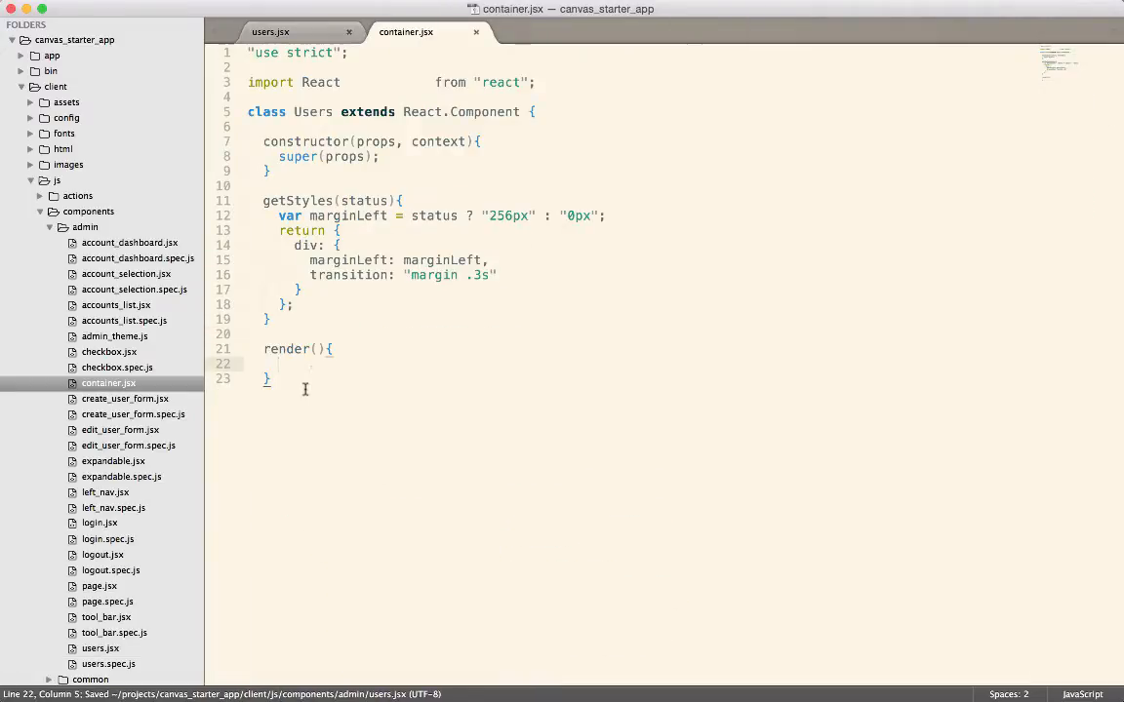
text(var styles = this.getStyles(this.state.navStatus);)
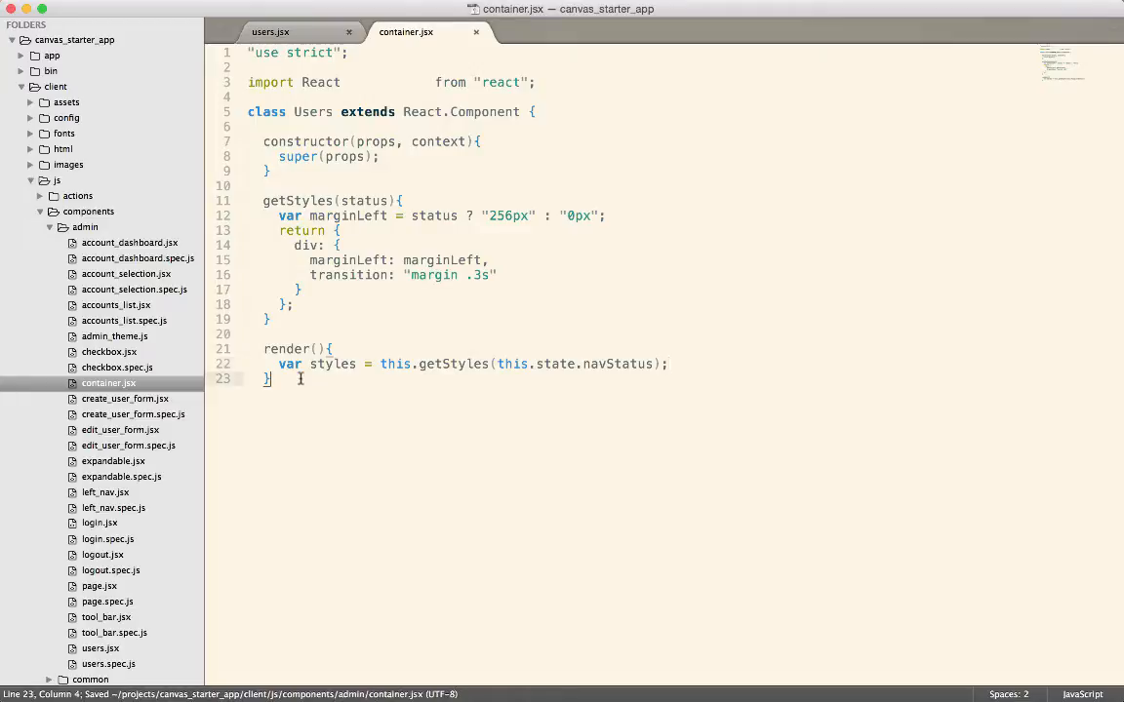
key(Enter)
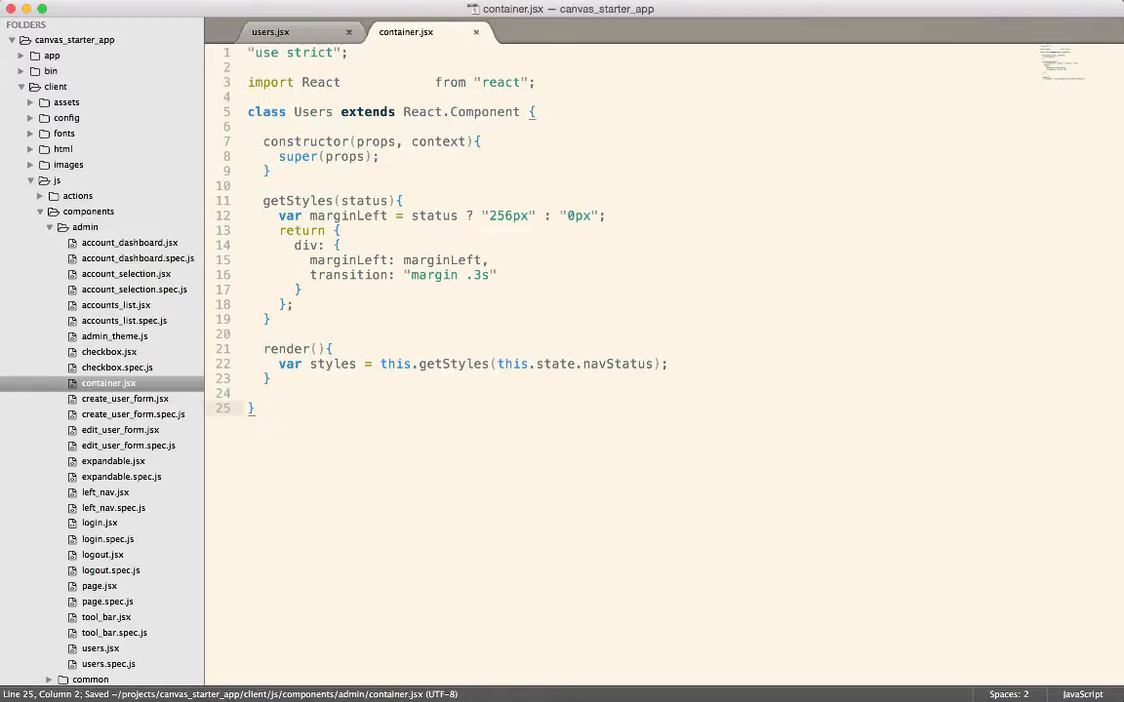
double_click(313, 111)
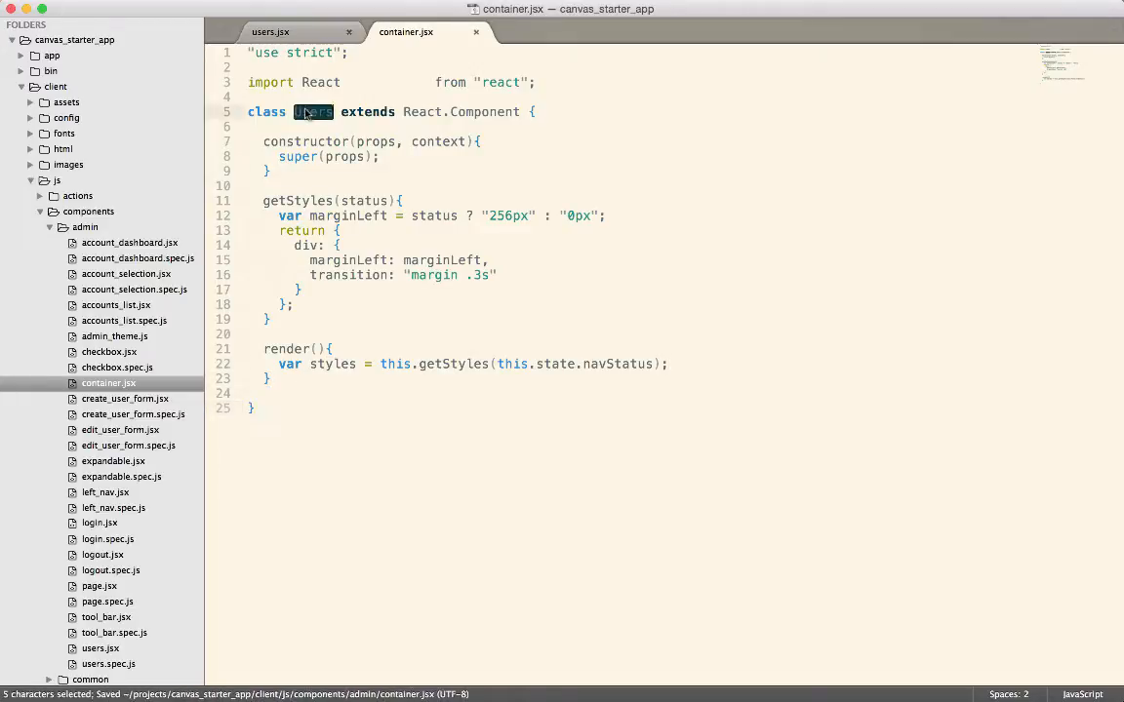
text(Contein)
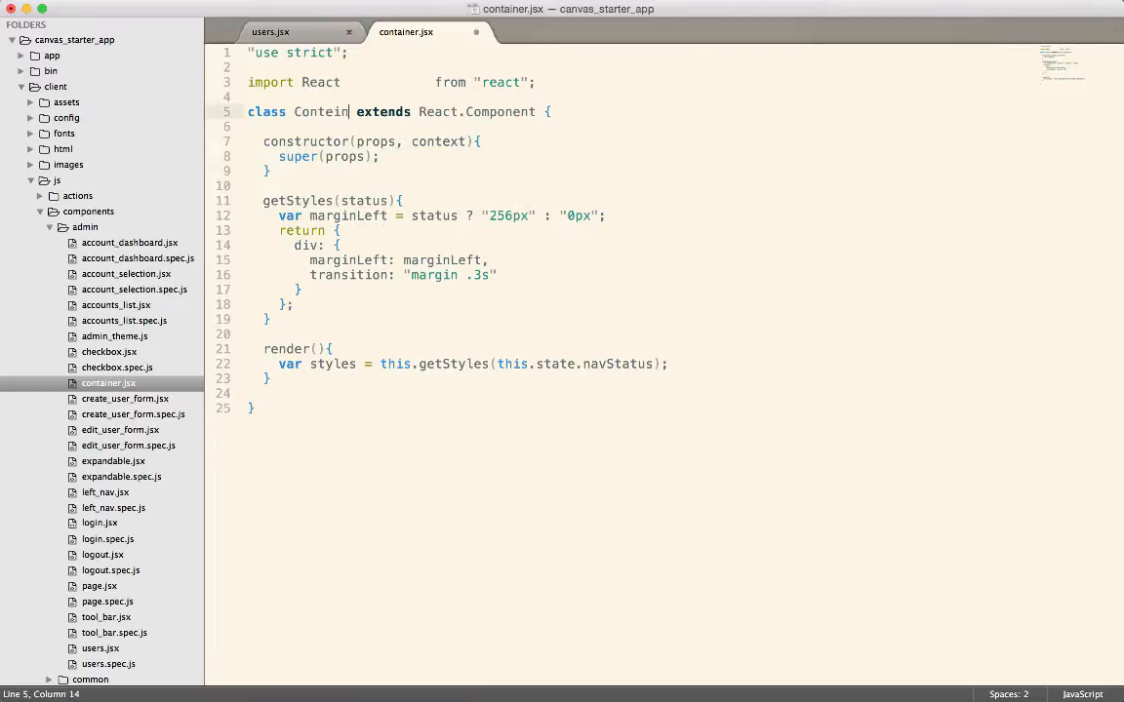
text(er)
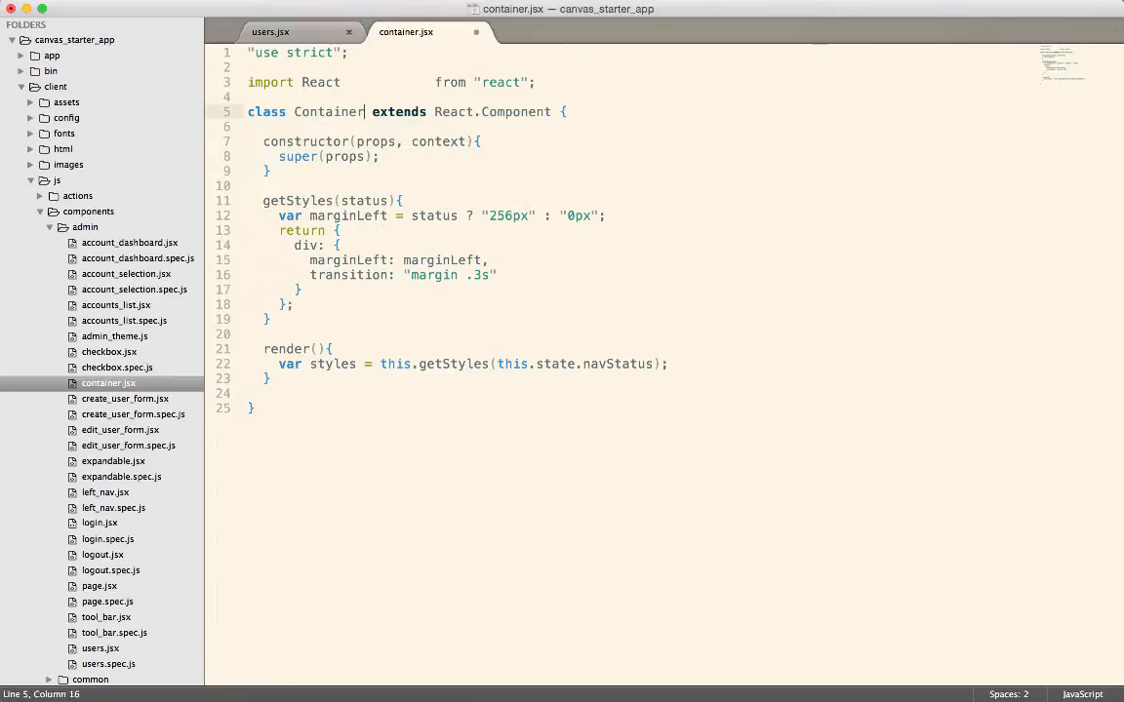
Step: Cut the styles.div wrapper div line out of the users.jsx render
click(270, 31)
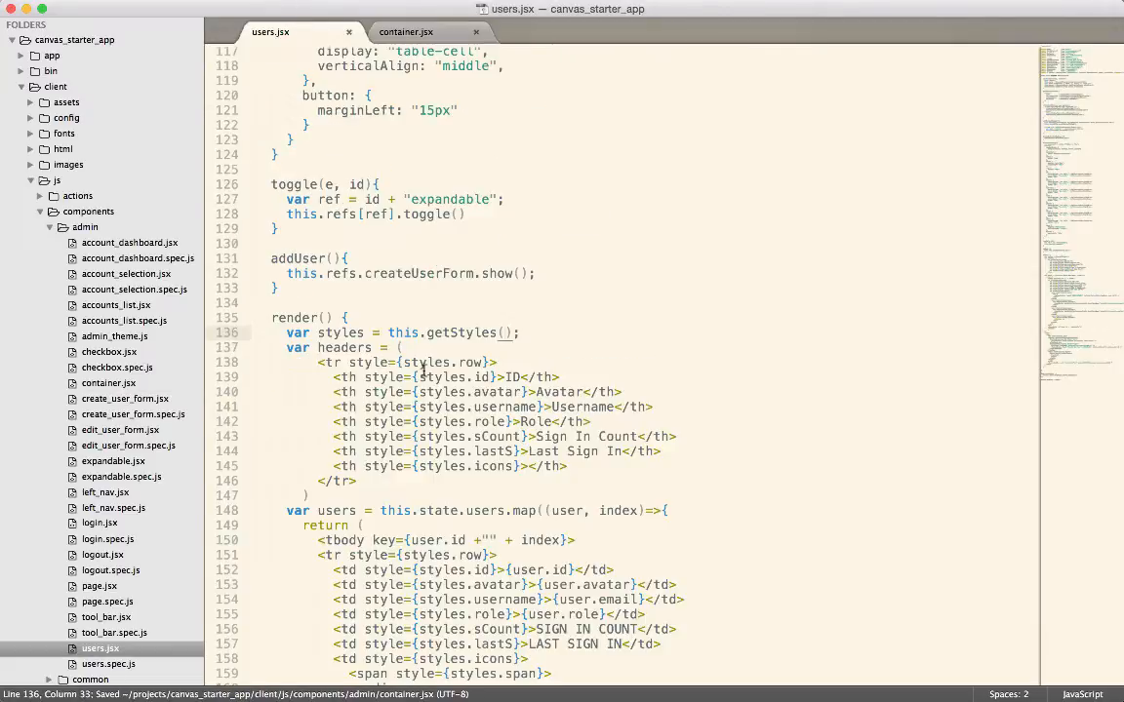
scroll(down, 3)
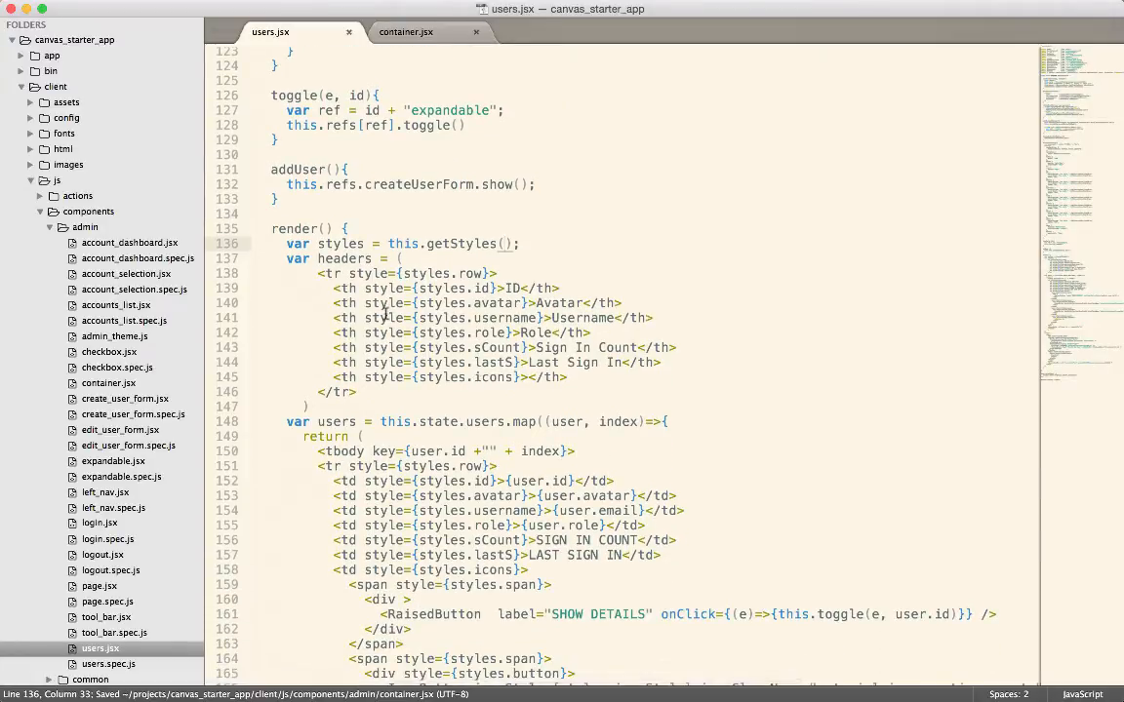
scroll(down, 3)
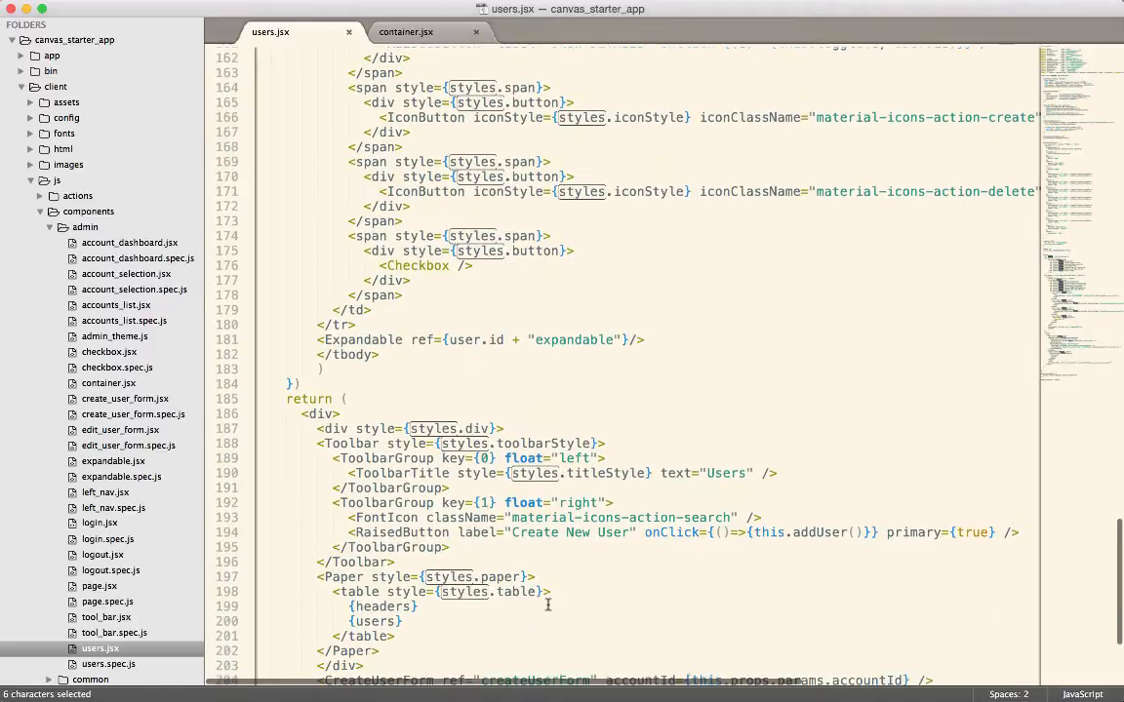
scroll(down, 3)
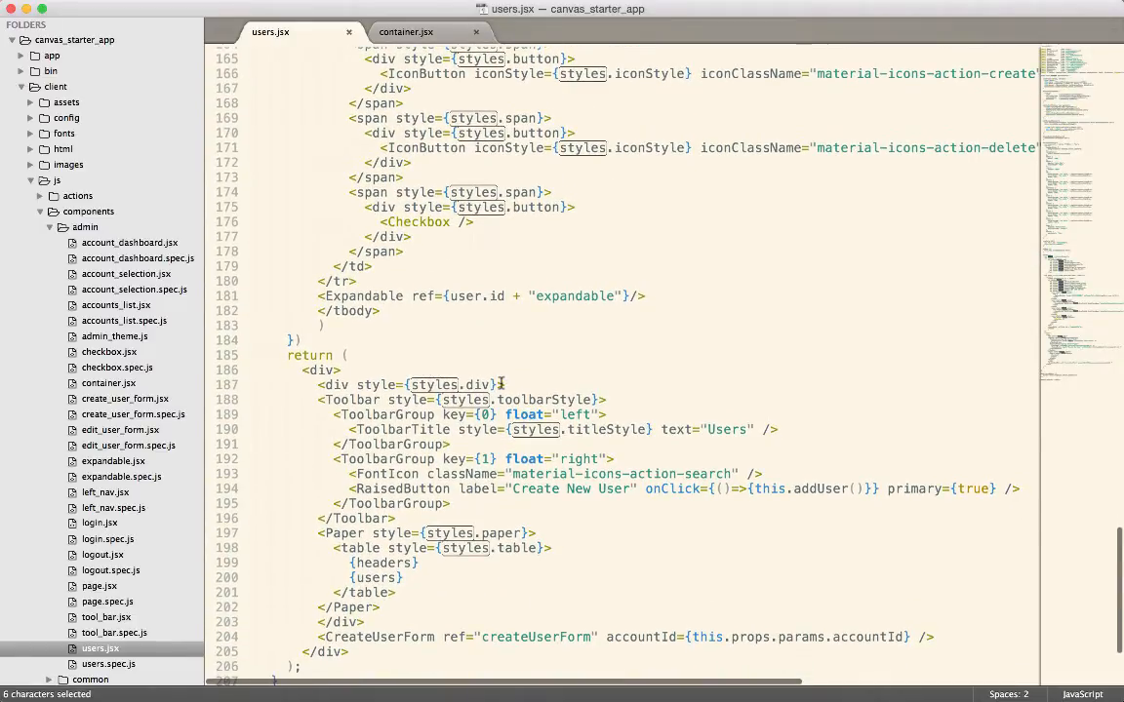
click(500, 384)
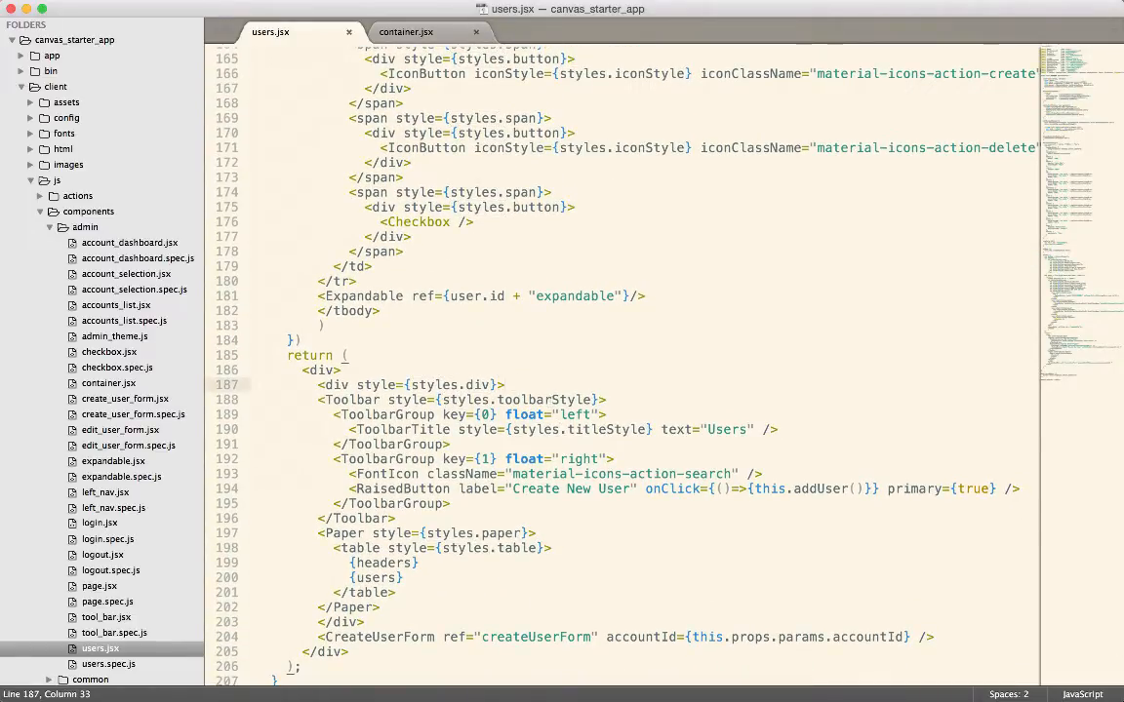
triple_click(410, 384)
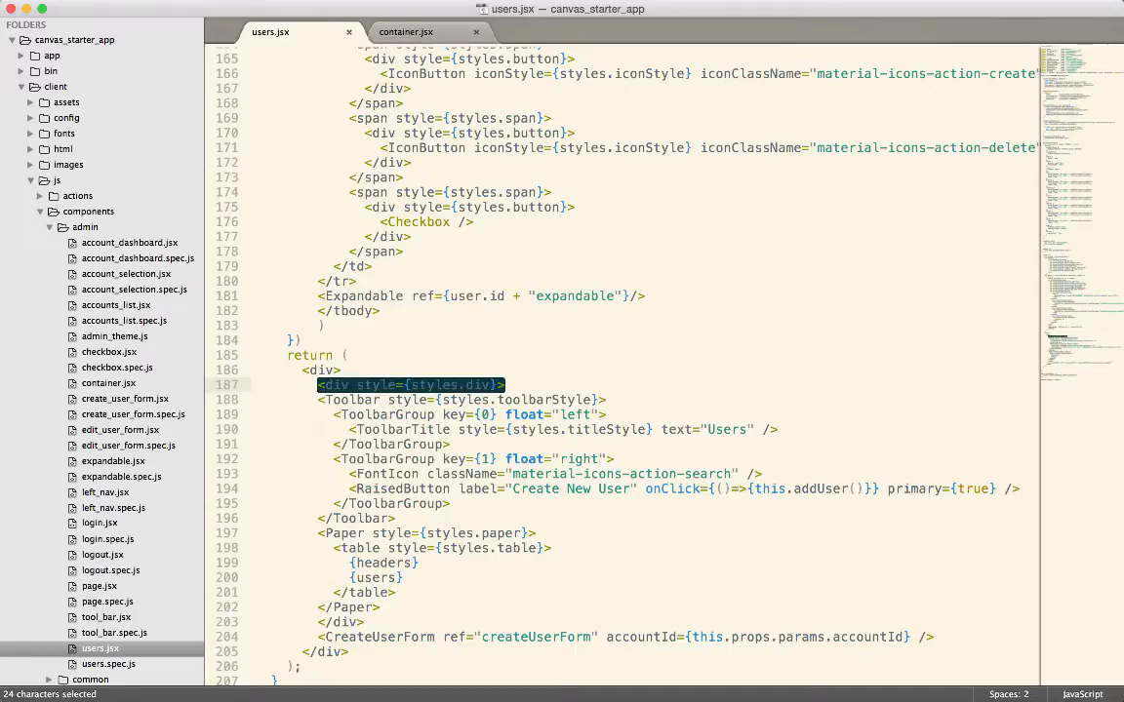
Step: Make Container's render return <div style={styles.div}></div> and save
click(404, 31)
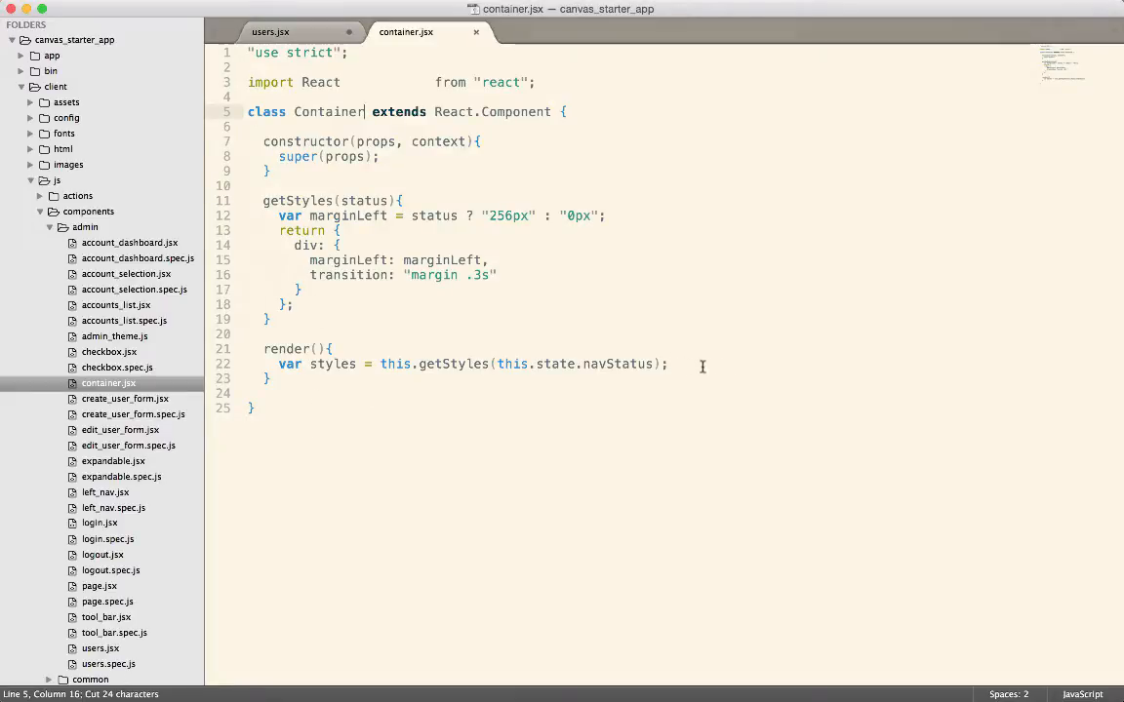
text(return <div style={styles.div}>)
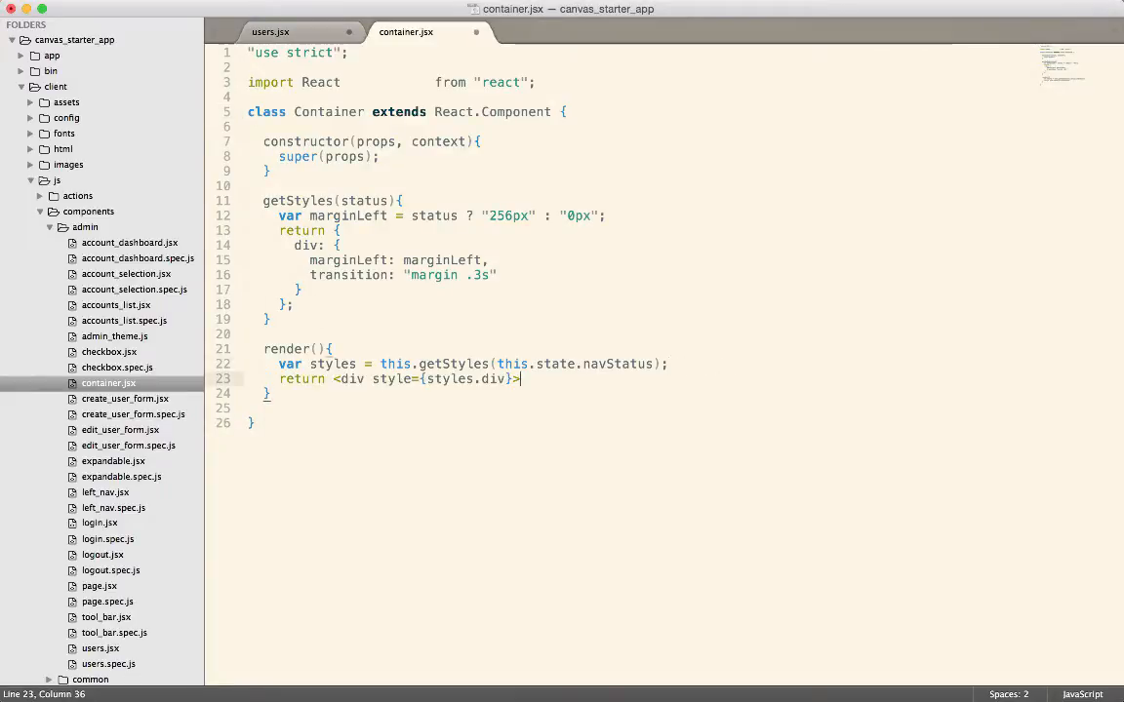
text(</div>;)
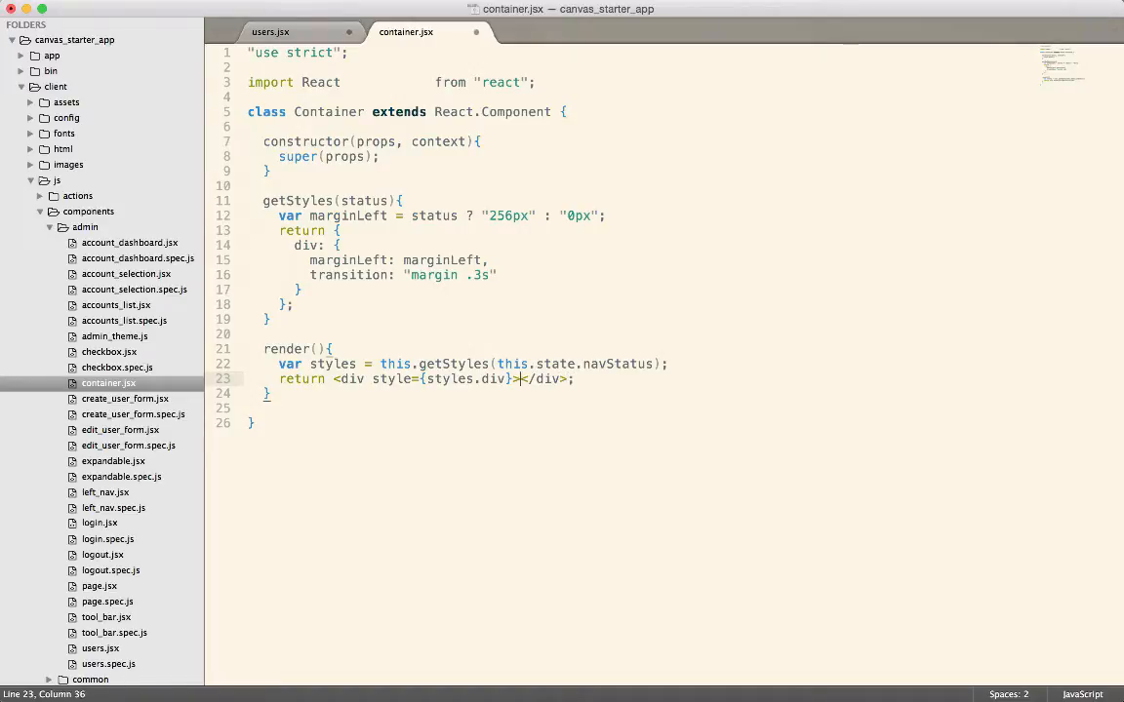
key(enter)
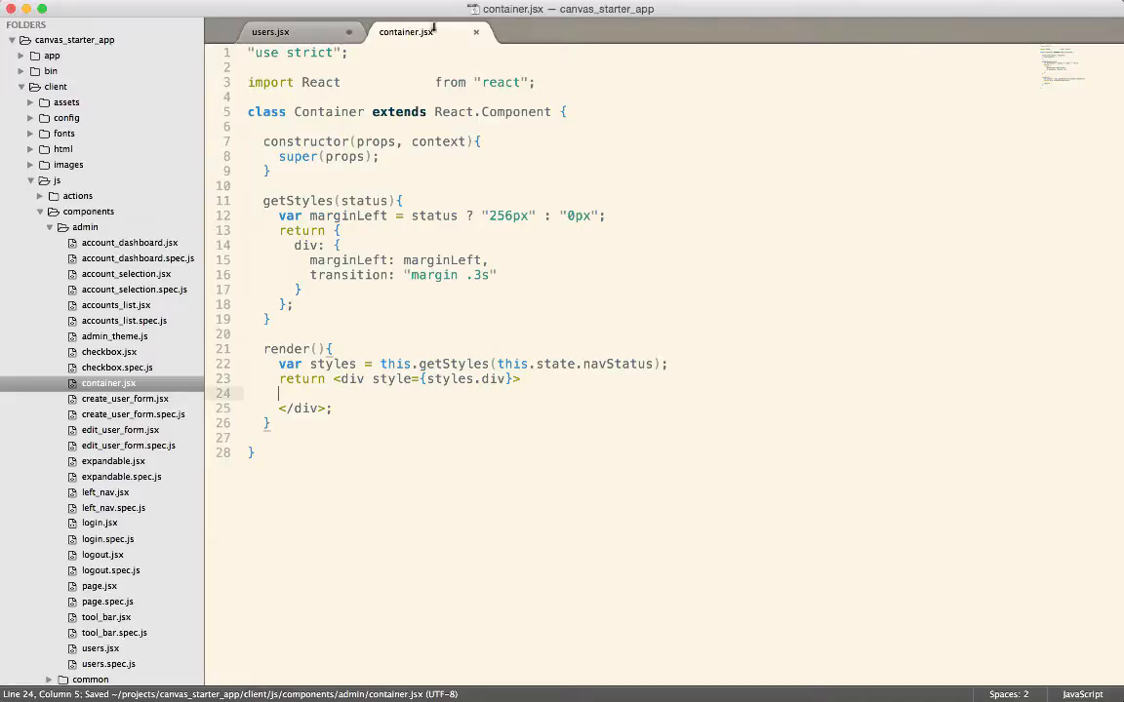
mouse_move(270, 32)
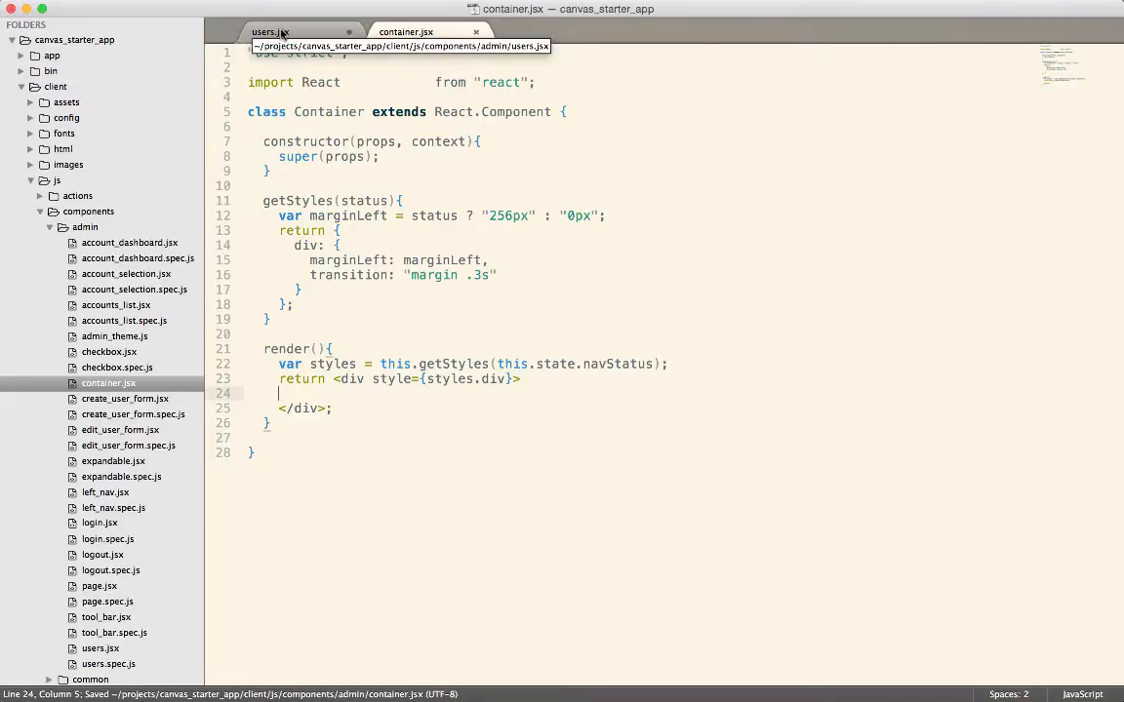
Step: Wrap the toolbar and table in a <Container> element in the users.jsx render
click(270, 31)
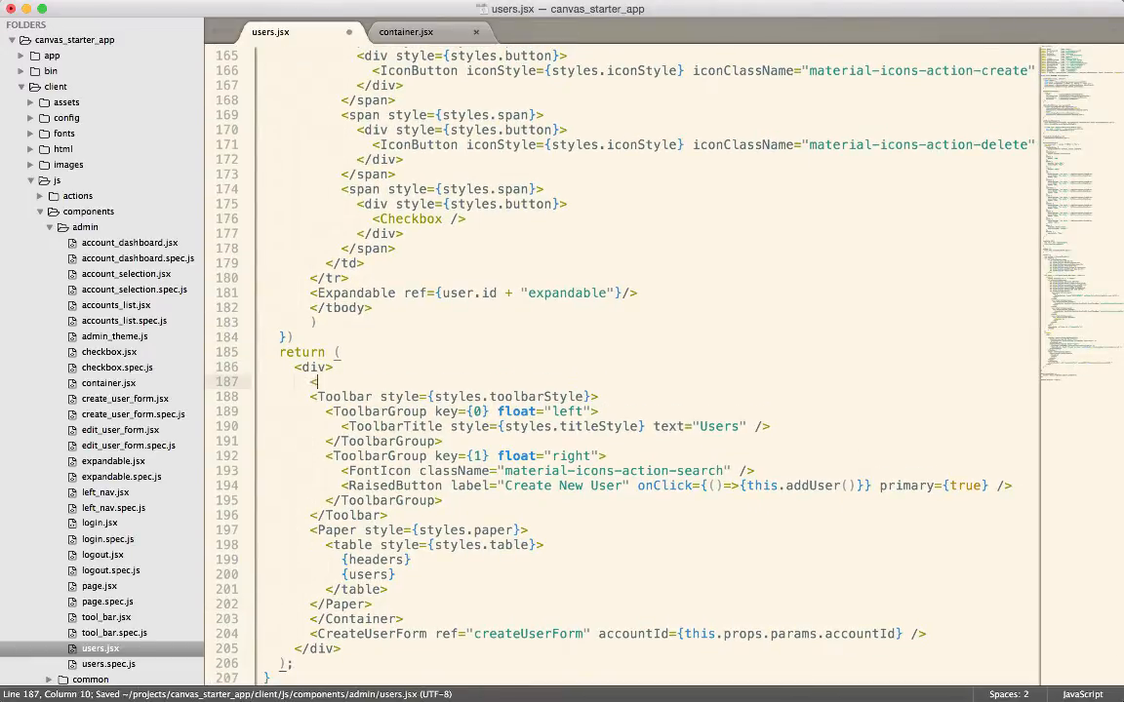
text(Conte)
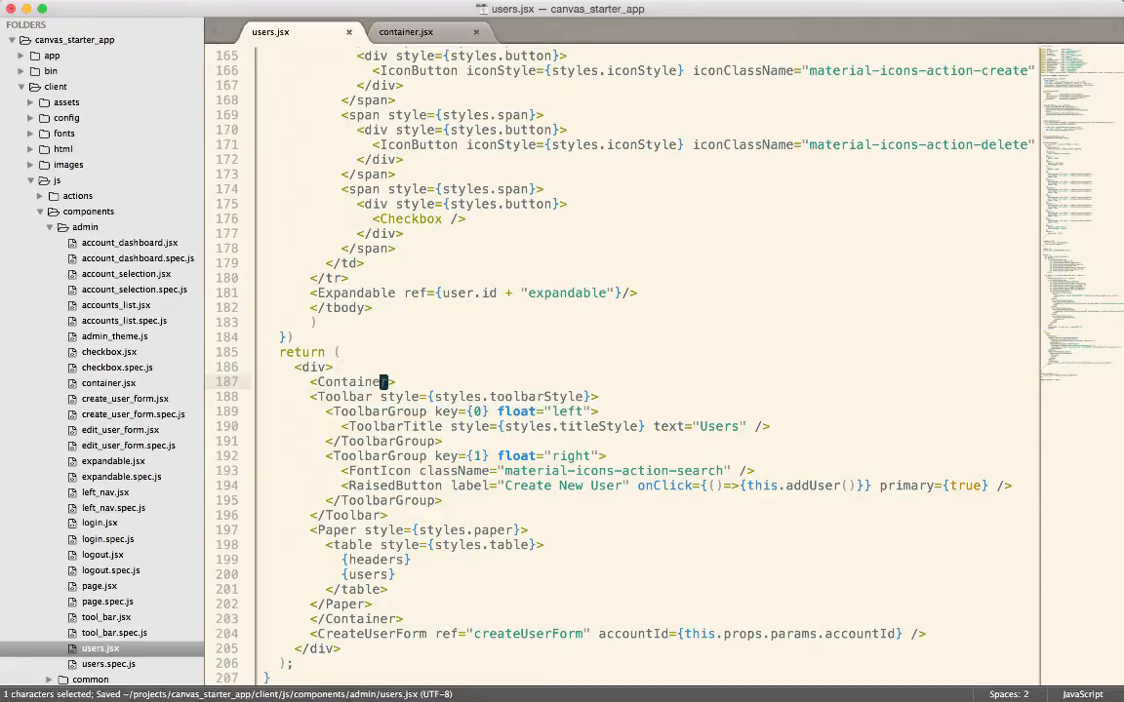
double_click(352, 382)
text(imp)
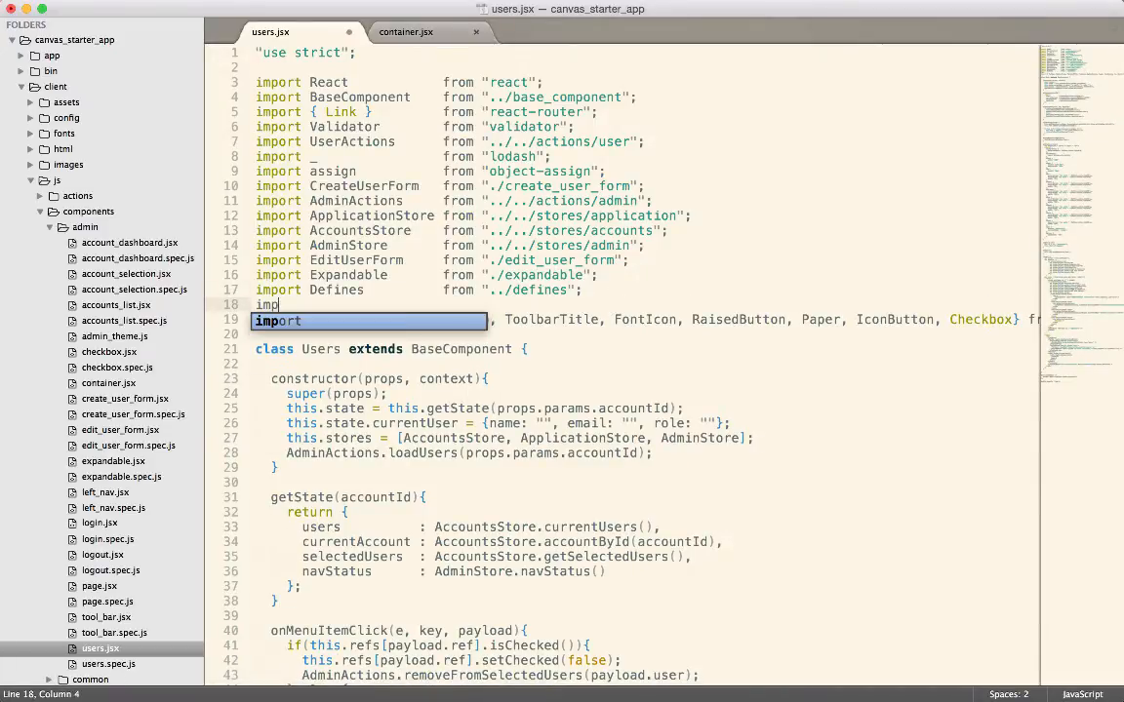
Step: Add import Container from "./container" at the top of users.jsx
text(Container)
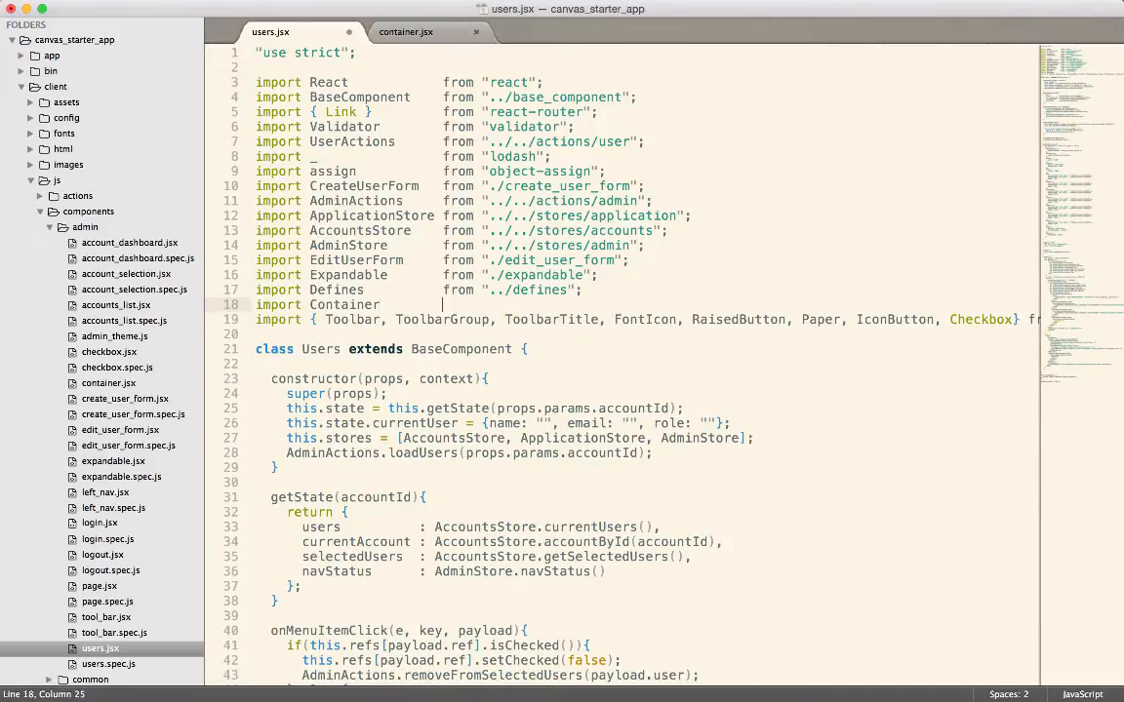
text(from "")
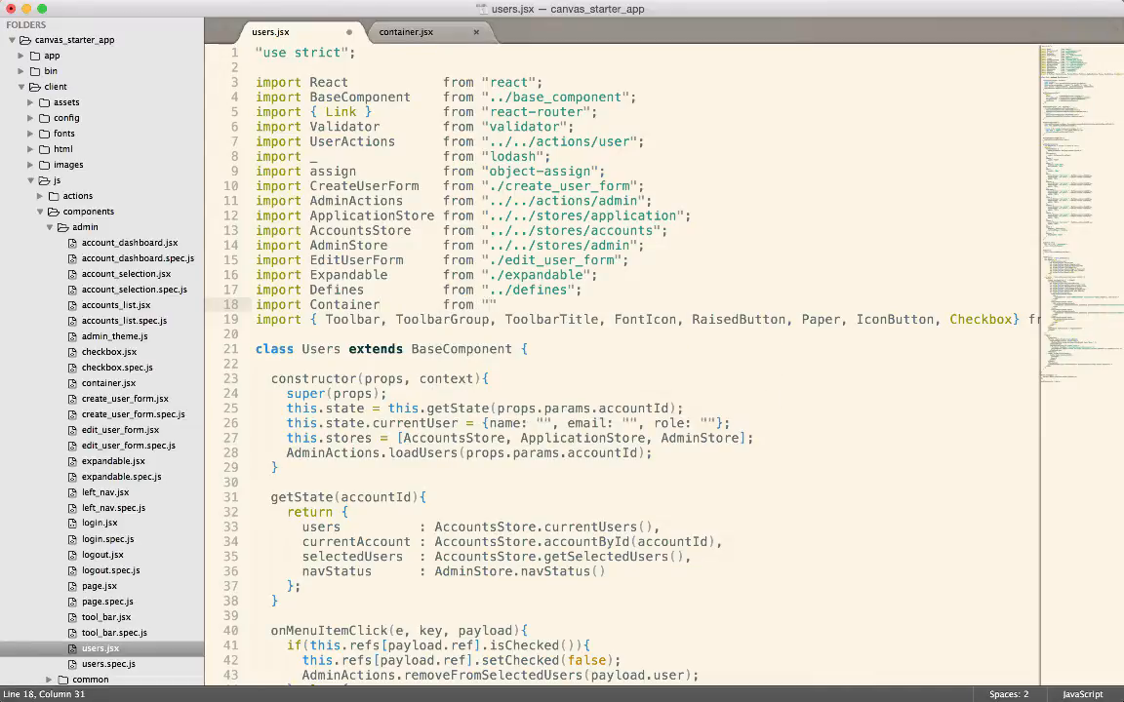
text(./container)
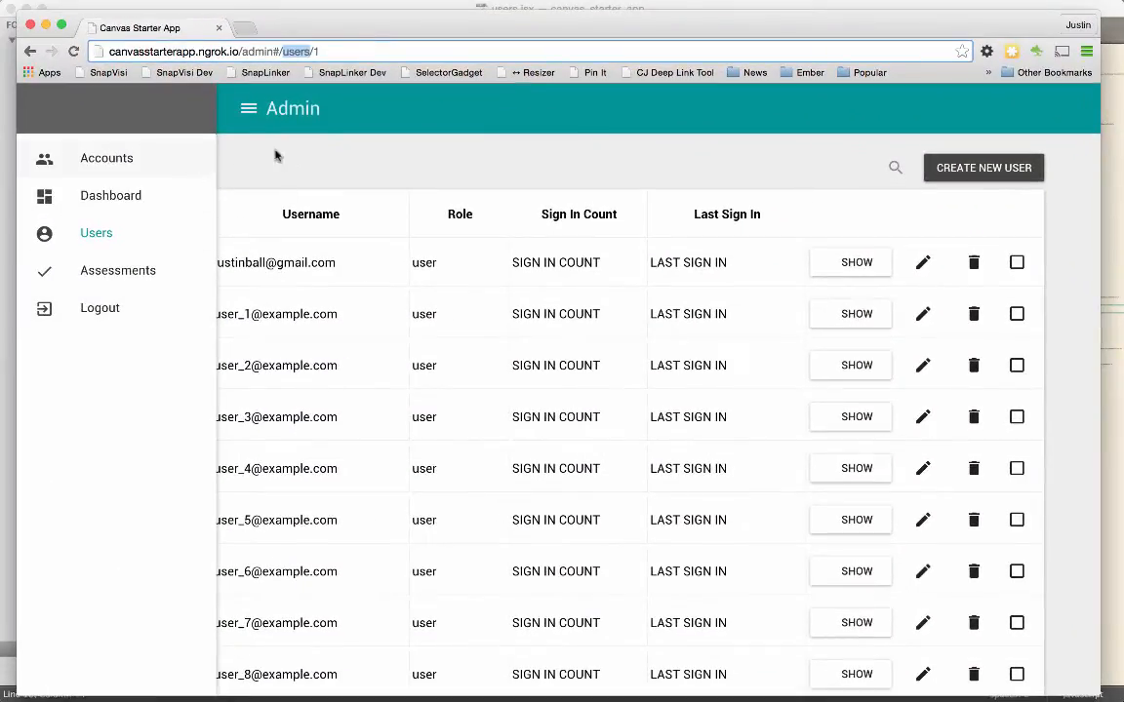
Step: Close and reopen the left navigation over the admin Users table in Chrome
click(248, 108)
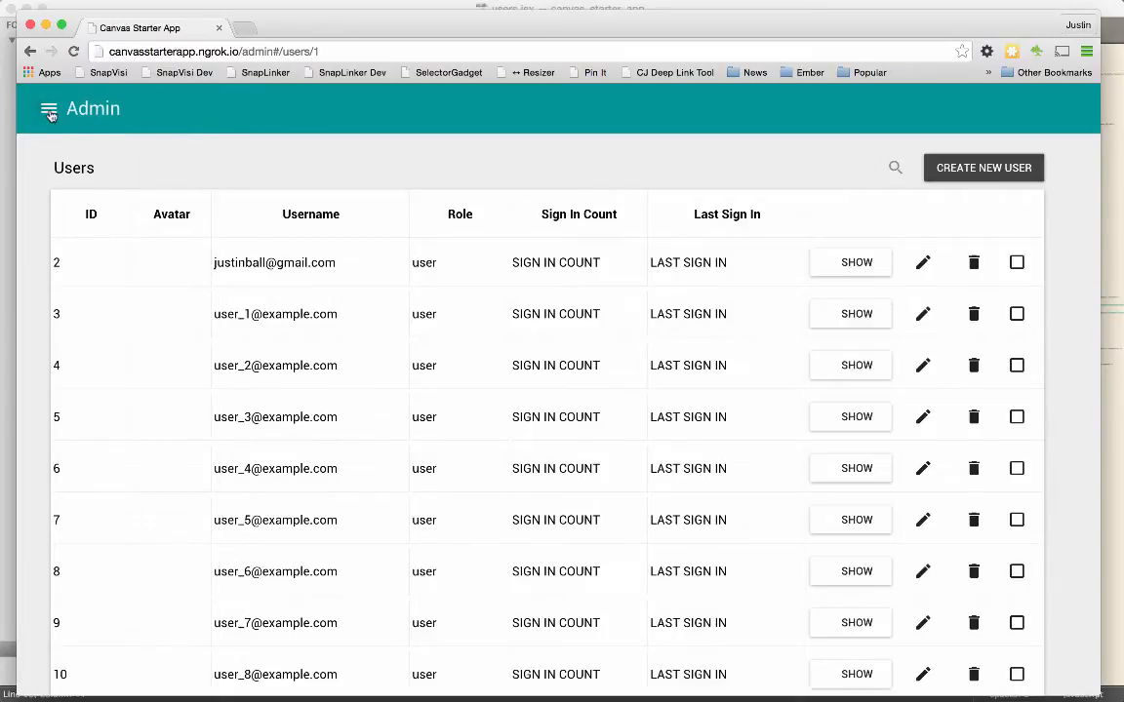
click(47, 109)
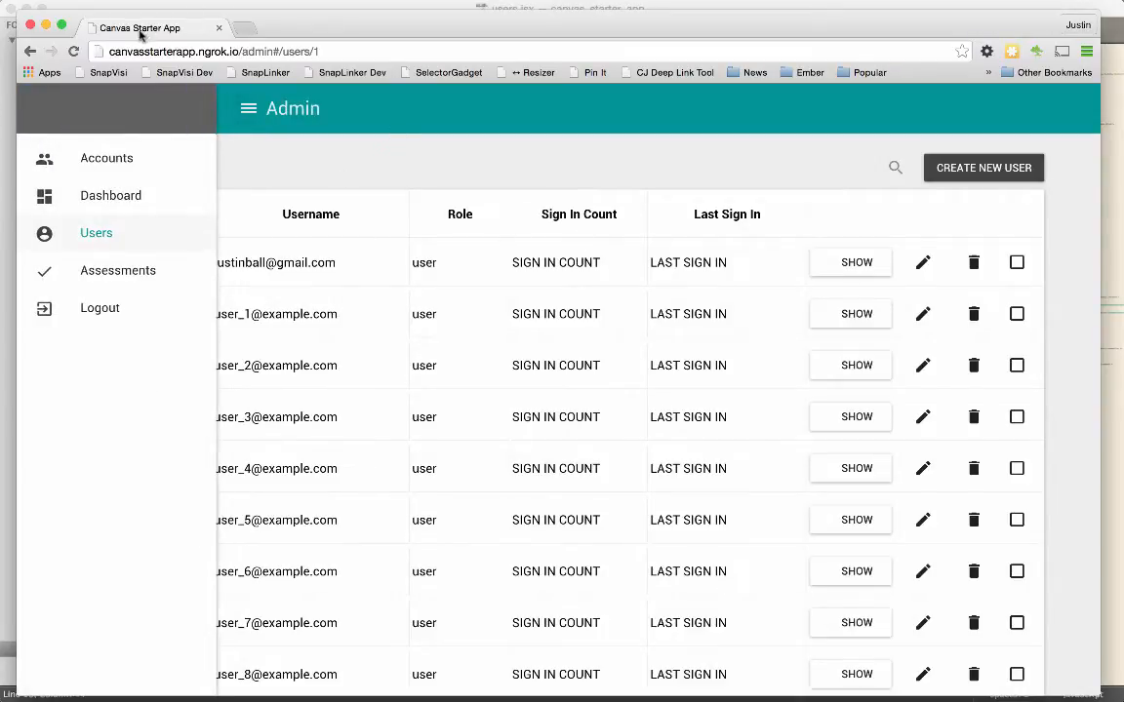
click(249, 108)
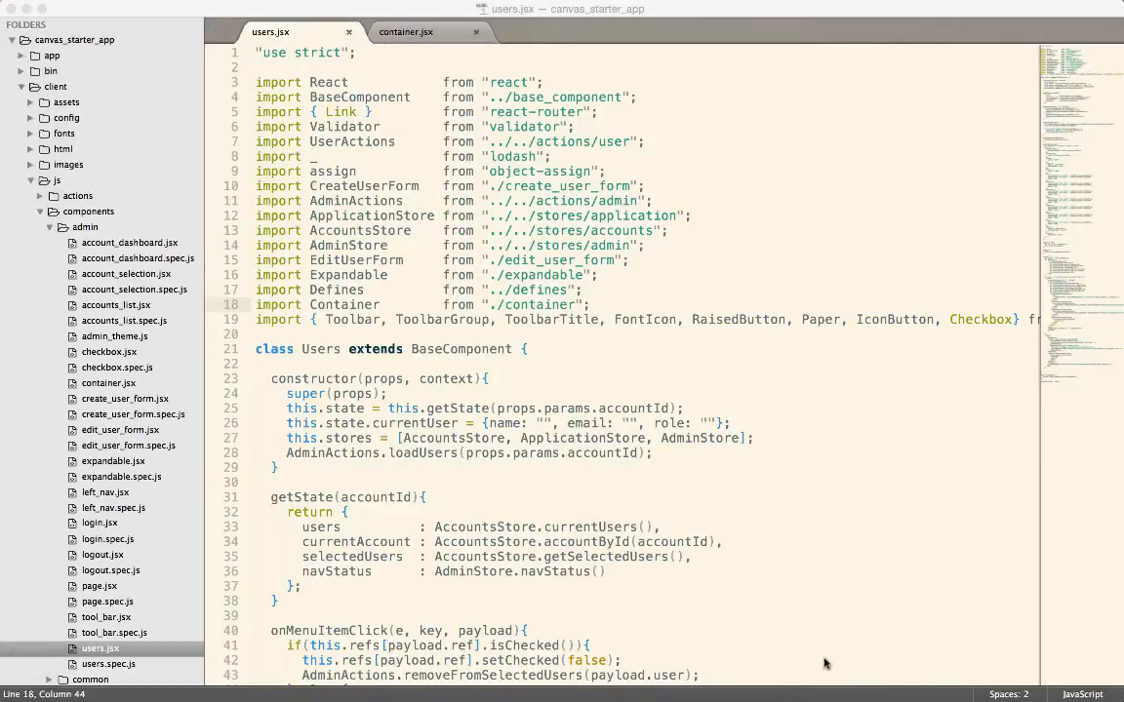
Step: Copy getState into container.jsx keeping only navStatus, removing it from users.jsx
scroll(down, 3)
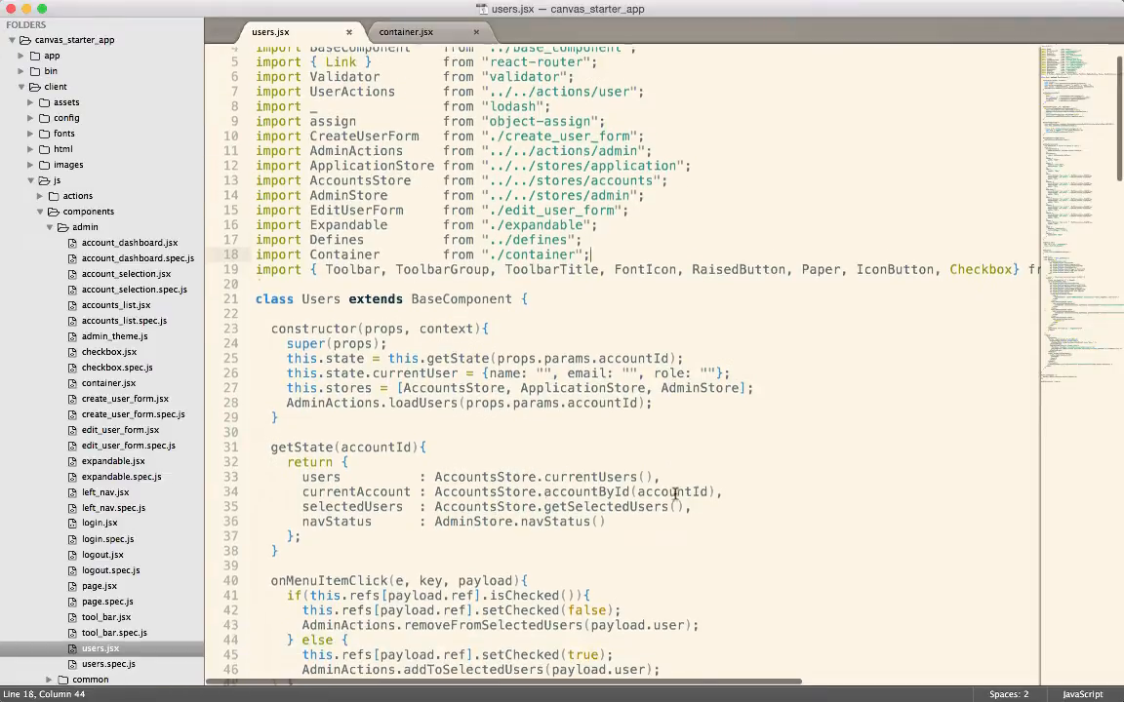
scroll(down, 3)
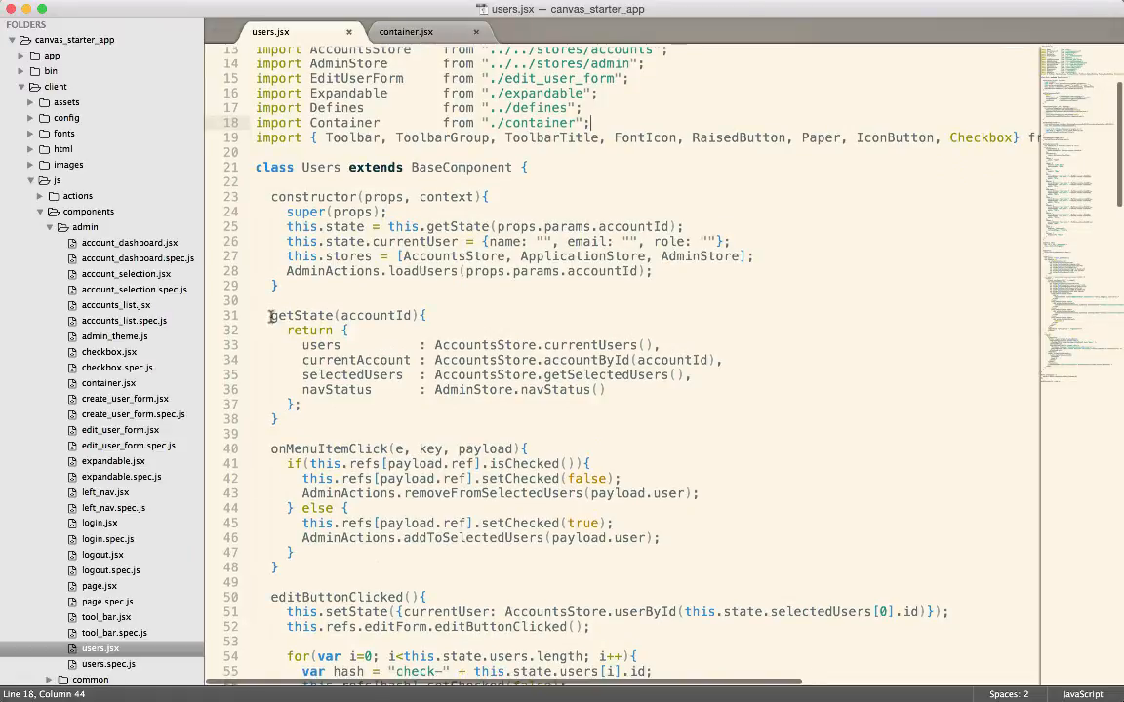
drag(271, 315, 292, 419)
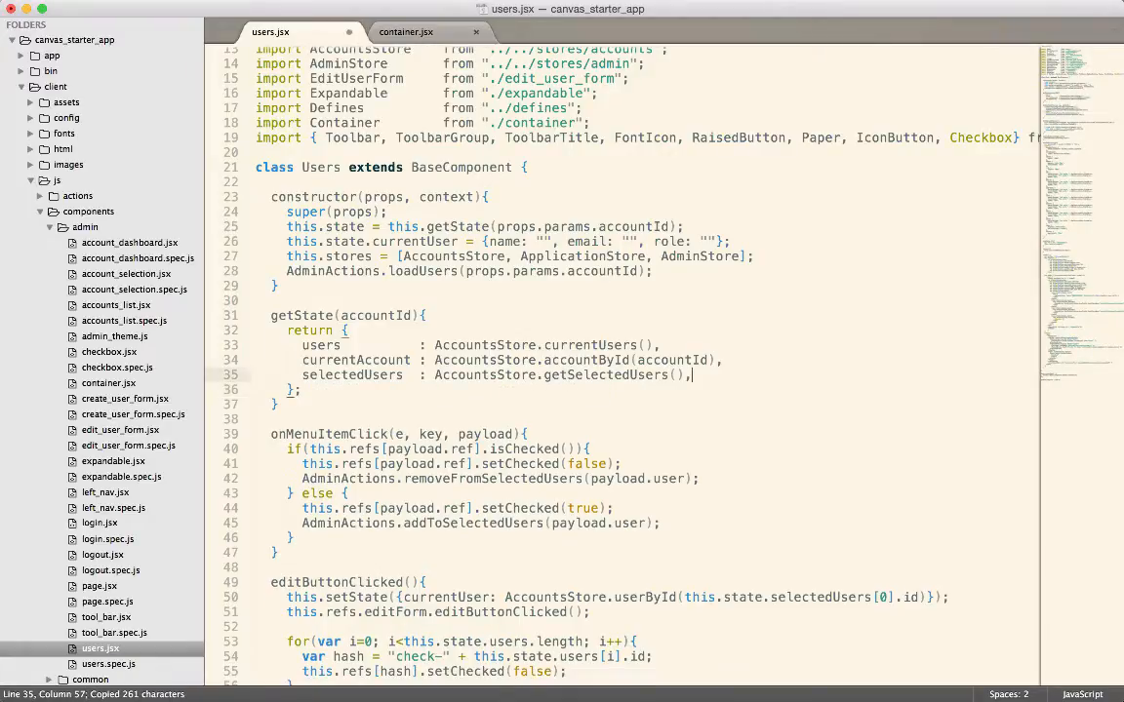
click(405, 31)
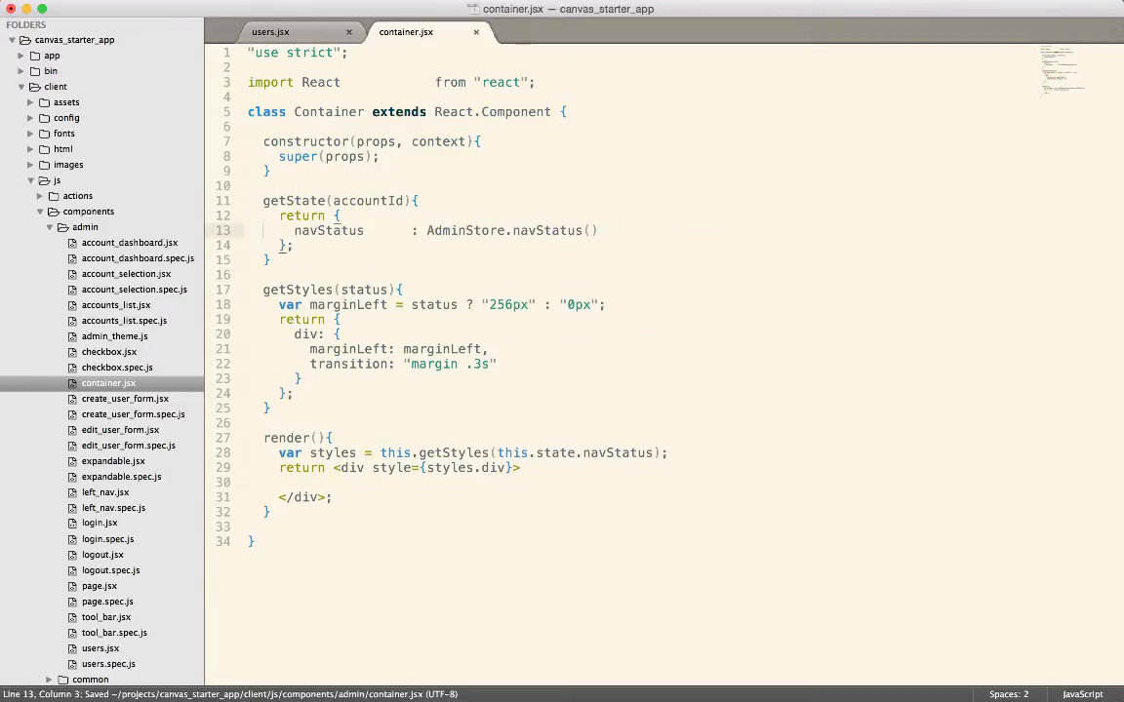
double_click(329, 231)
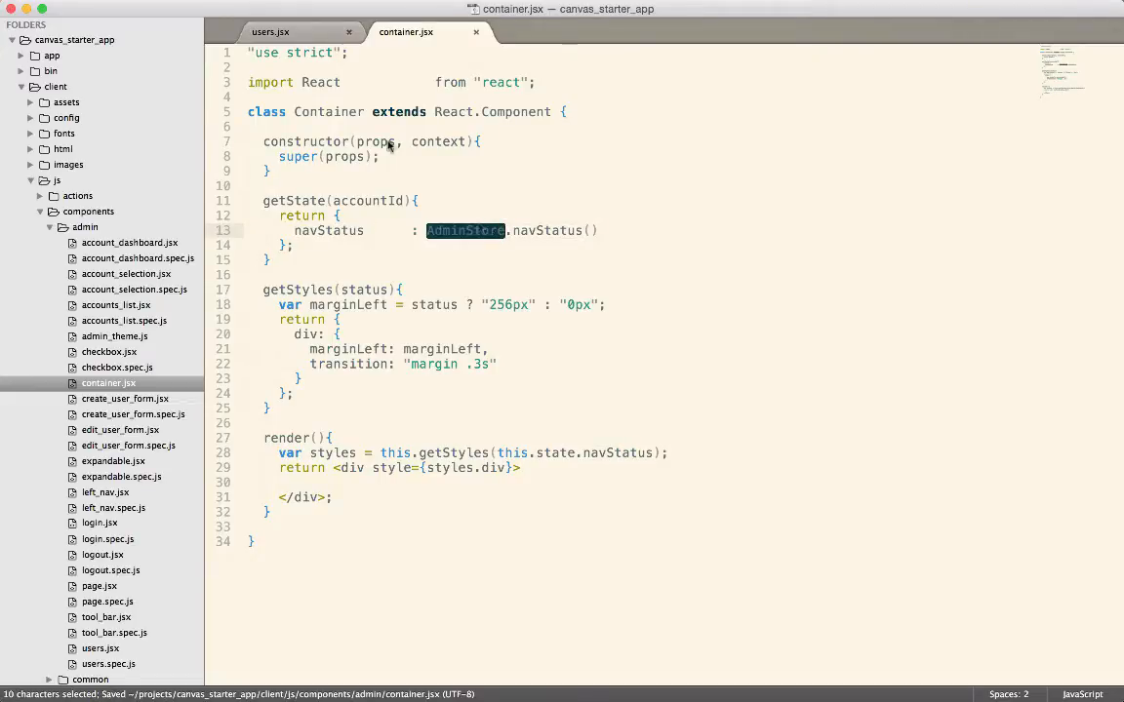
Step: Search users.jsx for the AdminStore name
click(272, 32)
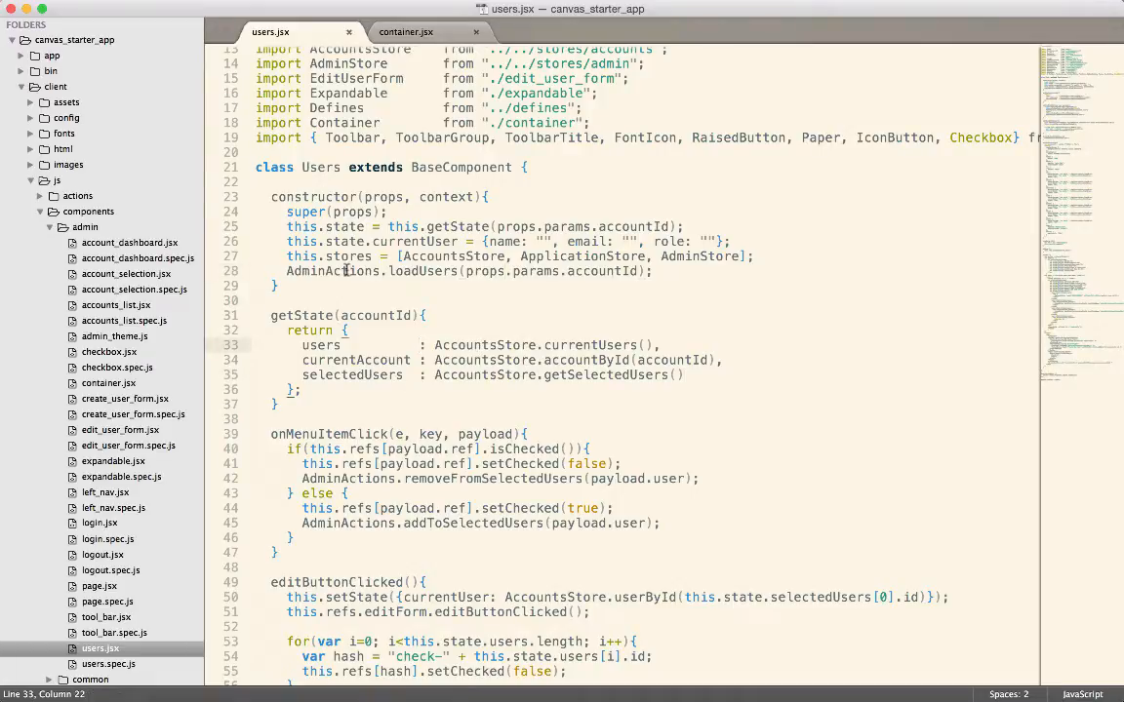
text(AdminStoreAd)
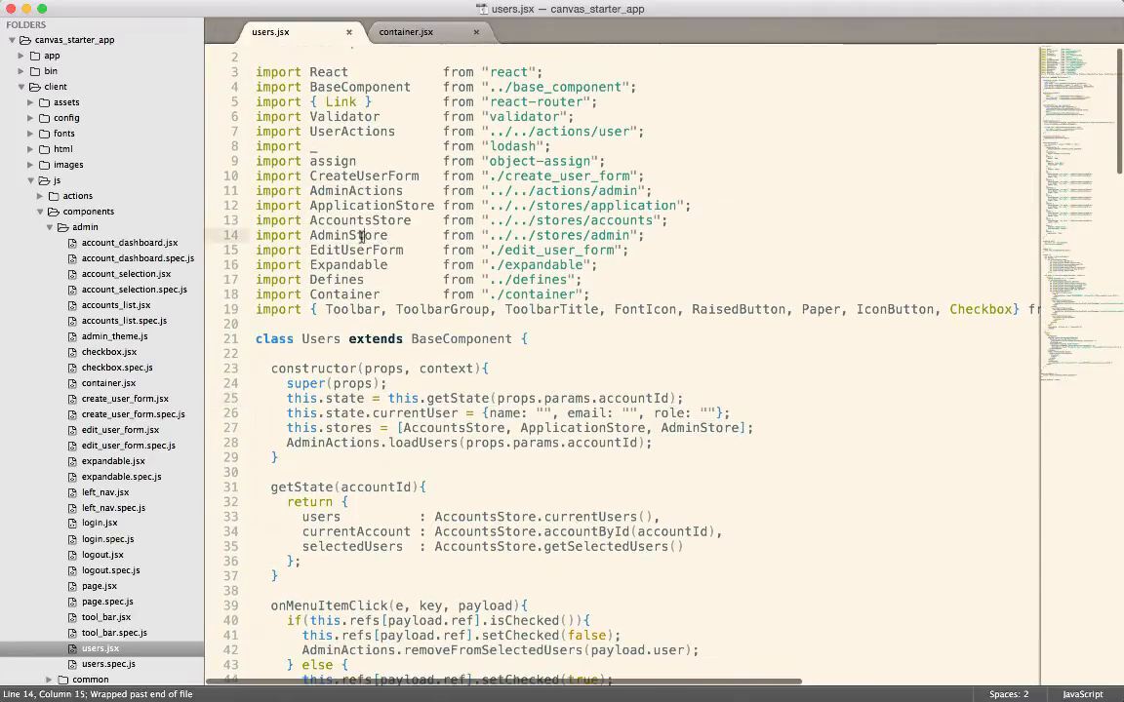
Step: Move the AdminStore import into container.jsx and grab the this.stores line from users.jsx
text(AdminStore)
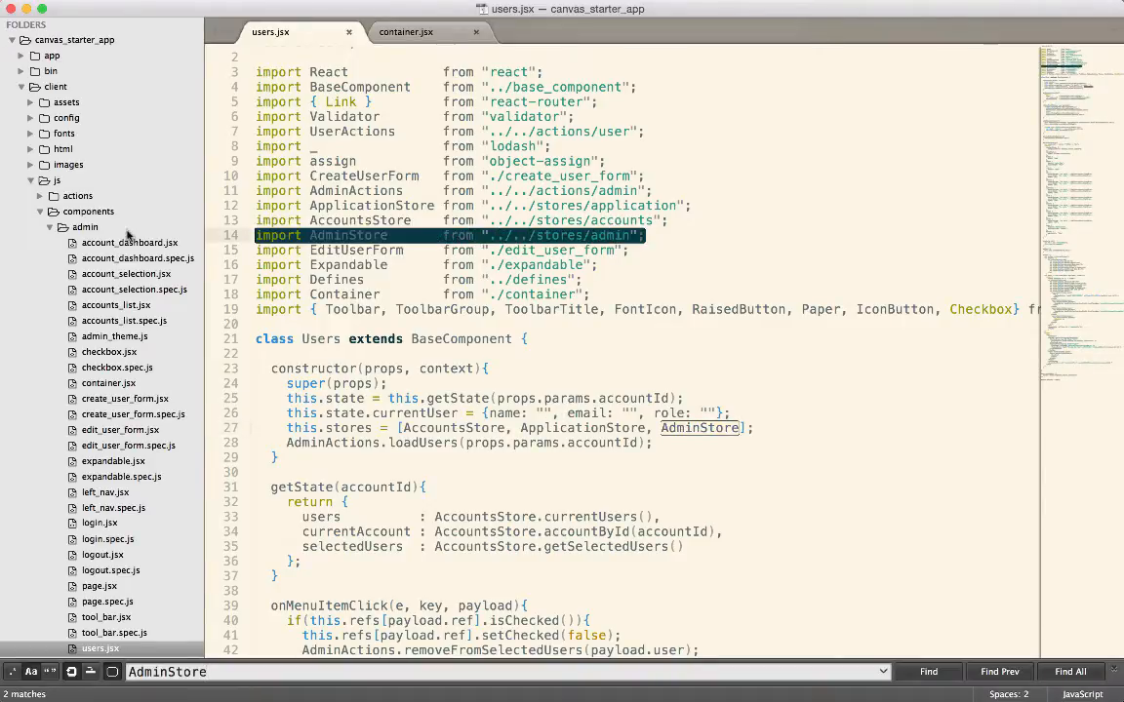
click(406, 31)
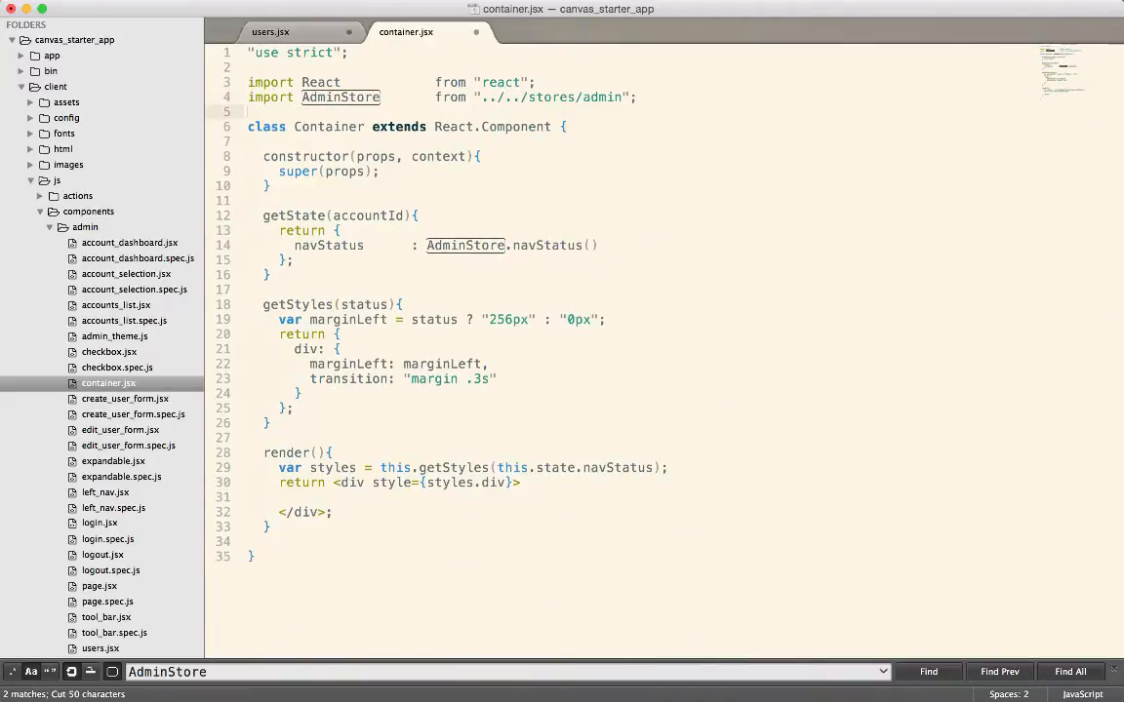
click(270, 31)
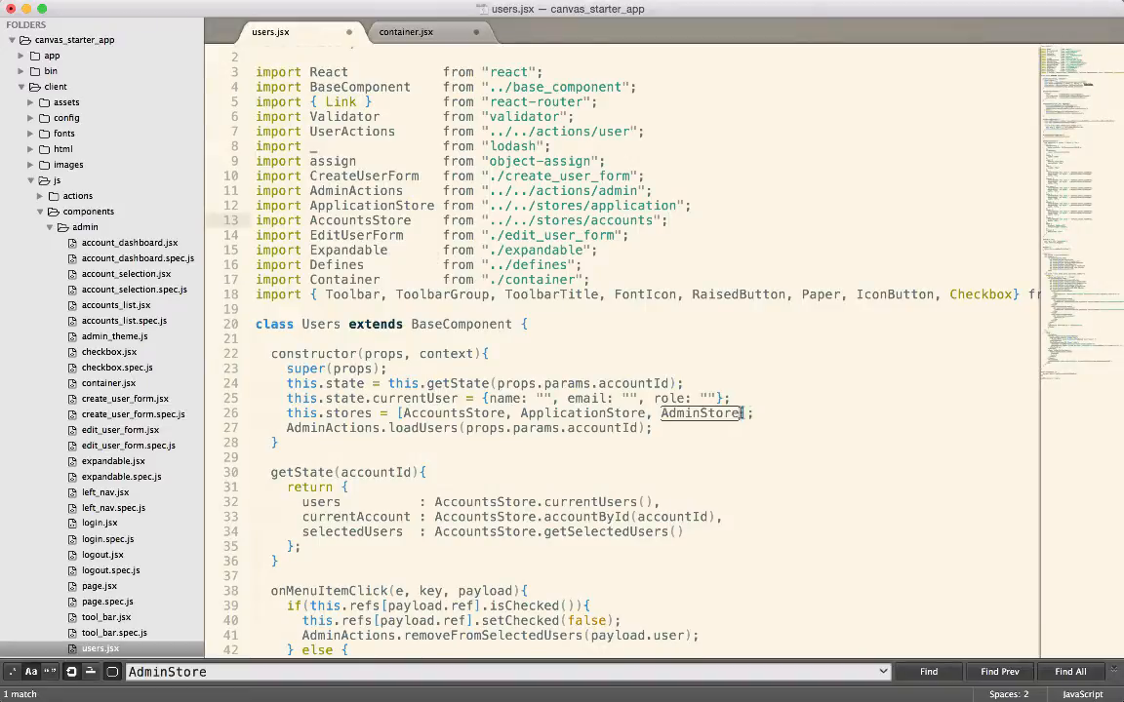
triple_click(517, 413)
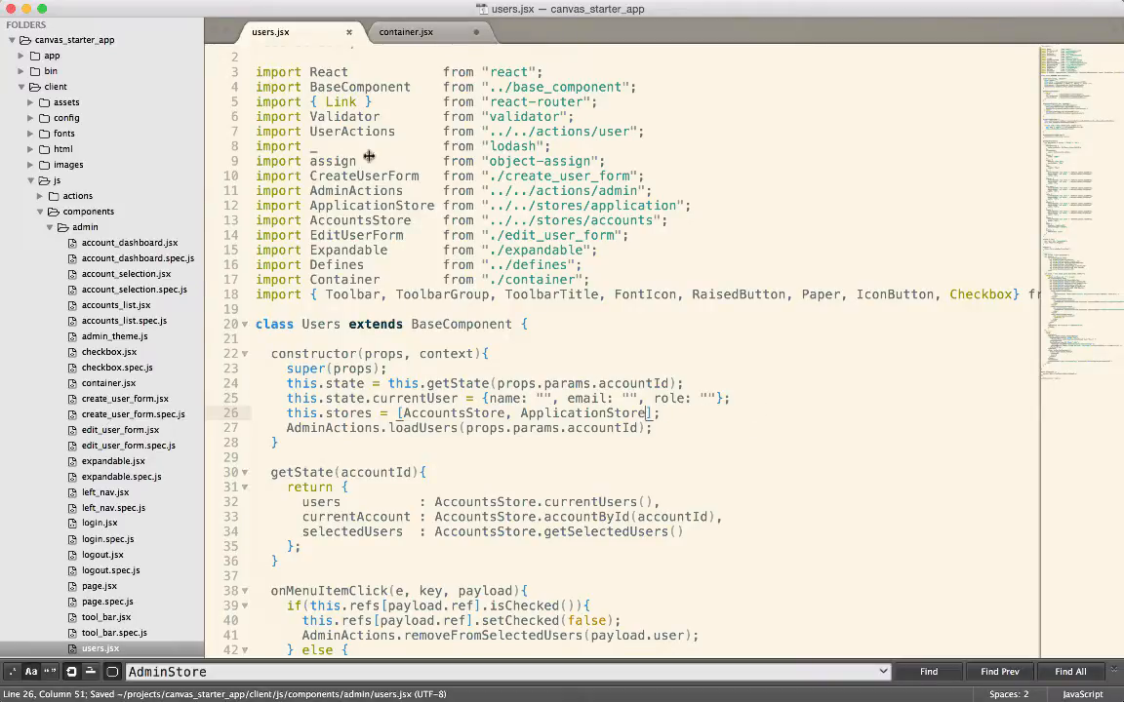
Step: Register this.stores = [AccountsStore, ApplicationStore, AdminStore] in Container's constructor and make it extend BaseComponent
click(405, 31)
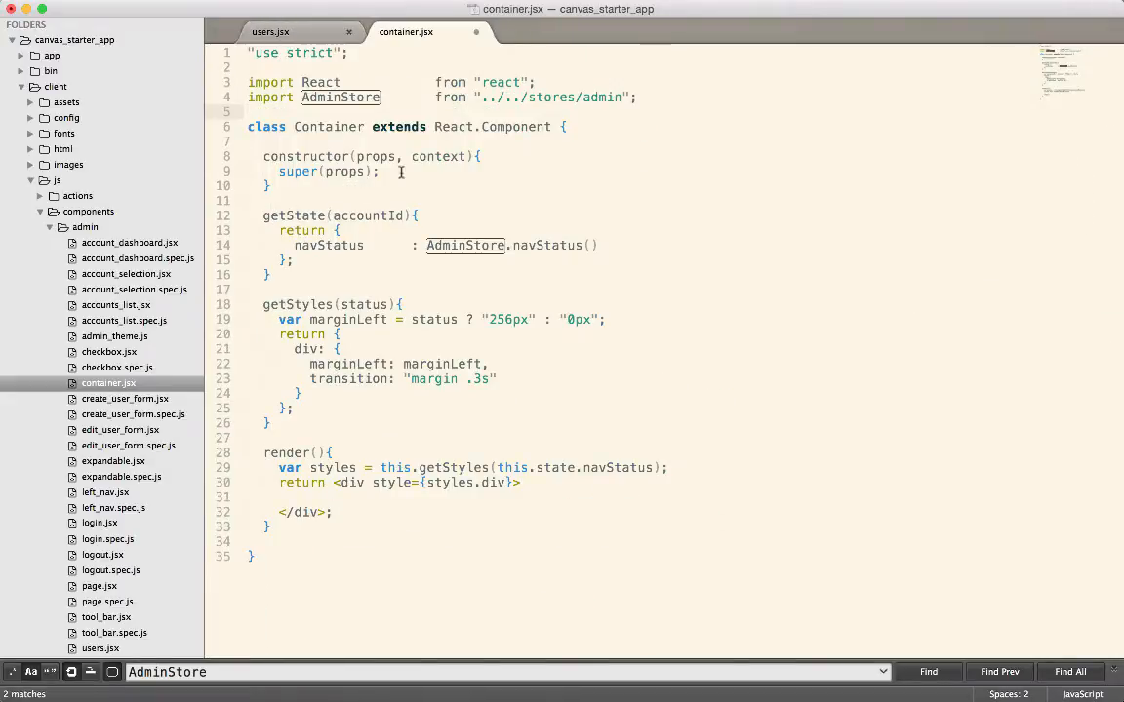
text(this.stores = [AccountsStore, ApplicationStore, AdminStore];)
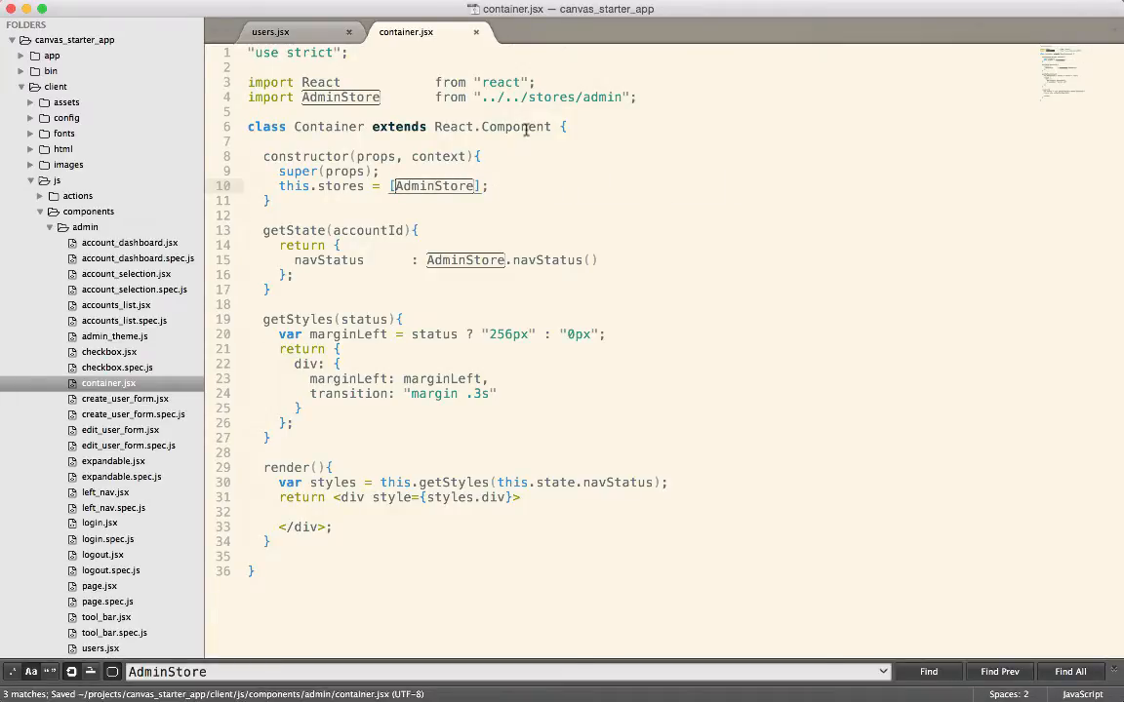
click(271, 32)
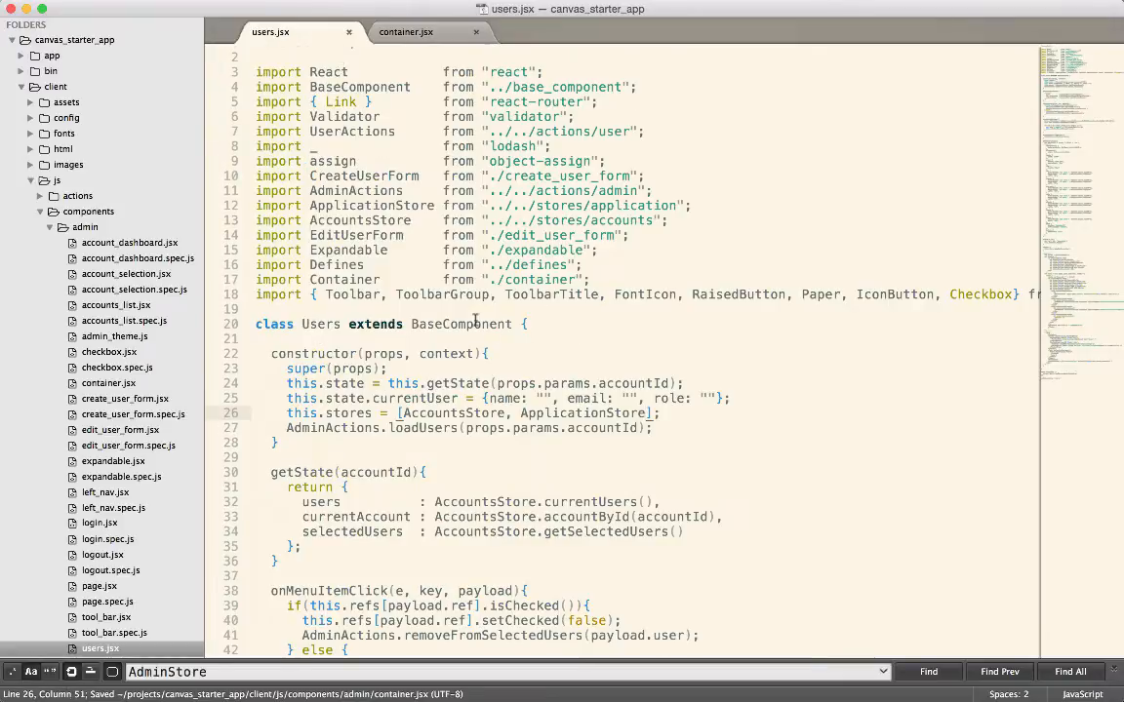
click(405, 31)
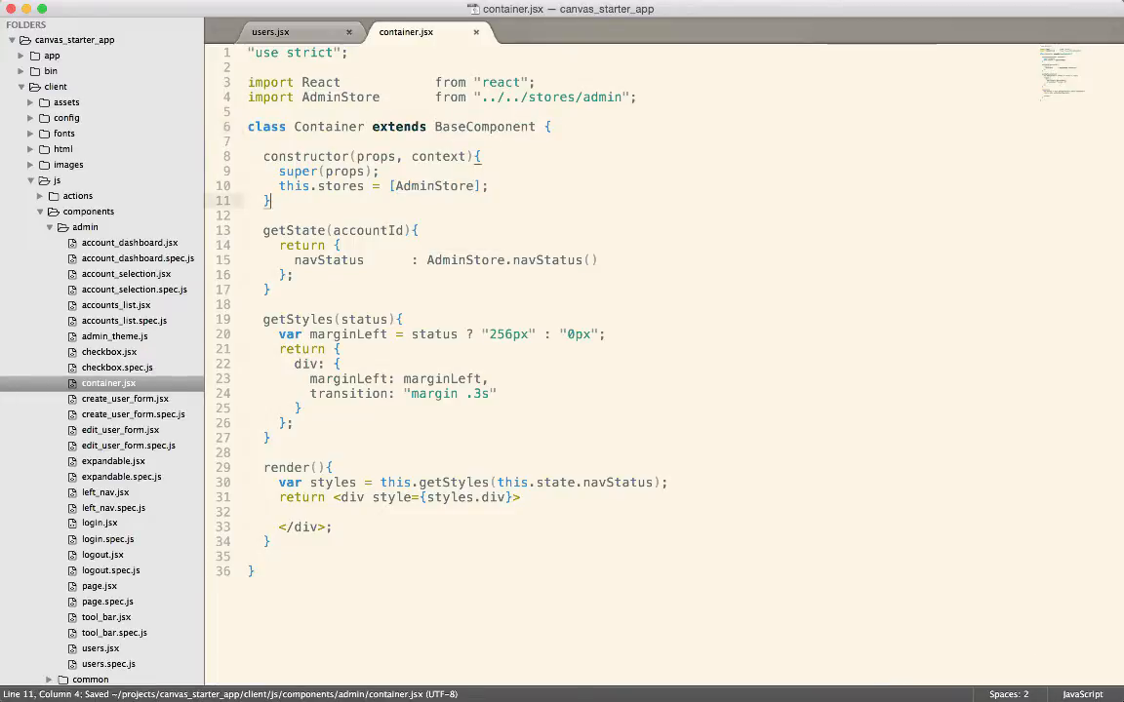
Step: Read through base_component.jsx's storeChanged, componentDidMount, componentWillUnmount and addChangeListener logic
double_click(433, 186)
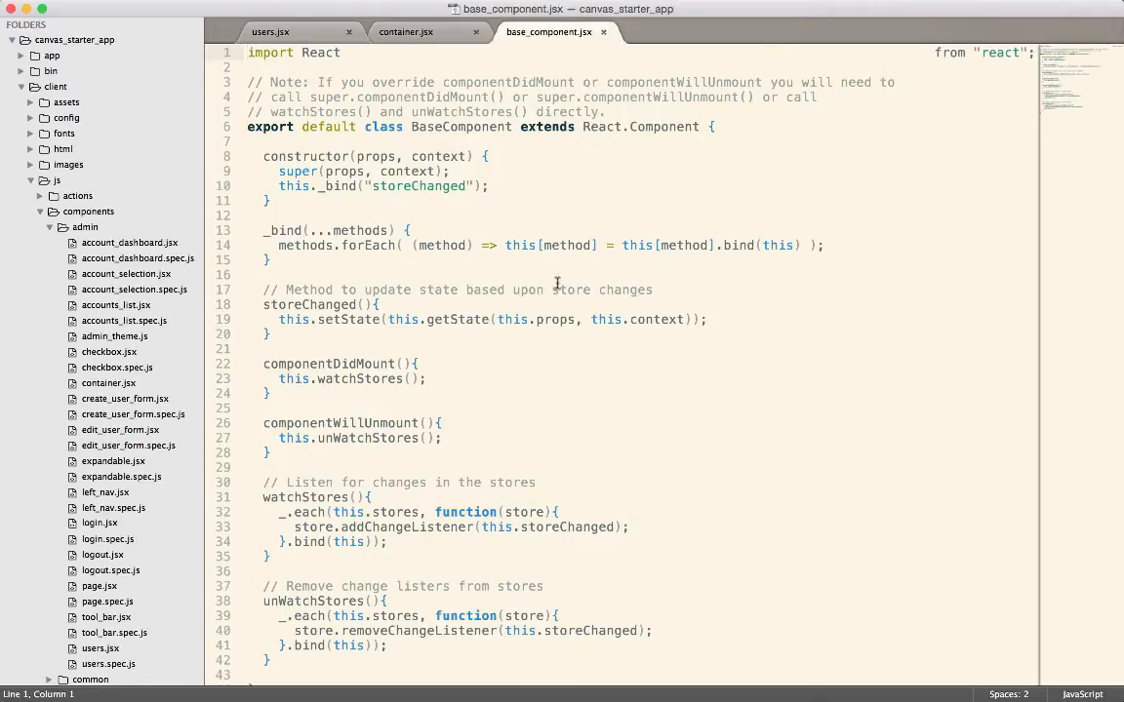
double_click(309, 305)
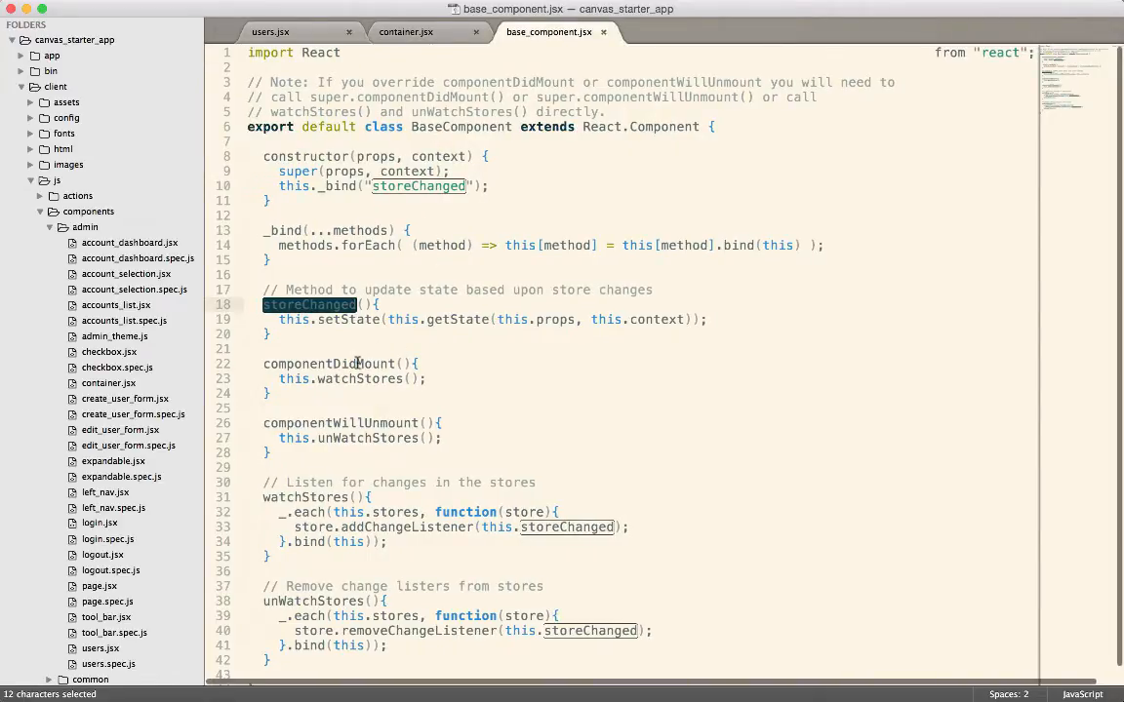
double_click(329, 364)
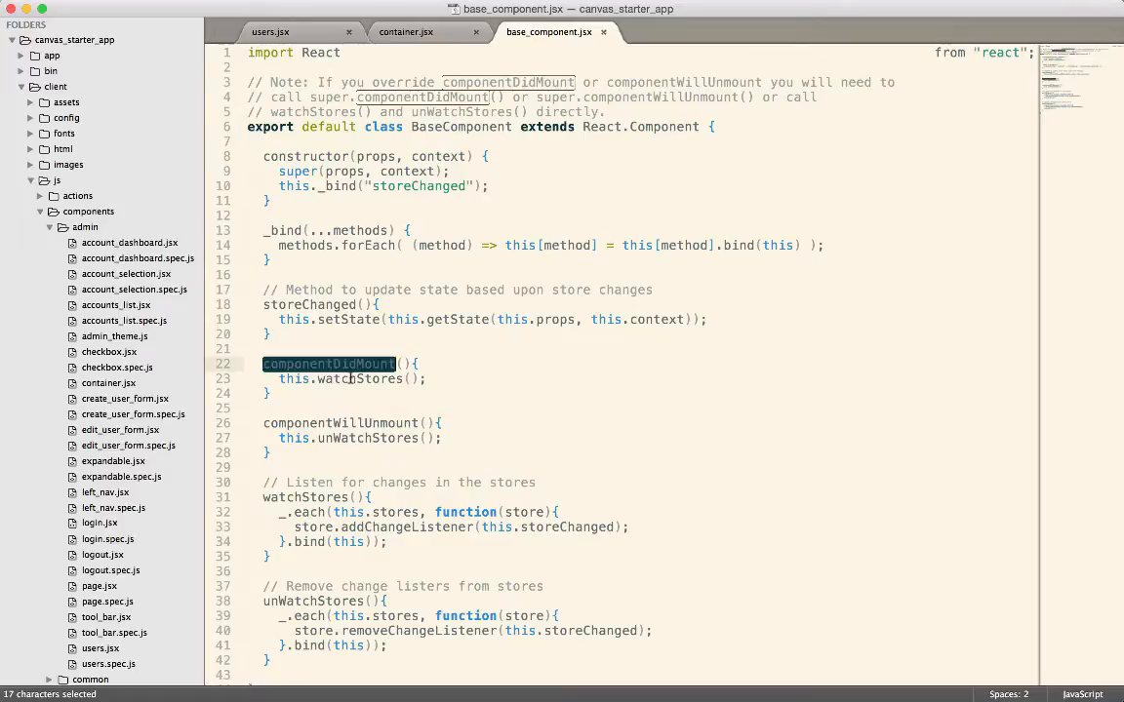
double_click(340, 422)
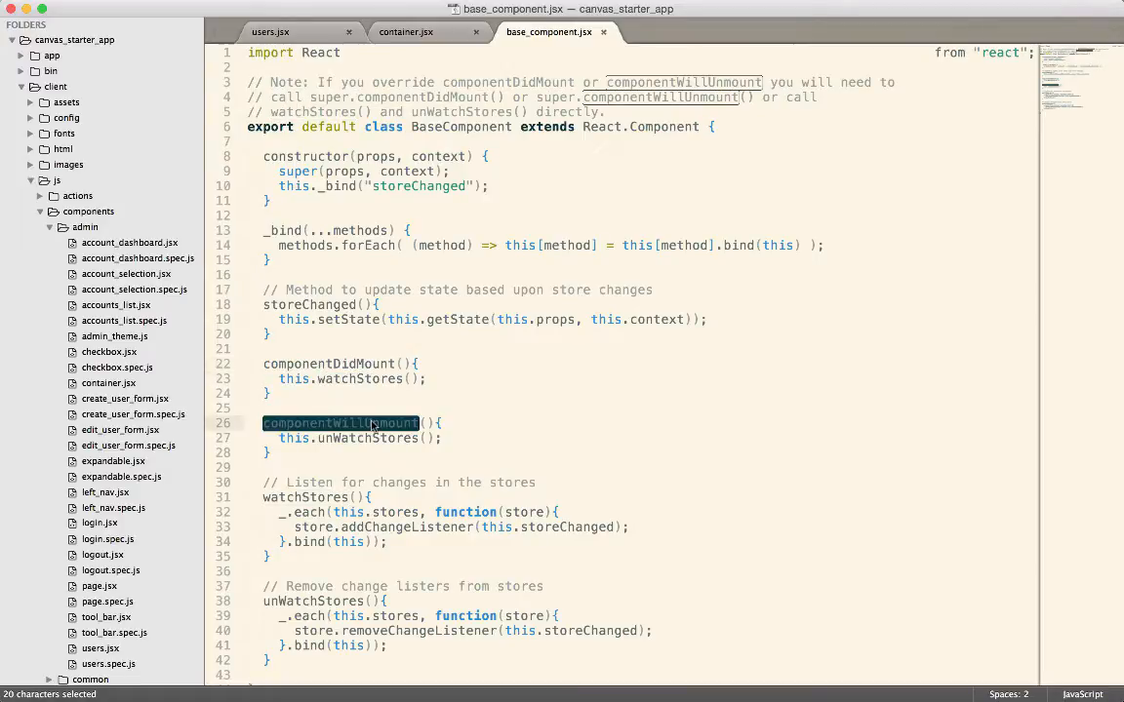
mouse_move(401, 526)
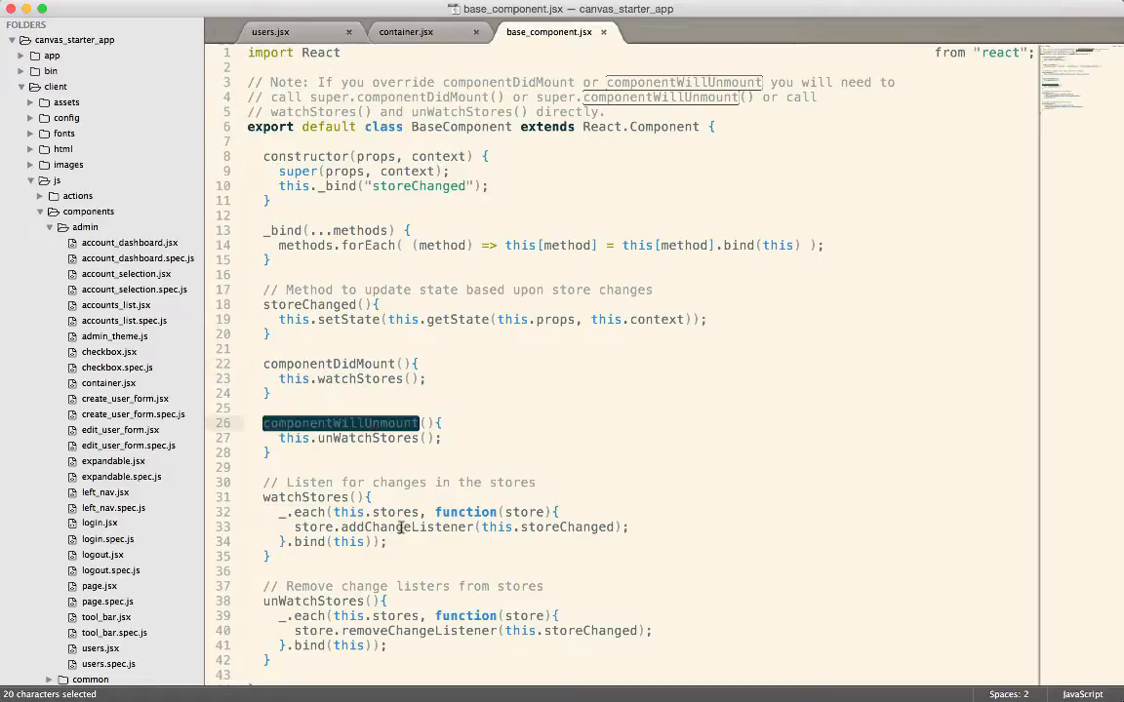
double_click(407, 527)
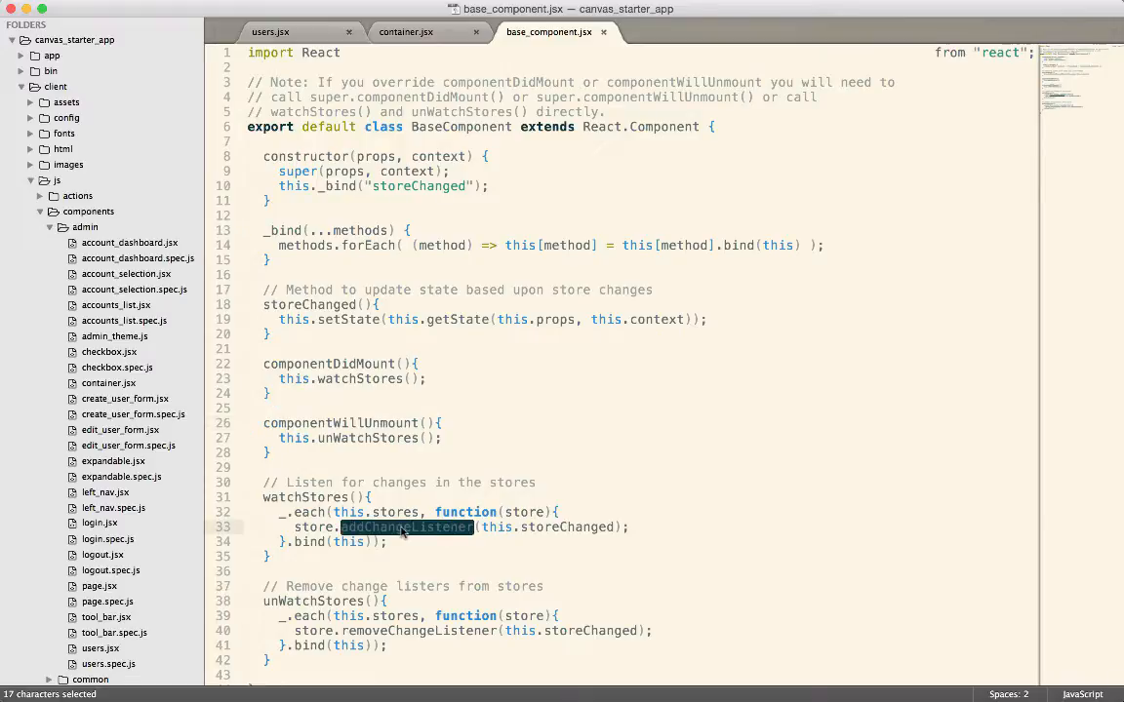
mouse_move(326, 305)
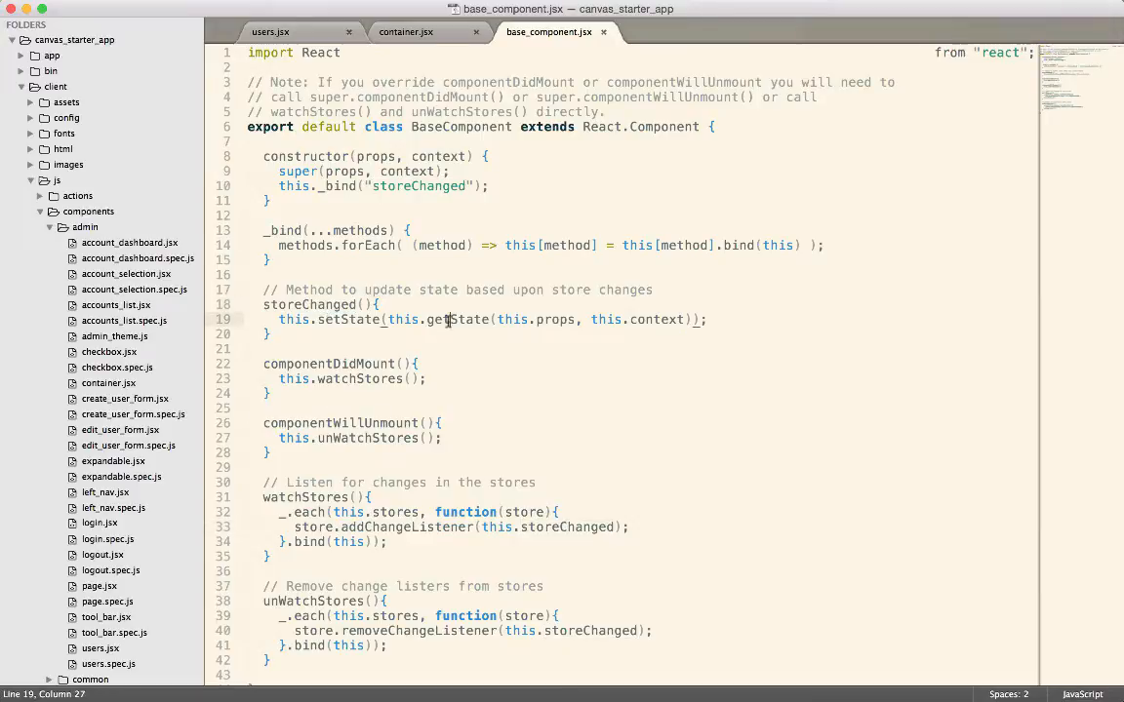
Step: Close base_component.jsx, drop the accountId parameter from Container's getState, save, and return to users.jsx
click(406, 31)
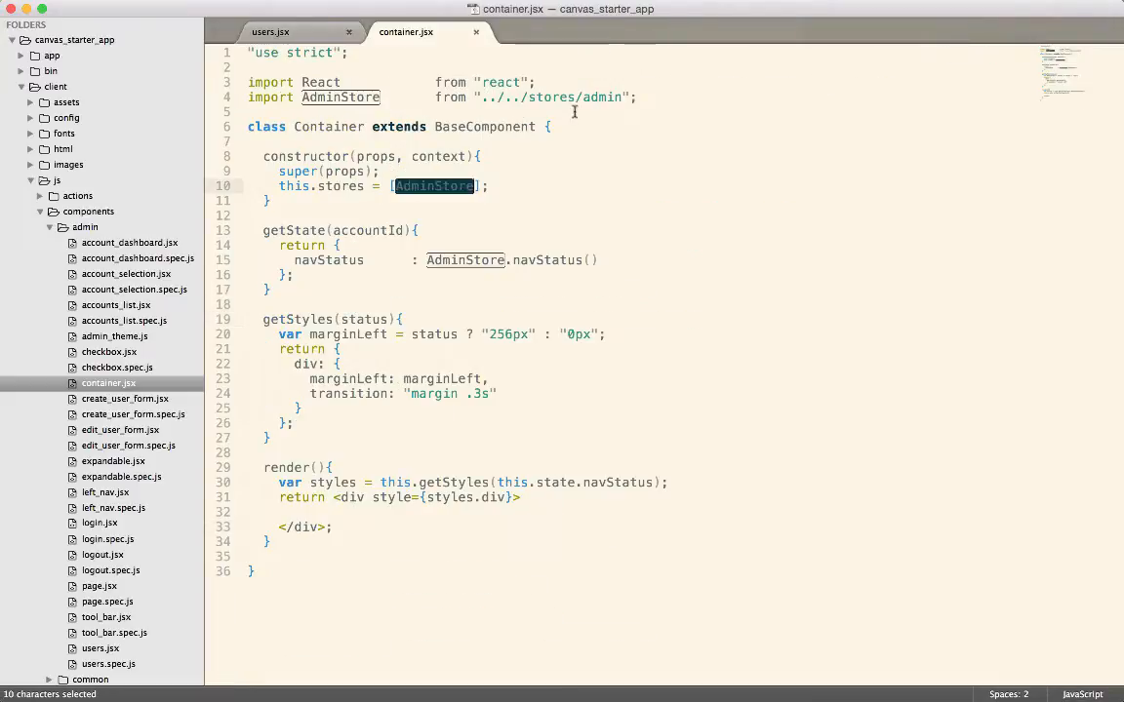
double_click(292, 230)
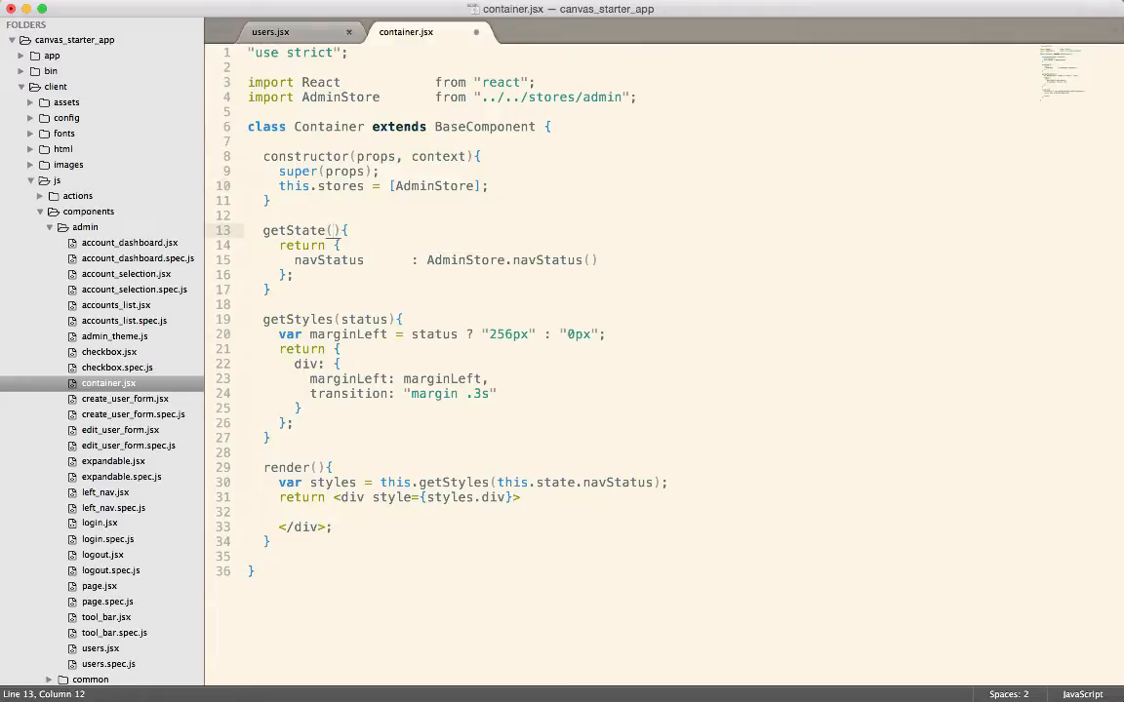
key(cmd+s)
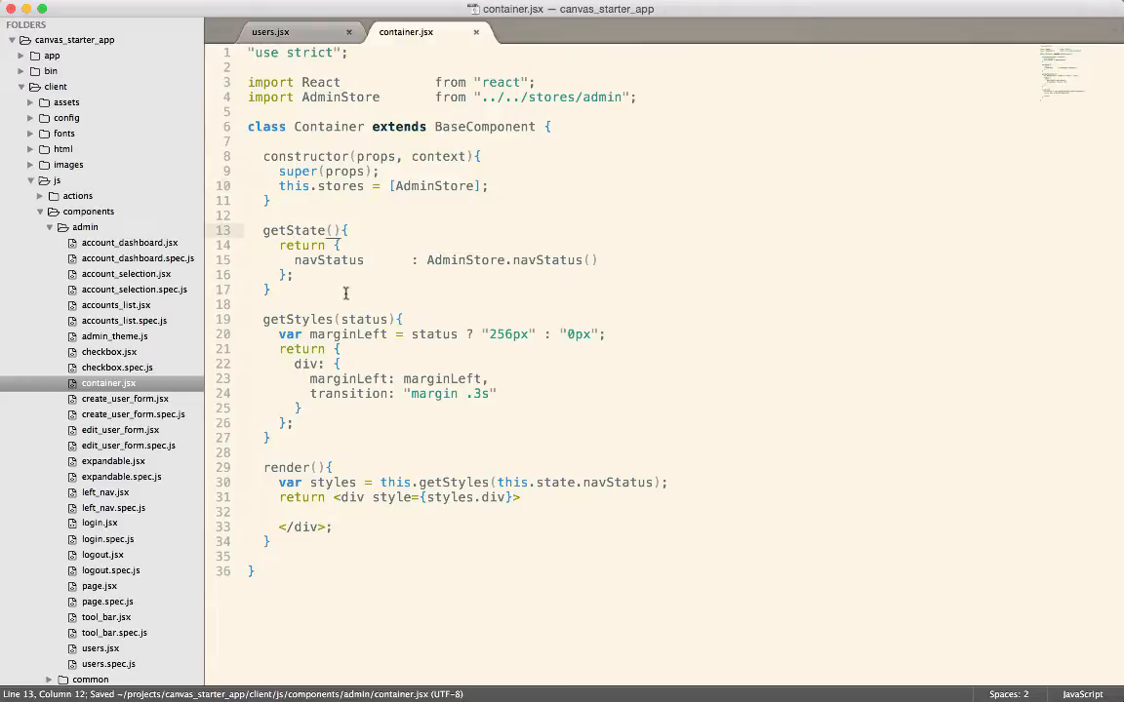
double_click(328, 259)
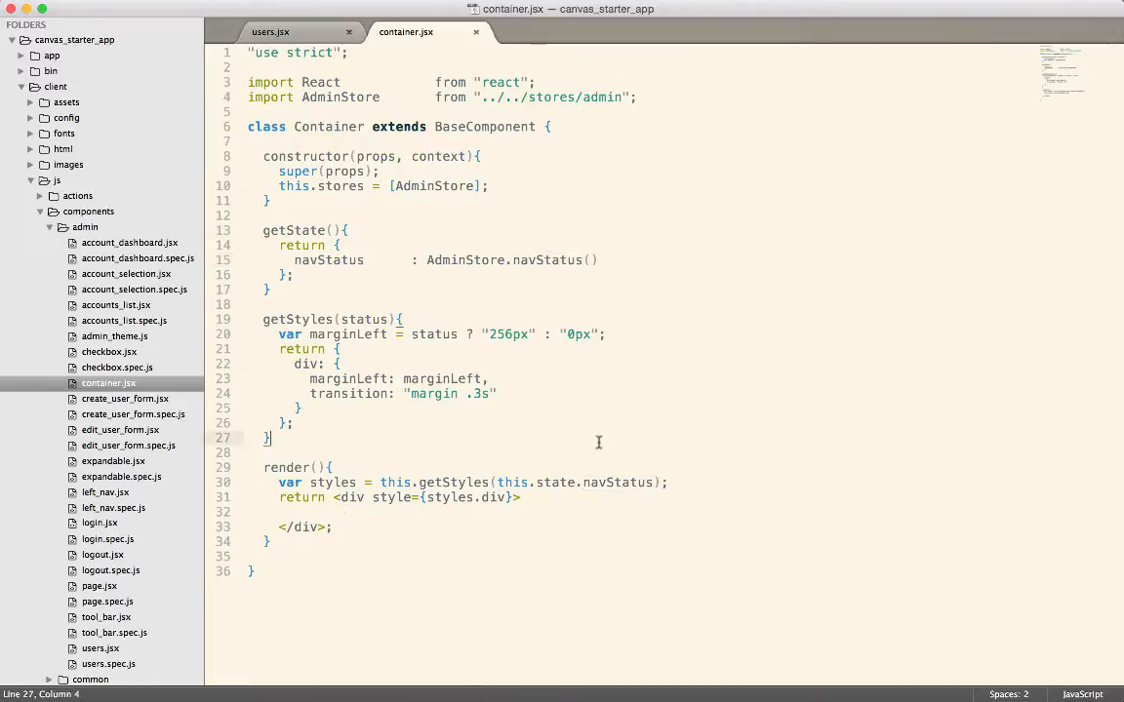
mouse_move(270, 33)
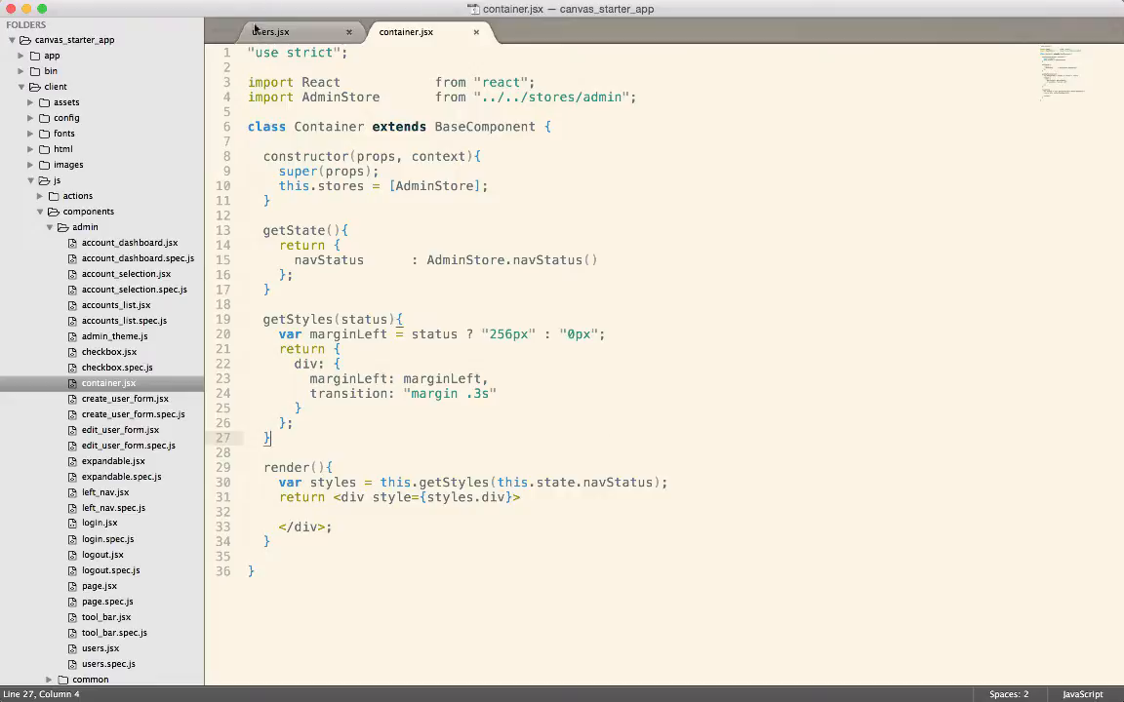
click(270, 31)
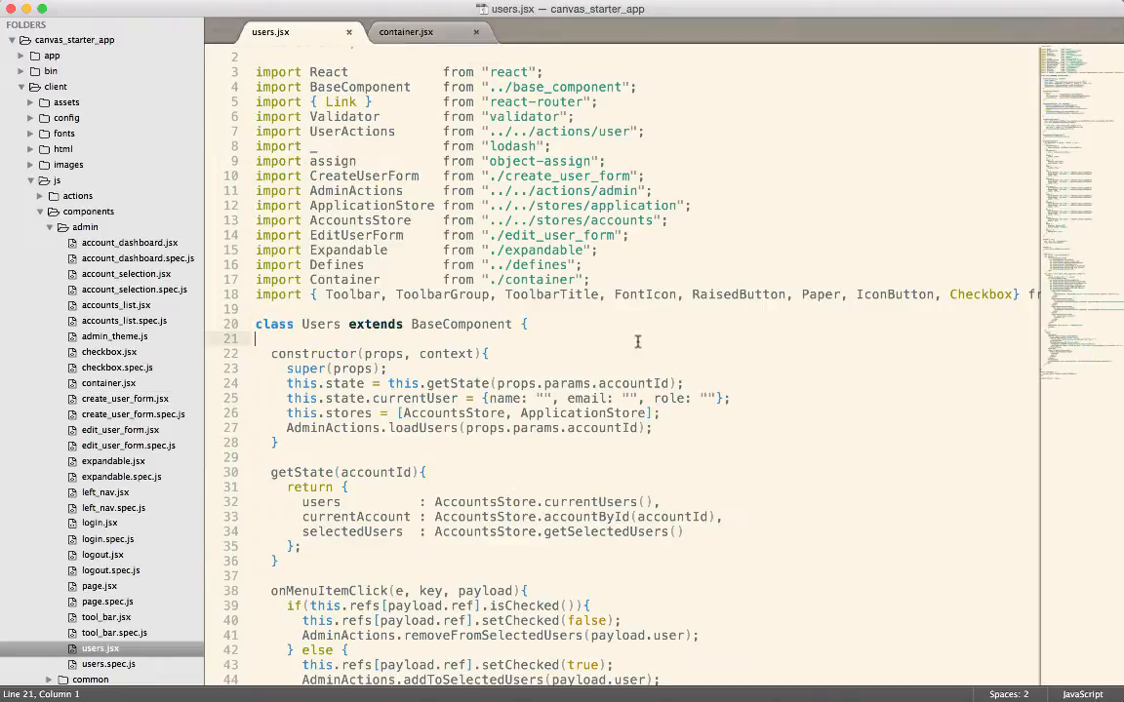
mouse_move(515, 418)
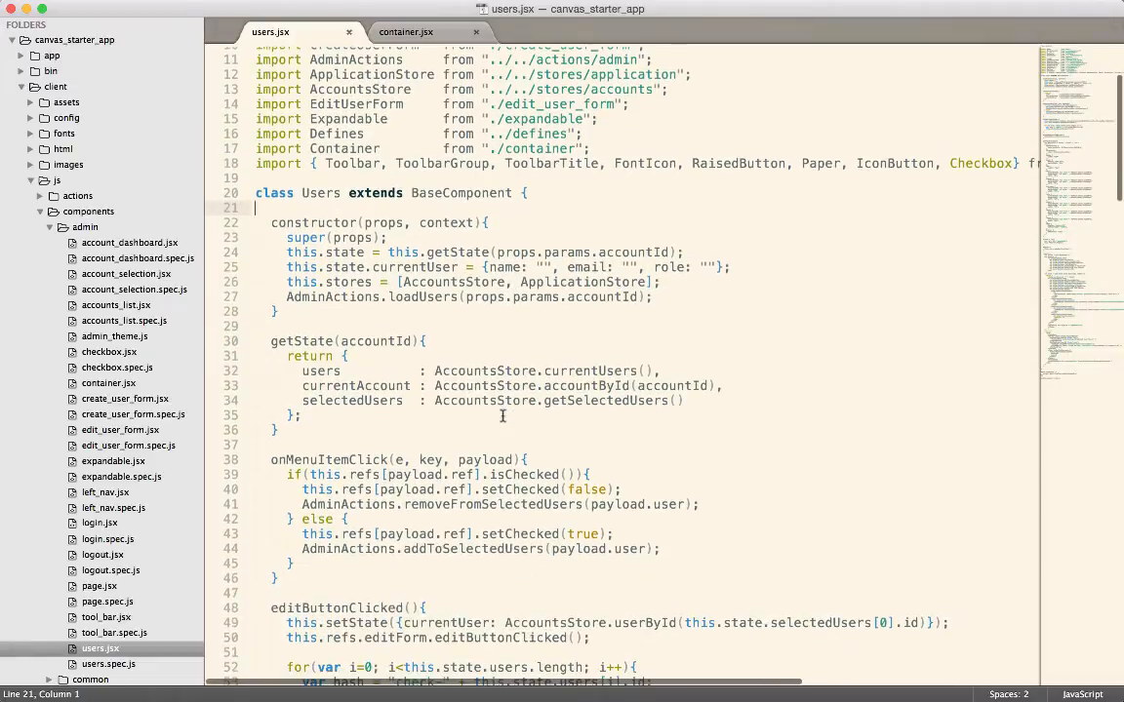
Step: Scroll through users.jsx to the getStyles function to strip its status parameter and marginLeft variable
scroll(down, 3)
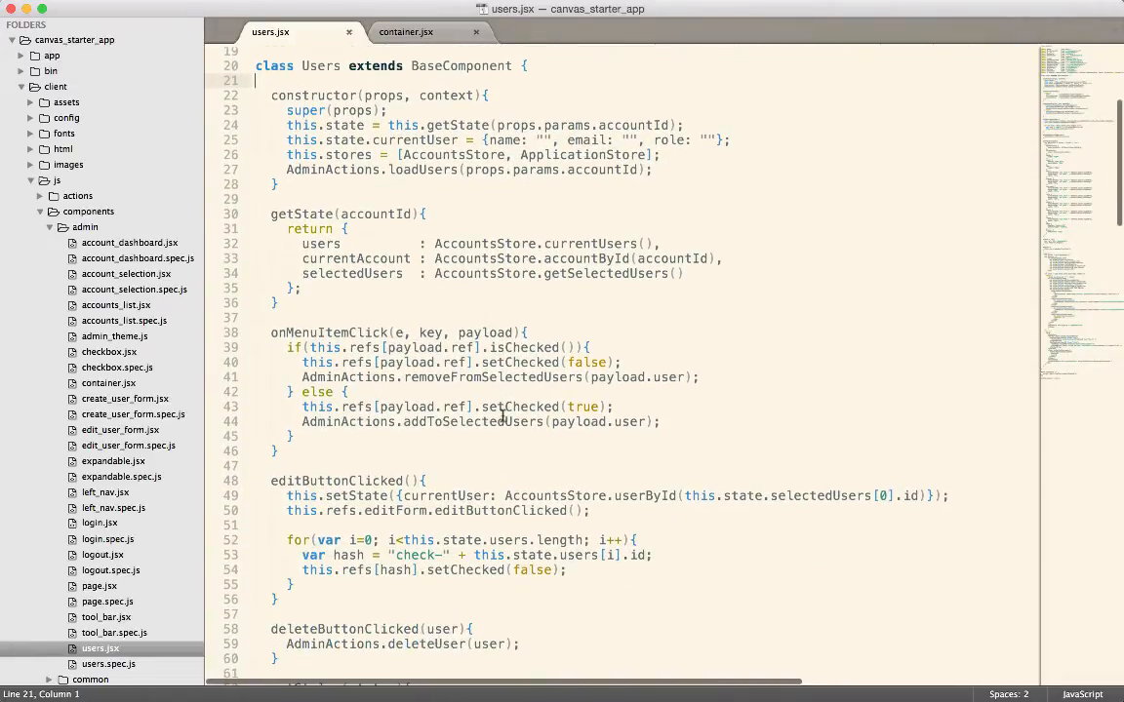
scroll(down, 3)
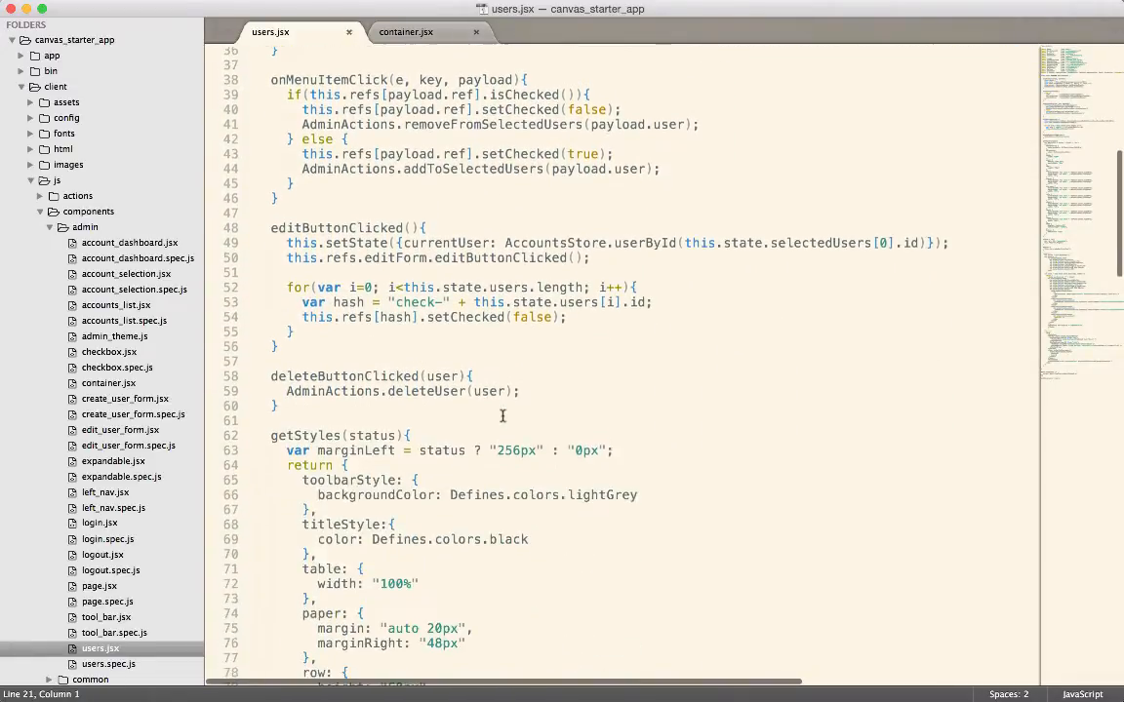
scroll(down, 3)
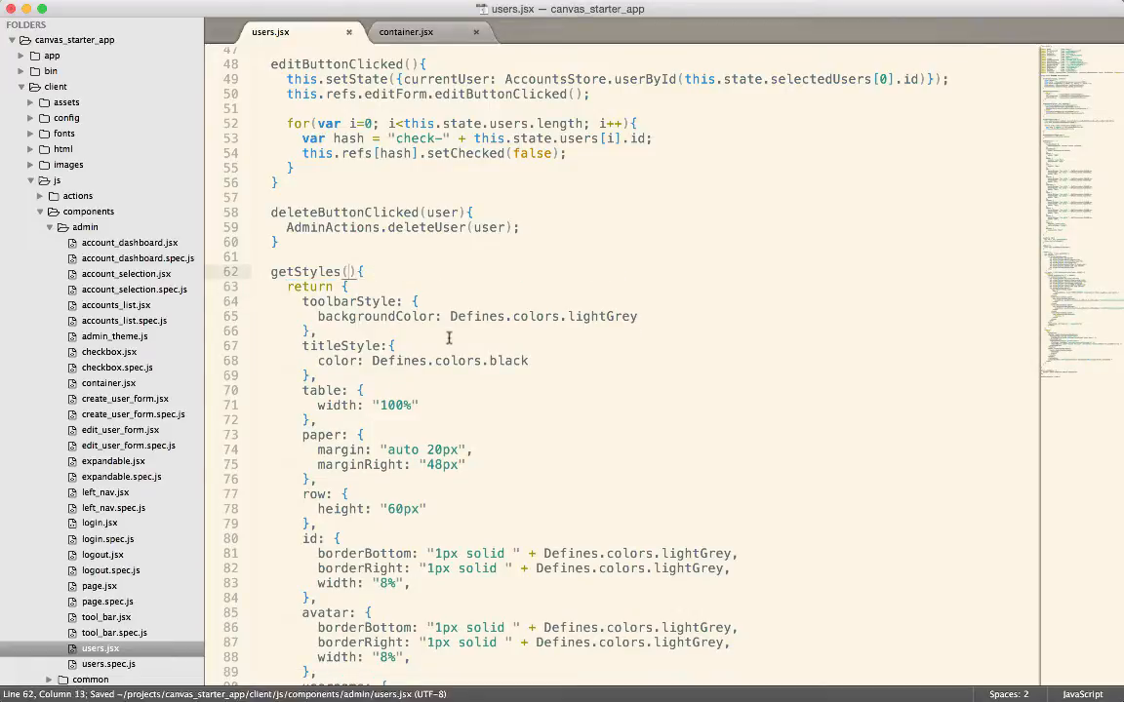
scroll(down, 3)
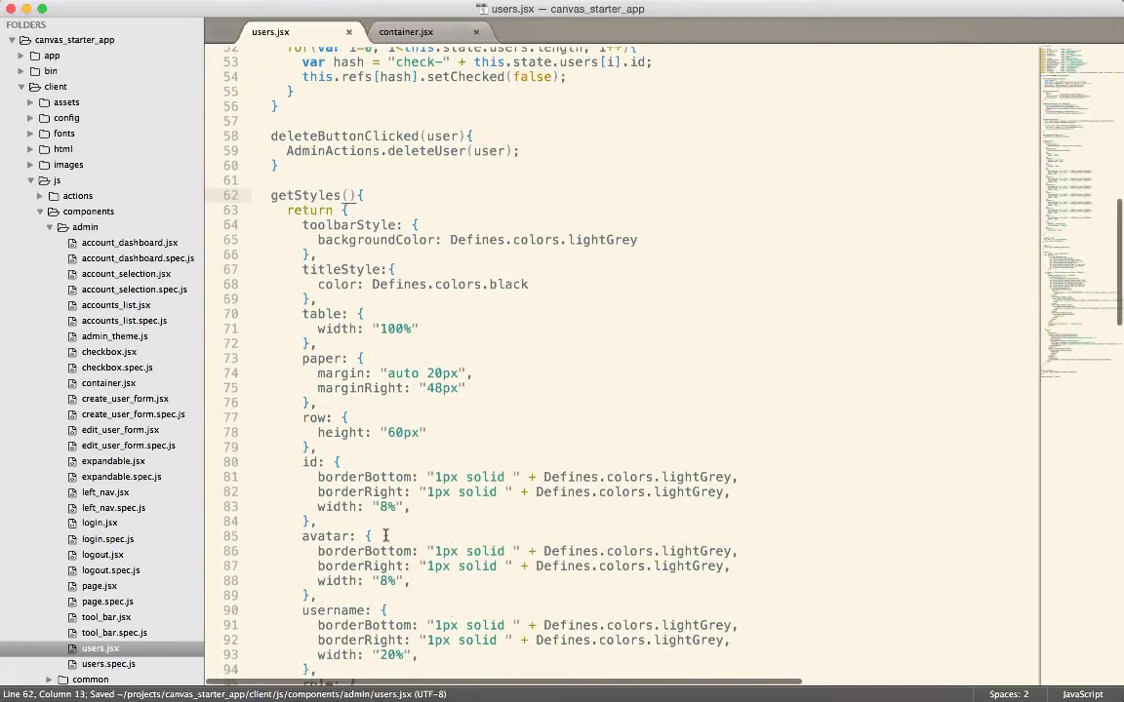
scroll(down, 3)
text(marginL)
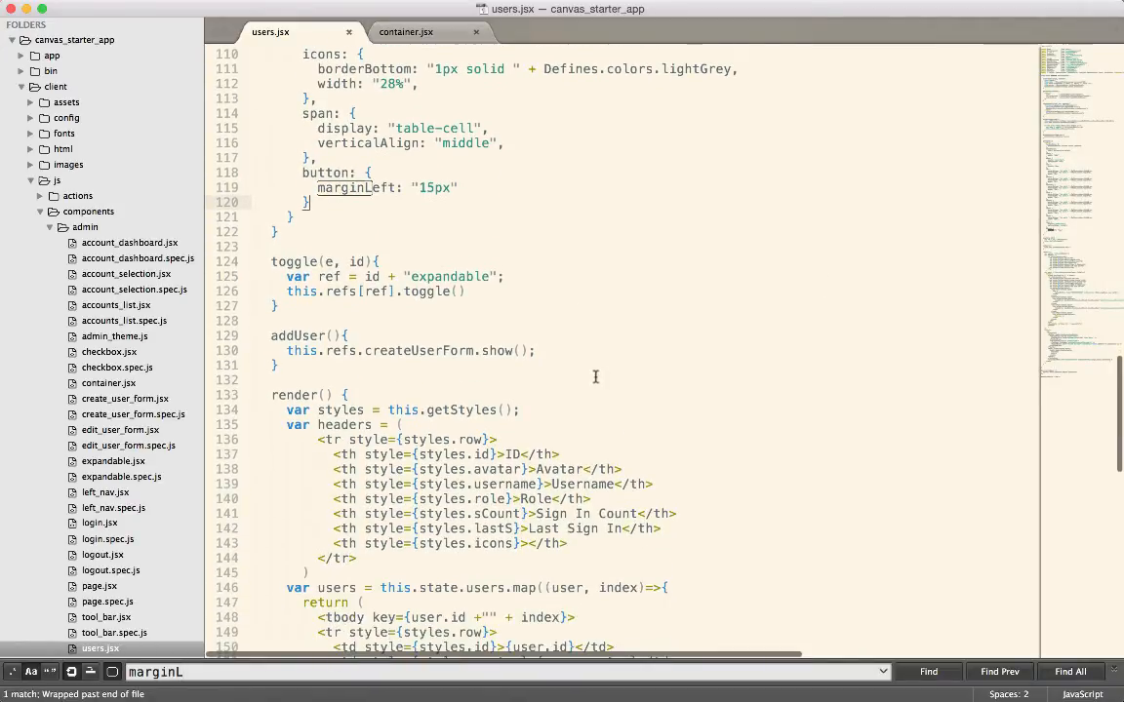
scroll(down, 3)
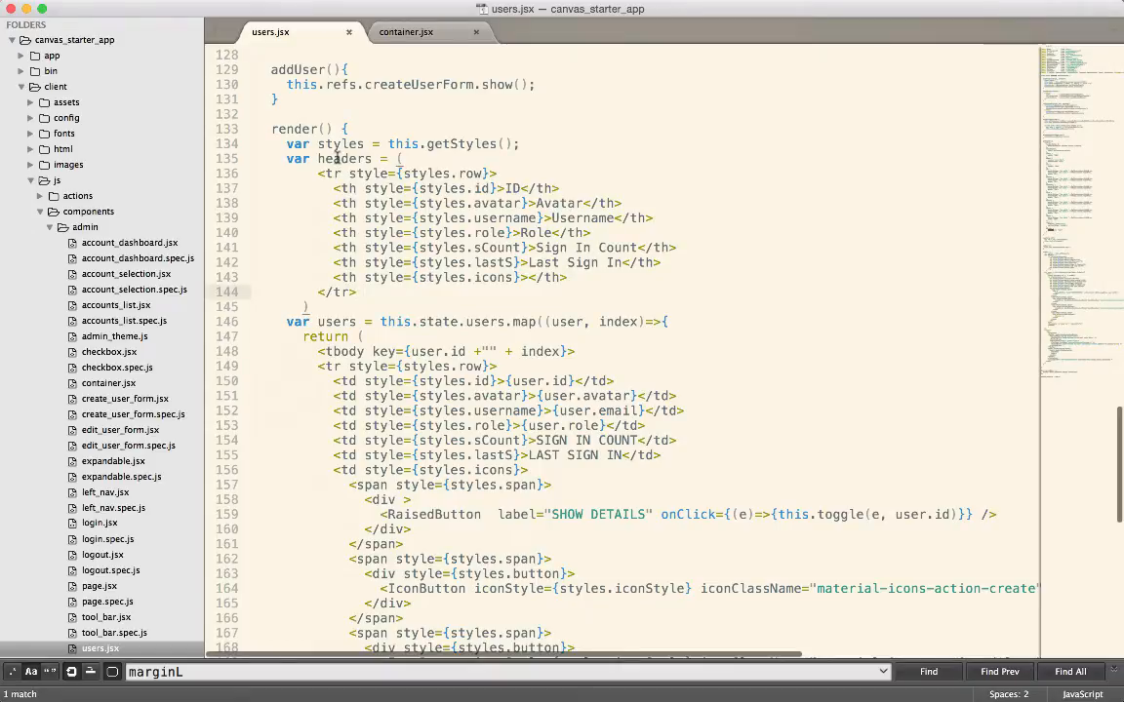
double_click(344, 158)
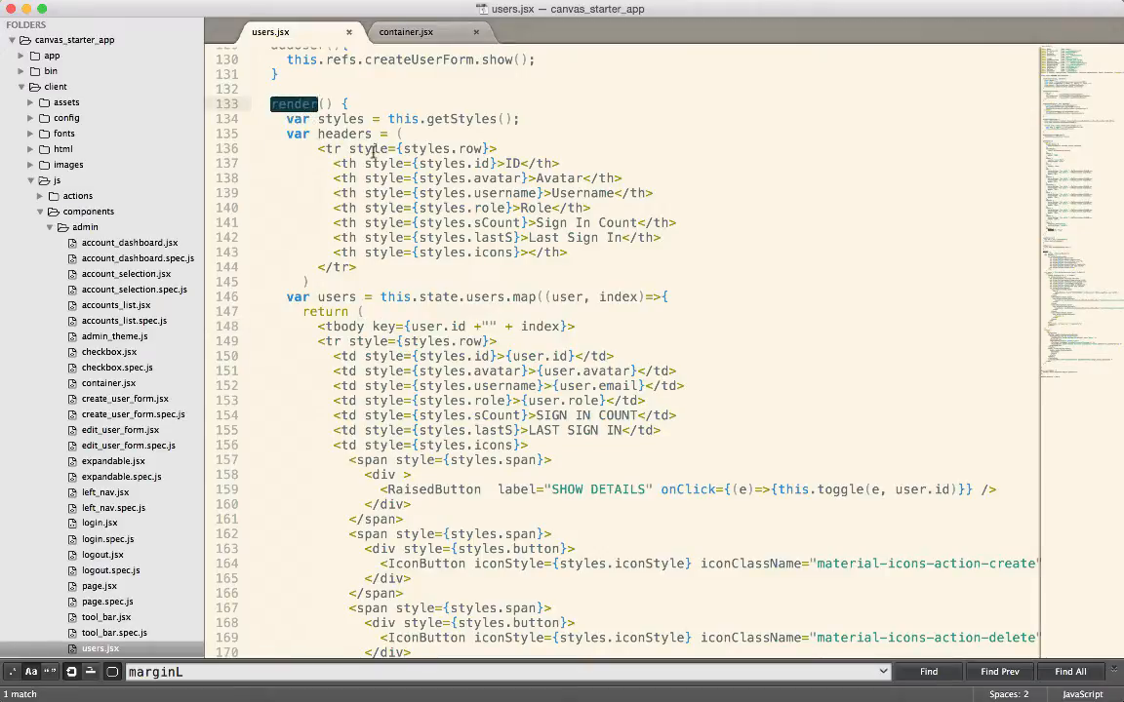
double_click(336, 296)
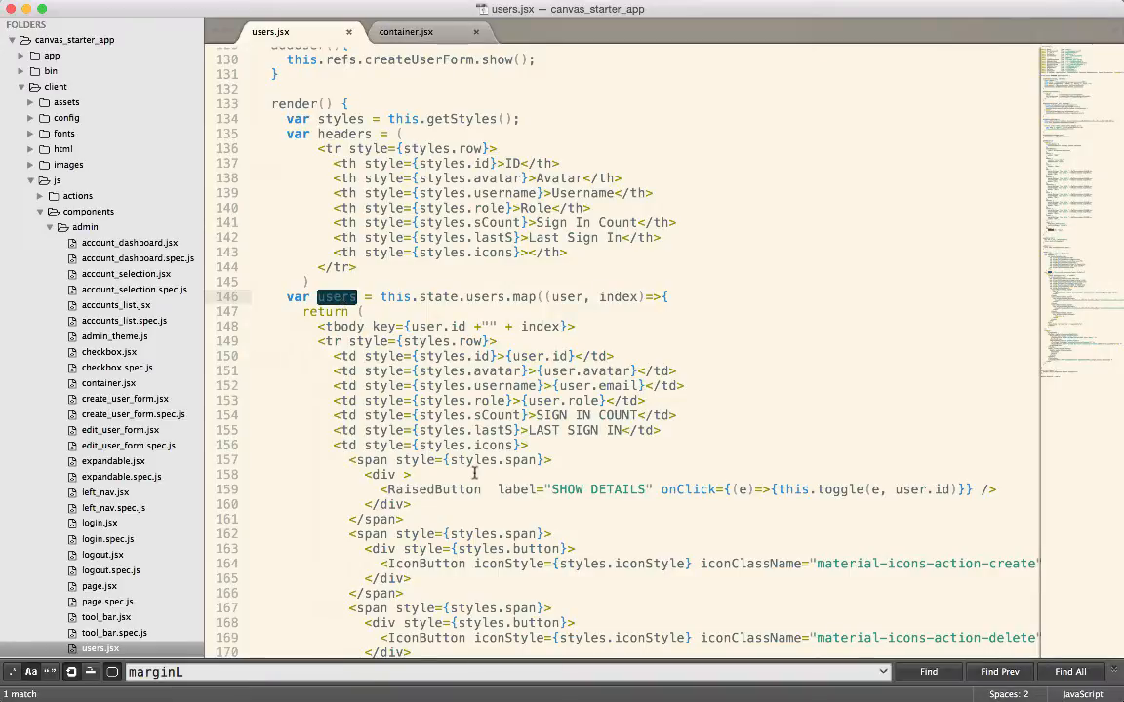
scroll(down, 3)
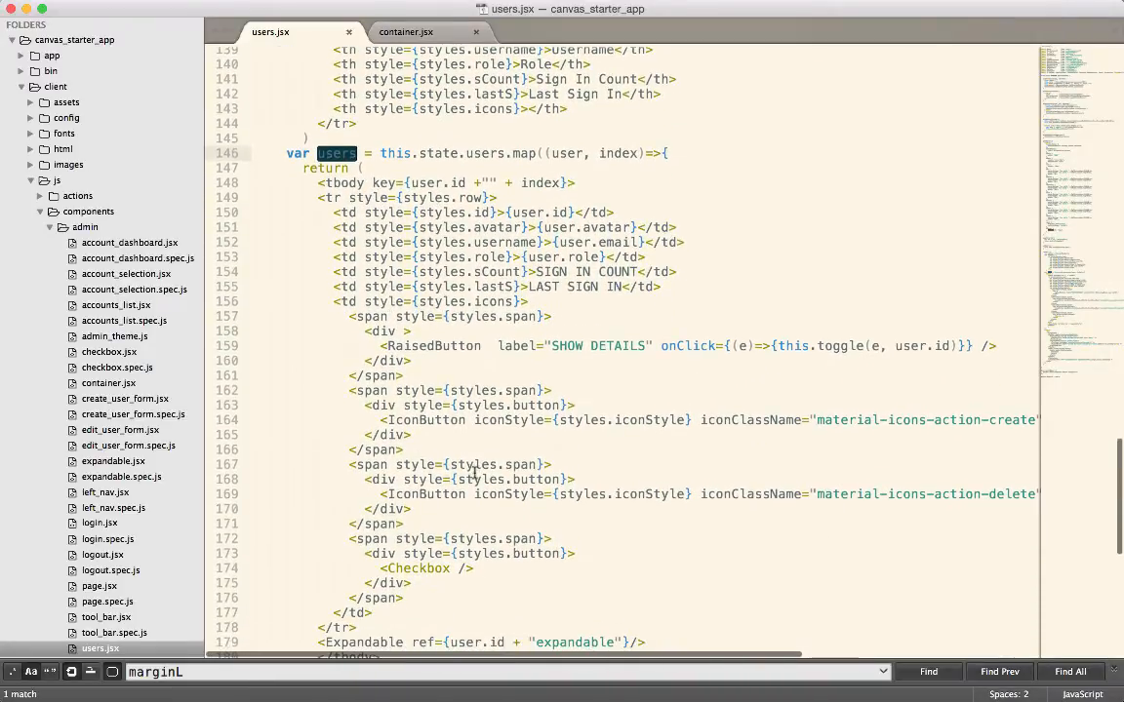
double_click(485, 153)
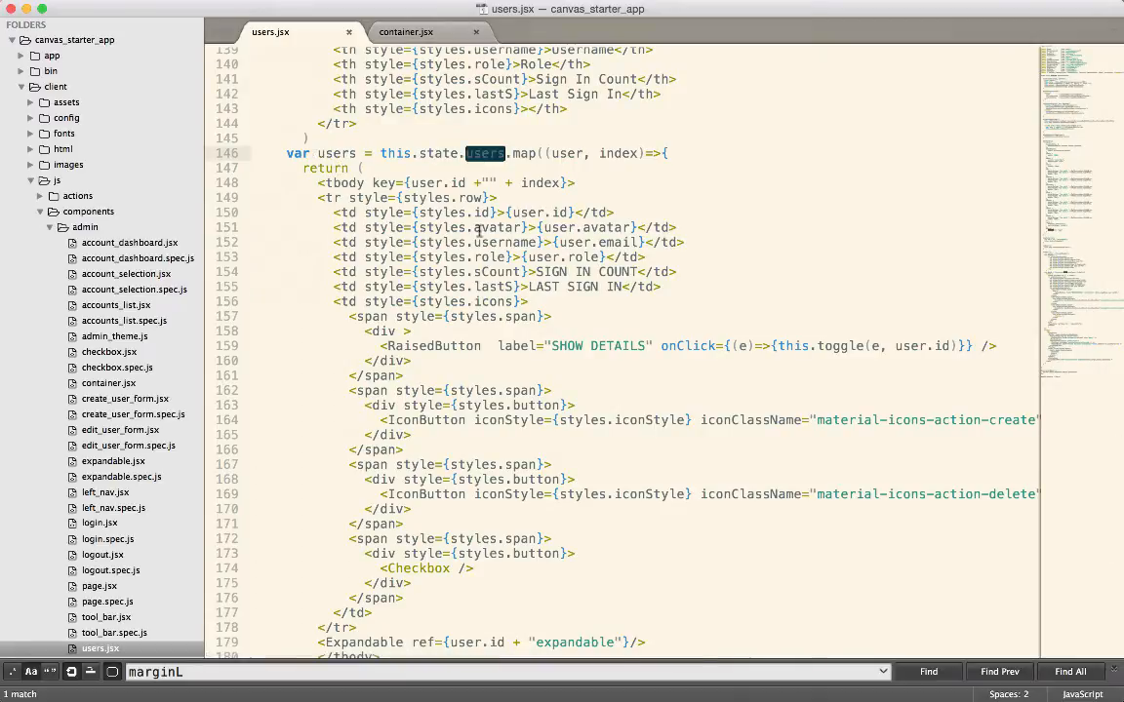
scroll(down, 3)
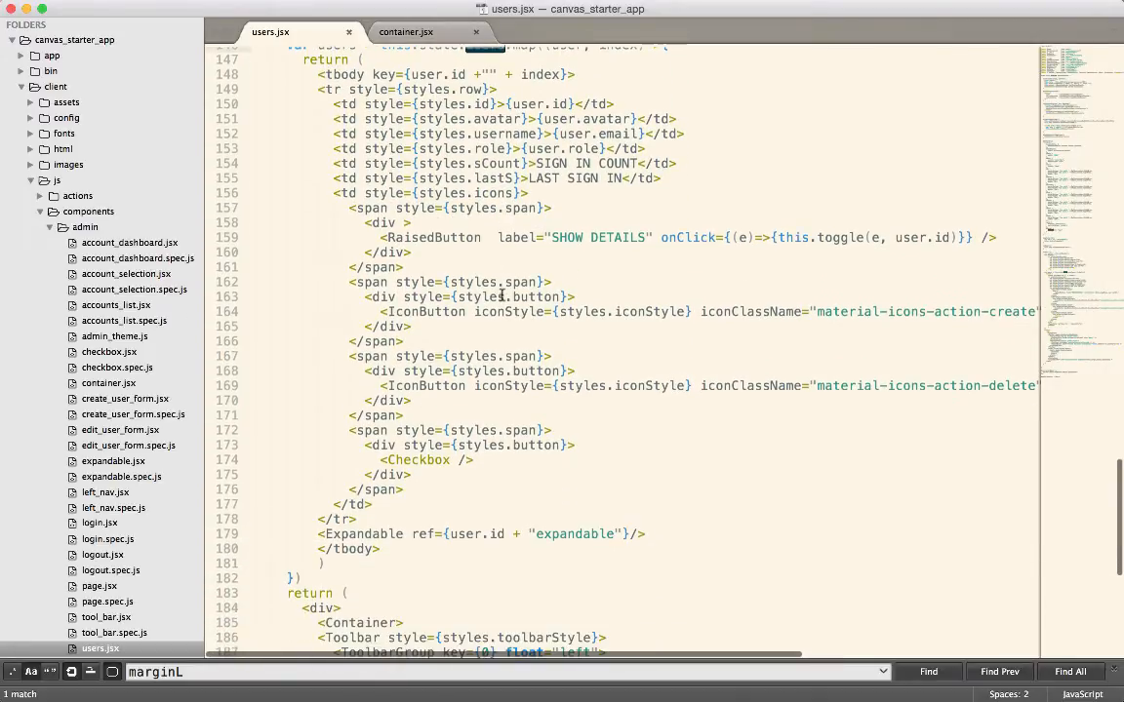
scroll(down, 3)
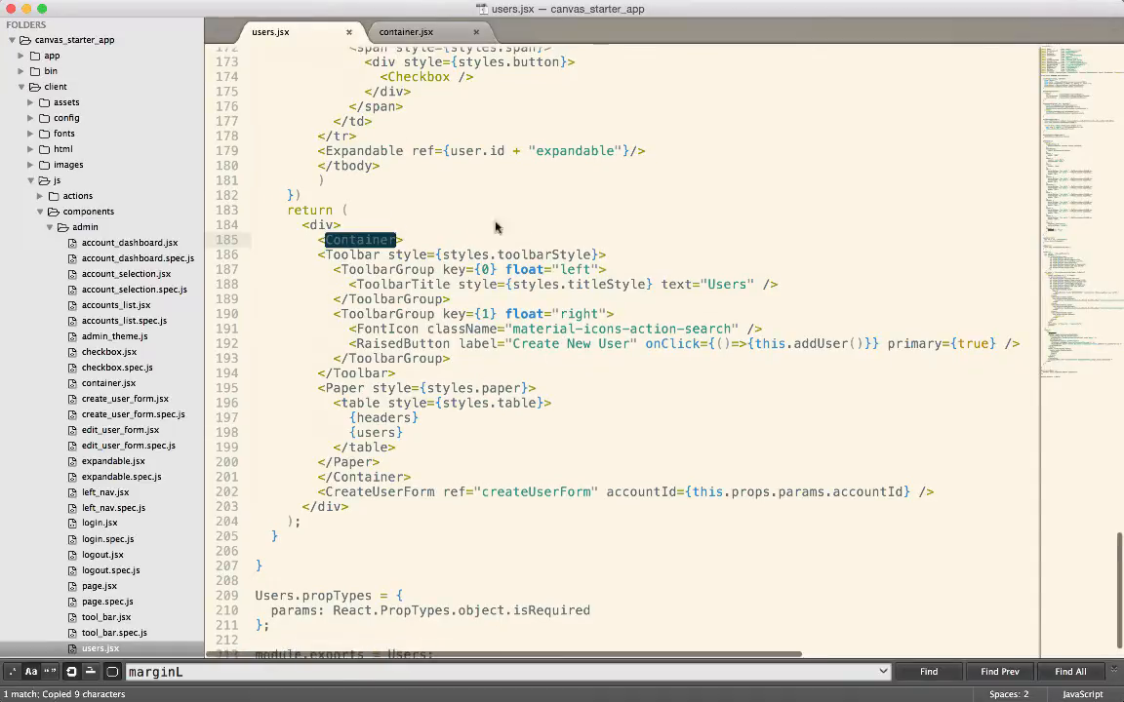
Step: Render {this.props.children} inside Container's styled div and save container.jsx
click(405, 32)
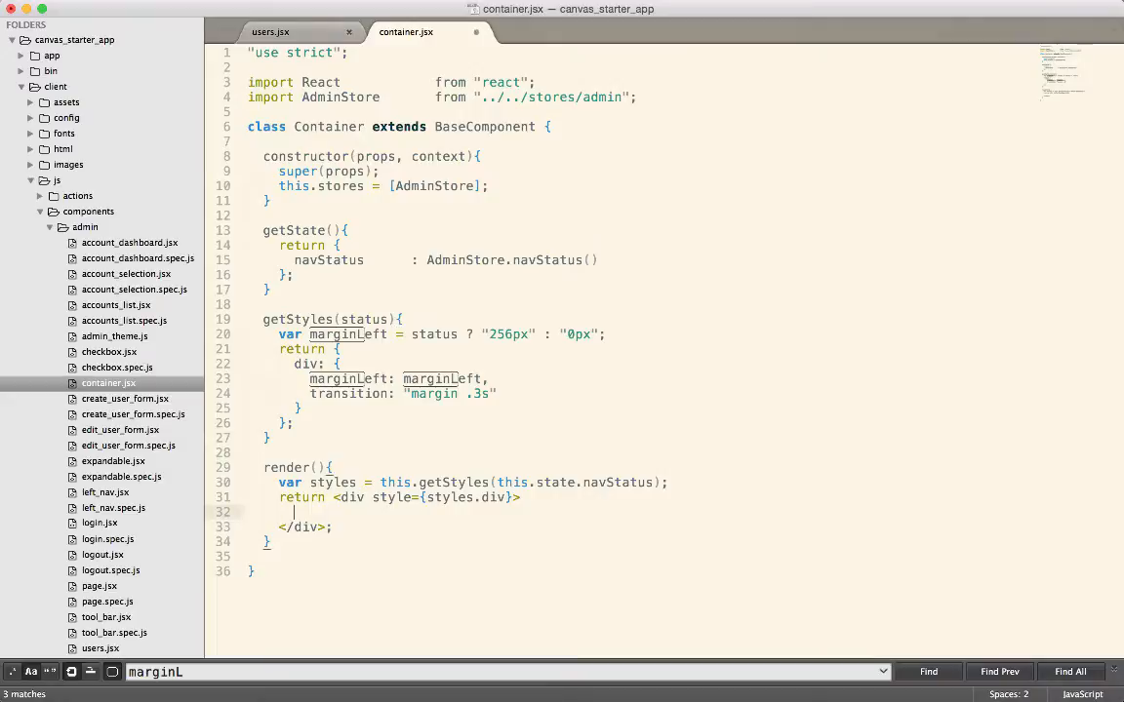
text({})
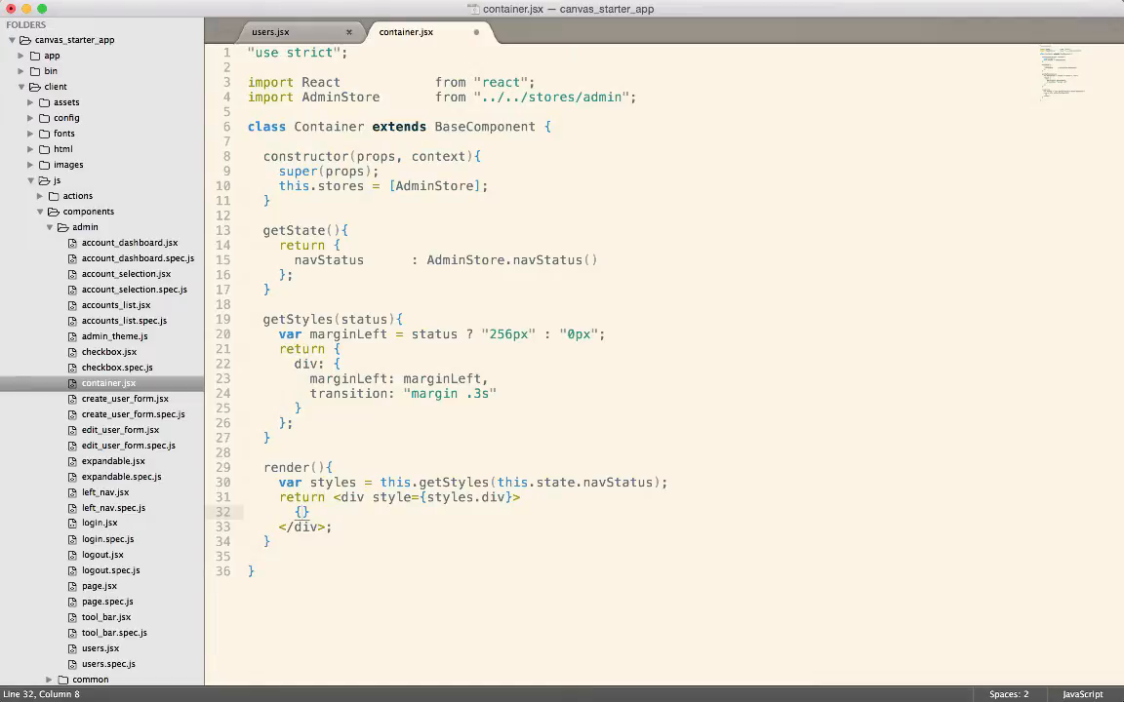
text(this.po)
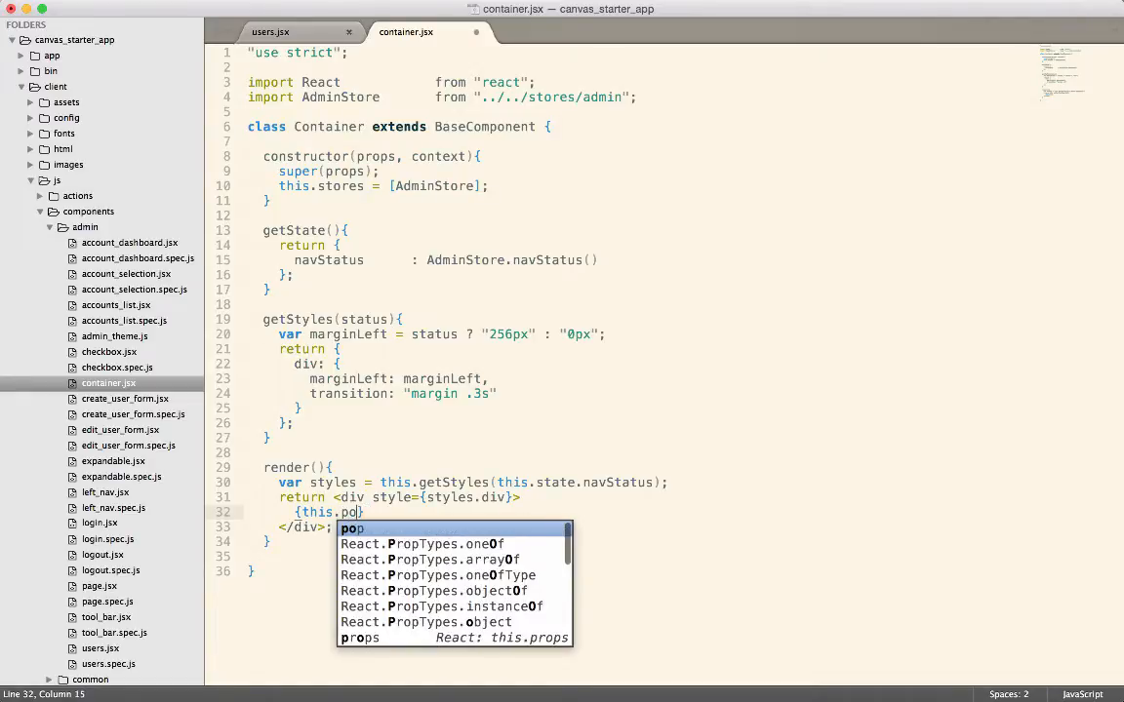
text(props.)
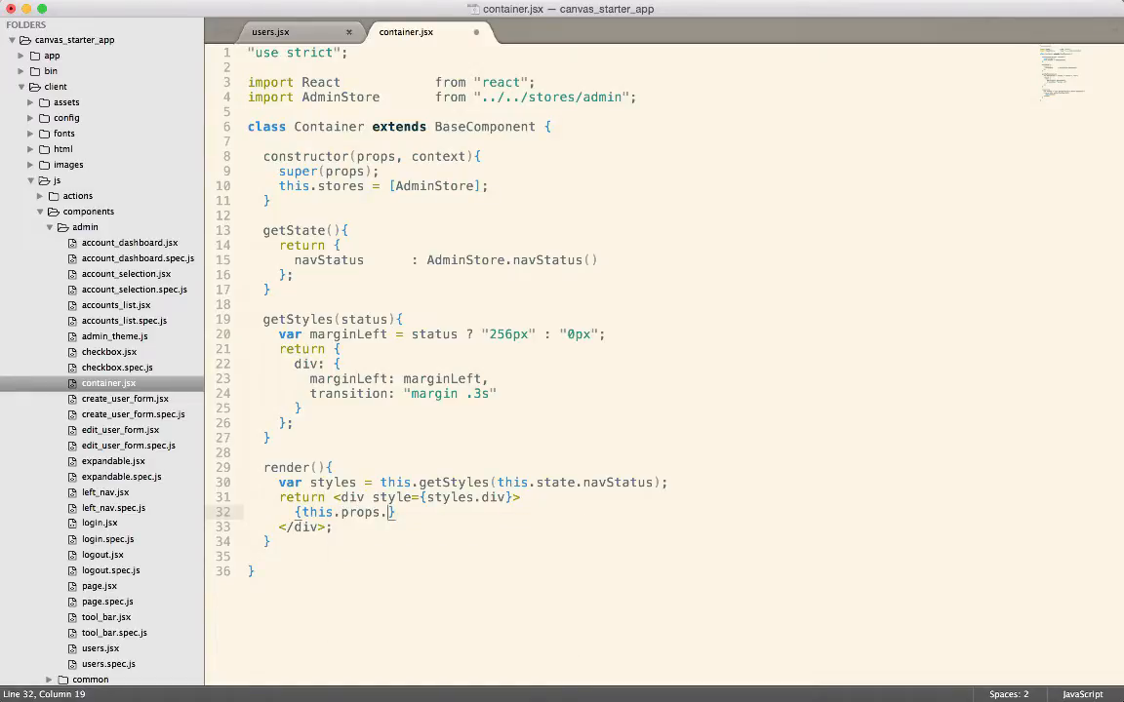
text(children)
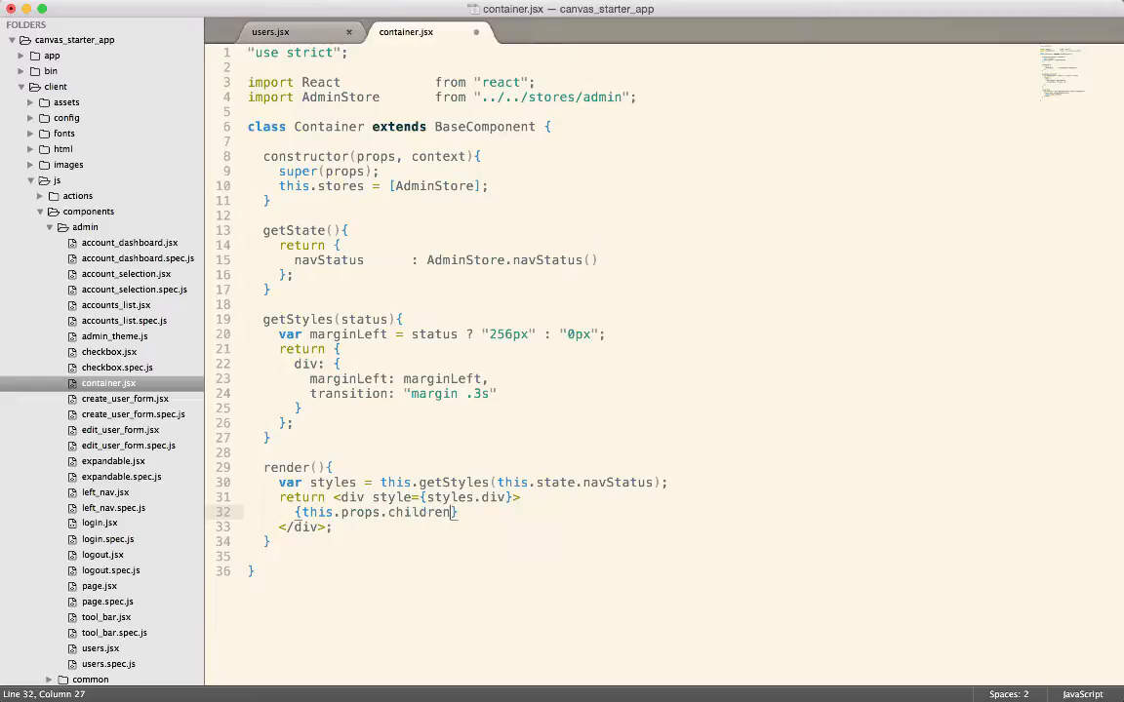
key(cmd+s)
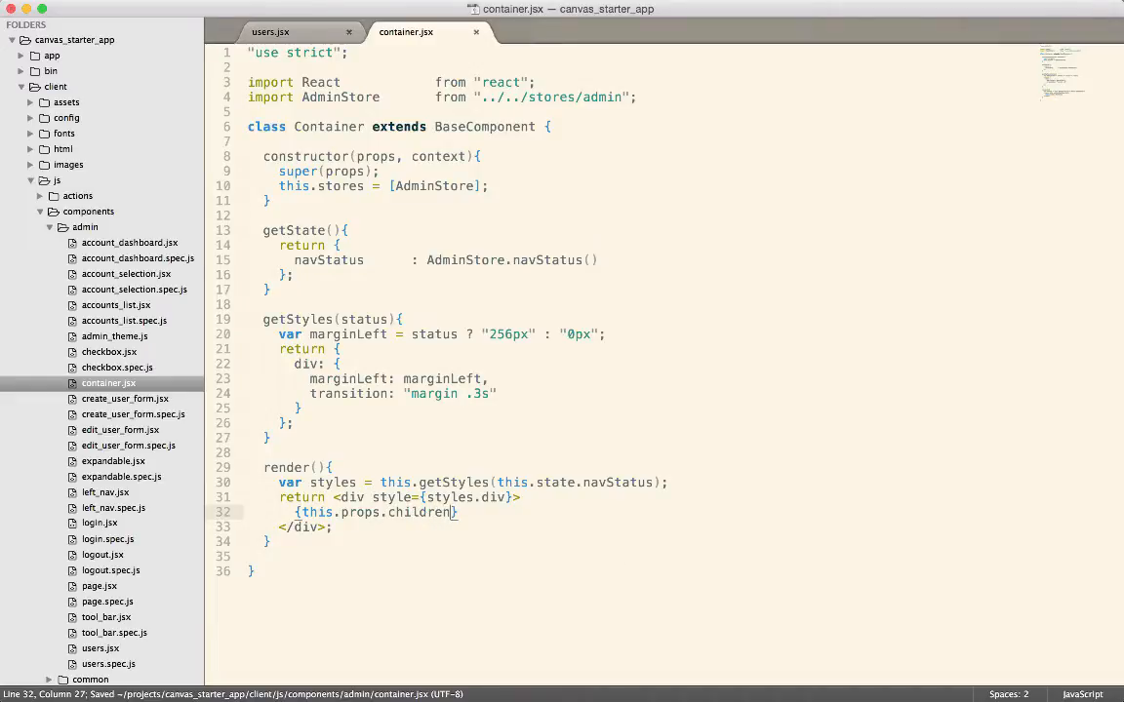
mouse_move(423, 524)
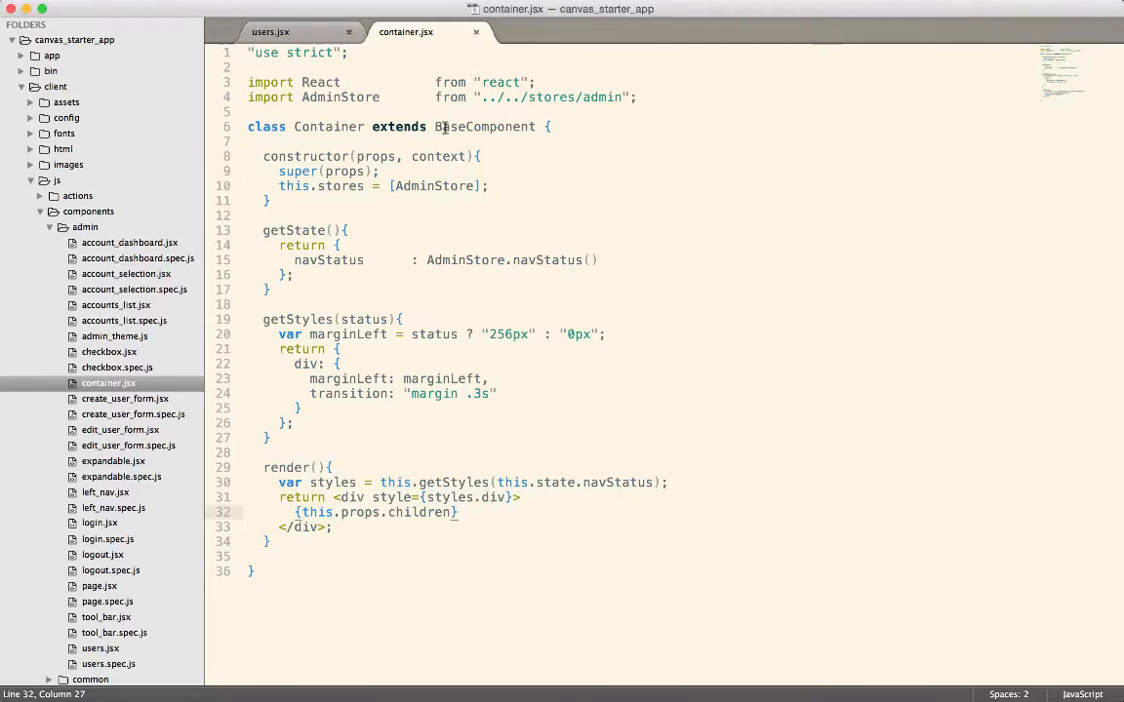
Step: Copy the BaseComponent import from users.jsx into container.jsx
click(270, 32)
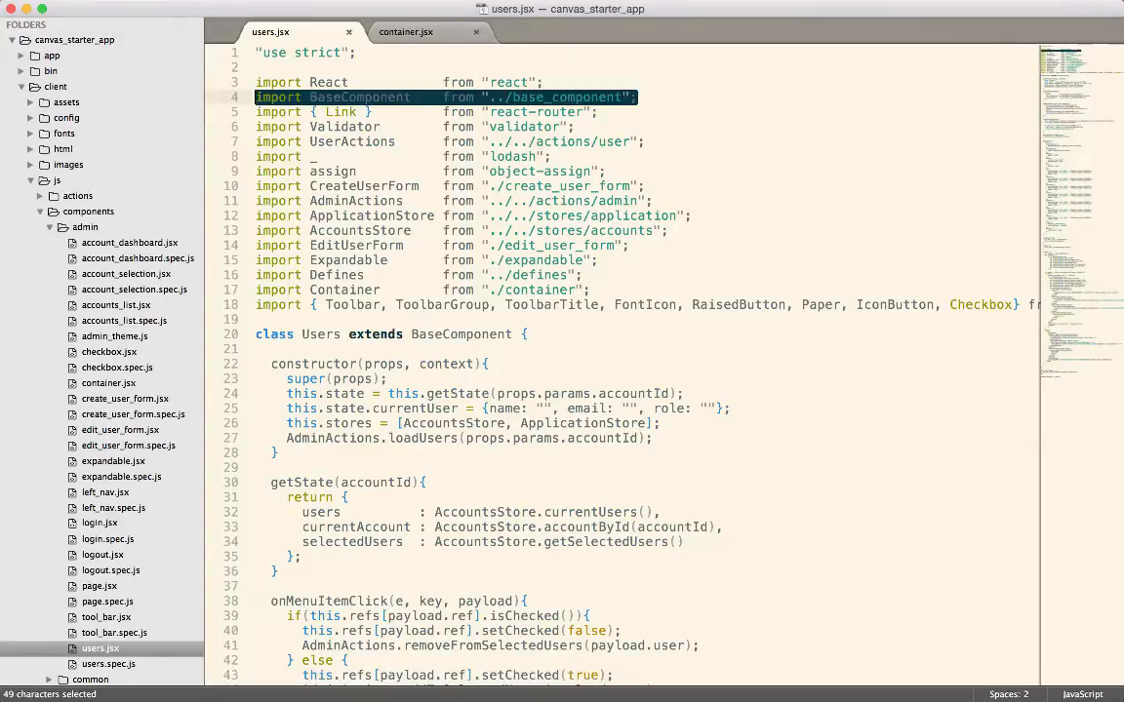
click(404, 31)
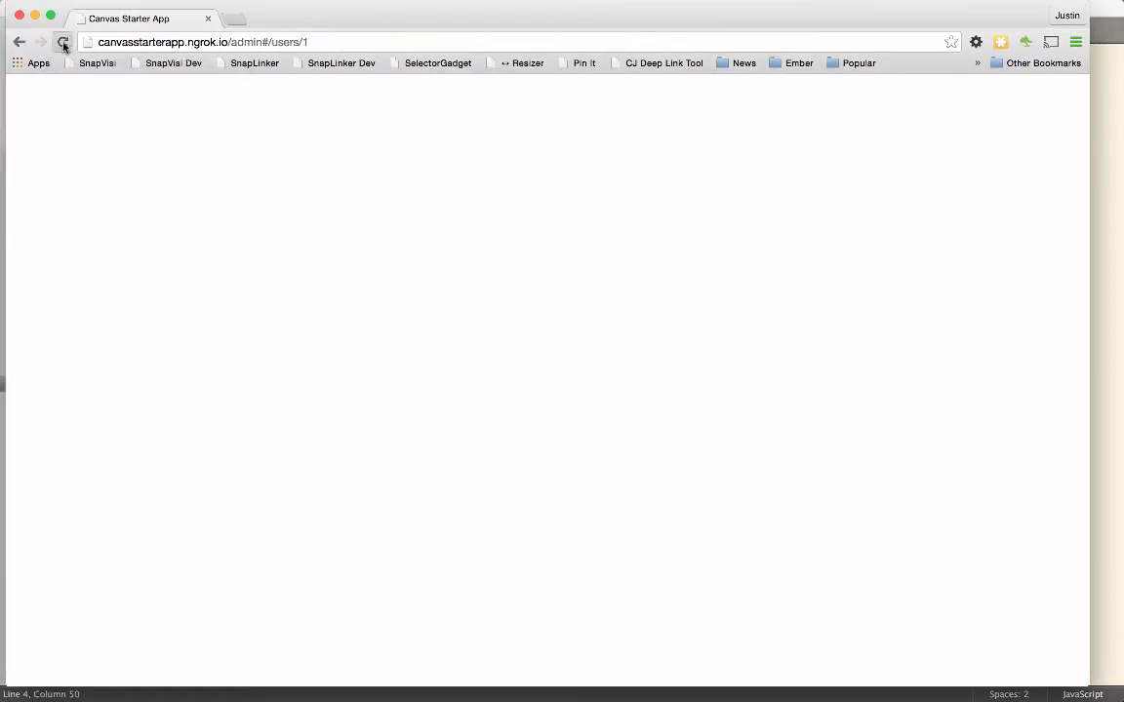
Step: Reload the admin Users page to check the console for the toUpperCase error
click(63, 42)
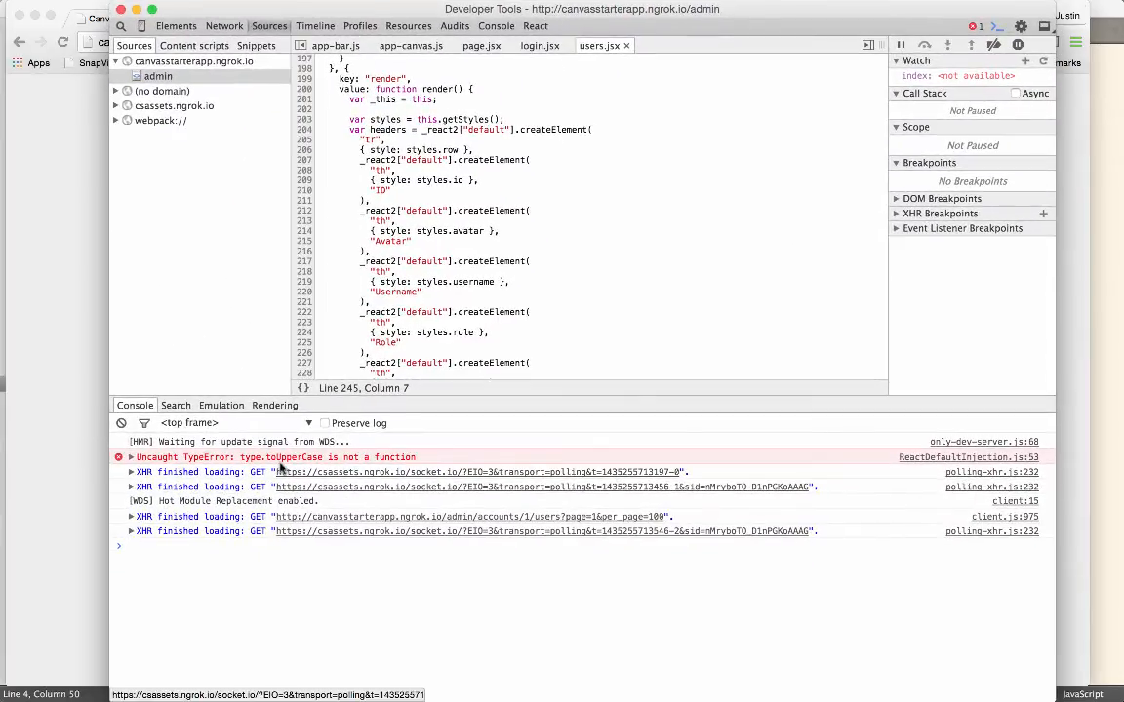
mouse_move(381, 462)
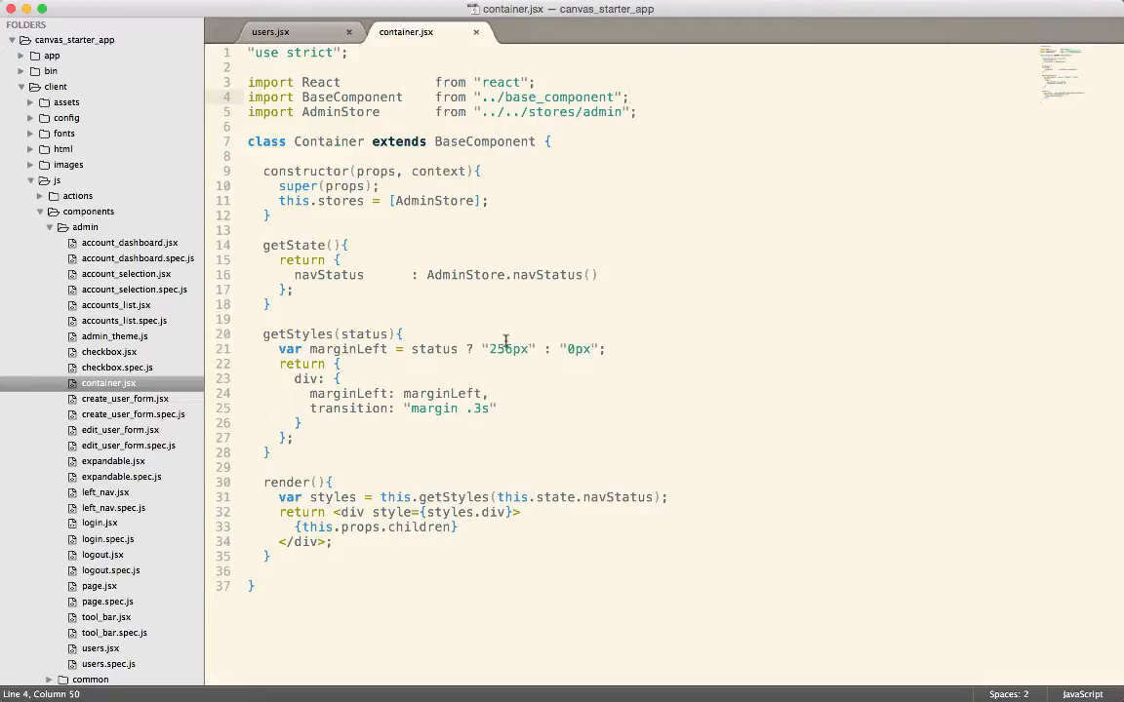
mouse_move(501, 344)
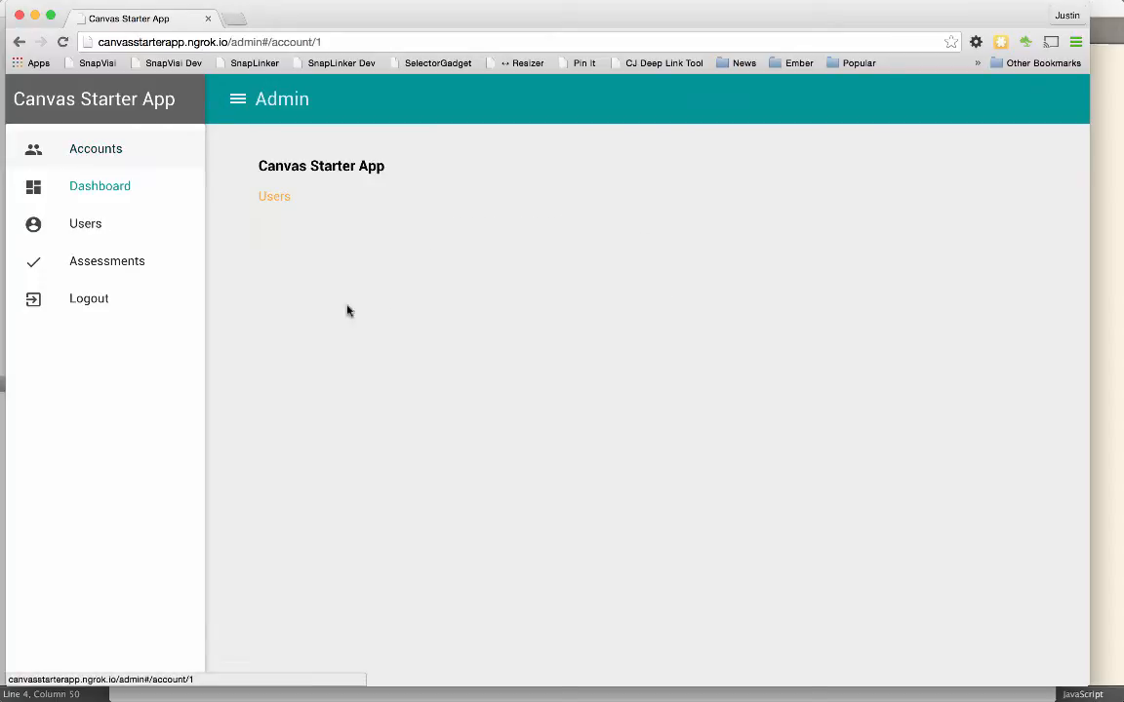
Step: Trace the toUpperCase error to the Container element at users.jsx:327, then return to the code editor
click(85, 223)
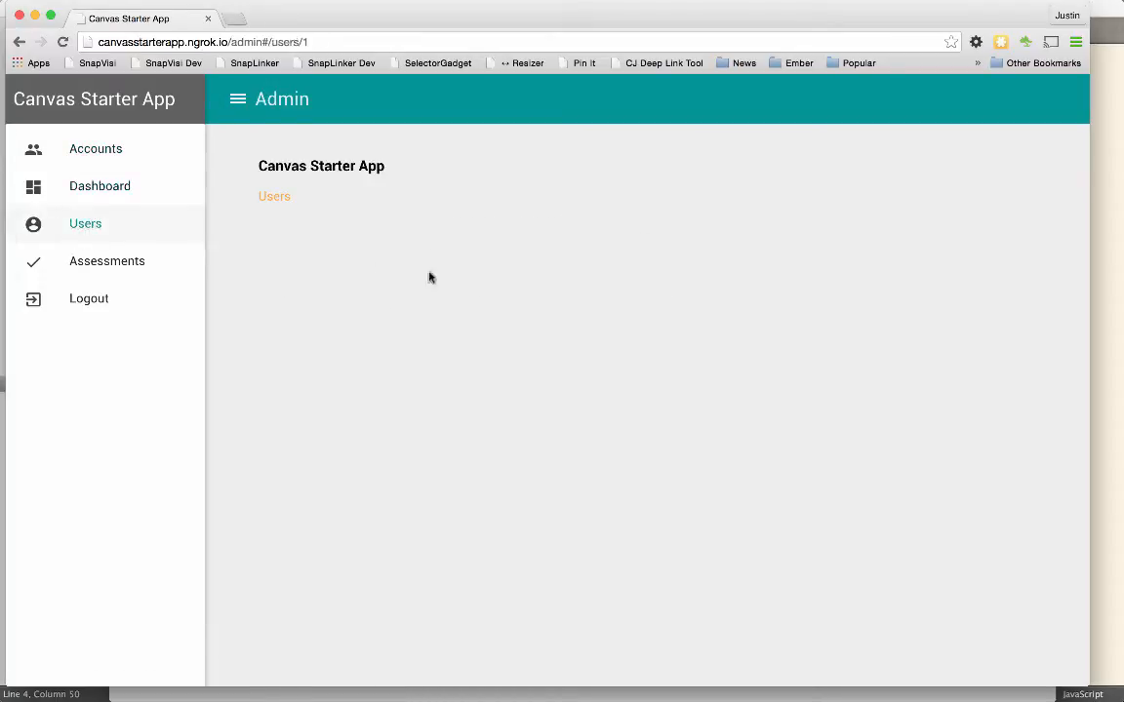
mouse_move(400, 258)
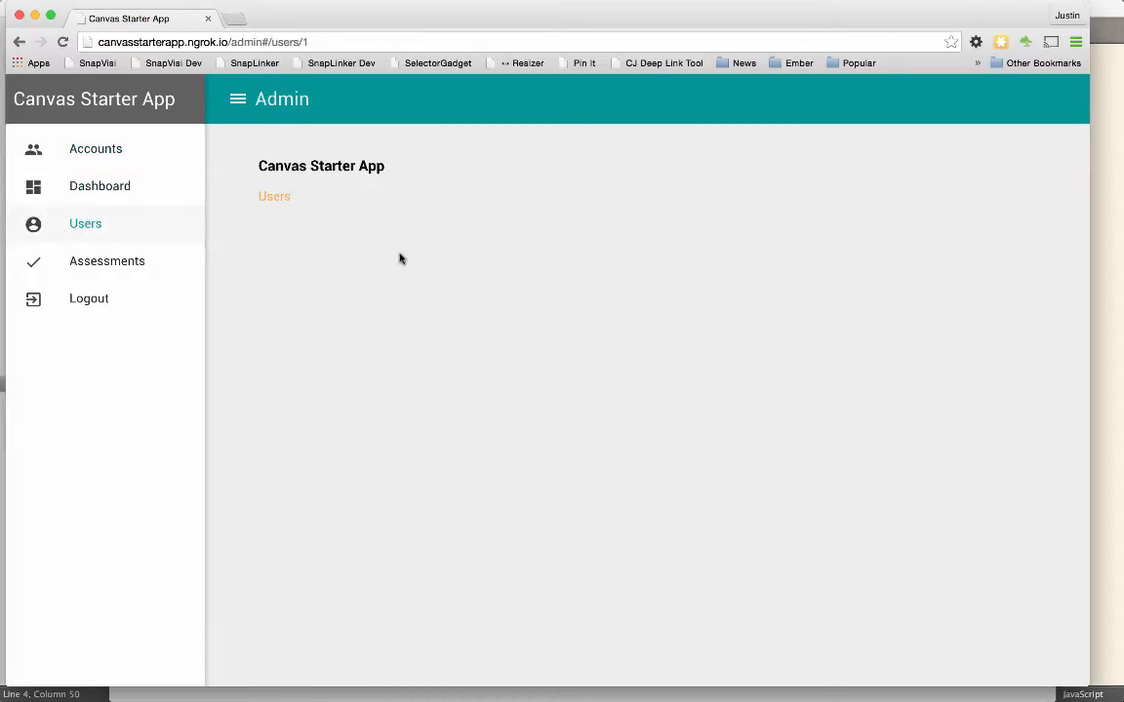
mouse_move(452, 300)
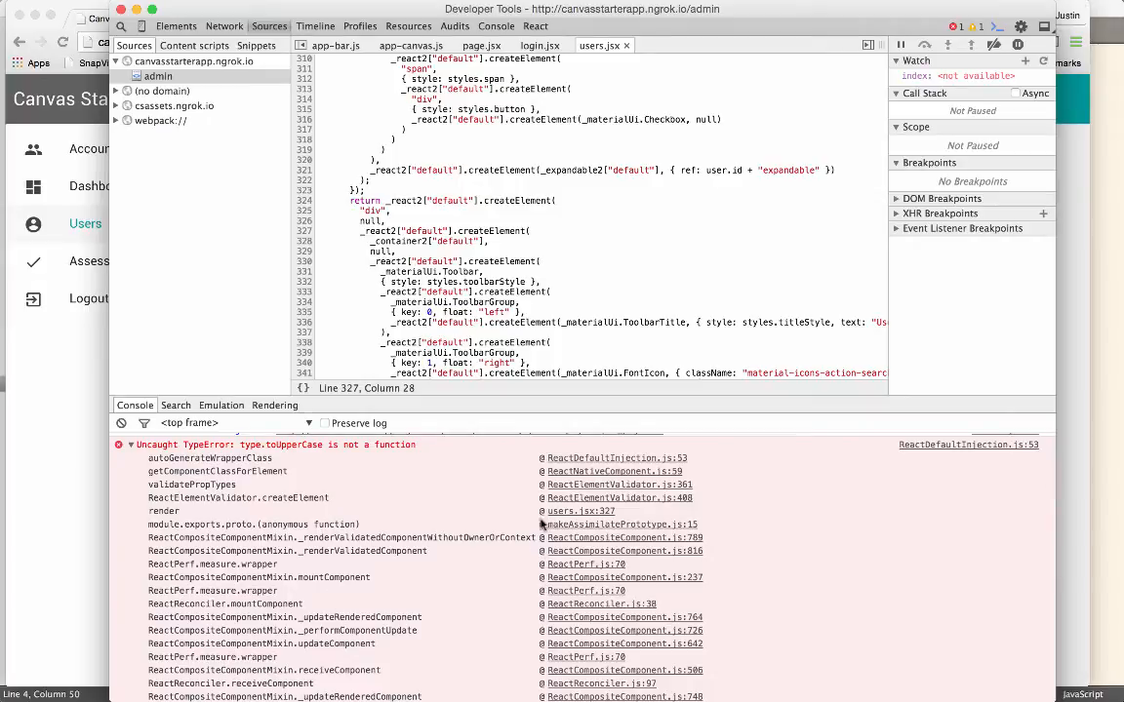
click(580, 511)
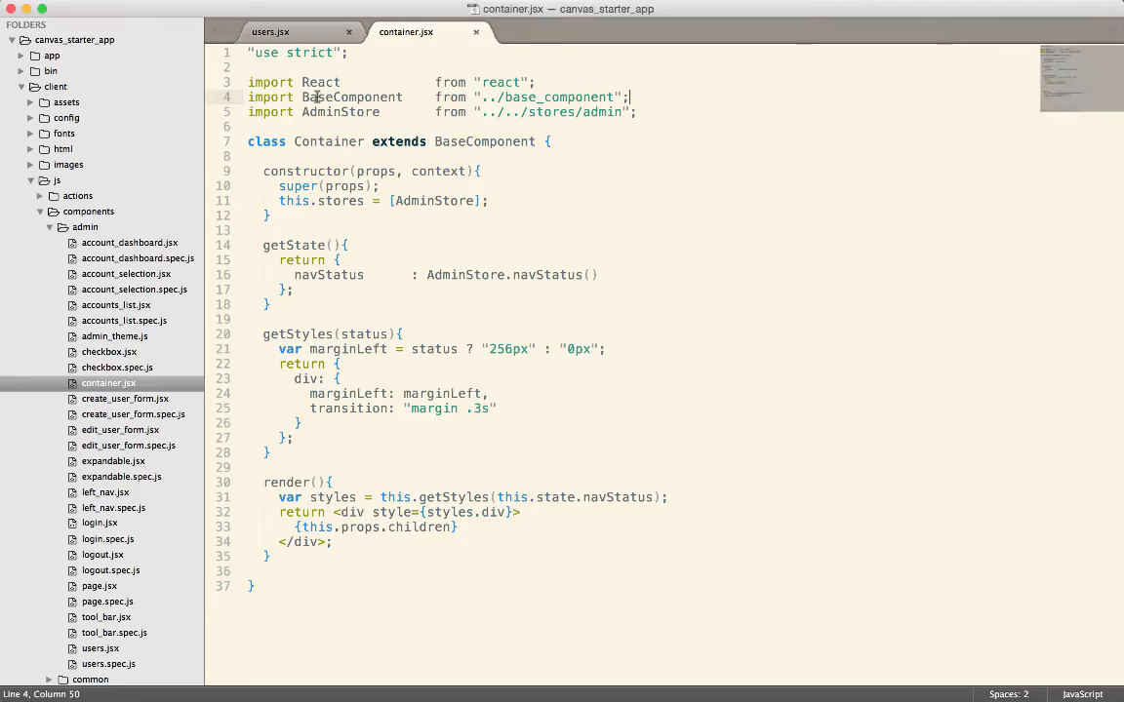
Step: Compare the Container tags in users.jsx with the compiled _container2 createElement call and container.jsx's export
click(271, 32)
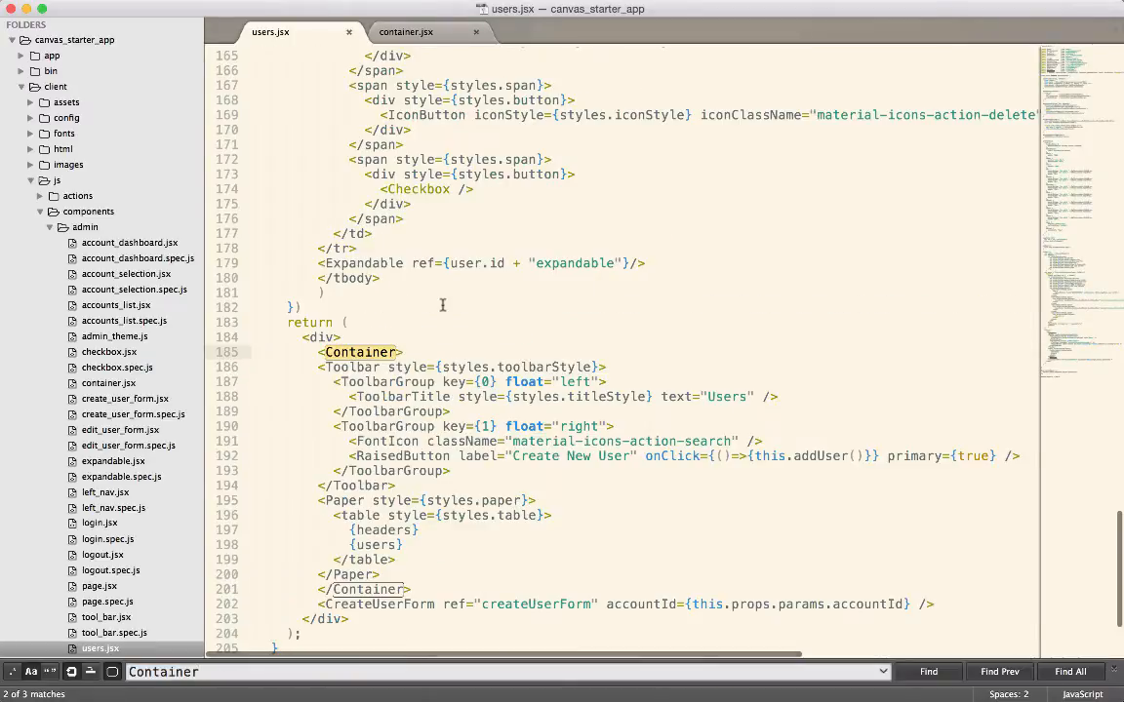
scroll(down, 3)
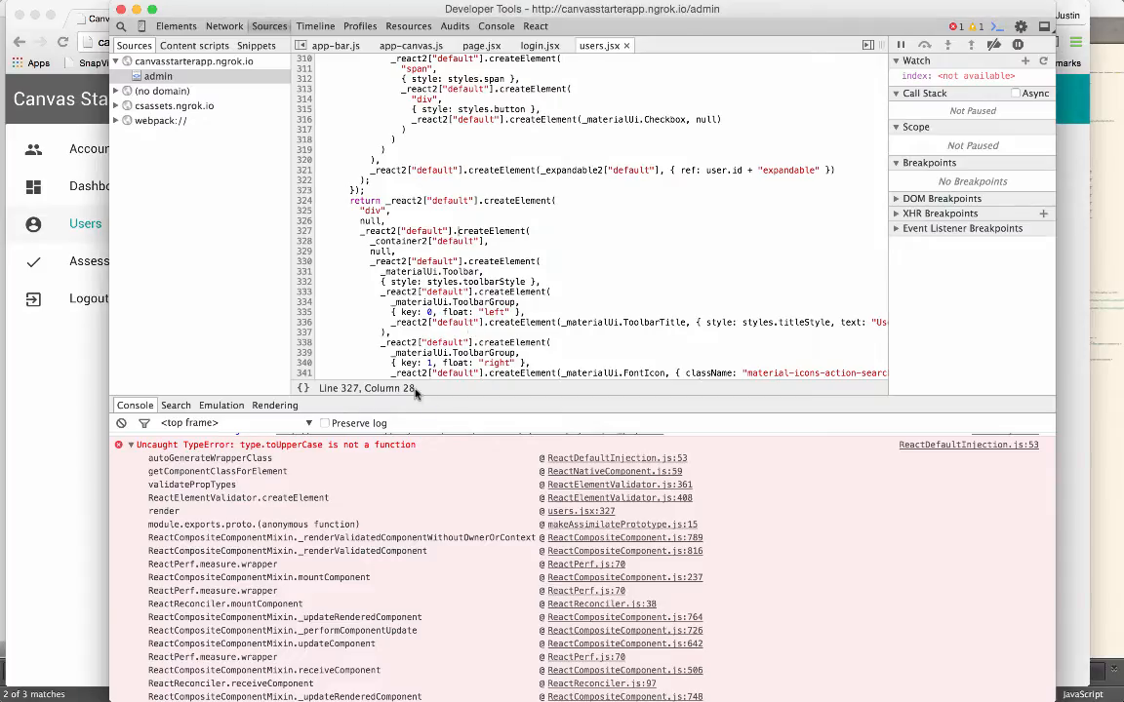
click(439, 231)
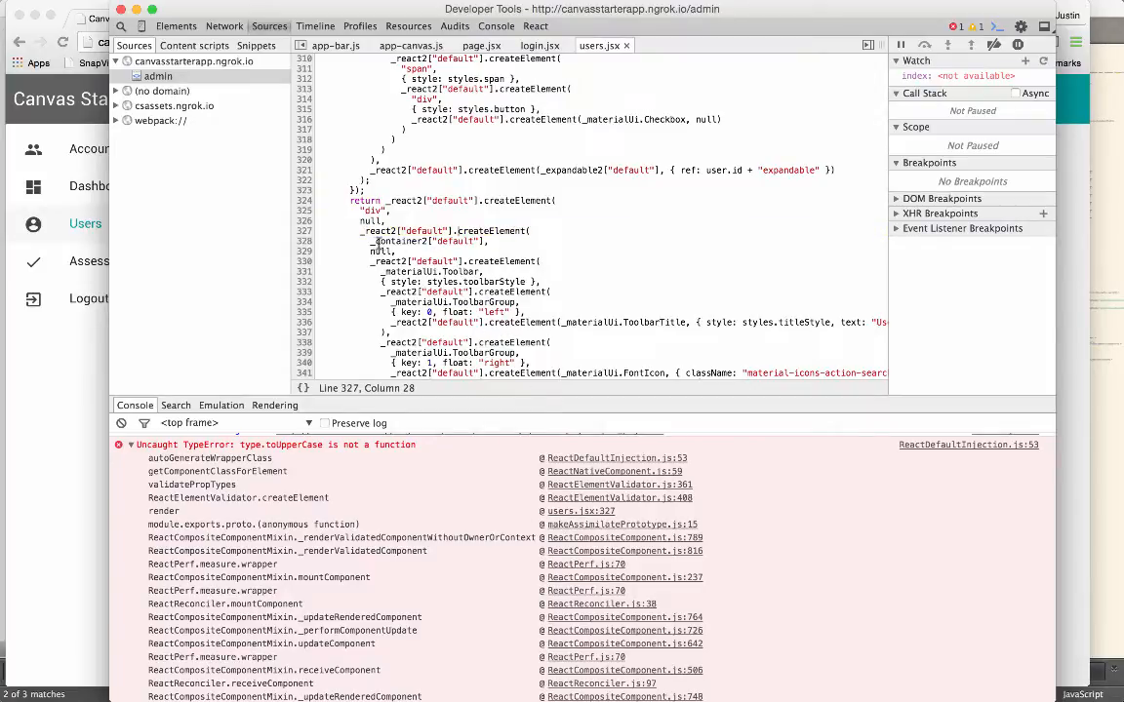
double_click(400, 241)
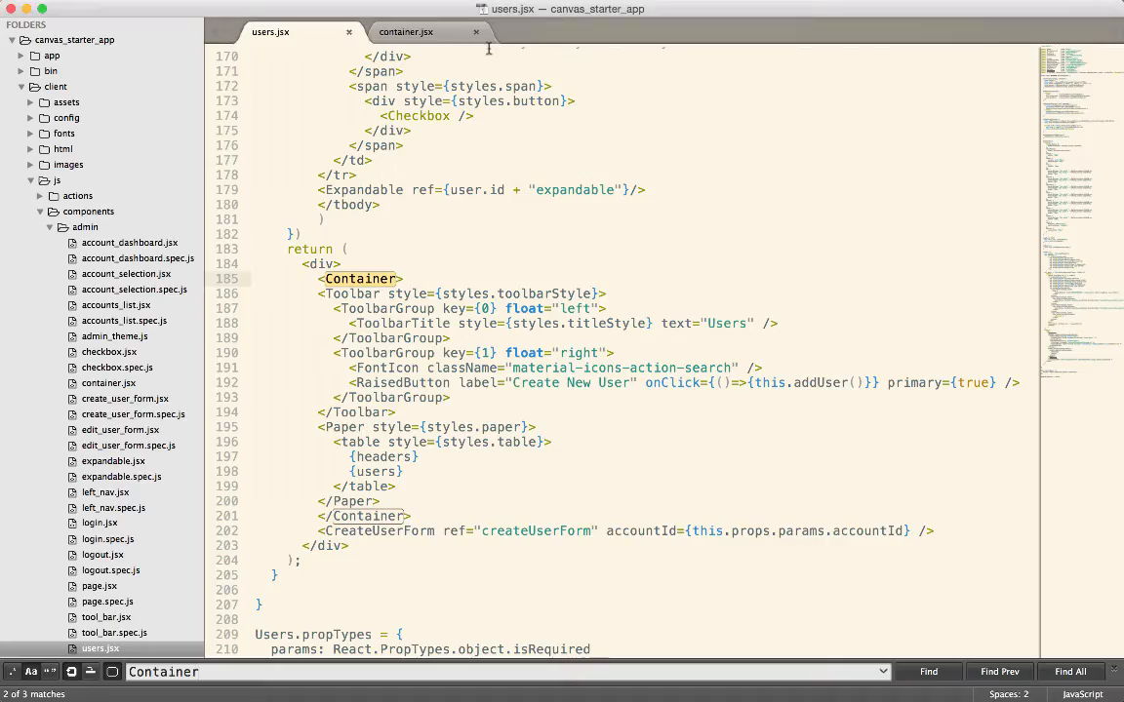
click(404, 31)
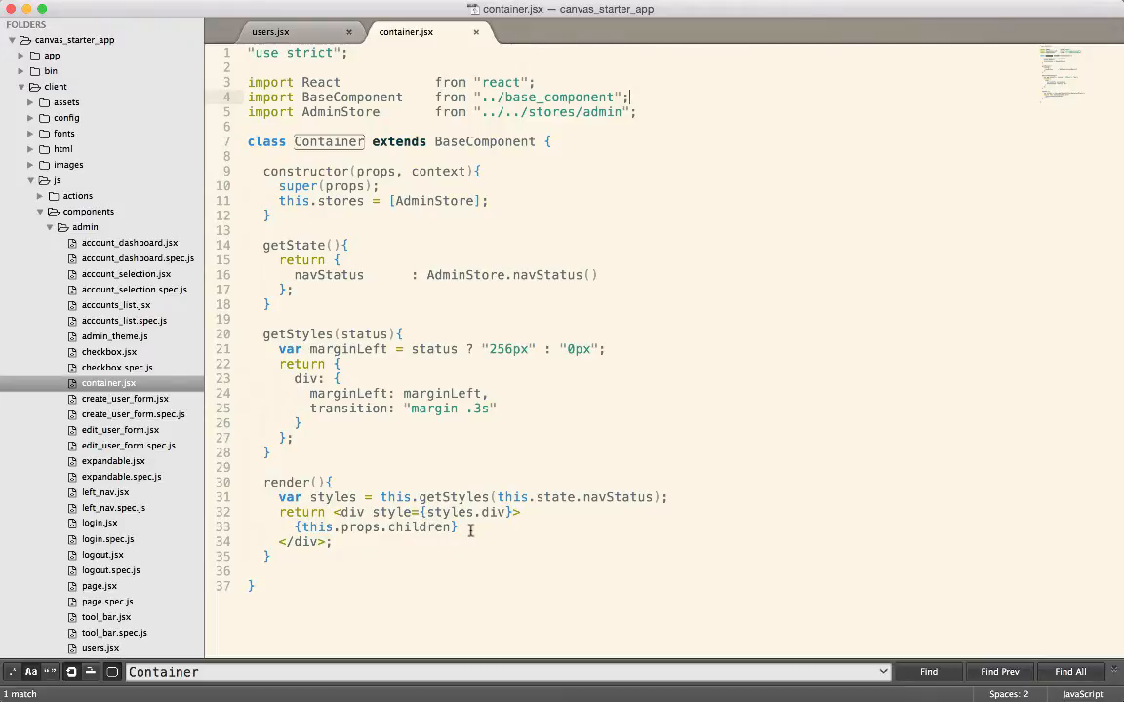
double_click(377, 526)
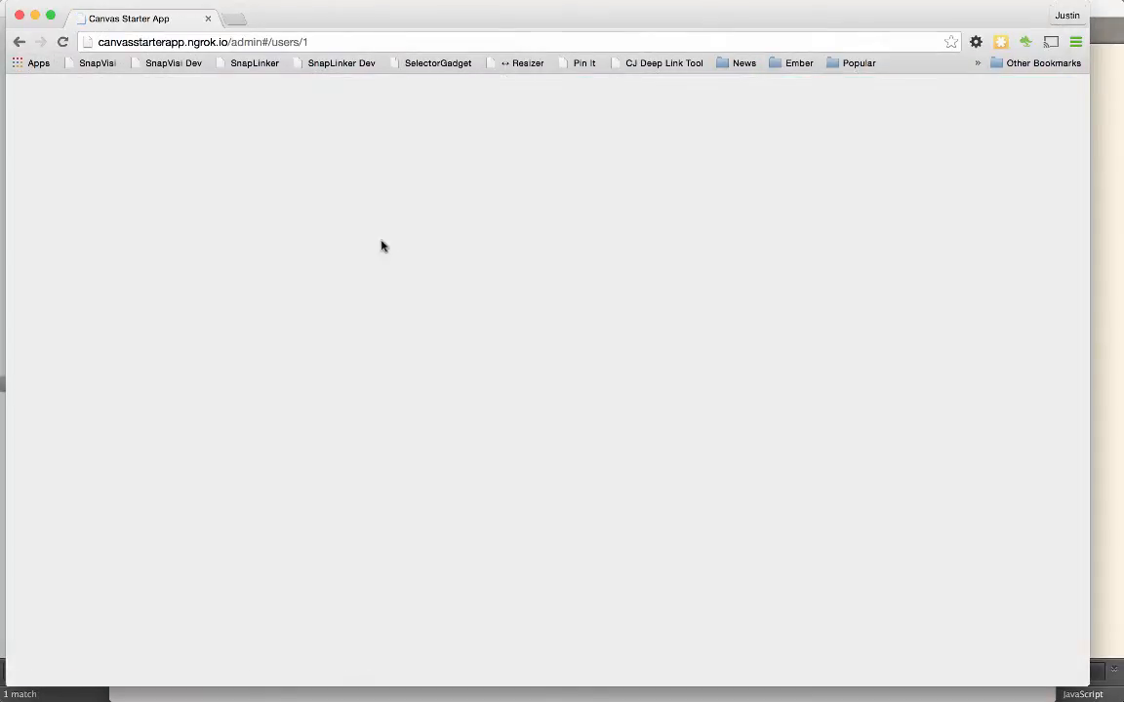
Step: Reload the admin app to its Choose Account home and switch back to container.jsx
key(F12)
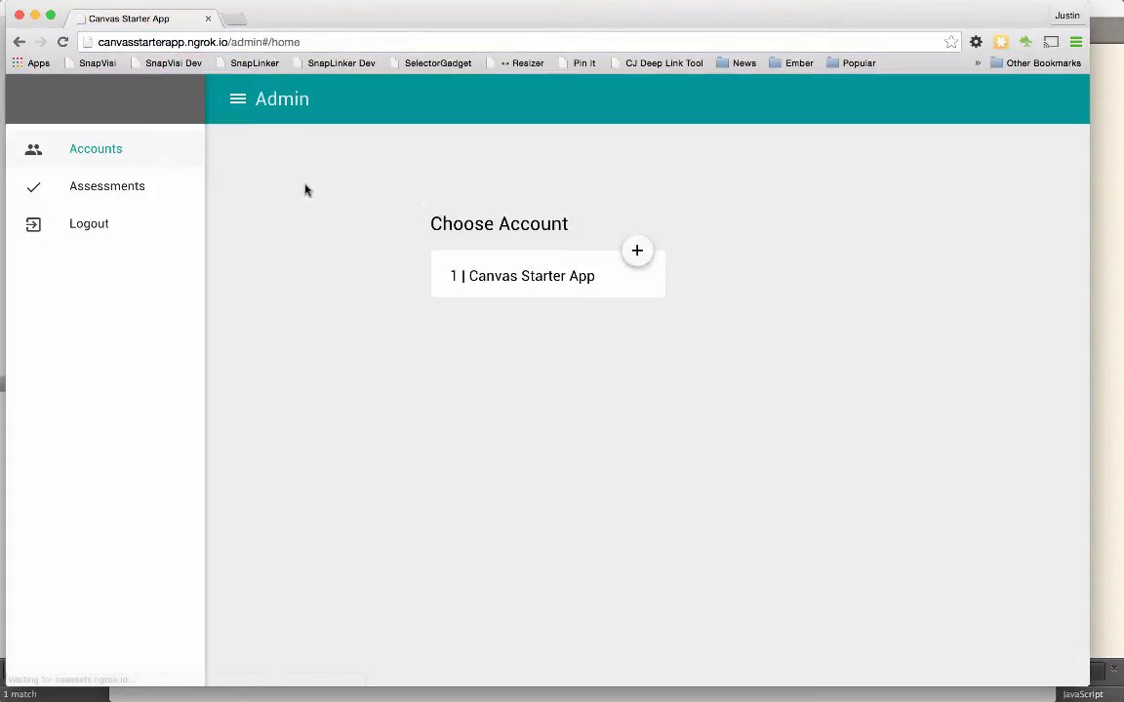
click(546, 275)
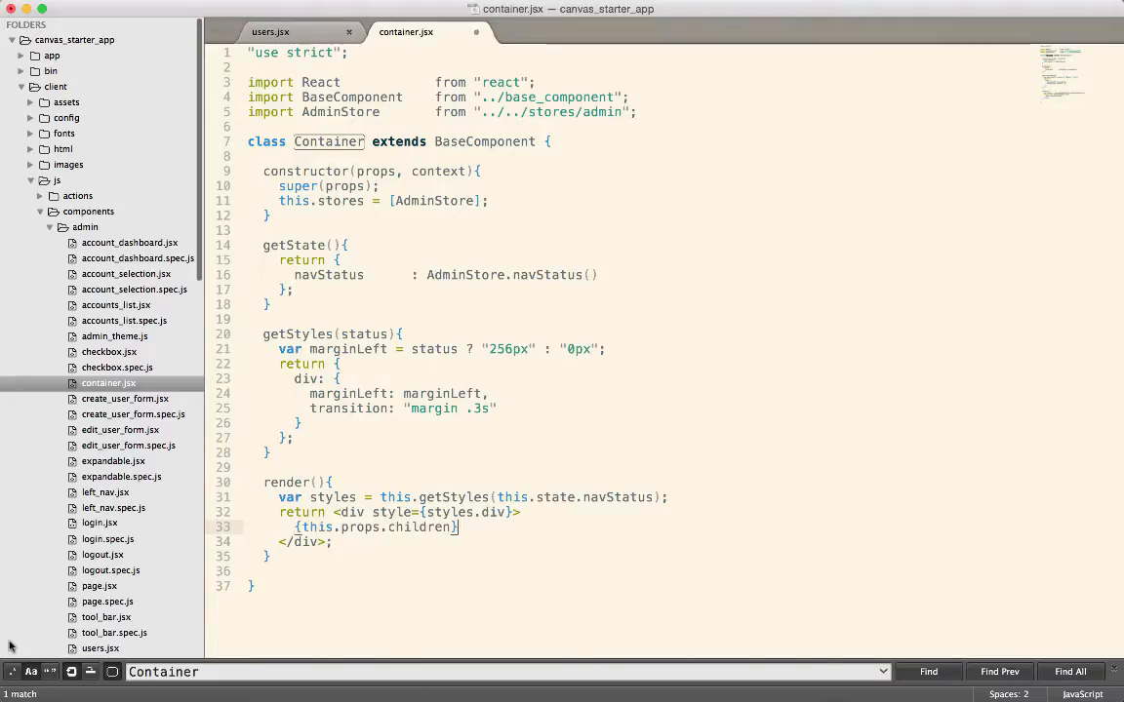
Step: Save container.jsx and inspect how render's getStyles call receives the nav status parameter
key(cmd+s)
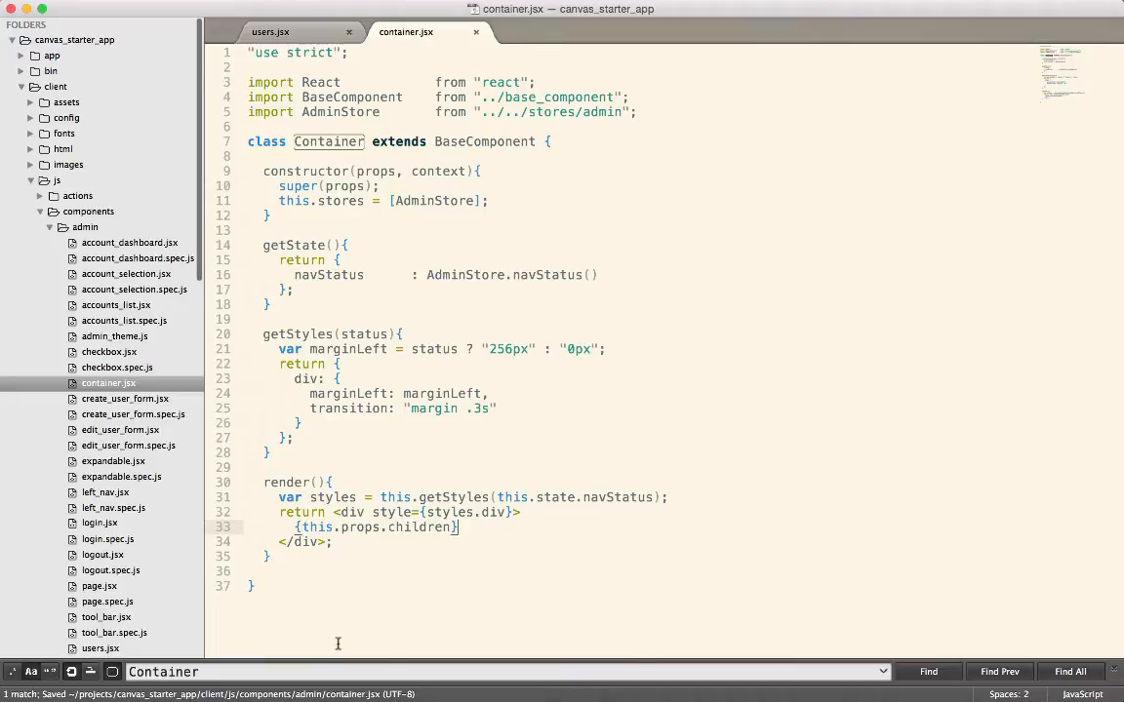
double_click(454, 496)
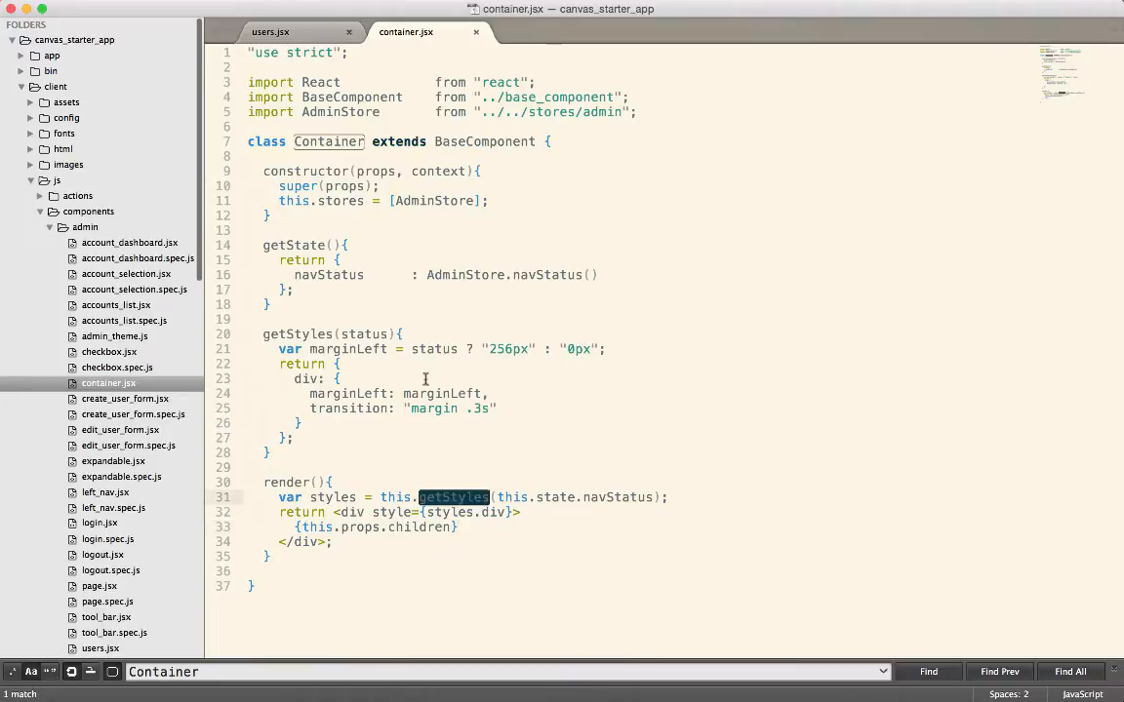
double_click(364, 333)
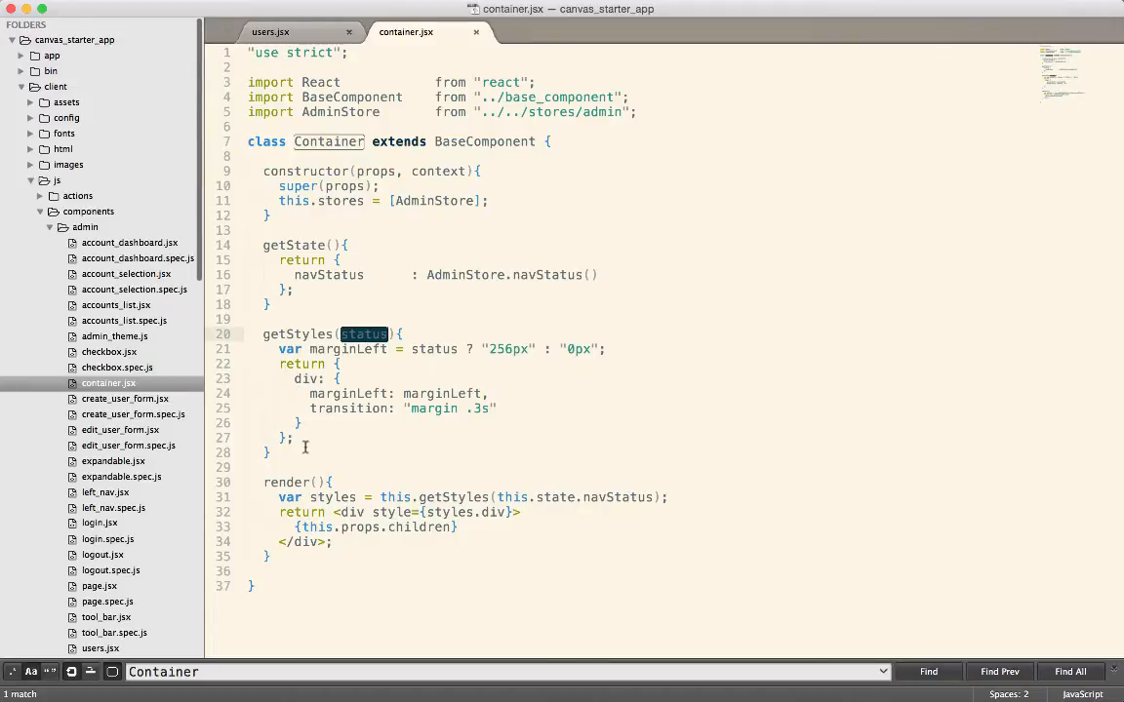
double_click(449, 512)
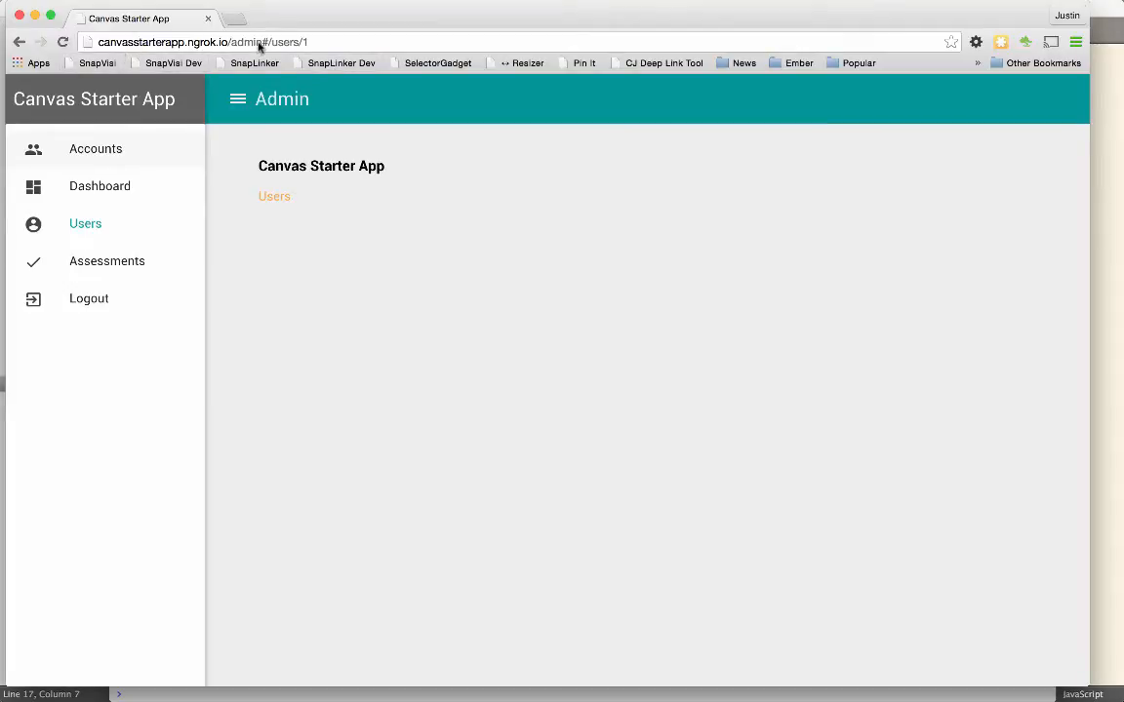
Step: Reload the admin app and navigate into the Canvas Starter App account's Users page
click(283, 42)
text(hom)
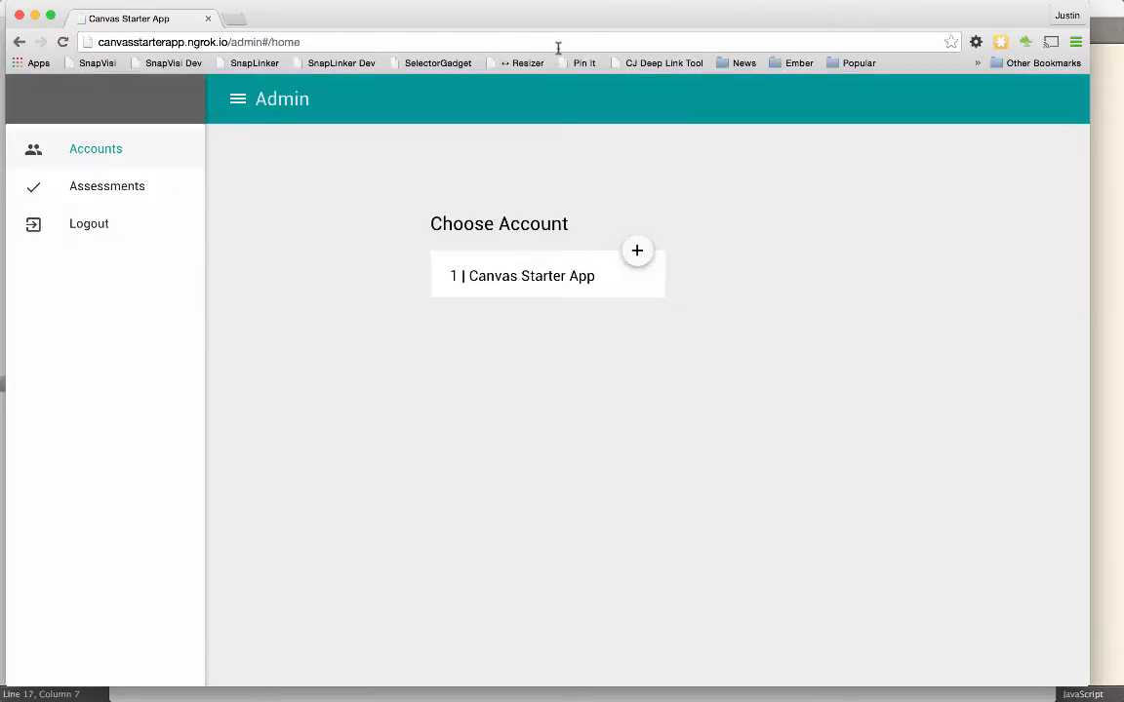
click(522, 275)
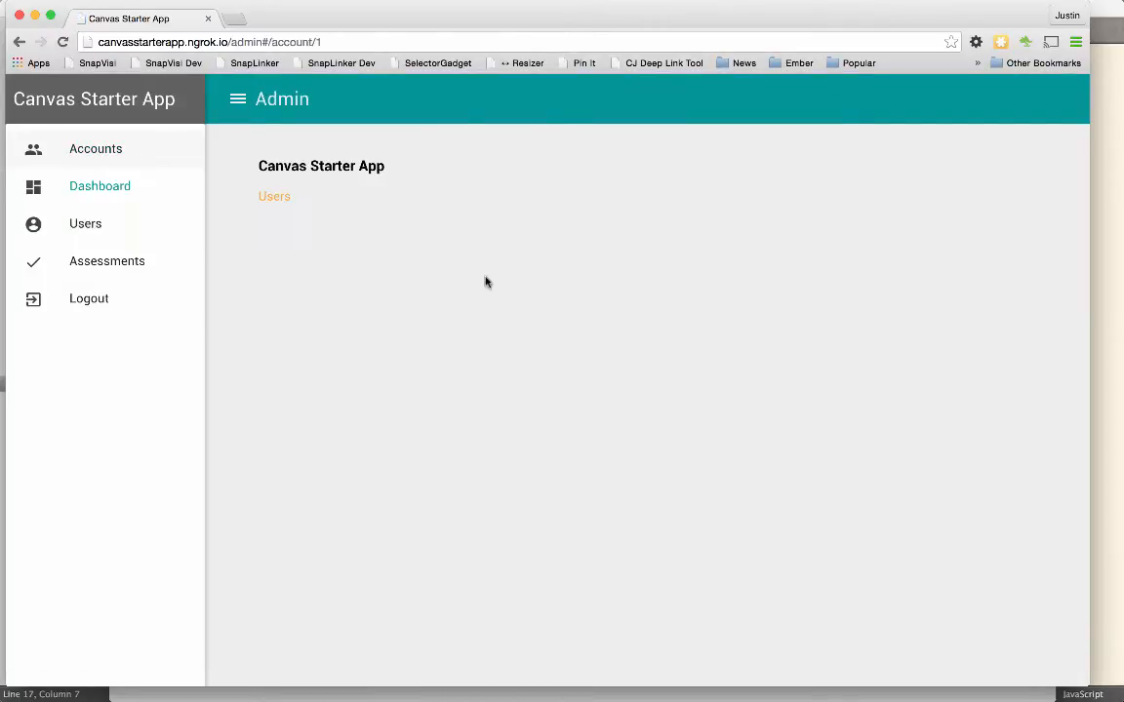
click(86, 223)
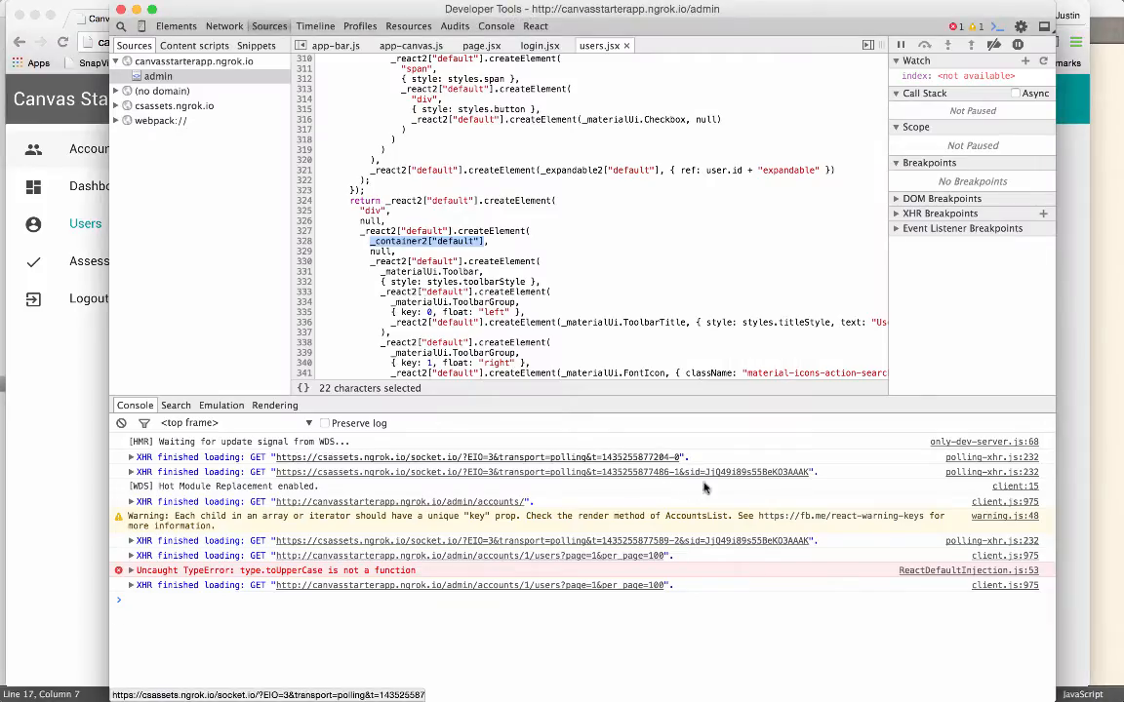
Step: Breakpoint autoGenerateWrapperClass from the error link, reload, and evaluate 'type' in the console
click(967, 570)
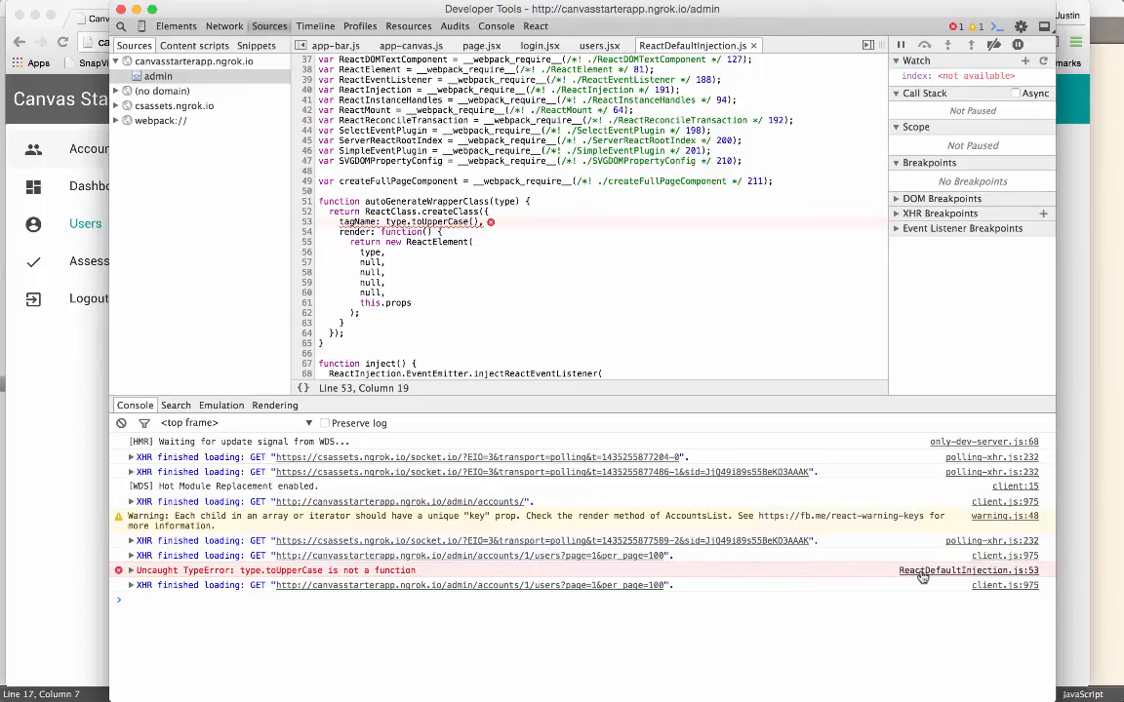
click(306, 343)
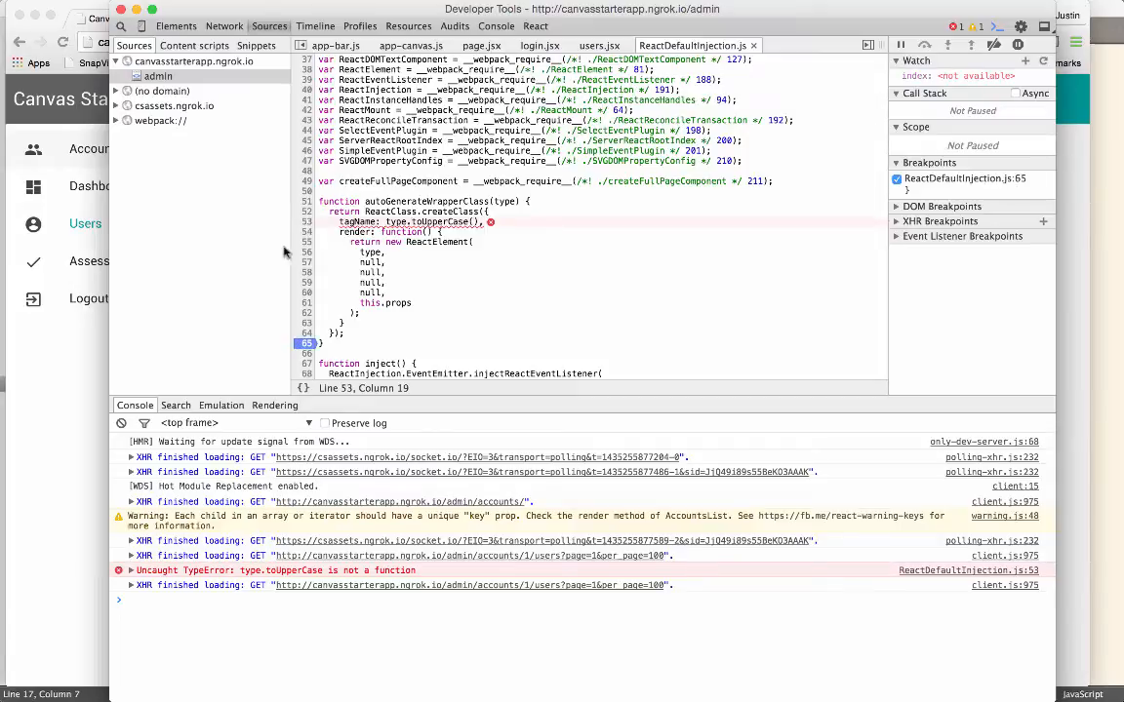
click(307, 211)
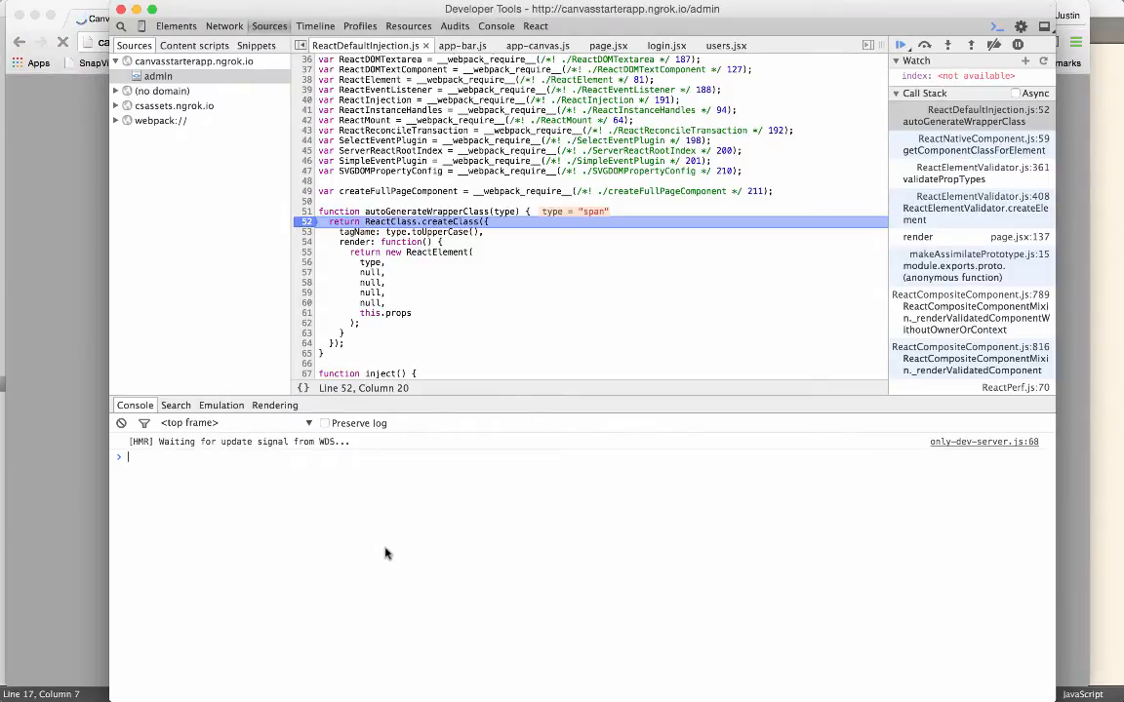
text(type)
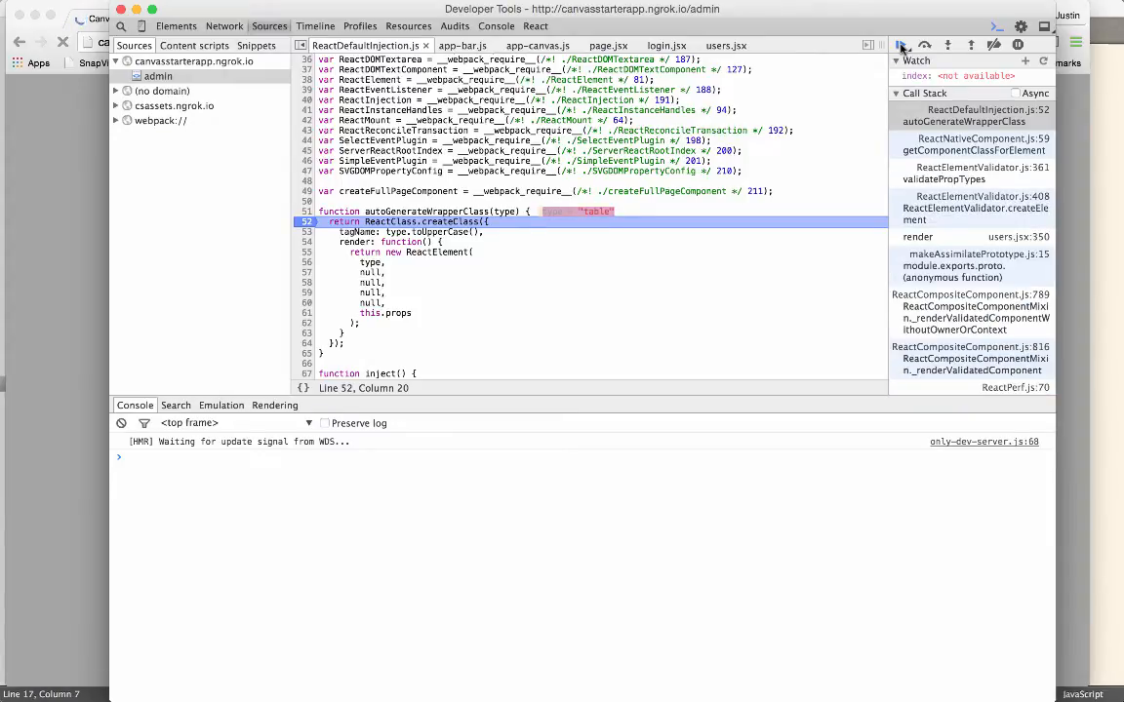
Step: Resume to the next paused call and evaluate _container2["default"] to trace it to users.jsx's Container
click(899, 45)
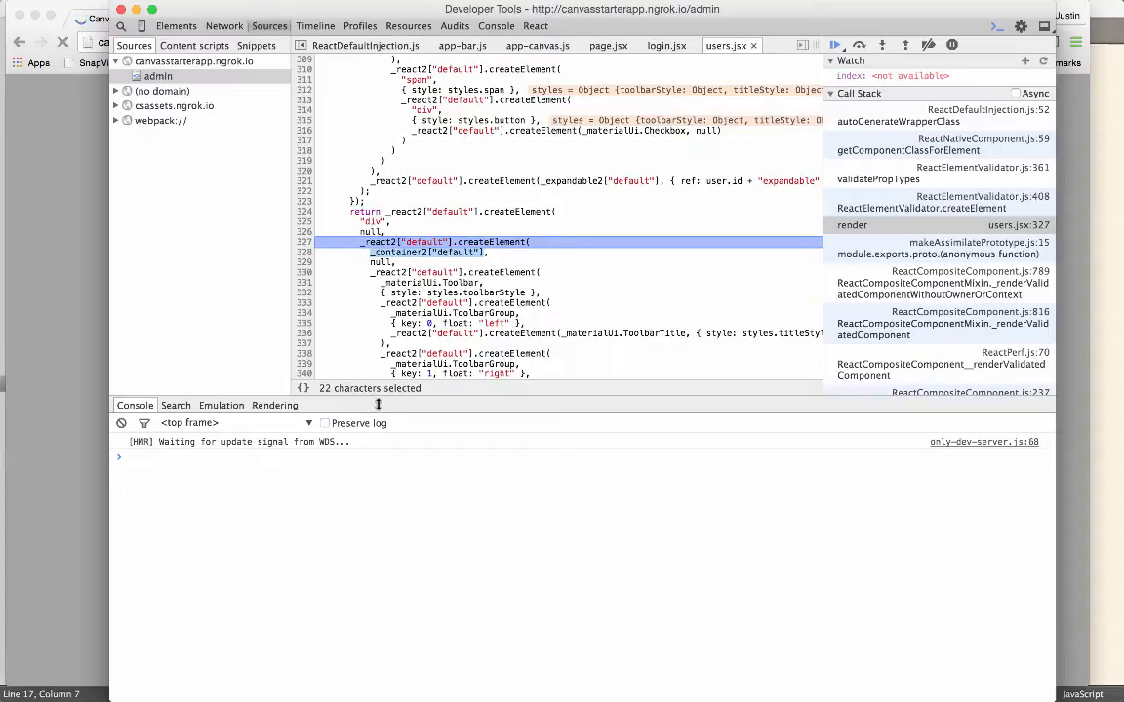
text(_container2["default"])
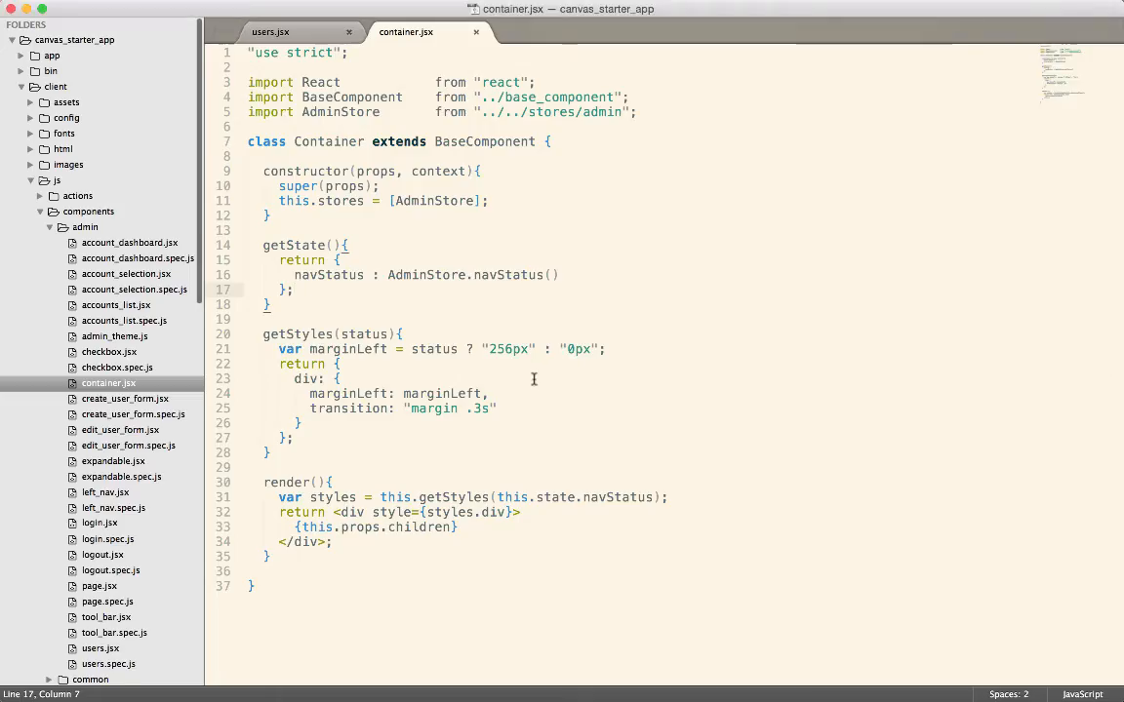
mouse_move(271, 31)
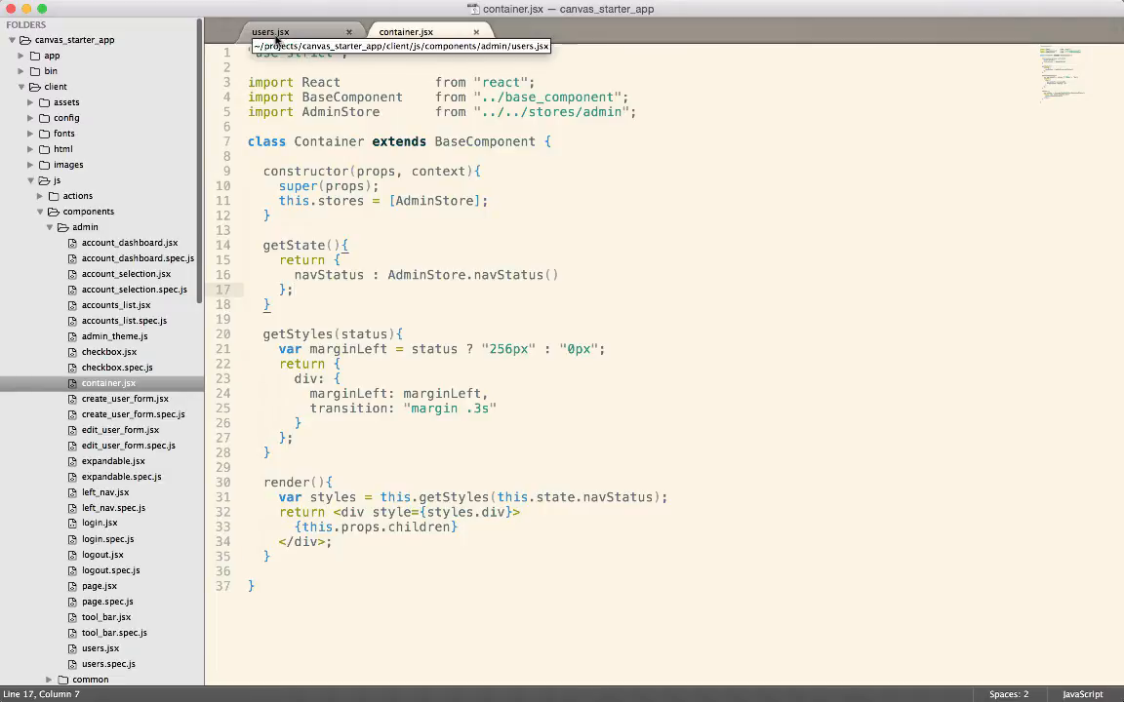
Step: Declare the Container class as 'export default' in container.jsx
text(j)
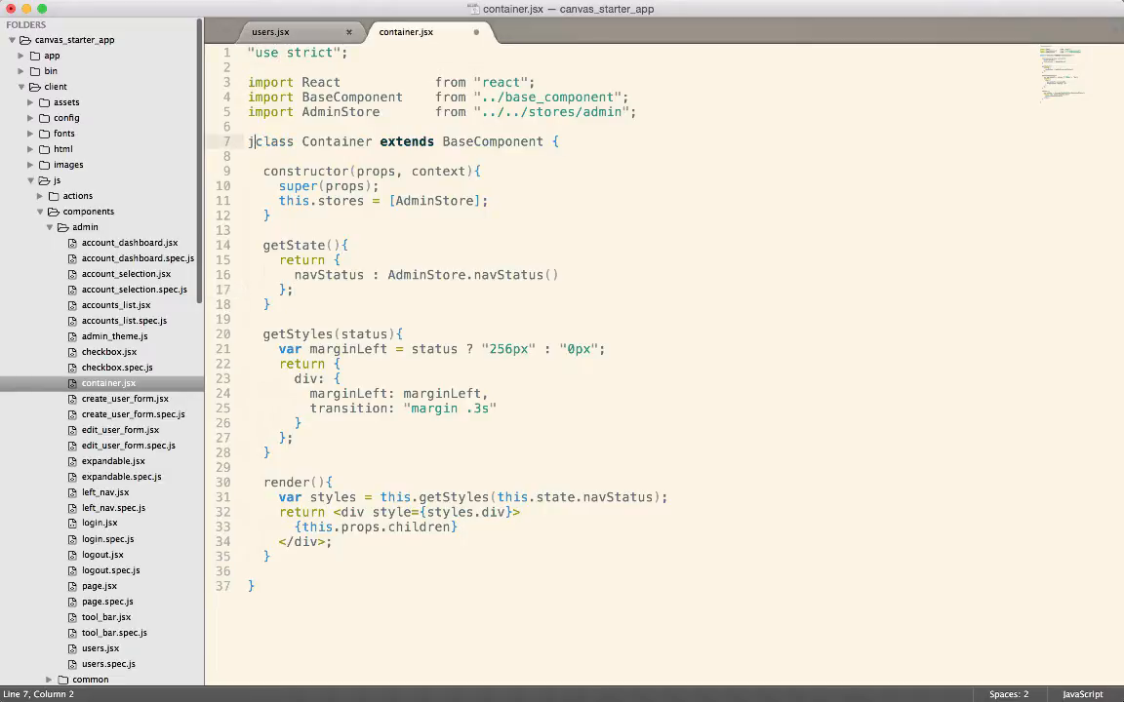
text(export default)
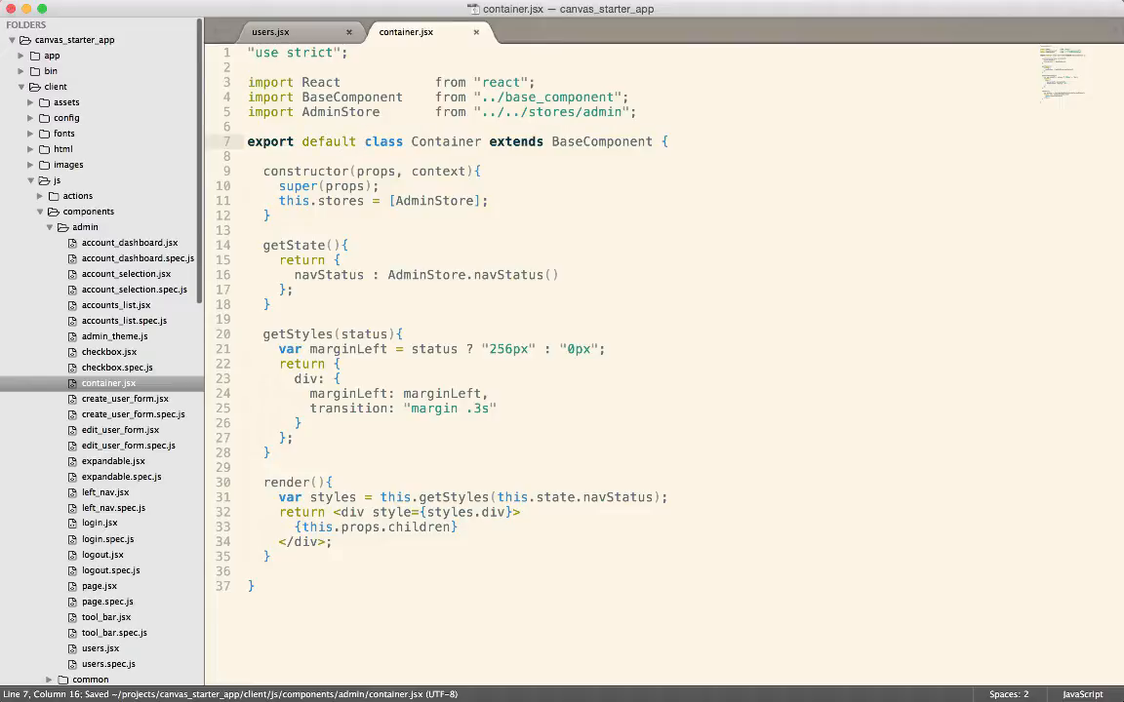
mouse_move(368, 145)
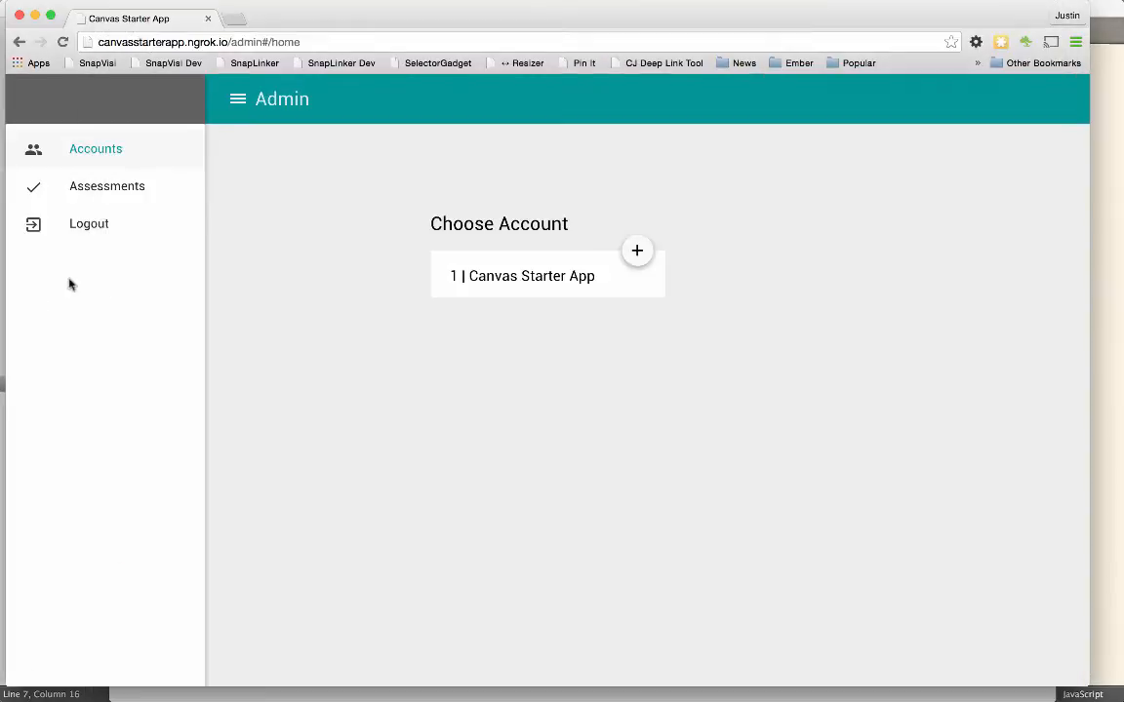
Step: Return from the reloaded admin home page to container.jsx in the editor
click(521, 275)
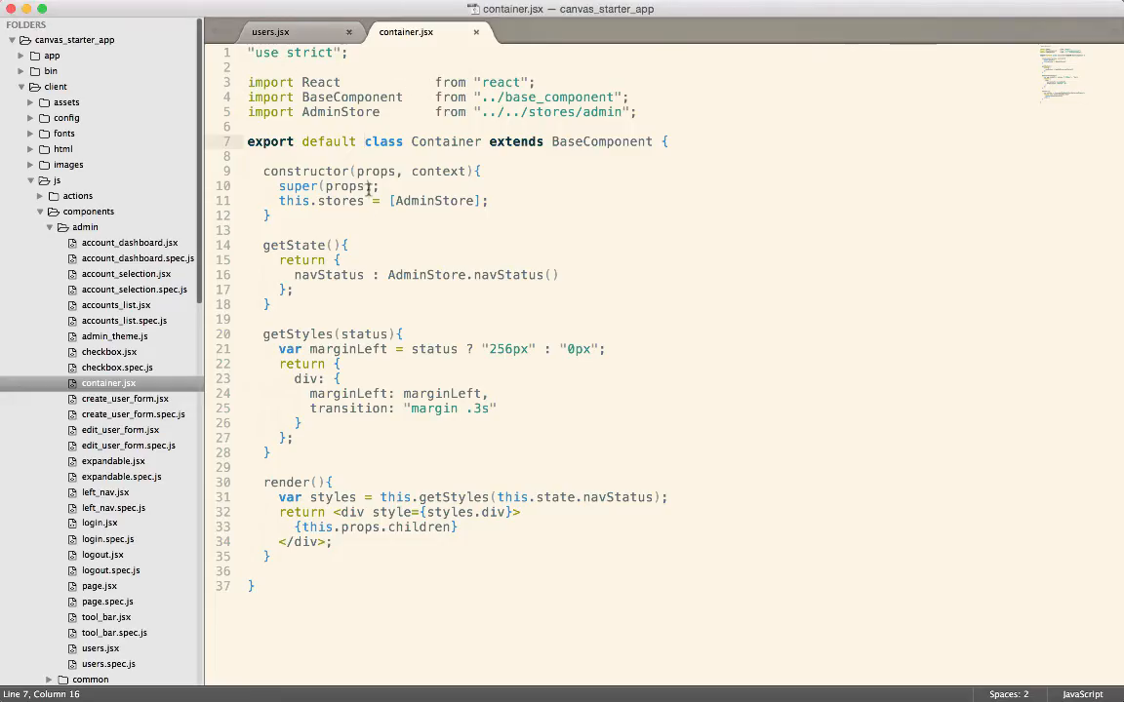
Step: Add 'this.state = this.getState();' inside the Container constructor
text(thi)
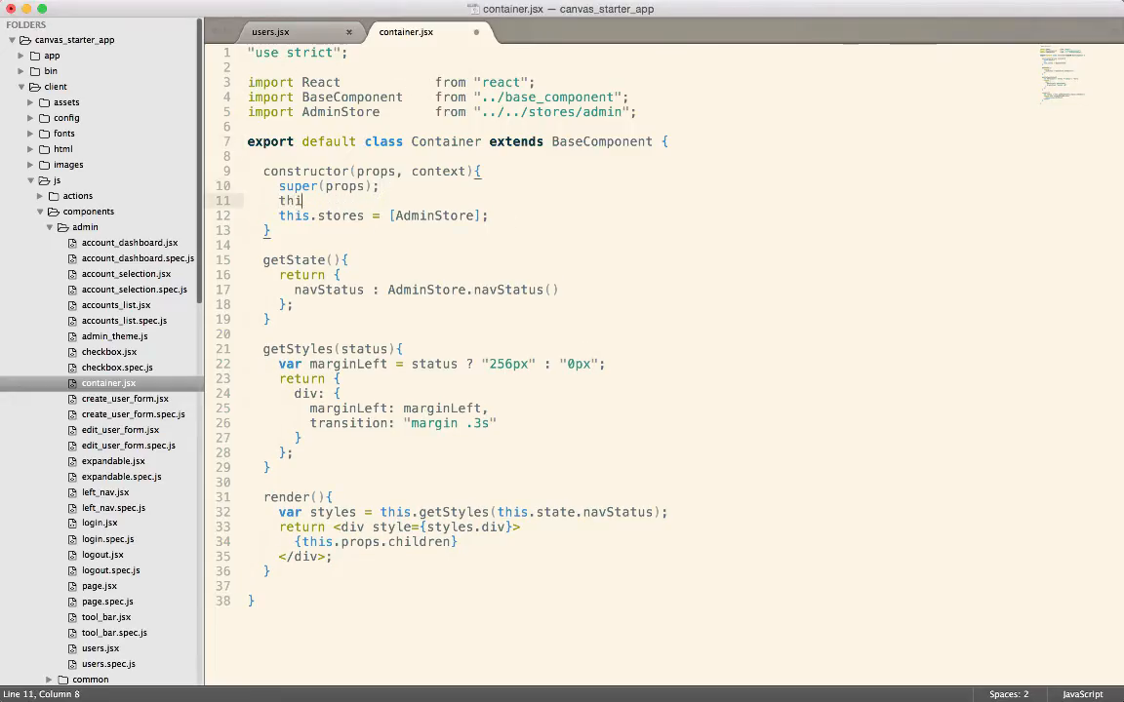
text(s.state)
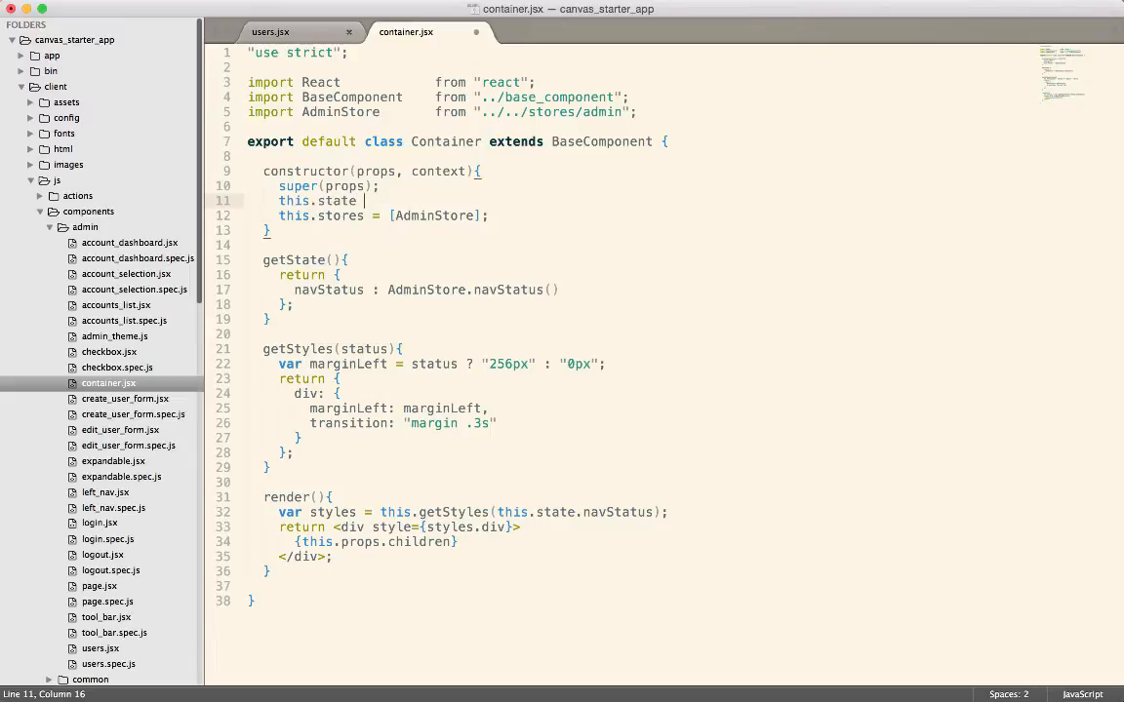
text(= this.g)
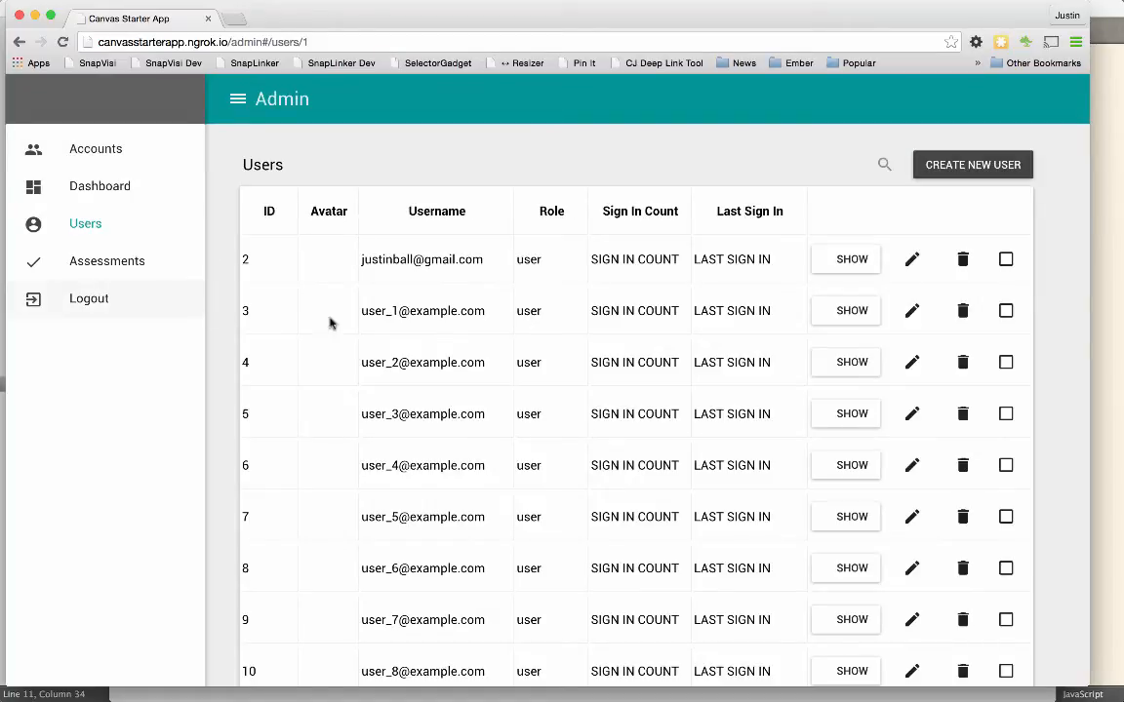
mouse_move(447, 330)
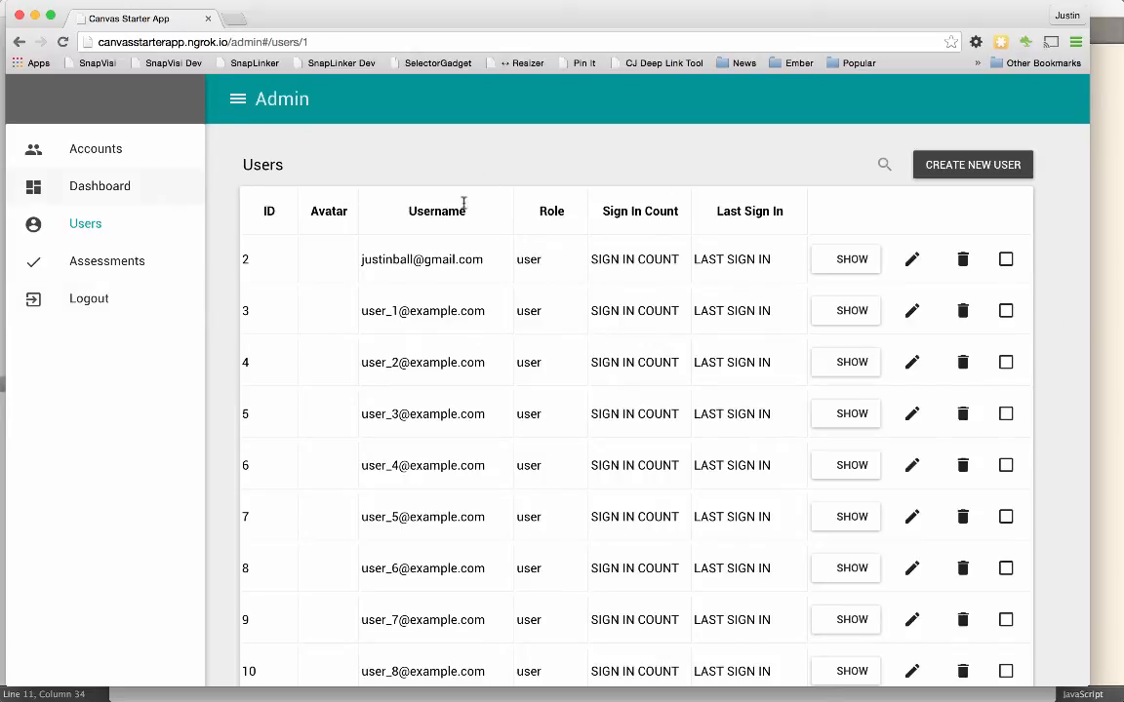
mouse_move(1089, 357)
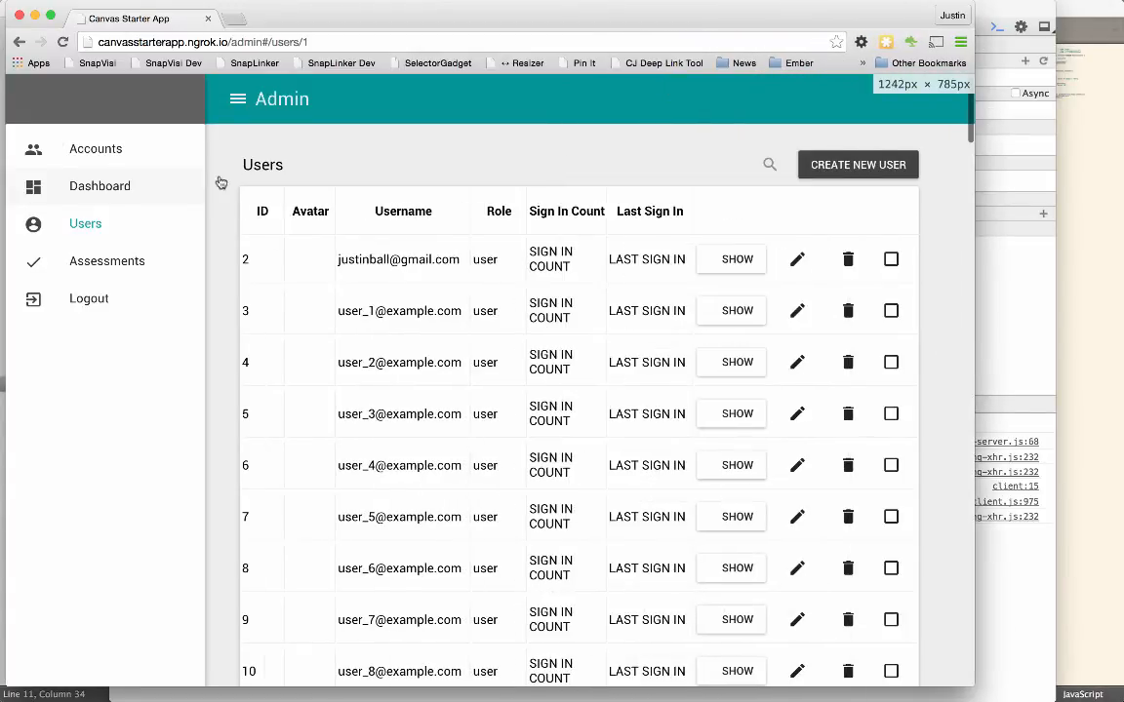
mouse_move(131, 224)
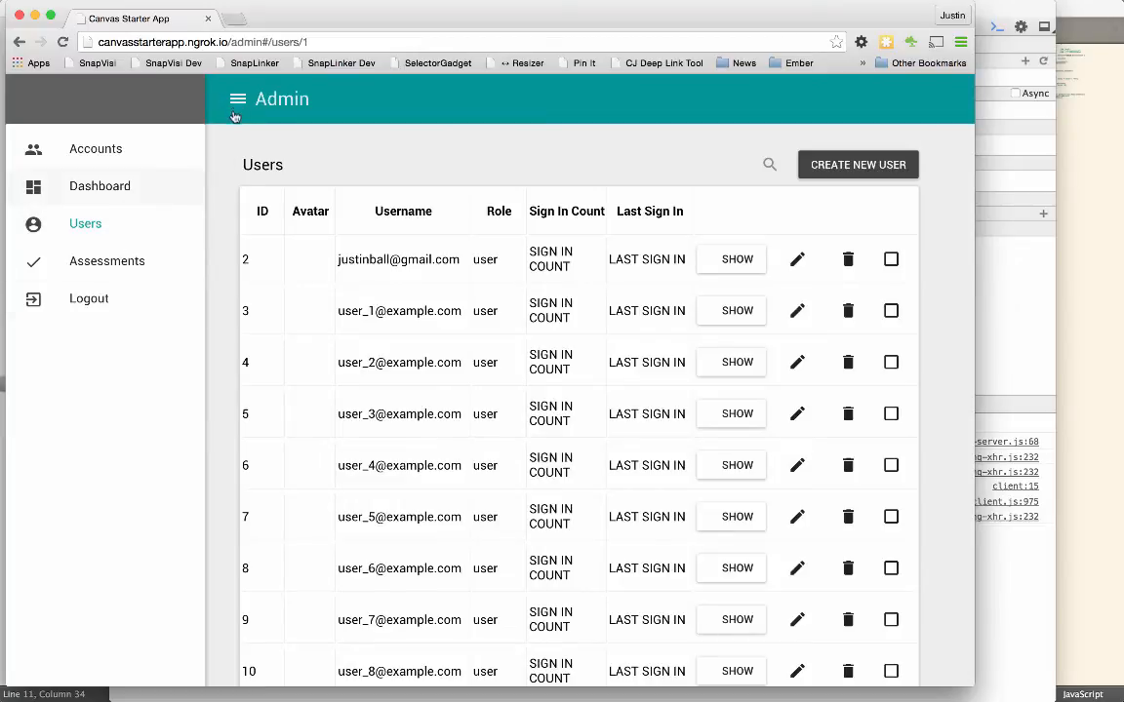
click(238, 98)
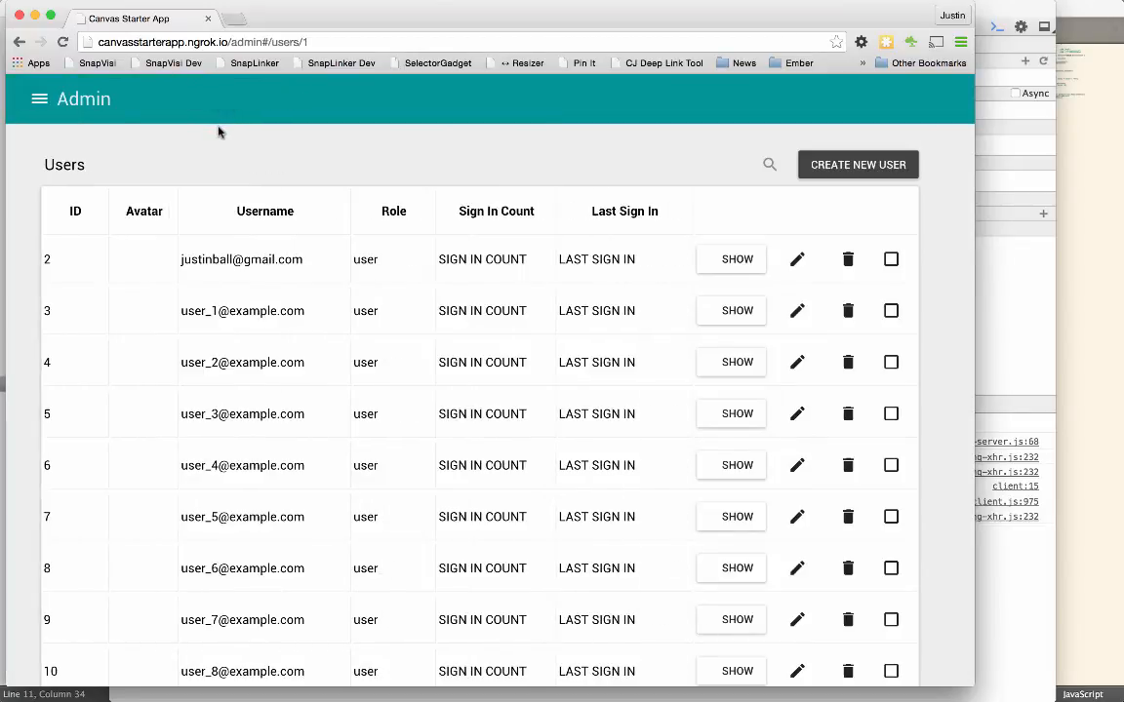
click(39, 99)
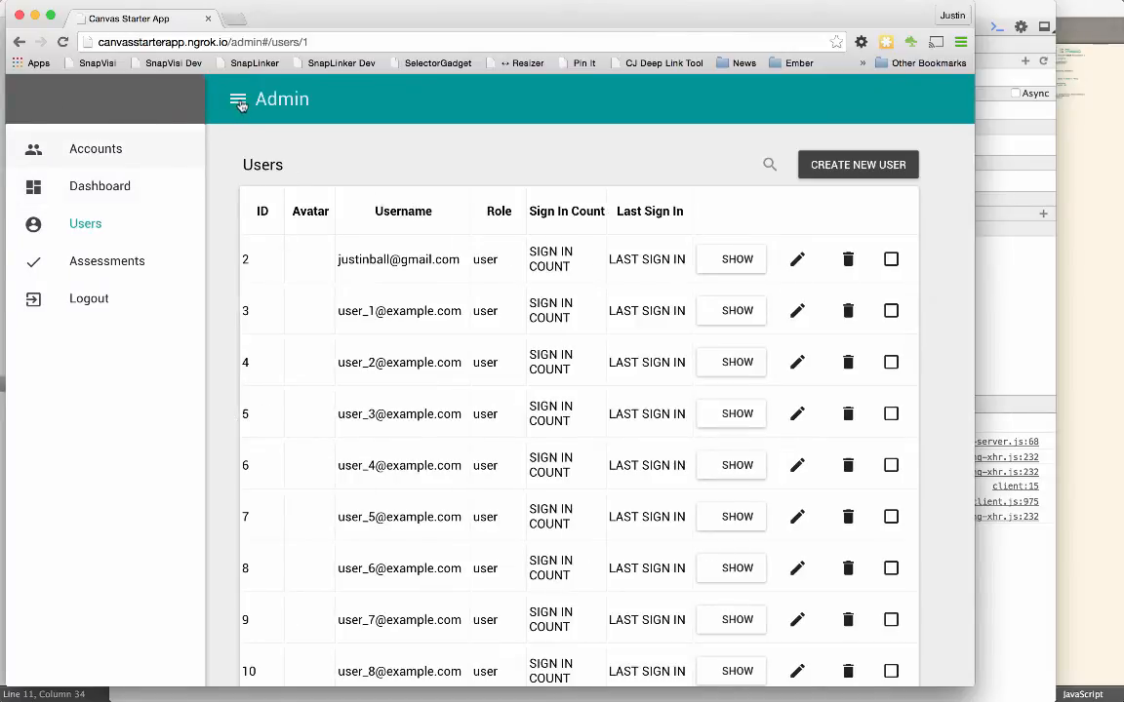
mouse_move(588, 288)
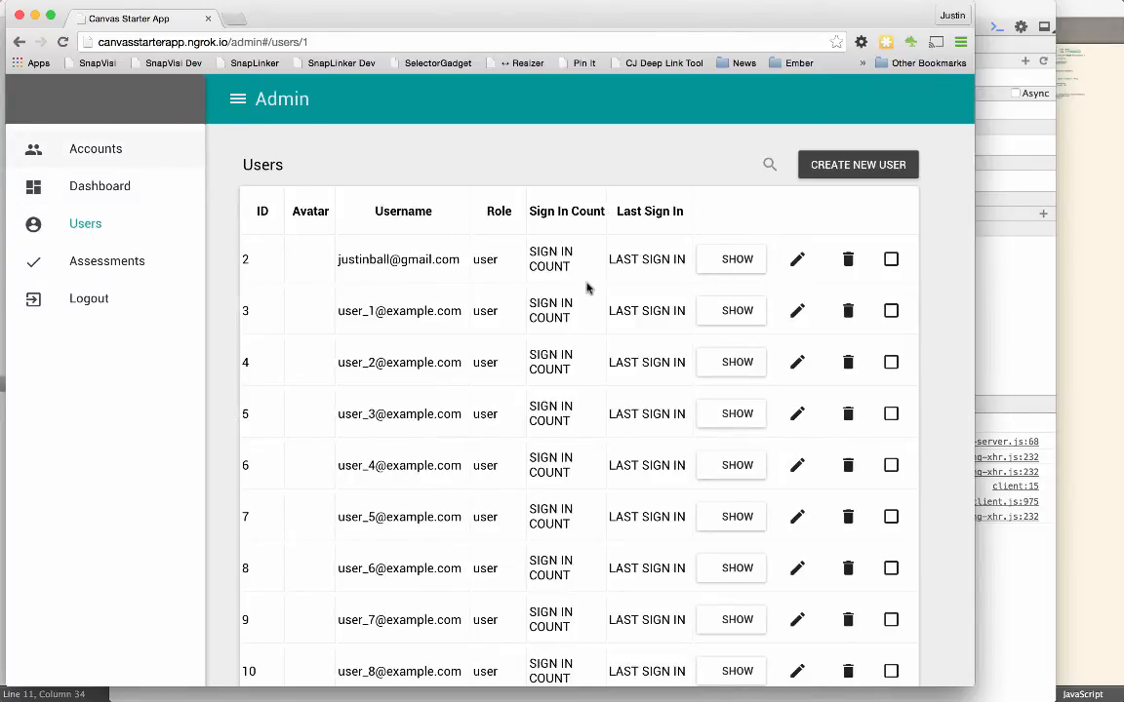
mouse_move(587, 310)
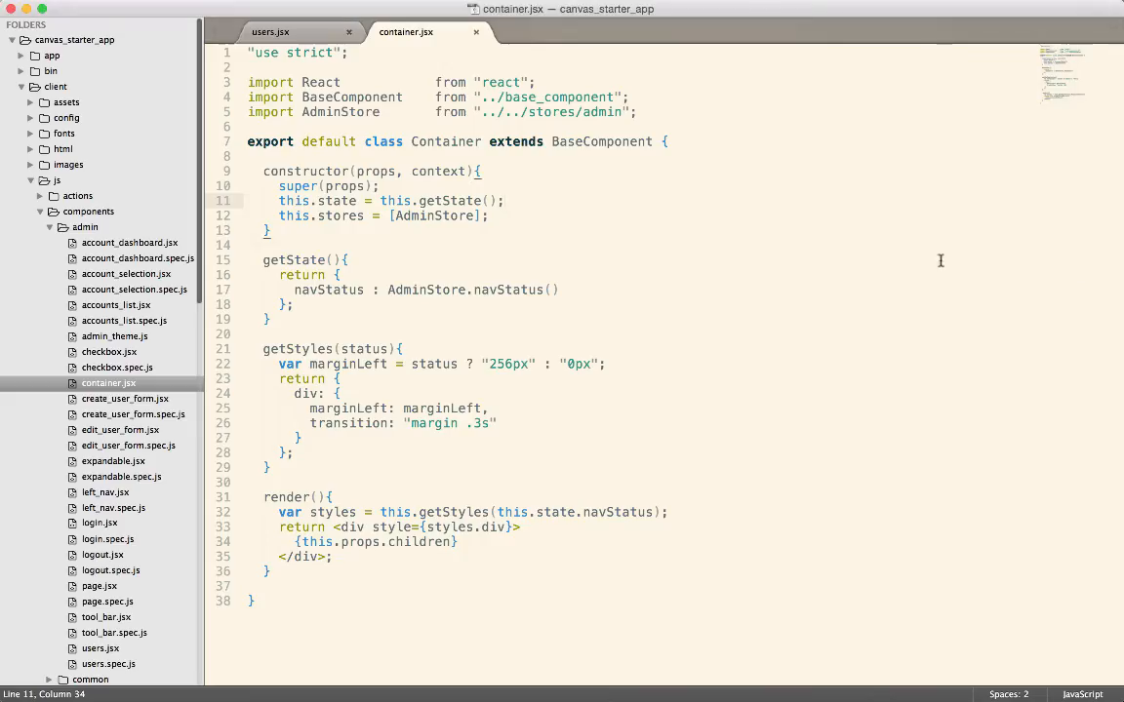
mouse_move(313, 58)
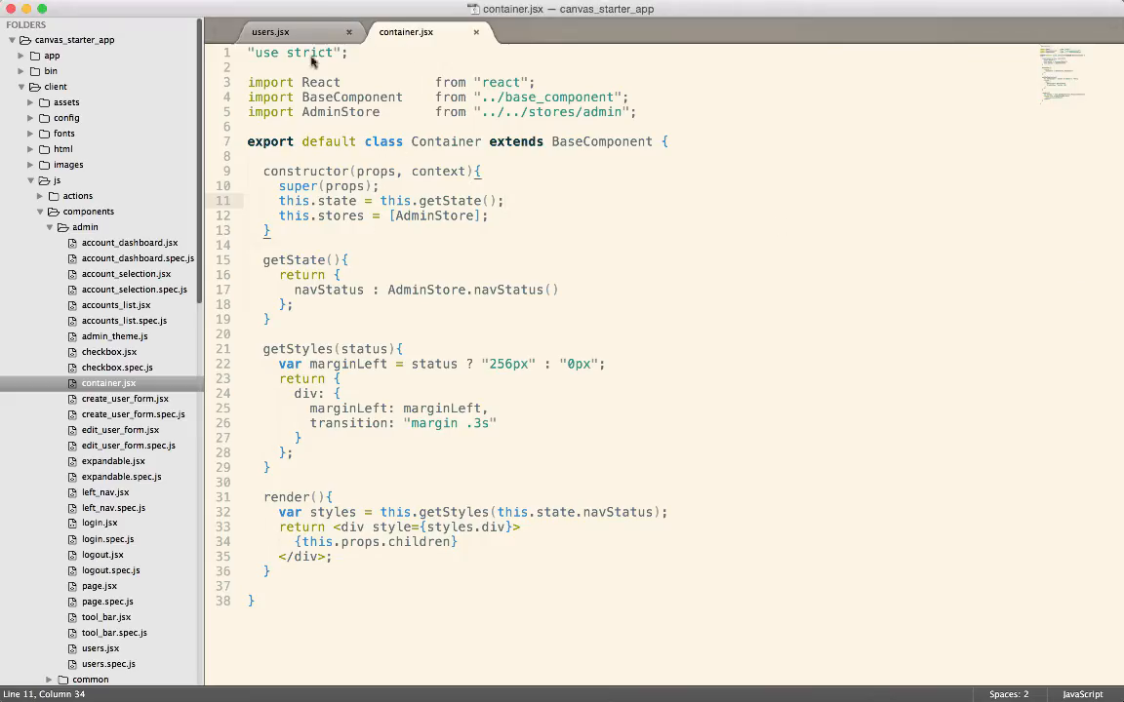
Step: Review users.jsx's user-row mapping and Container-wrapped render markup
click(270, 32)
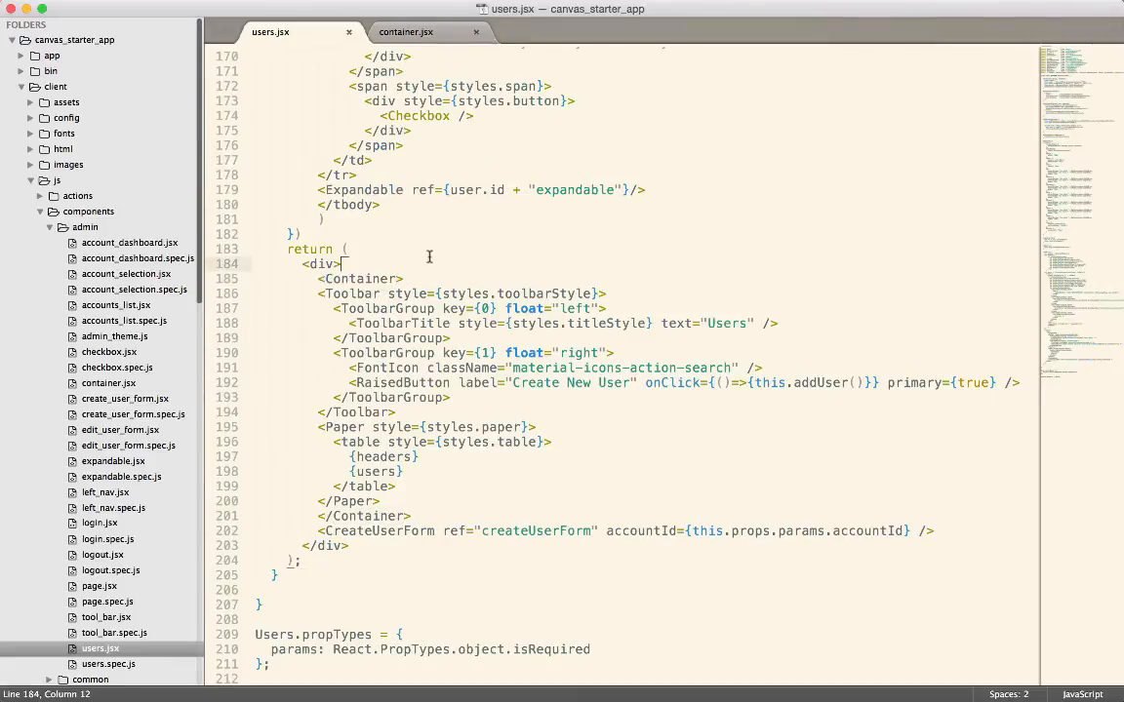
scroll(up, 3)
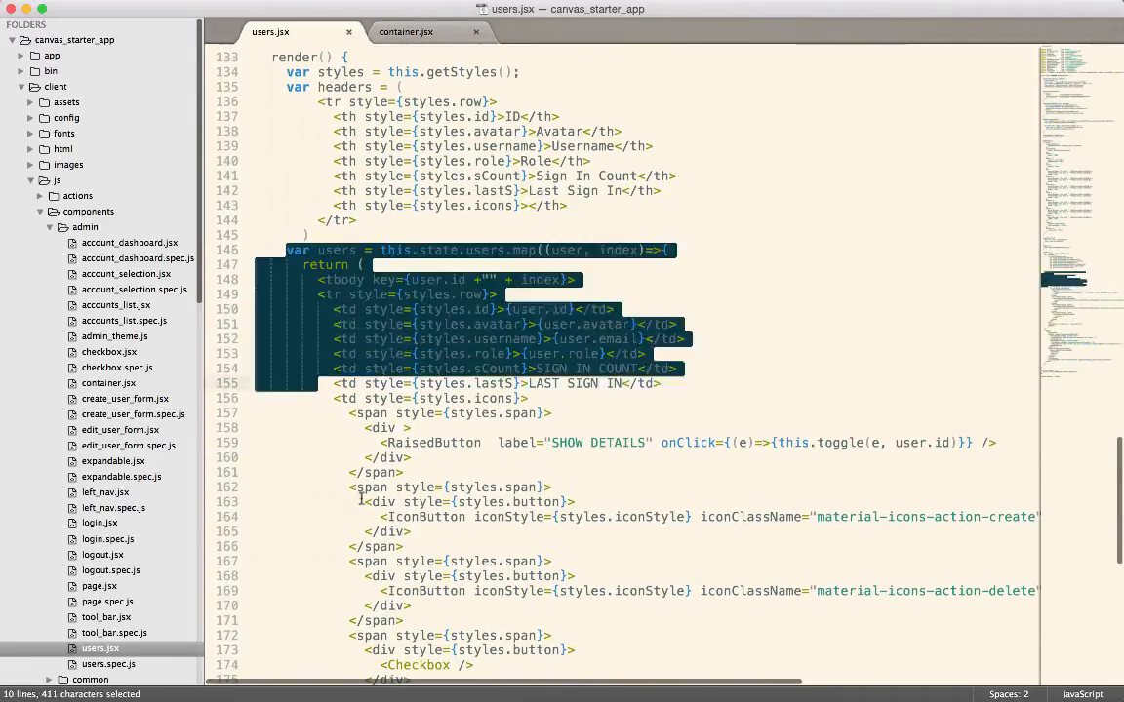
click(520, 353)
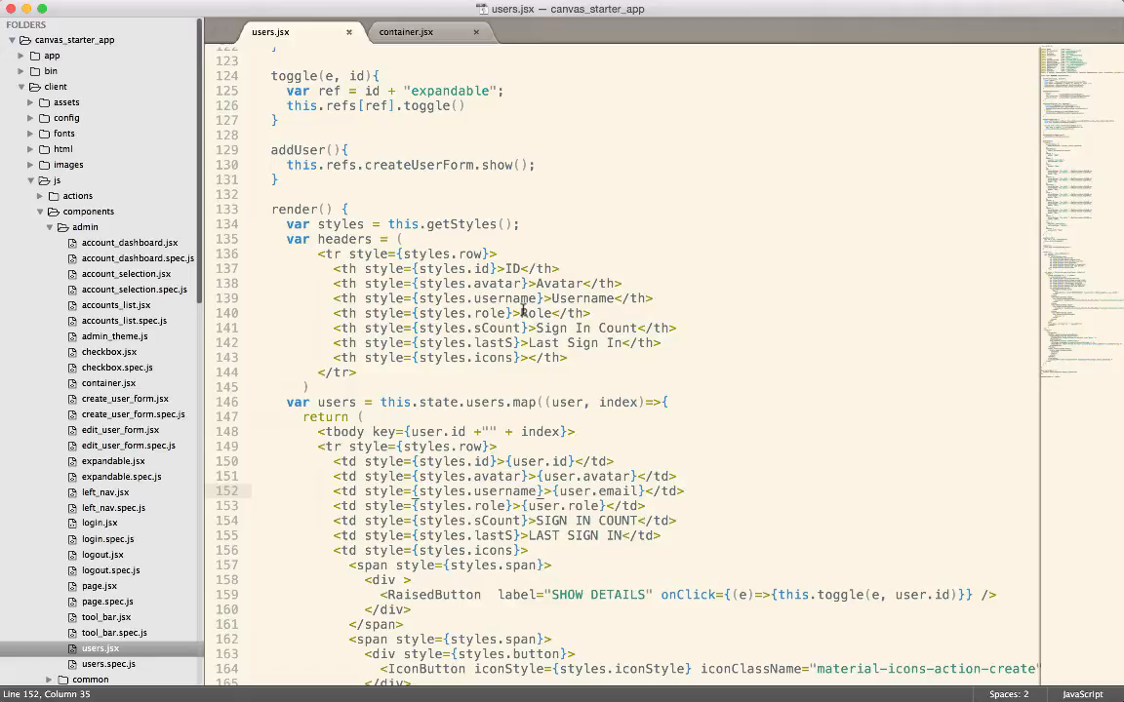
scroll(down, 3)
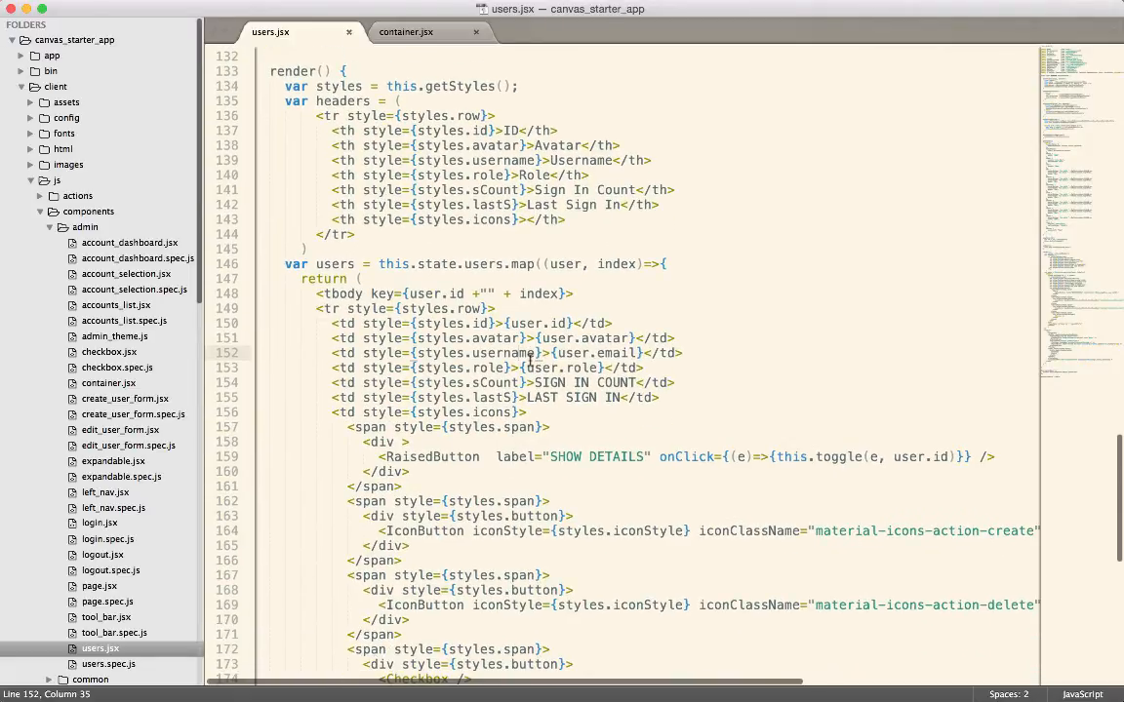
scroll(down, 3)
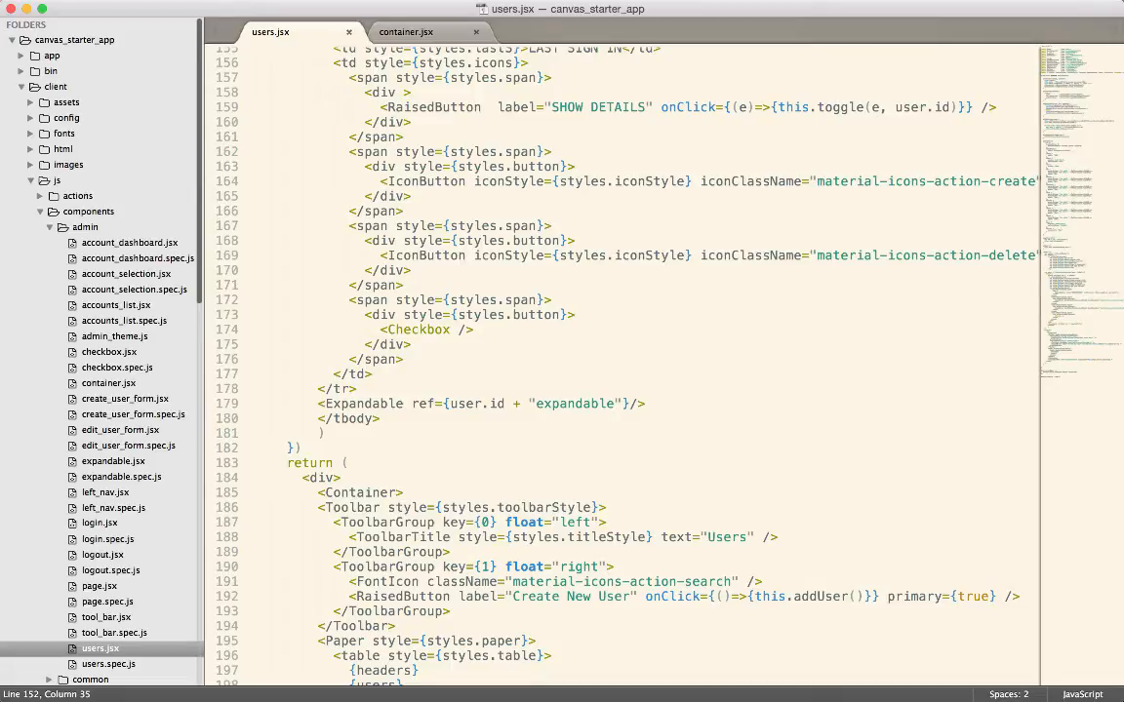
mouse_move(177, 334)
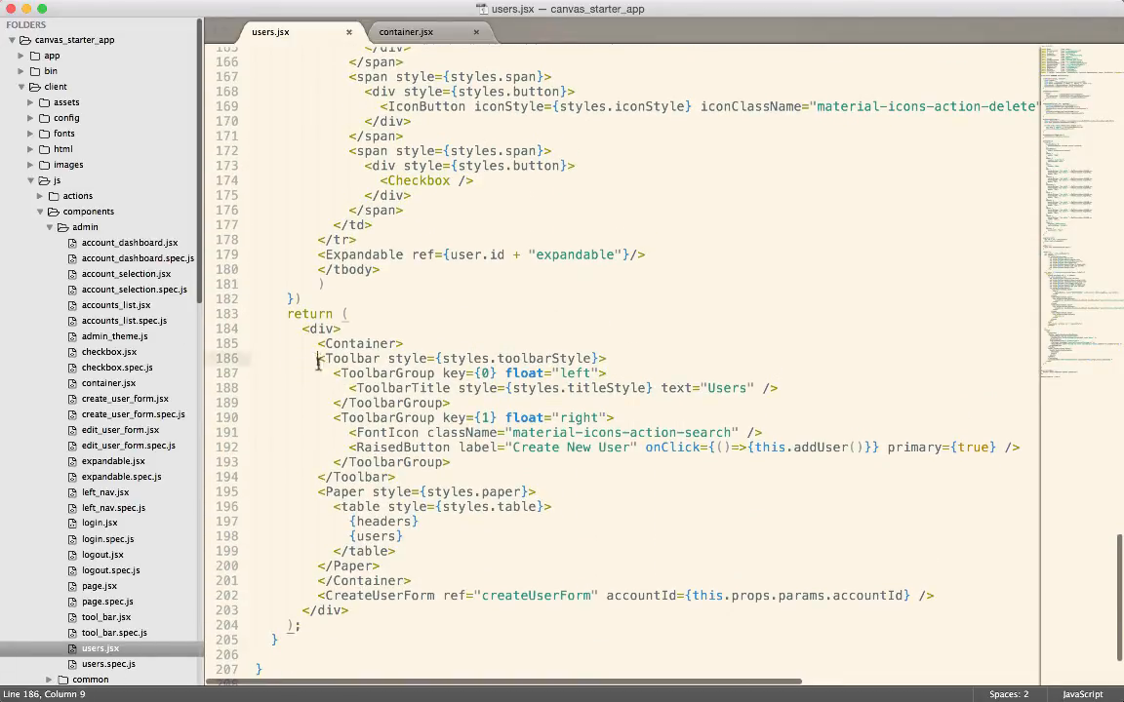
Step: Select the toolbar and table markup lines 186–200 inside Container for indenting
drag(317, 358, 429, 566)
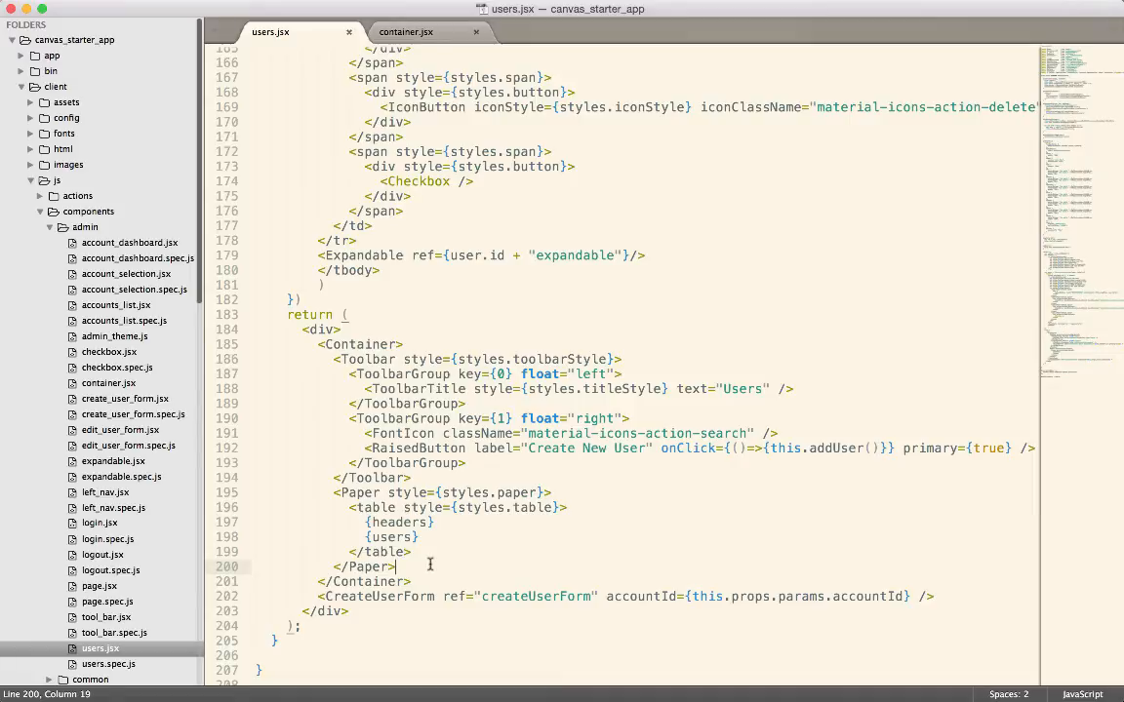
mouse_move(271, 602)
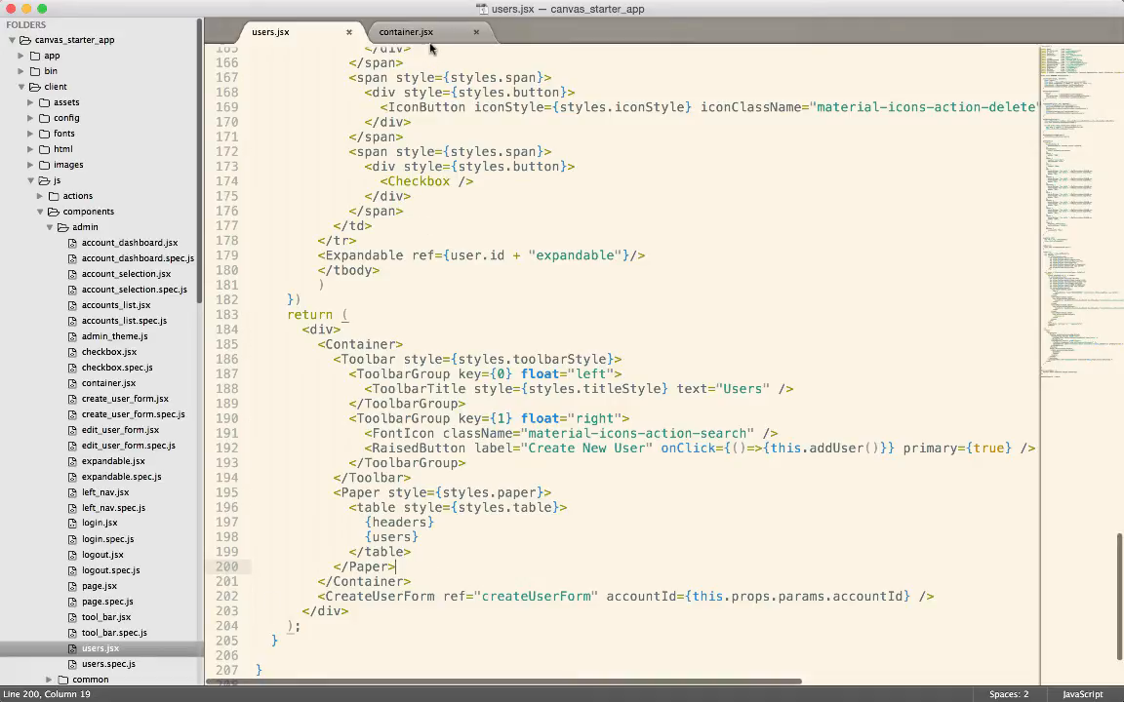
Step: Reopen container.jsx and review the class declaration and constructor's state initialisation
click(404, 31)
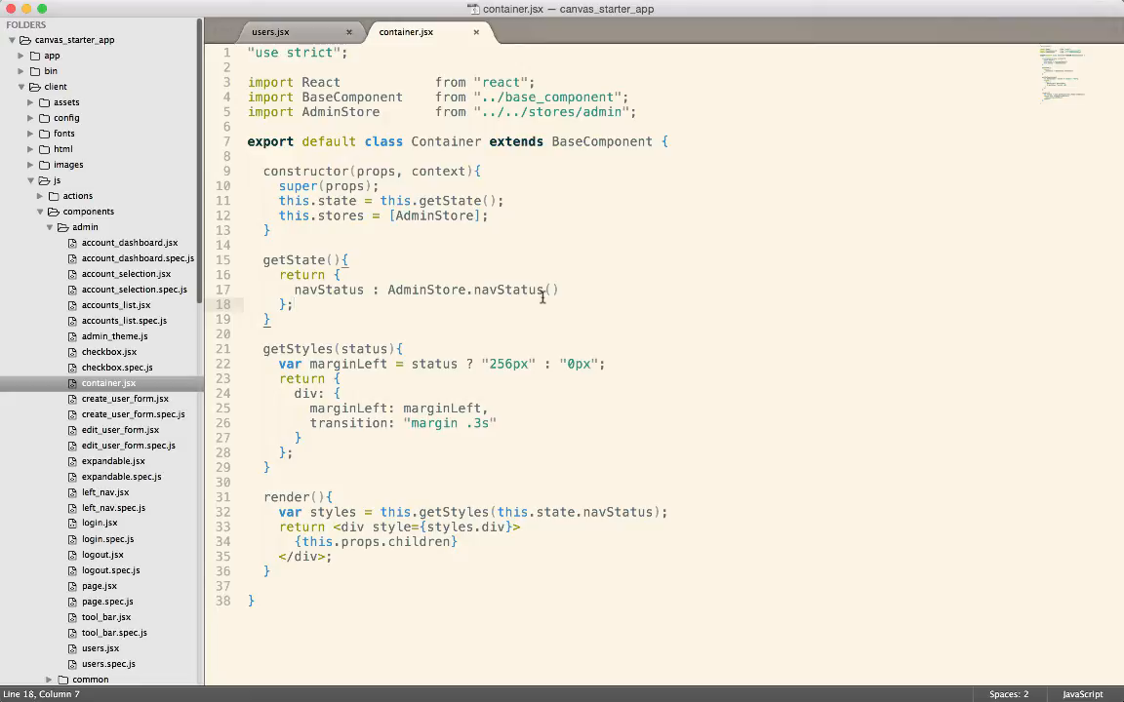
mouse_move(517, 309)
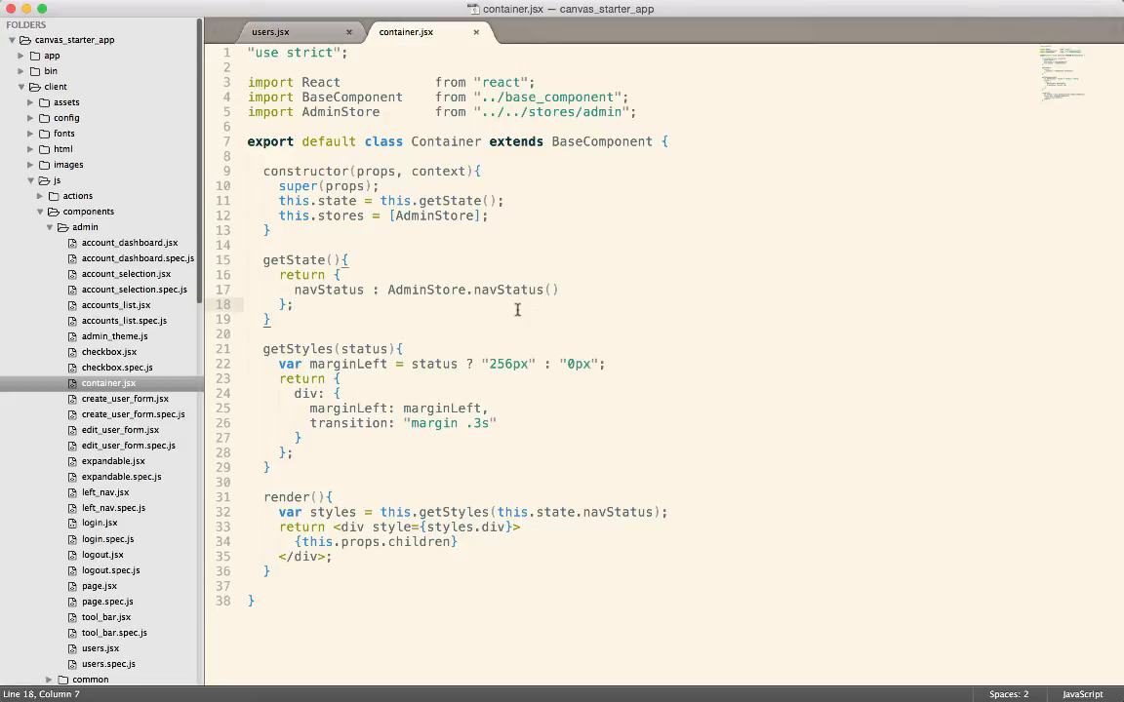
mouse_move(371, 130)
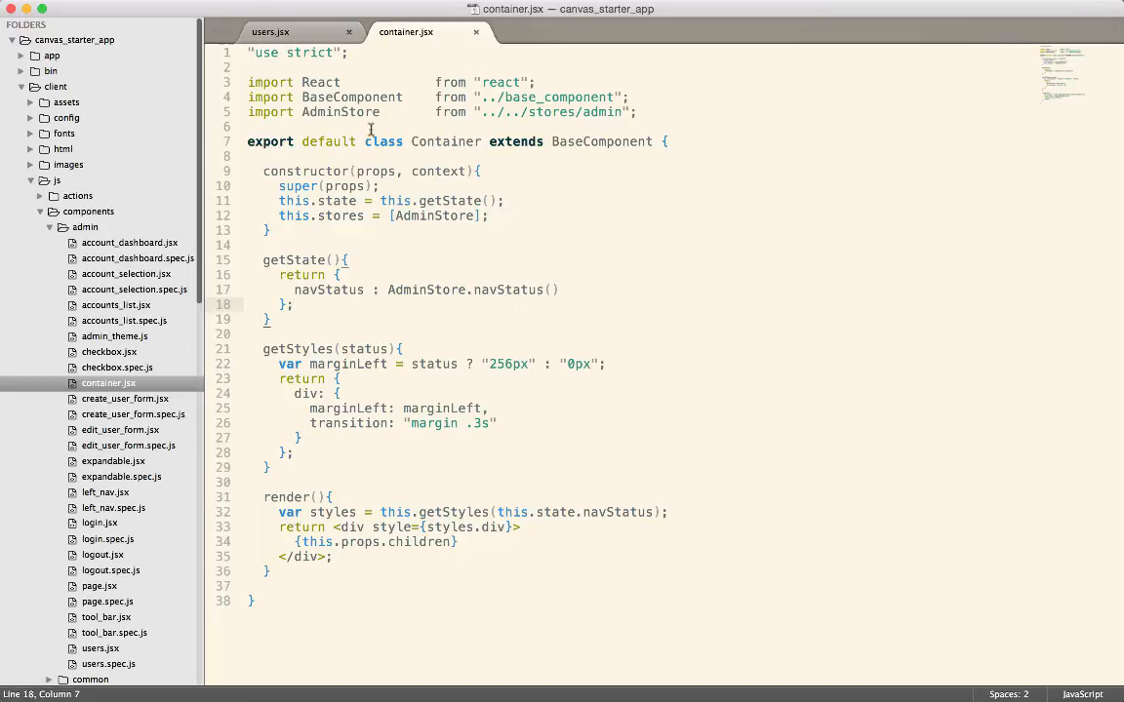
double_click(340, 112)
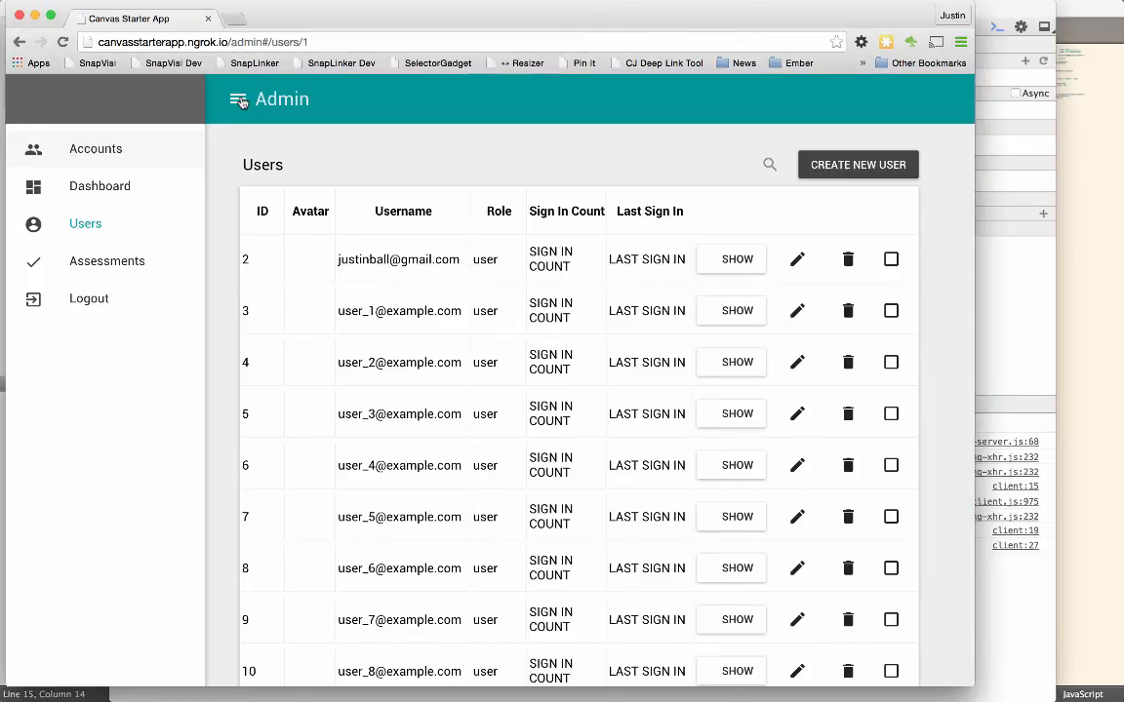
mouse_move(163, 192)
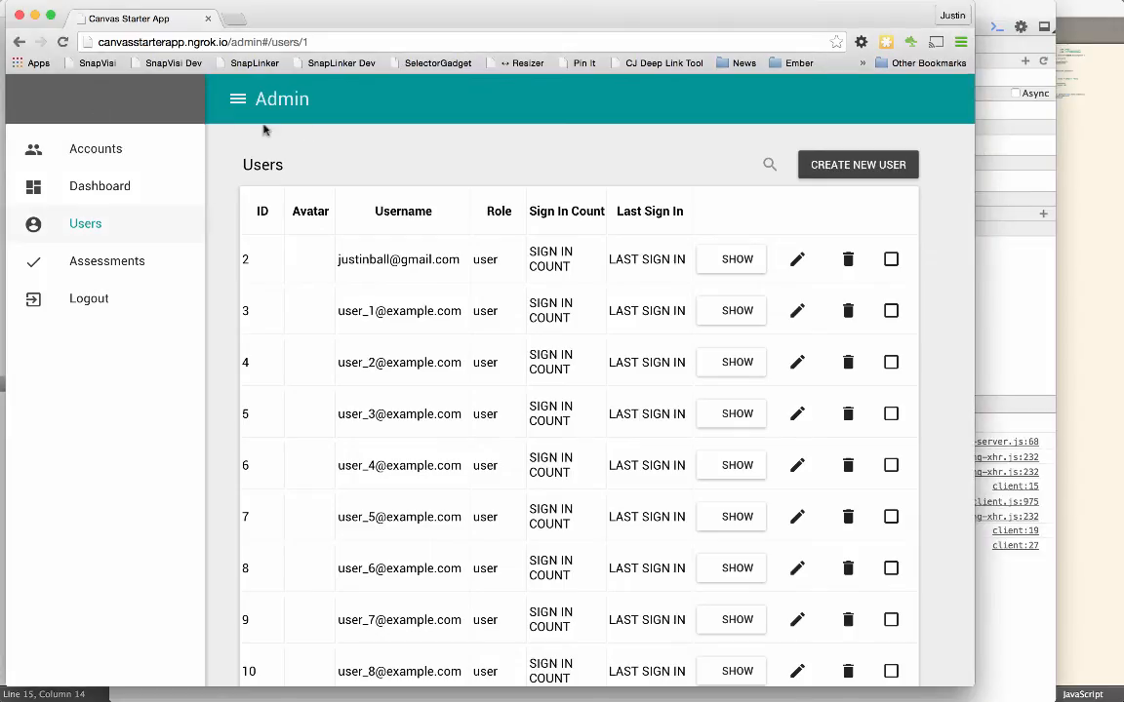
mouse_move(624, 378)
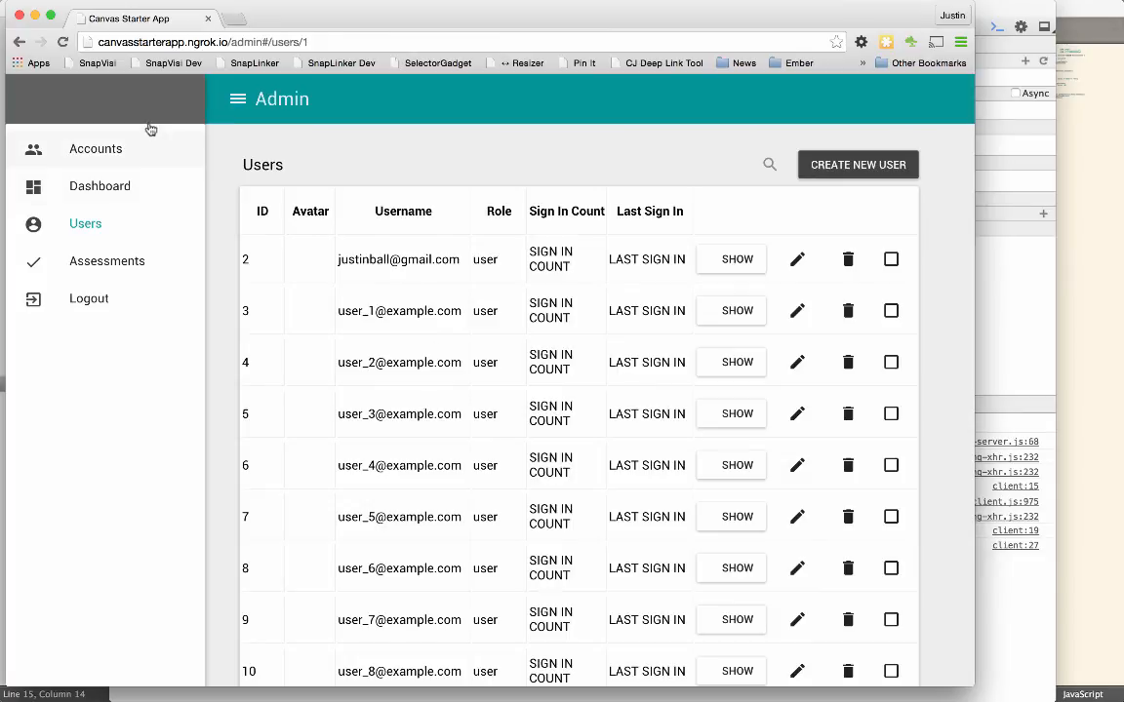
mouse_move(80, 153)
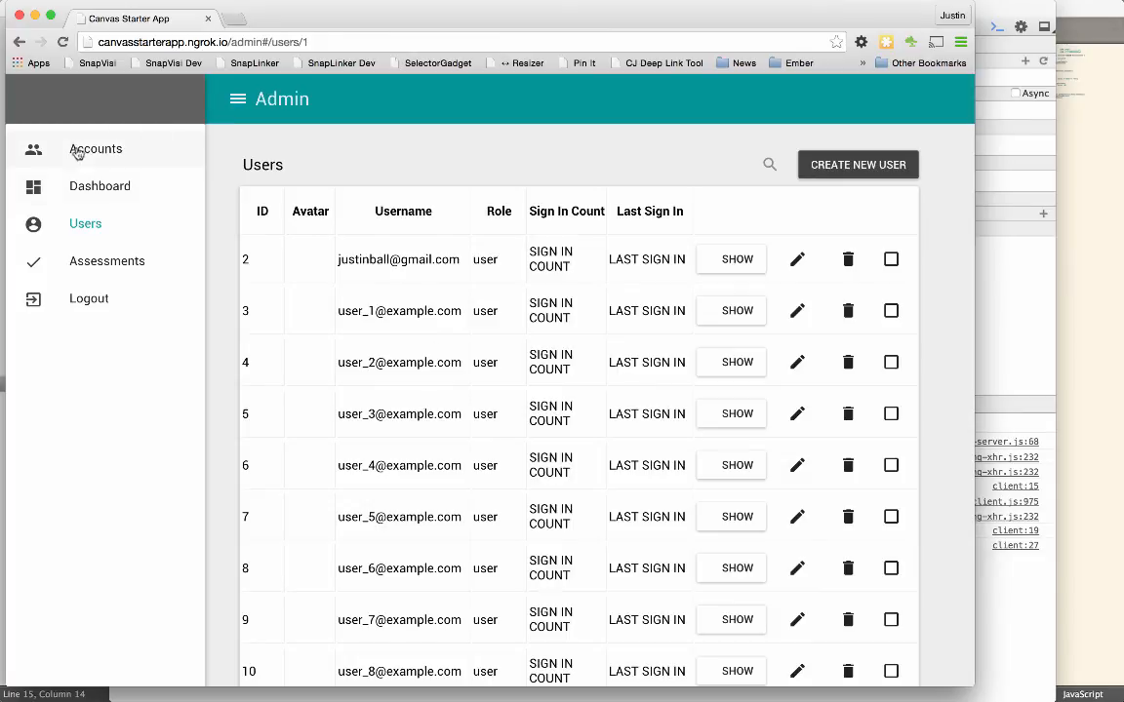
mouse_move(115, 156)
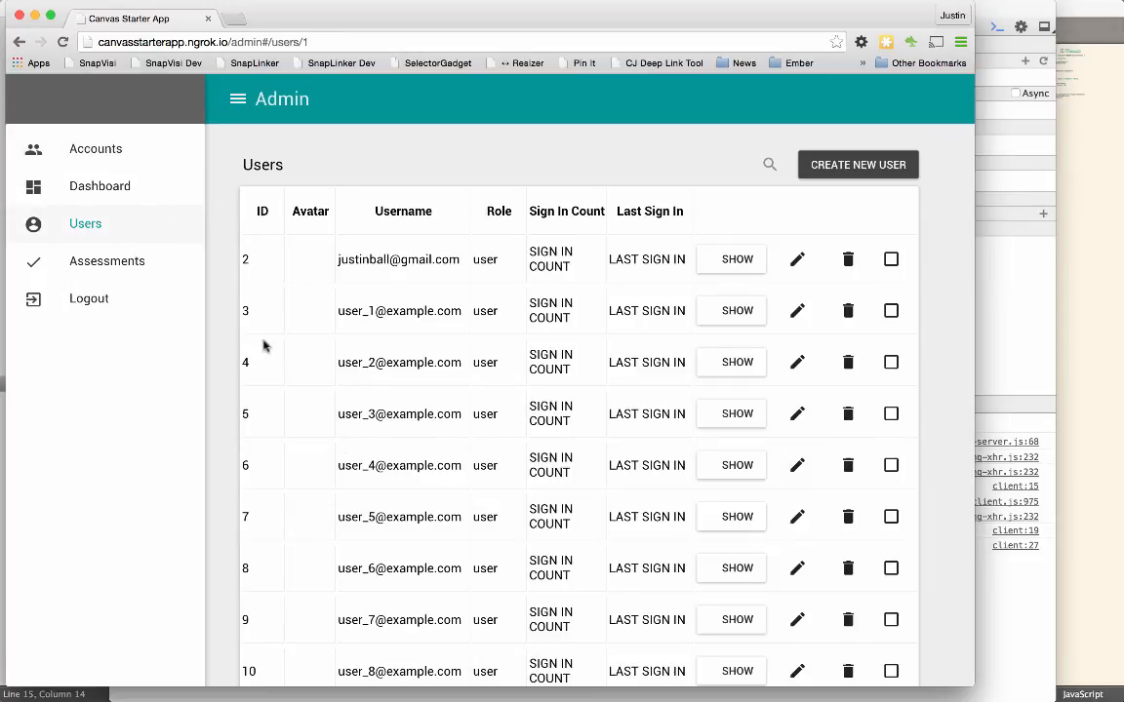
mouse_move(100, 186)
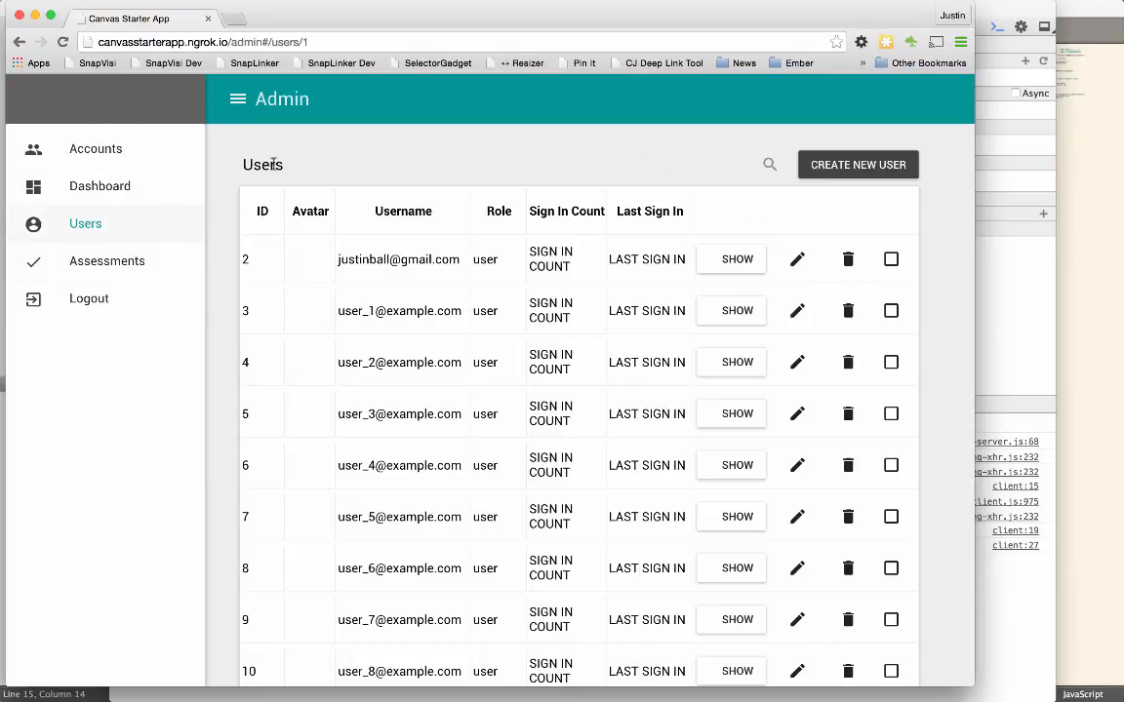
mouse_move(154, 398)
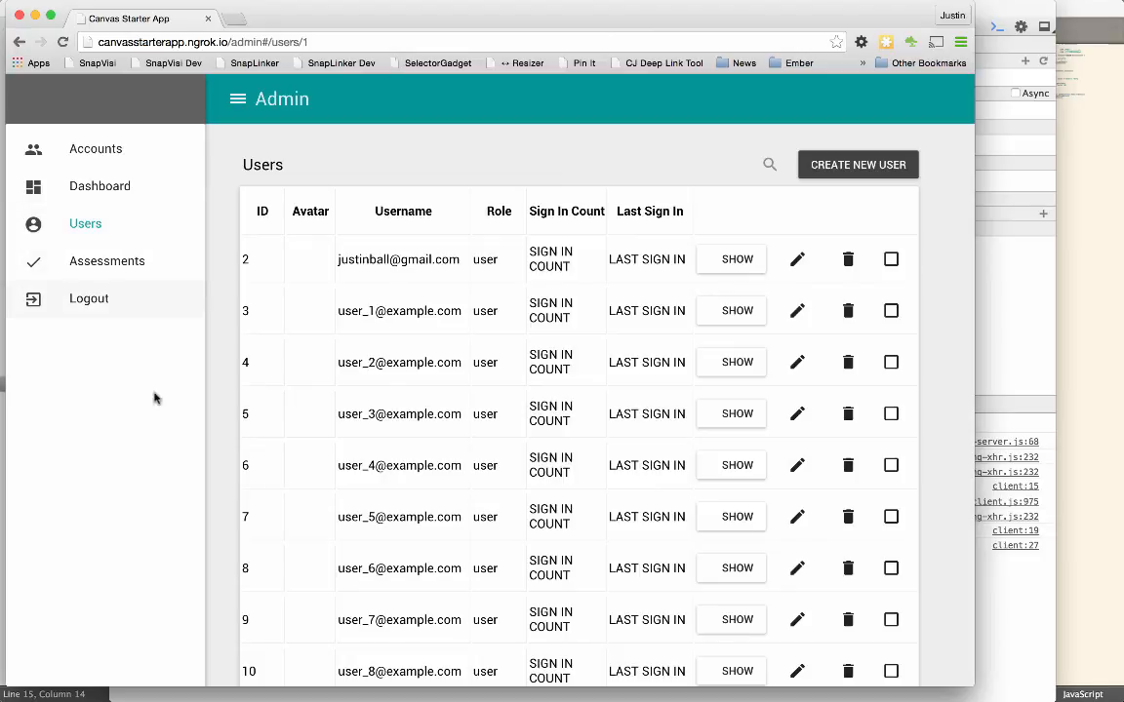
mouse_move(158, 528)
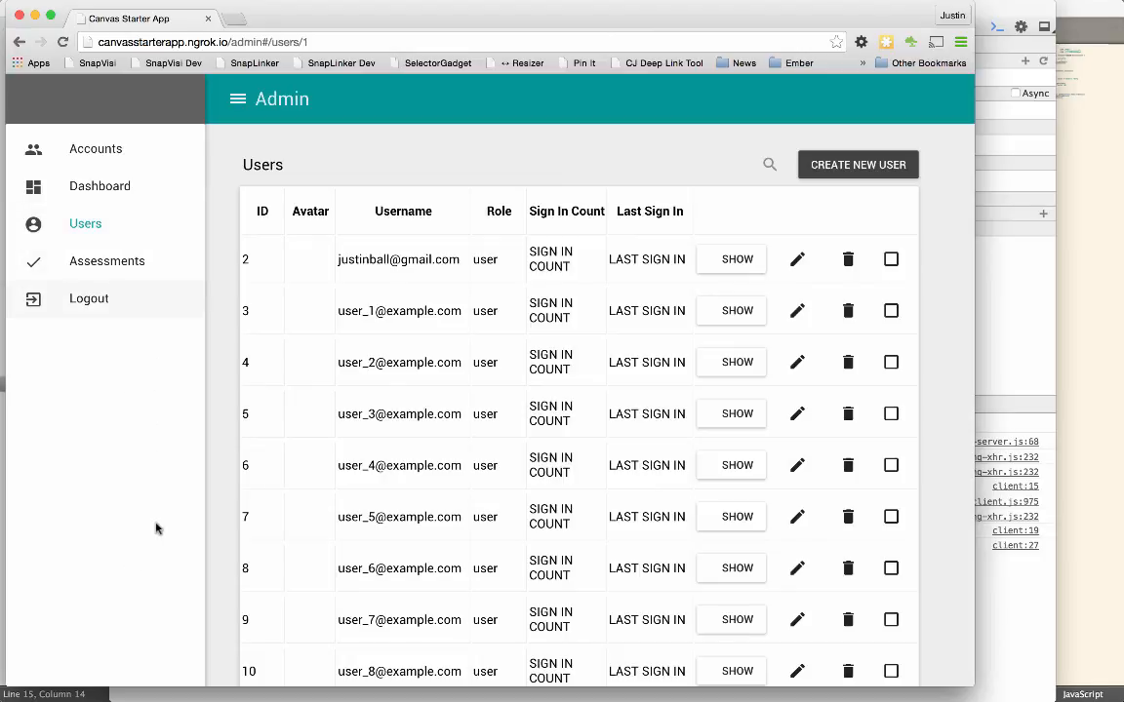
mouse_move(972, 236)
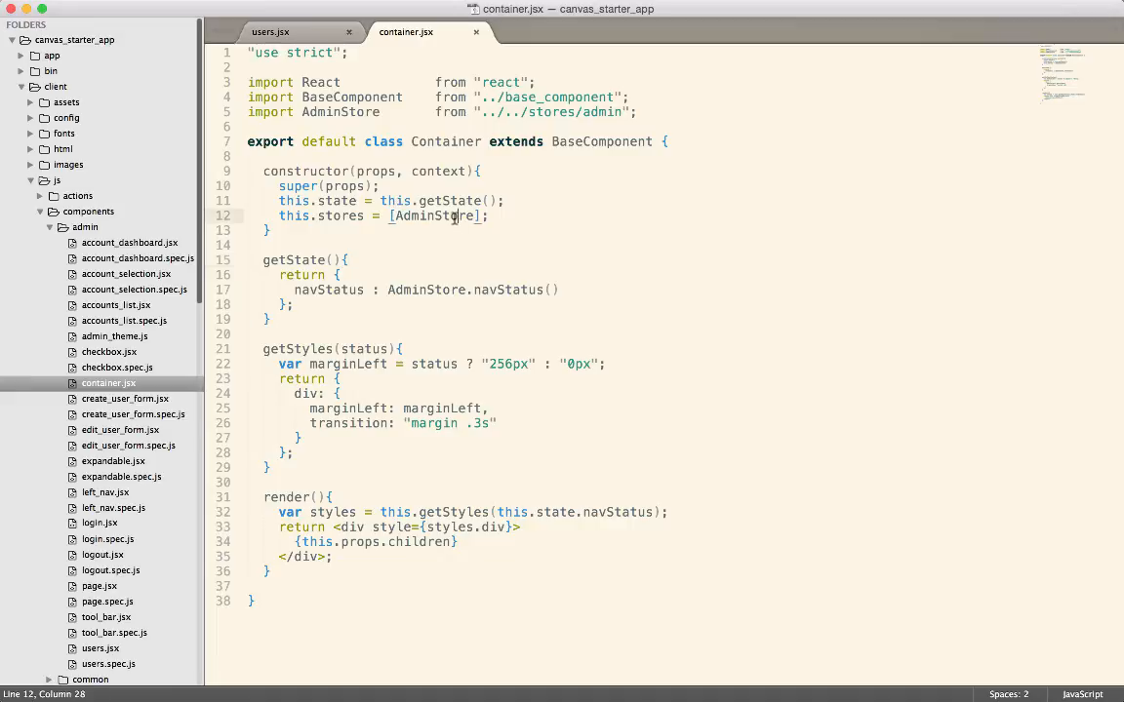
Step: Highlight the AdminStore registration in Container's constructor
double_click(434, 215)
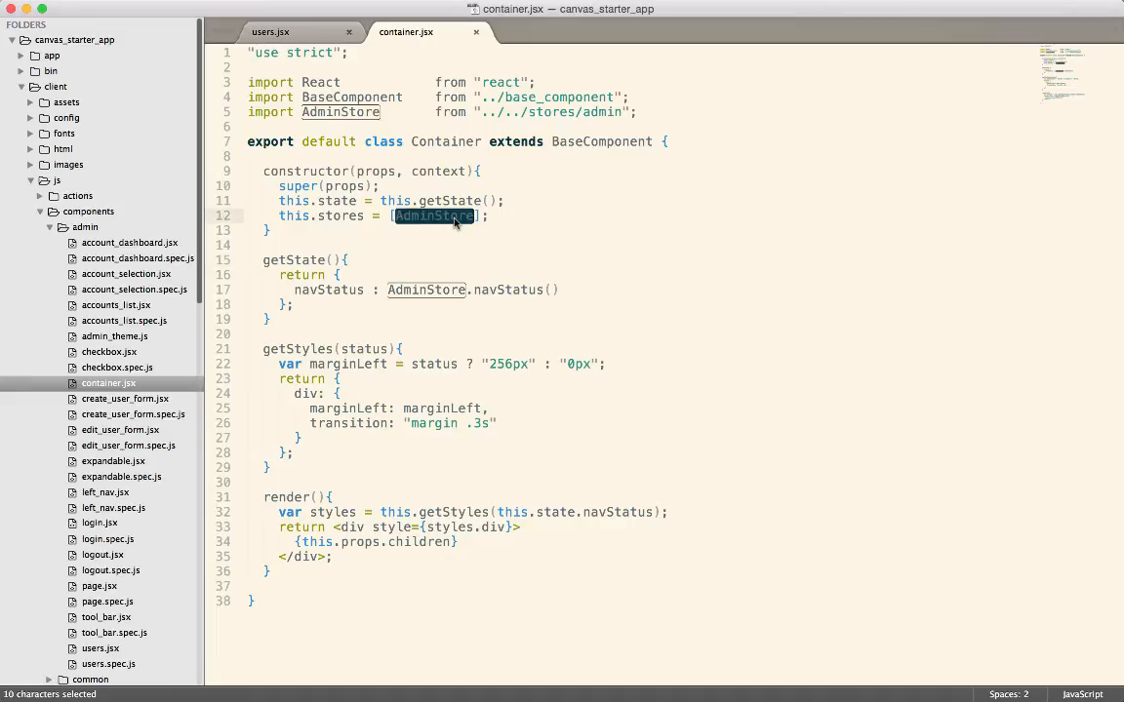